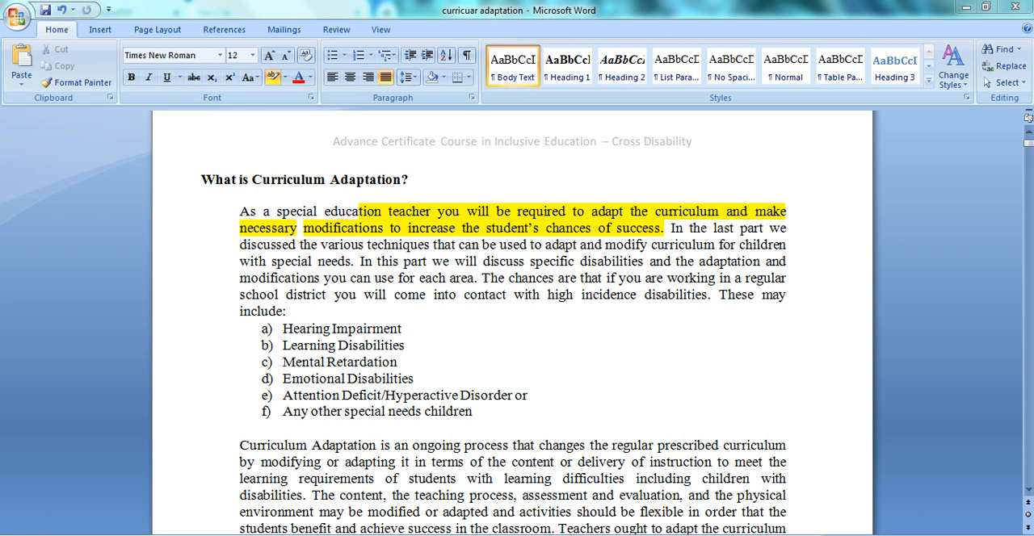
{"action": "mouse_move", "coordinate": [362, 201]}
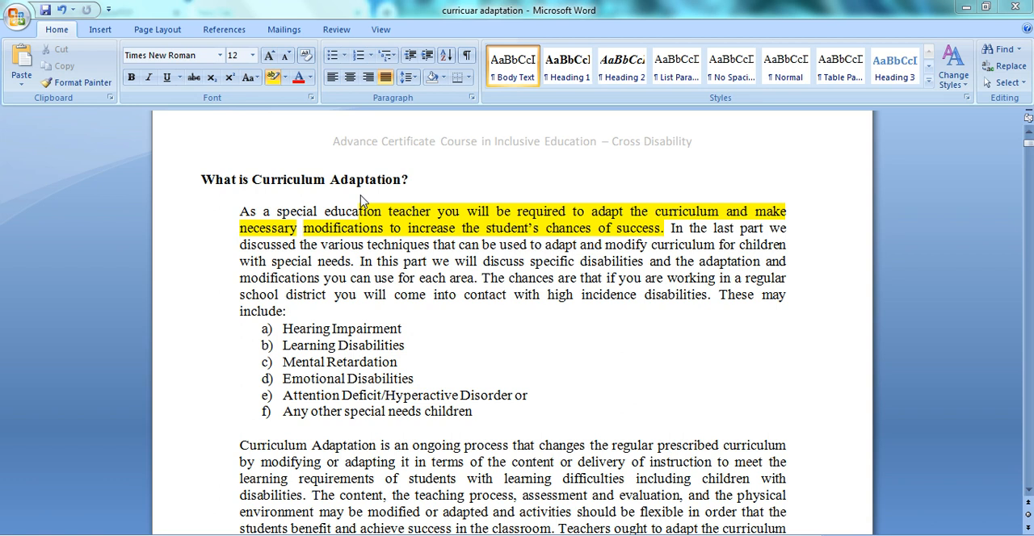
{"action": "mouse_move", "coordinate": [499, 208]}
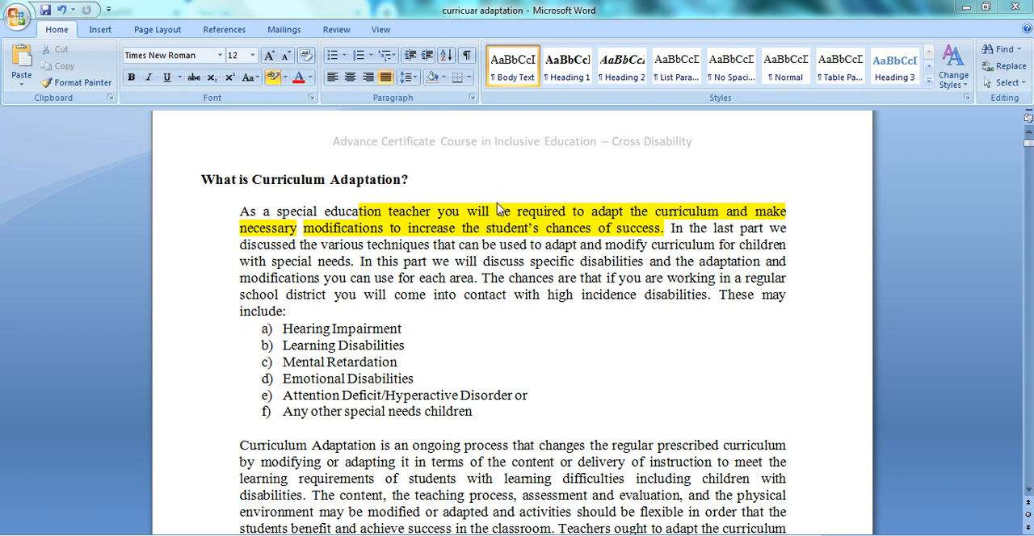
{"action": "mouse_move", "coordinate": [617, 222]}
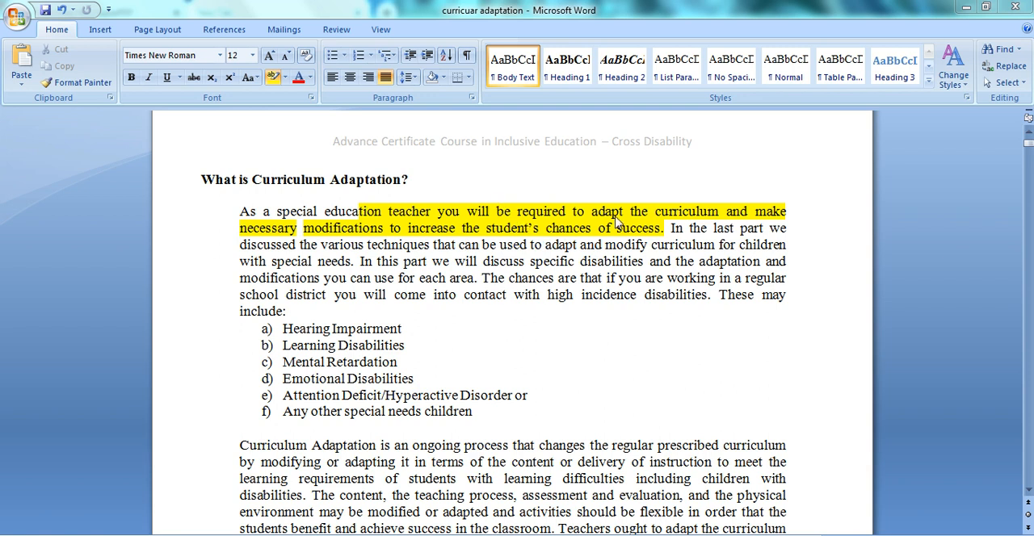
{"action": "mouse_move", "coordinate": [436, 236]}
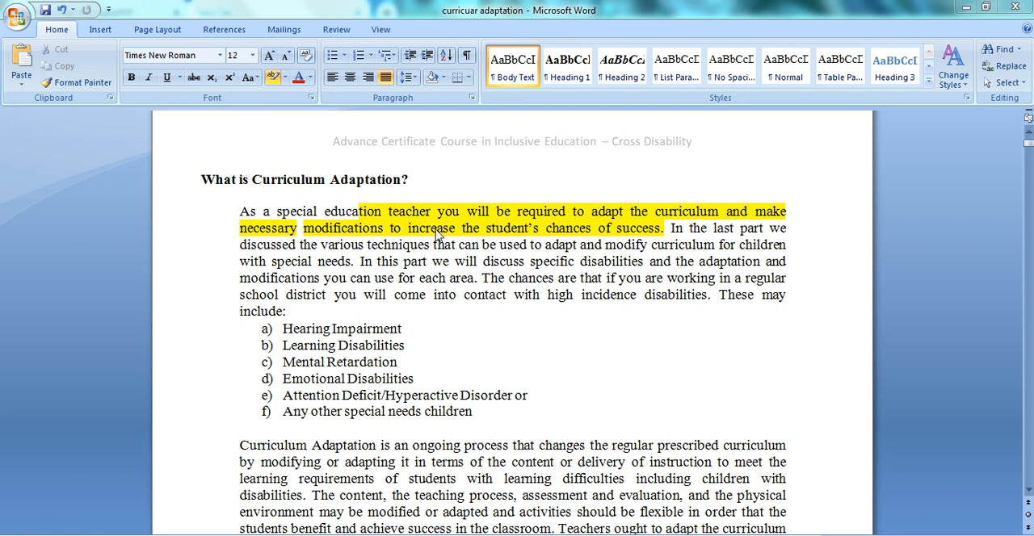
{"action": "mouse_move", "coordinate": [483, 243]}
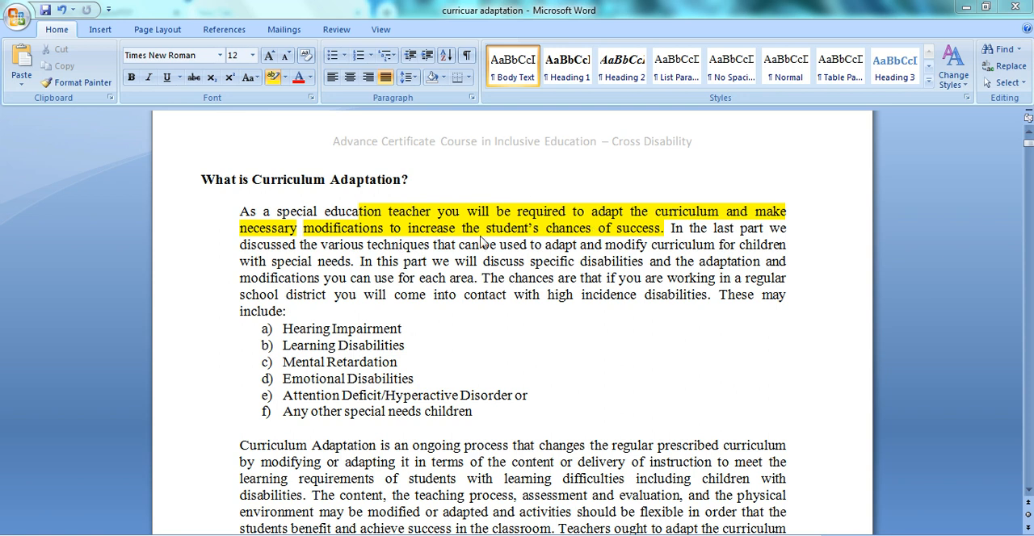
{"action": "mouse_move", "coordinate": [575, 235]}
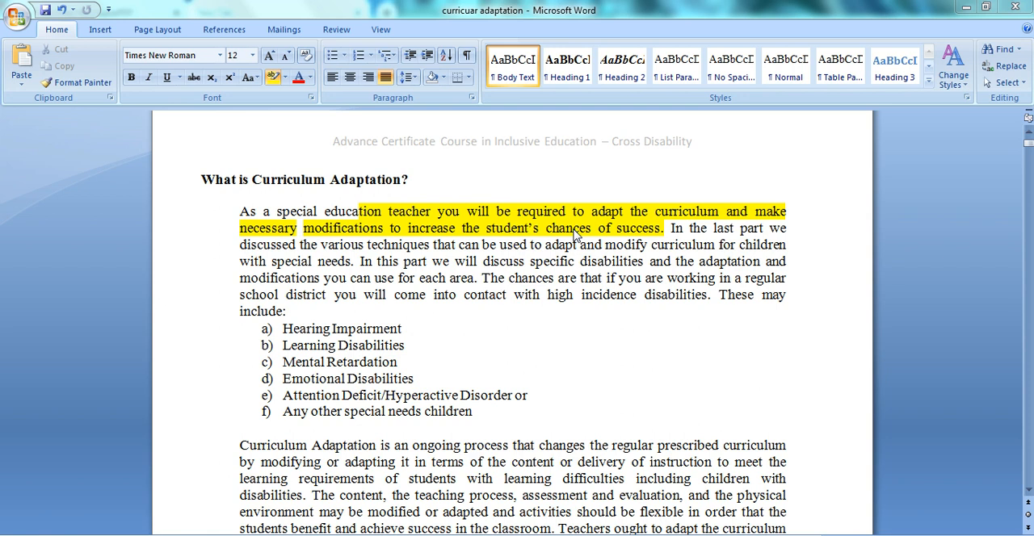
{"action": "mouse_move", "coordinate": [476, 359]}
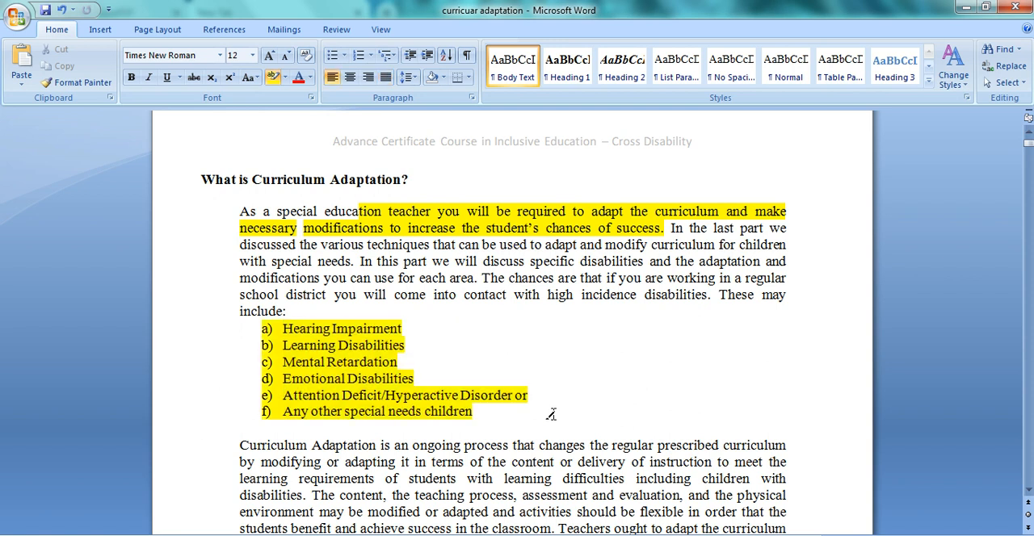
{"action": "left_click", "coordinate": [201, 428]}
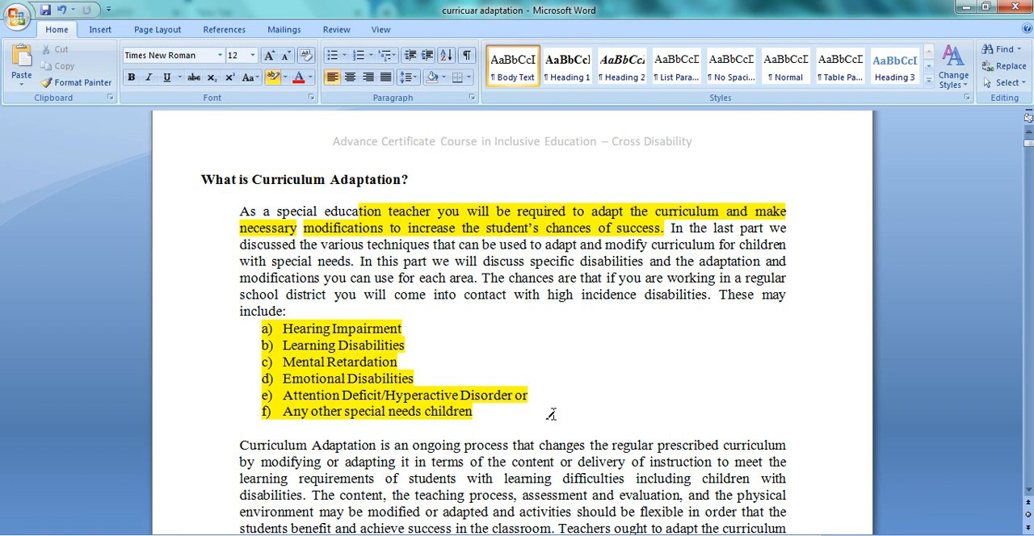
{"action": "left_click", "coordinate": [202, 429]}
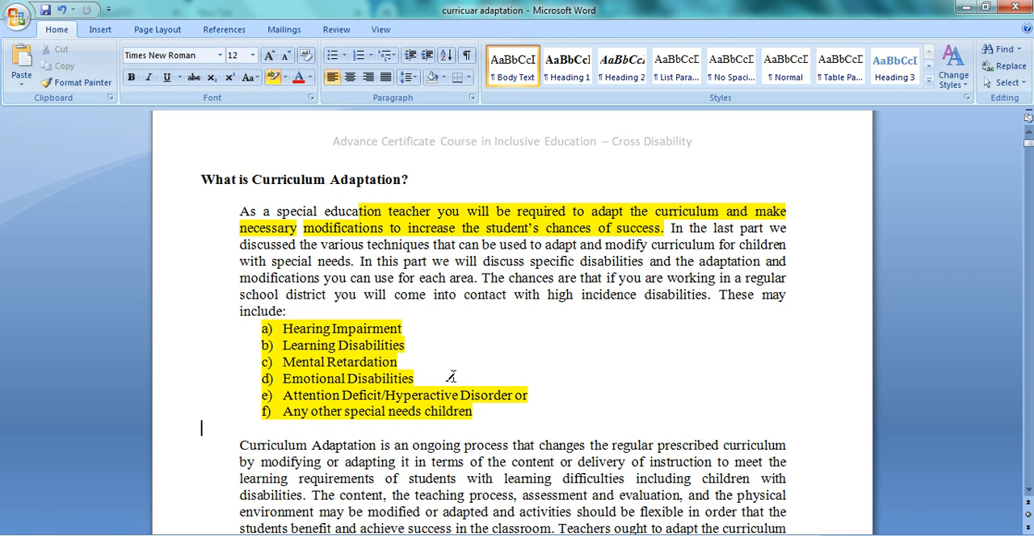
{"action": "mouse_move", "coordinate": [383, 397]}
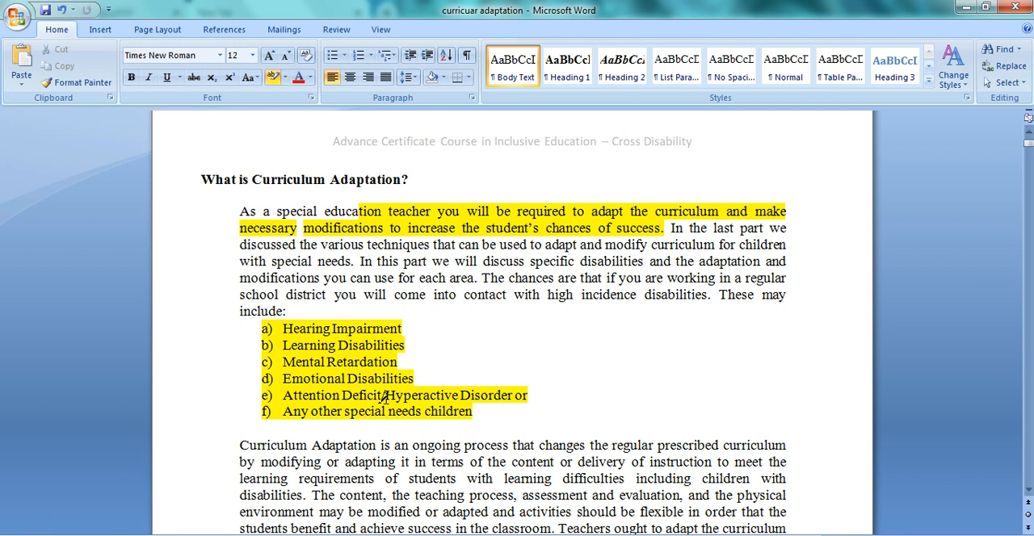
{"action": "mouse_move", "coordinate": [499, 378]}
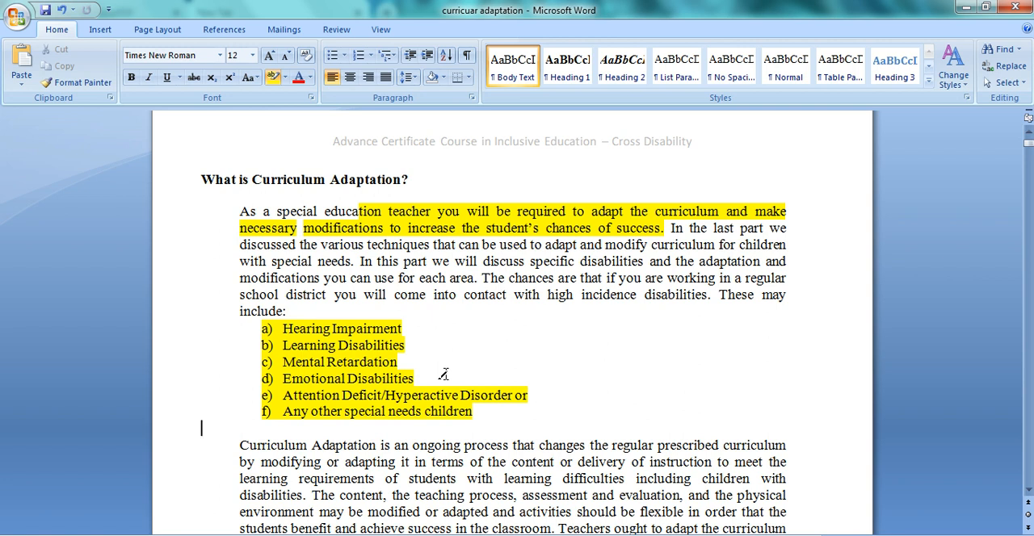
{"action": "mouse_move", "coordinate": [396, 265]}
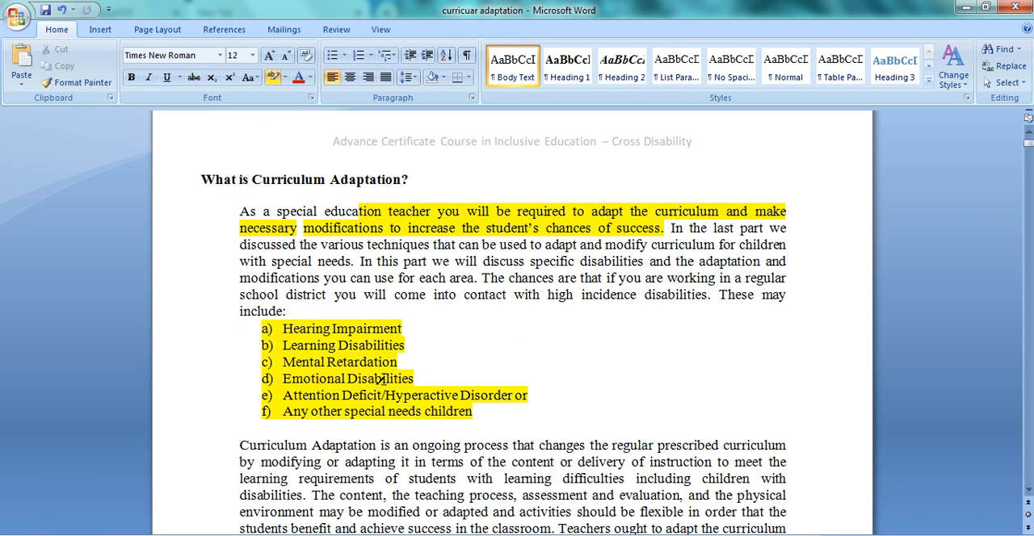
{"action": "mouse_move", "coordinate": [916, 496]}
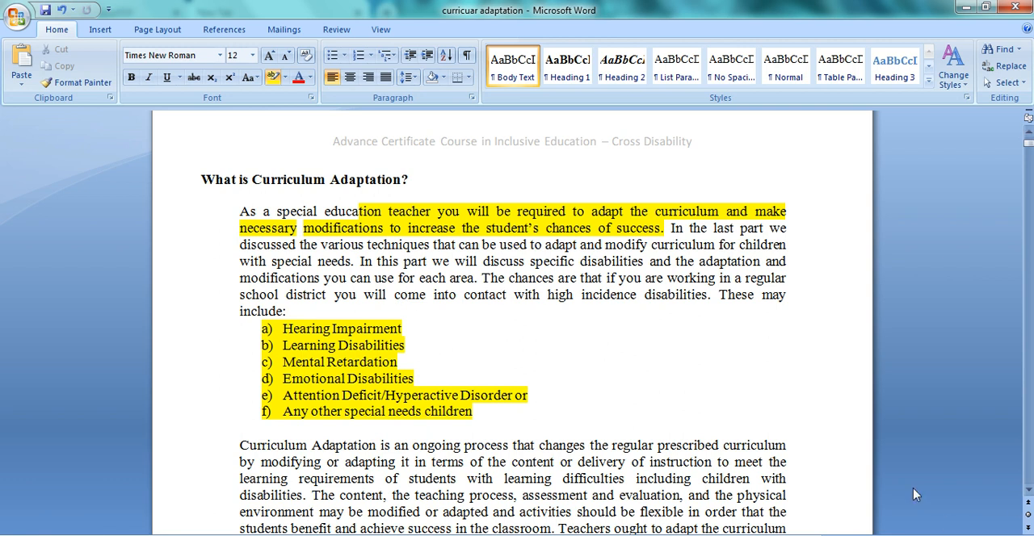
Highlight 'ongoing process', 'regular prescribed curriculum' and the rest through 'children with disabilities'
{"action": "scroll", "scroll_direction": "down", "scroll_amount": 3}
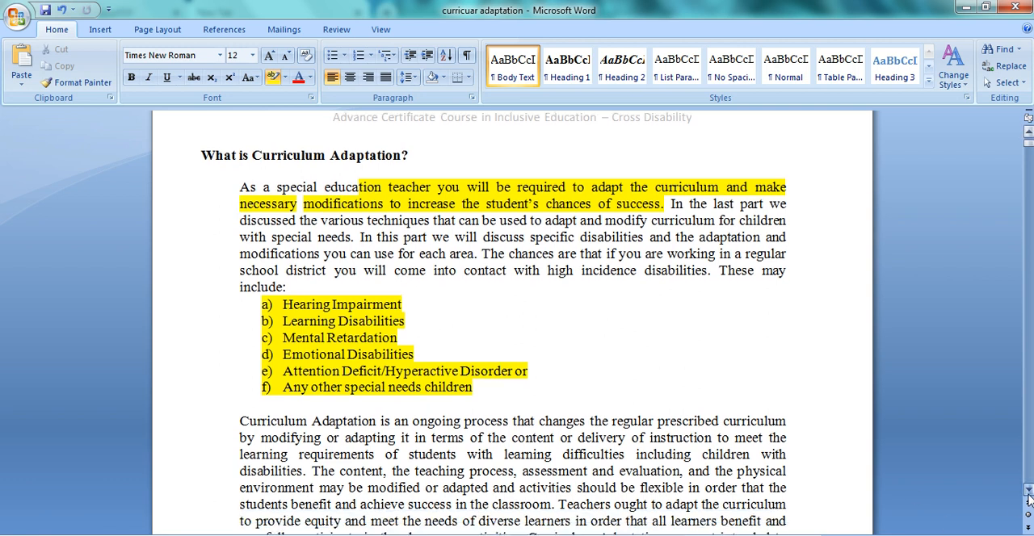
{"action": "scroll", "scroll_direction": "down", "scroll_amount": 3}
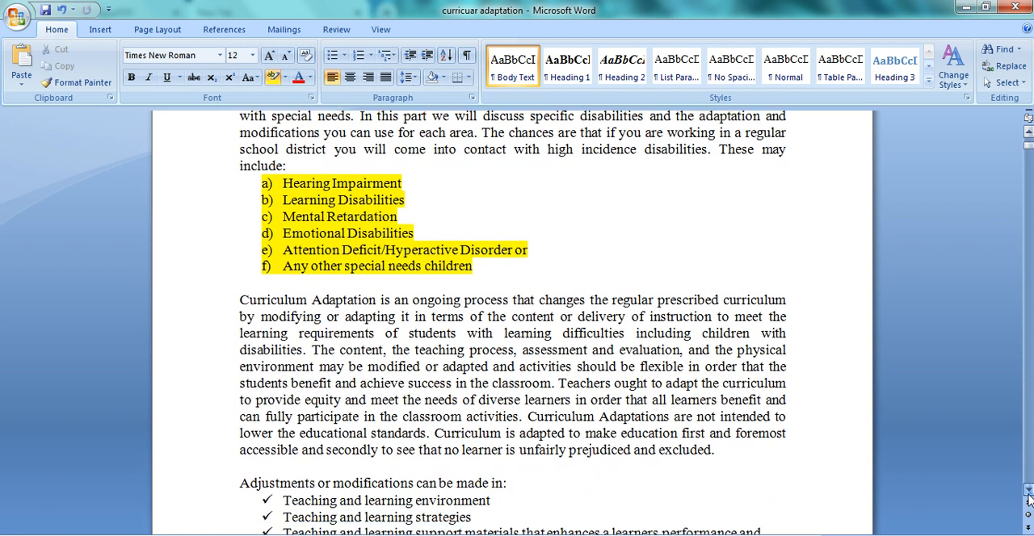
{"action": "scroll", "scroll_direction": "down", "scroll_amount": 3}
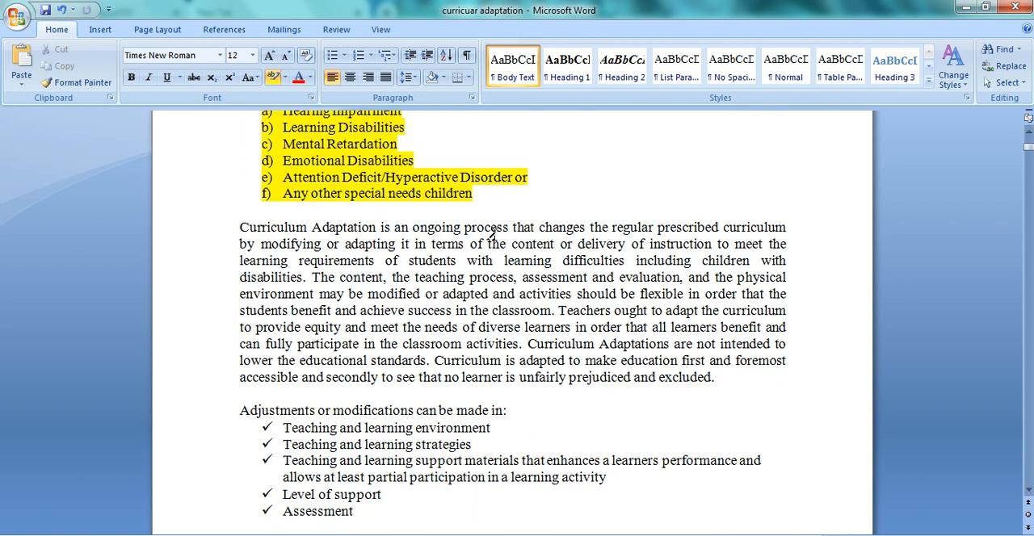
{"action": "left_click_drag", "start_coordinate": [413, 227], "coordinate": [509, 227]}
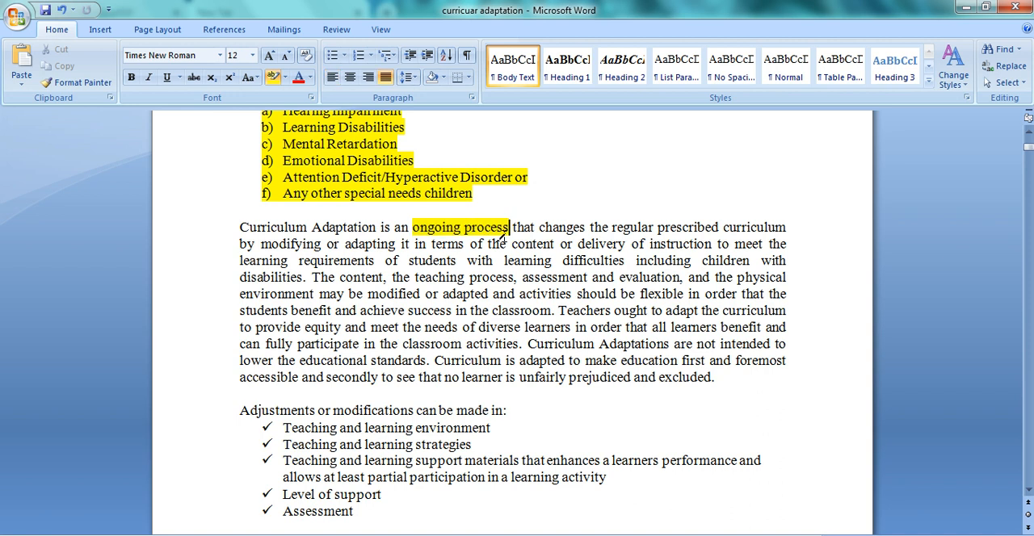
{"action": "mouse_move", "coordinate": [521, 404]}
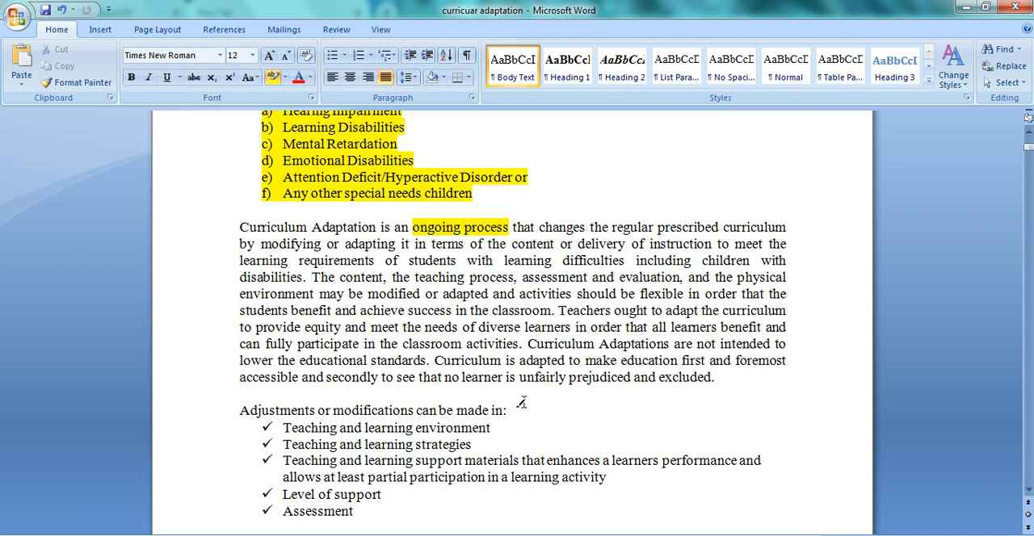
{"action": "double_click", "coordinate": [626, 227]}
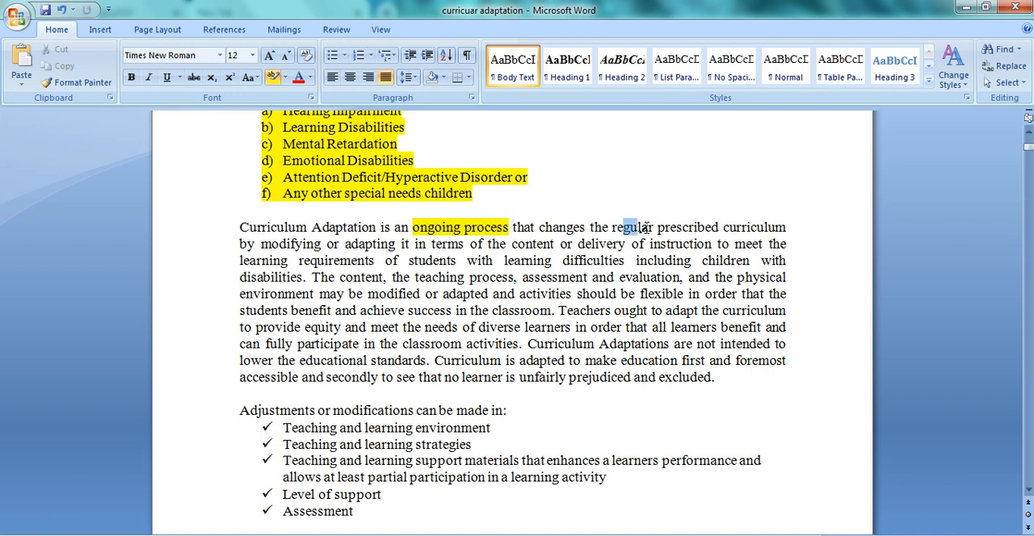
{"action": "left_click_drag", "start_coordinate": [622, 227], "coordinate": [785, 228]}
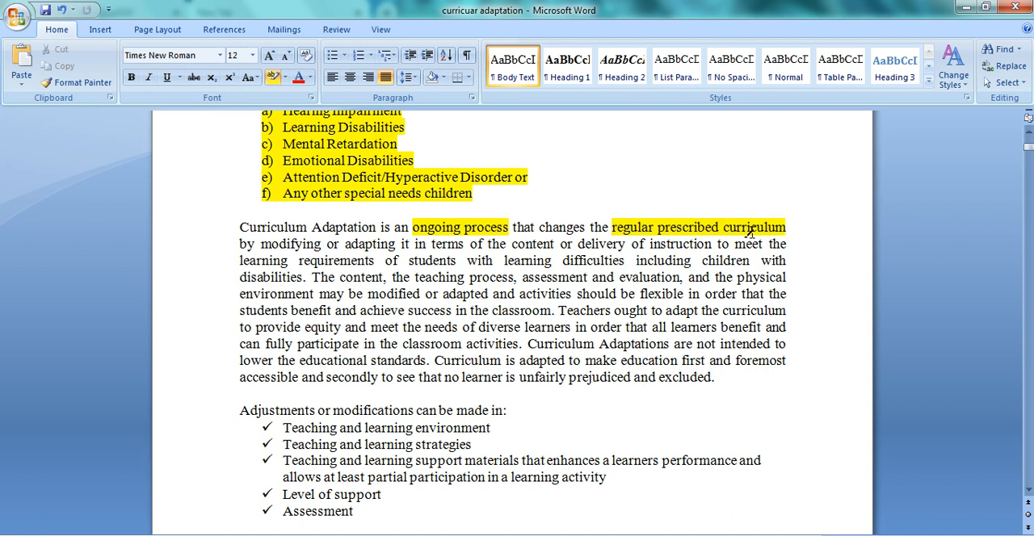
{"action": "mouse_move", "coordinate": [280, 243]}
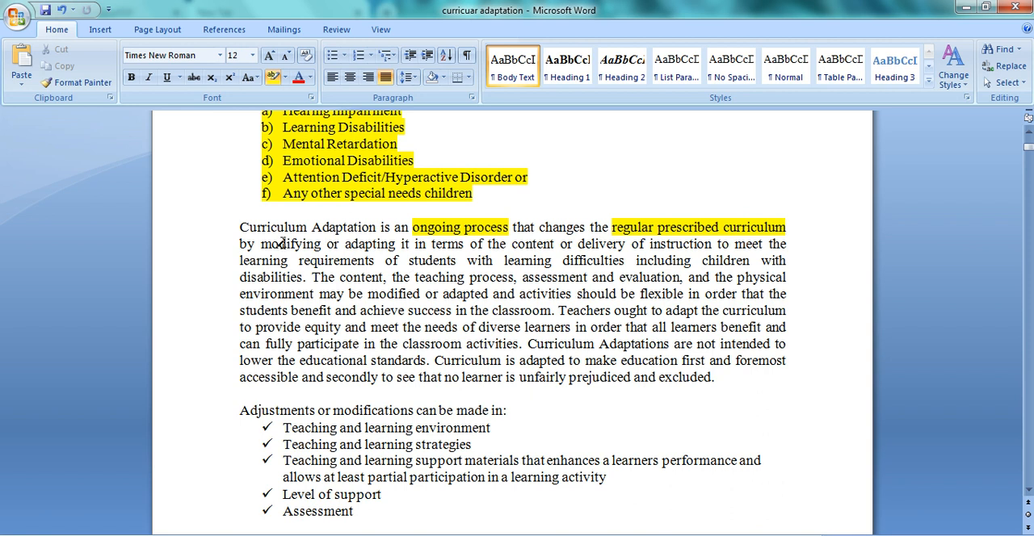
{"action": "double_click", "coordinate": [291, 244]}
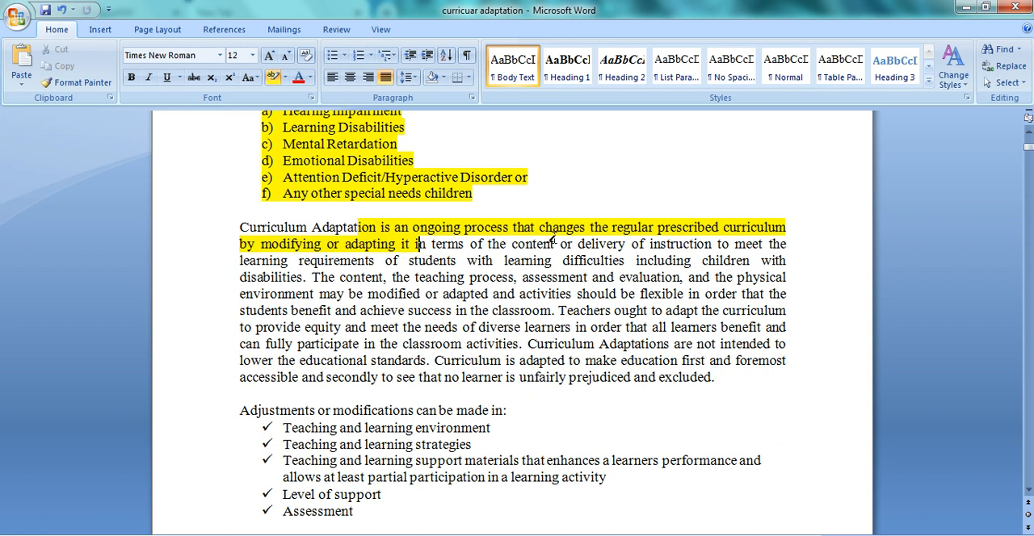
{"action": "double_click", "coordinate": [534, 244]}
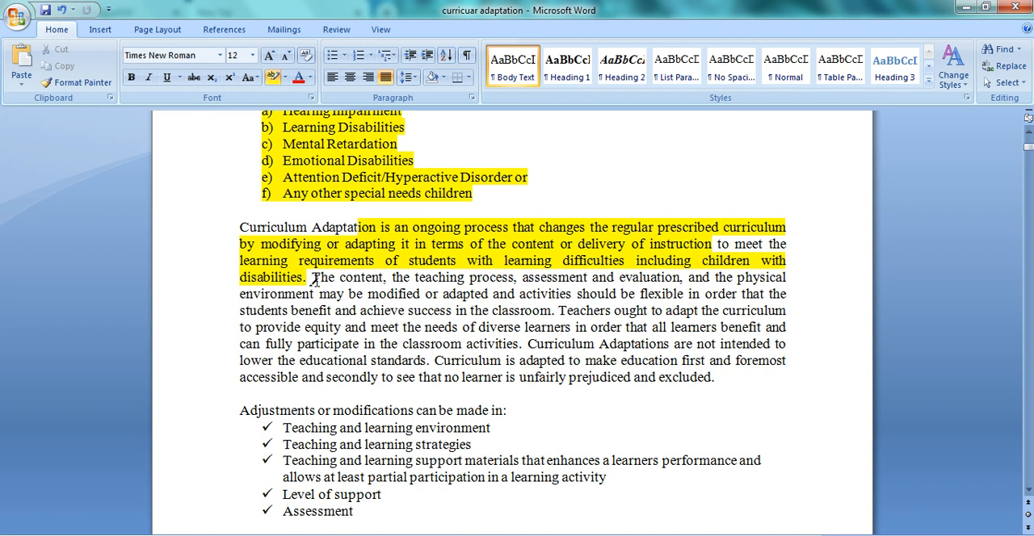
{"action": "mouse_move", "coordinate": [671, 293]}
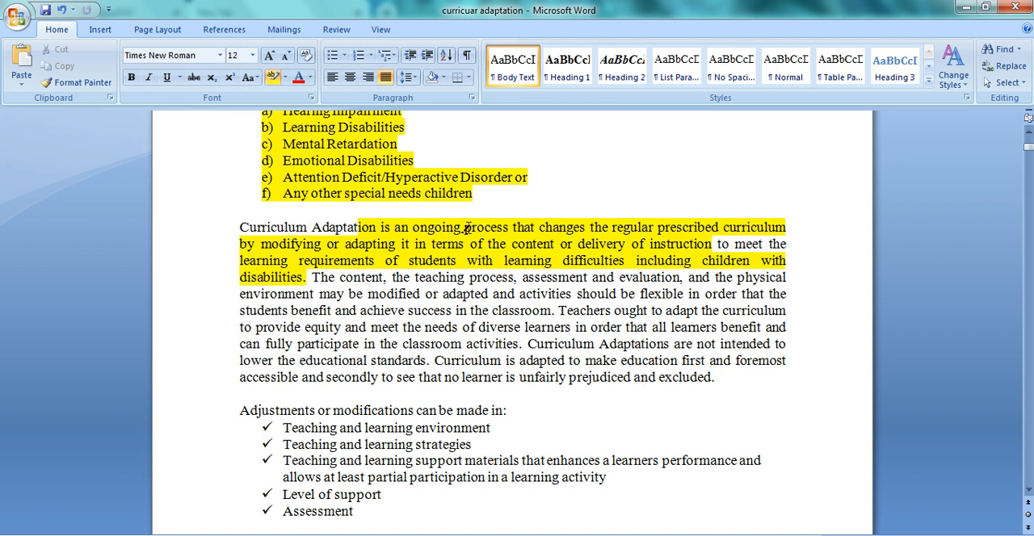
{"action": "mouse_move", "coordinate": [697, 208]}
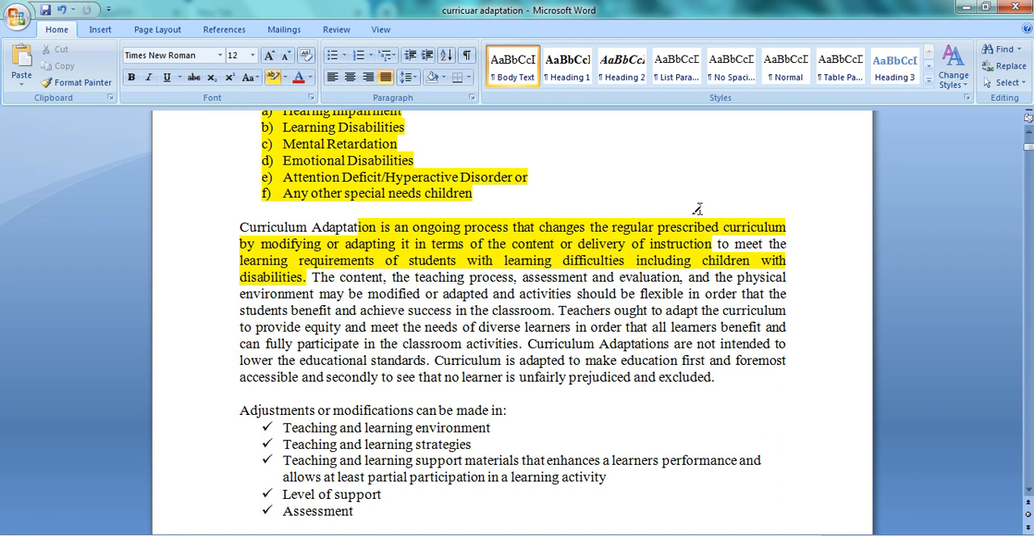
{"action": "mouse_move", "coordinate": [496, 225]}
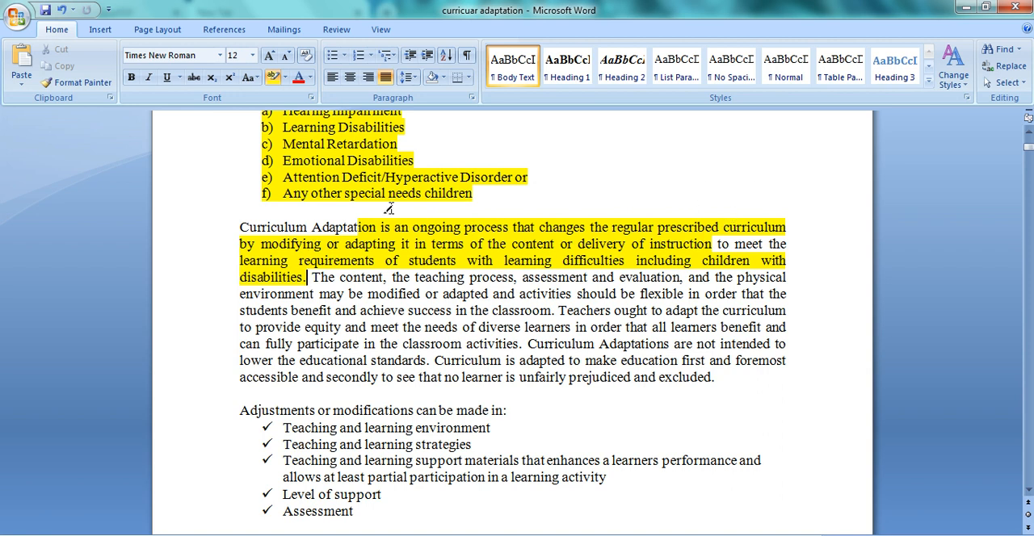
{"action": "mouse_move", "coordinate": [554, 207]}
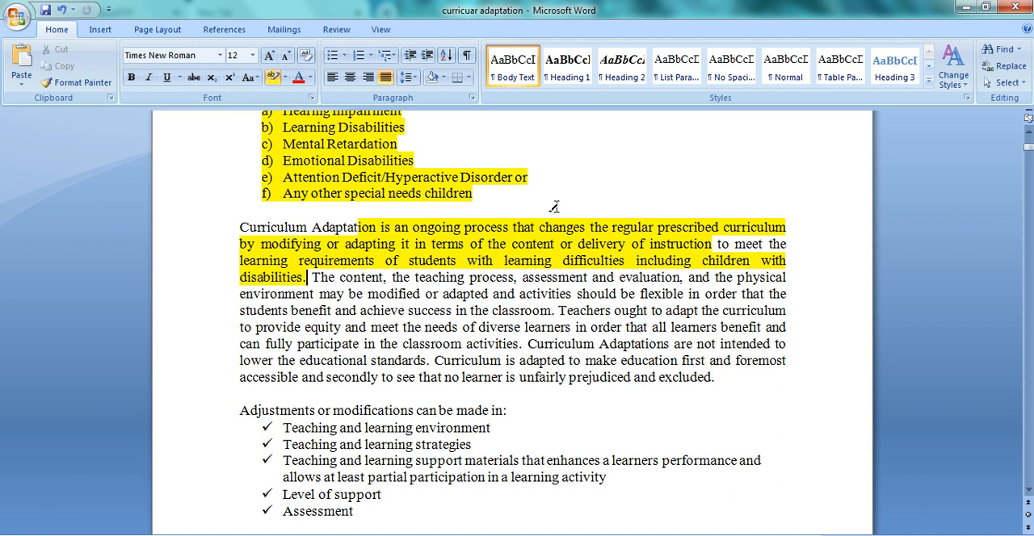
{"action": "mouse_move", "coordinate": [662, 210]}
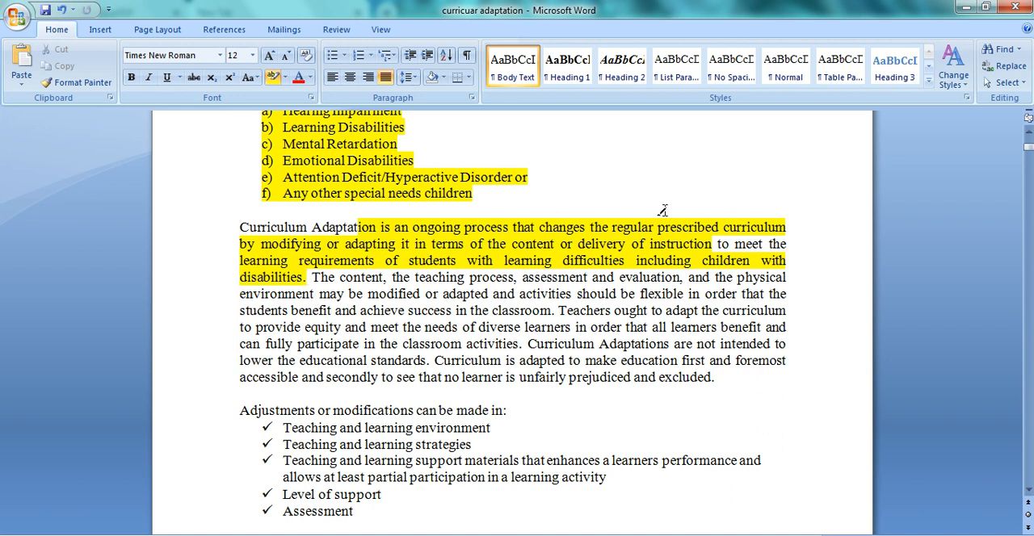
{"action": "mouse_move", "coordinate": [549, 265]}
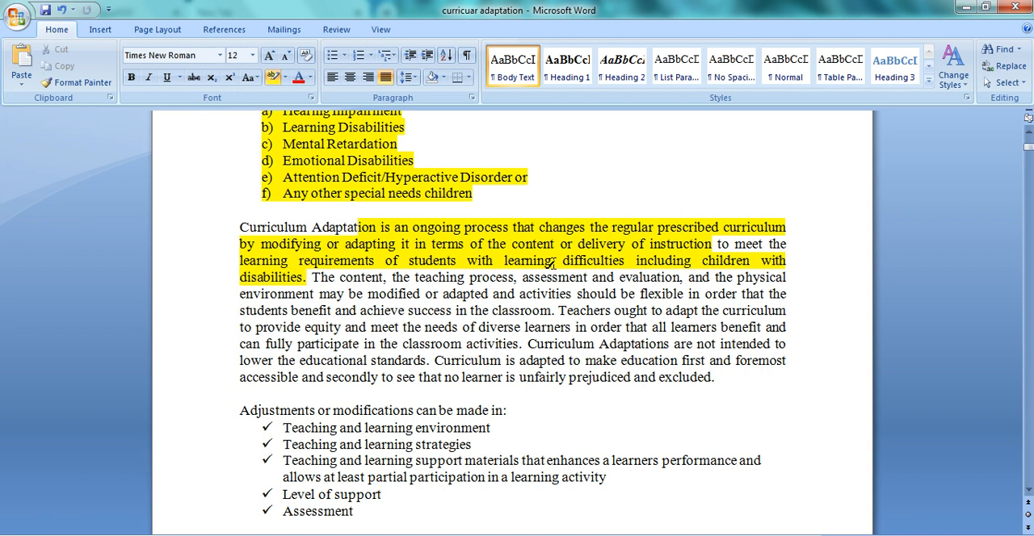
Highlight 'The content', 'teaching process and assessment and evaluation', 'physical environment' and 'activities' in turquoise
{"action": "left_click", "coordinate": [308, 277]}
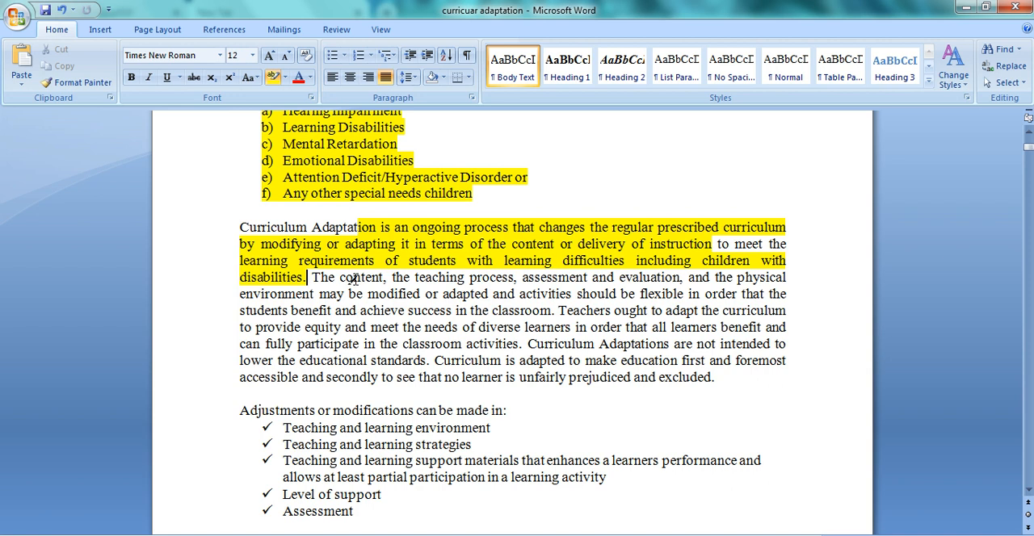
{"action": "left_click", "coordinate": [288, 76]}
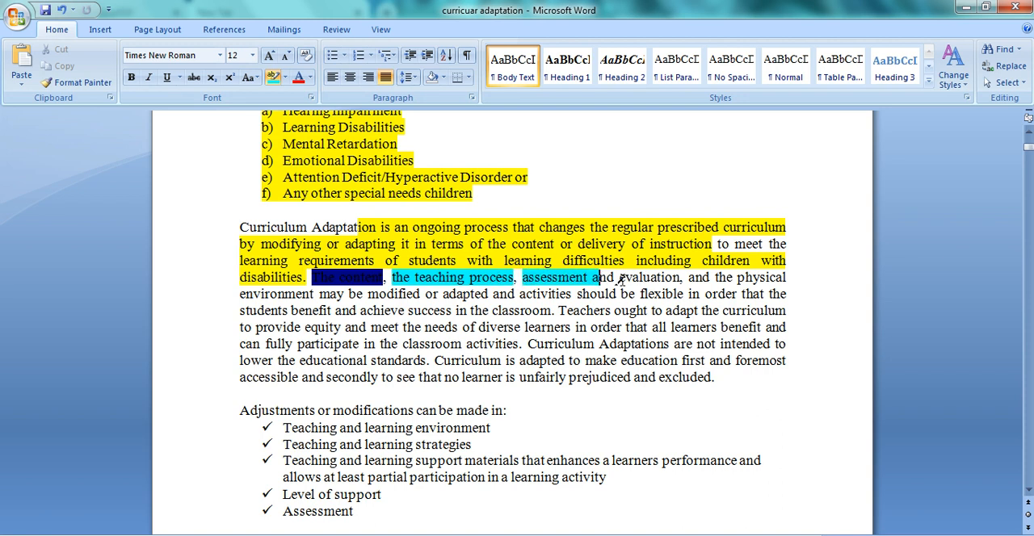
{"action": "left_click_drag", "start_coordinate": [598, 277], "coordinate": [681, 277]}
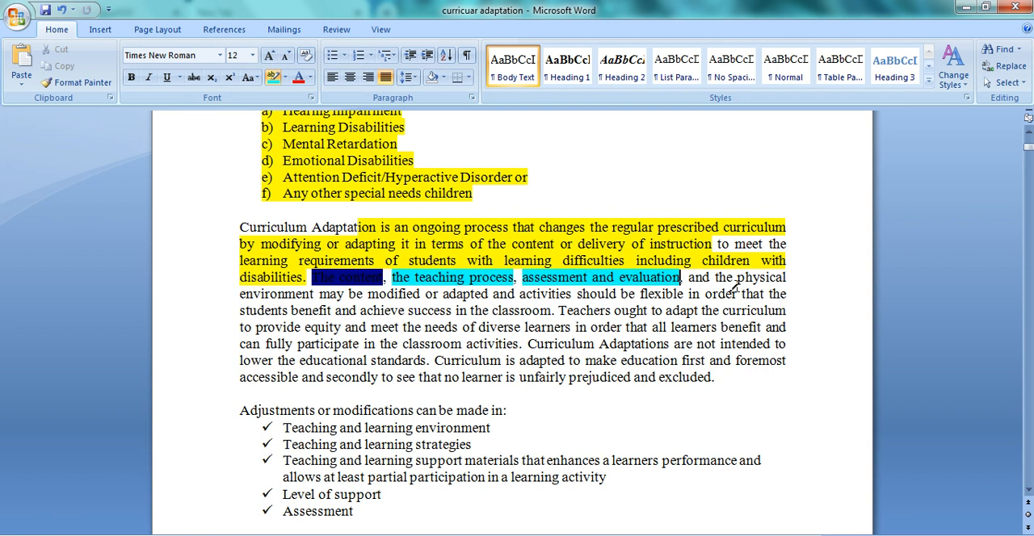
{"action": "mouse_move", "coordinate": [750, 280]}
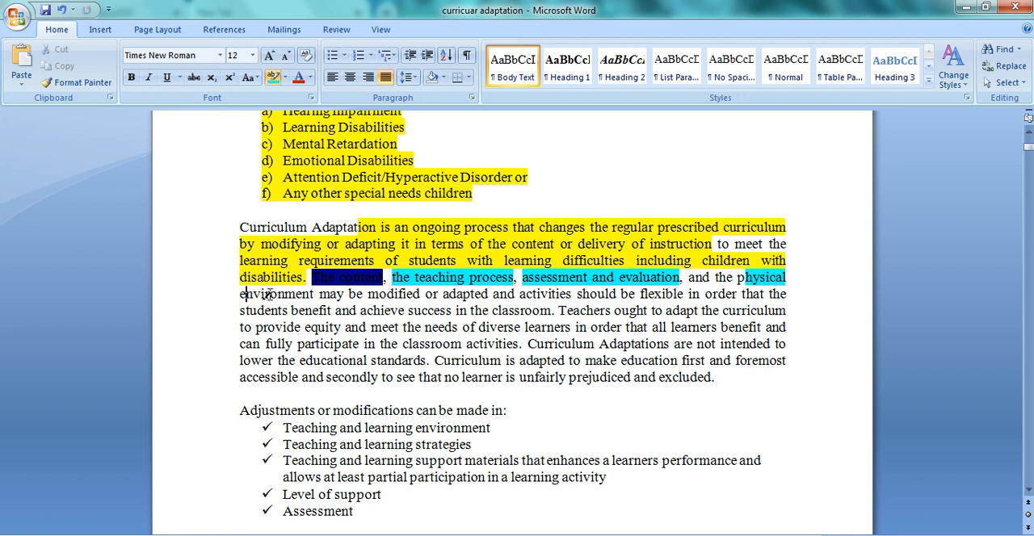
{"action": "double_click", "coordinate": [279, 294]}
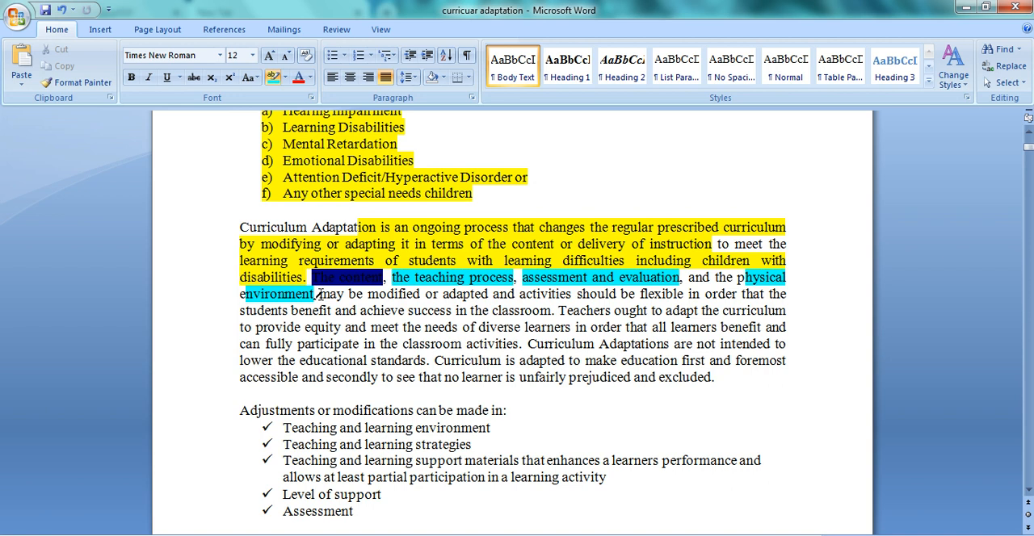
{"action": "double_click", "coordinate": [550, 294]}
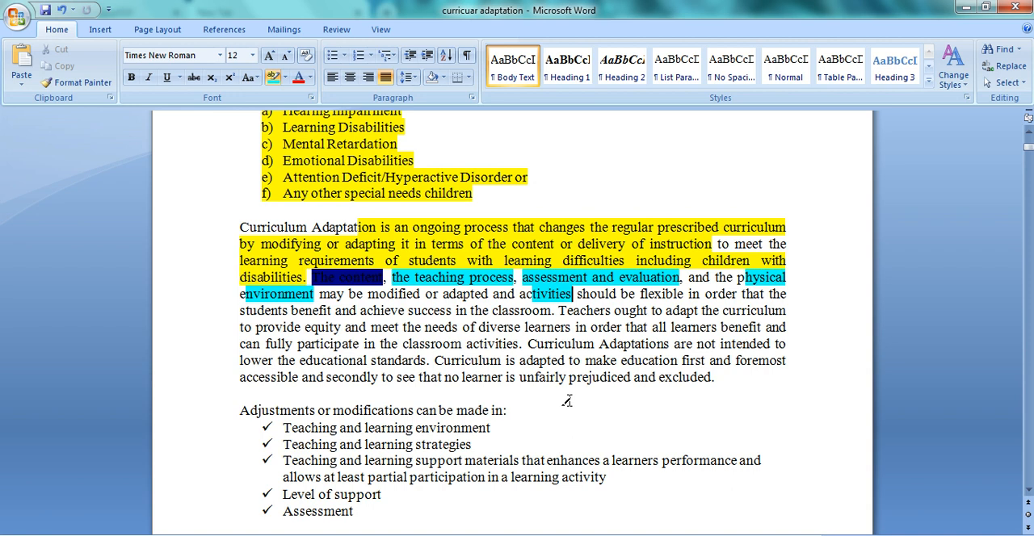
{"action": "mouse_move", "coordinate": [257, 330]}
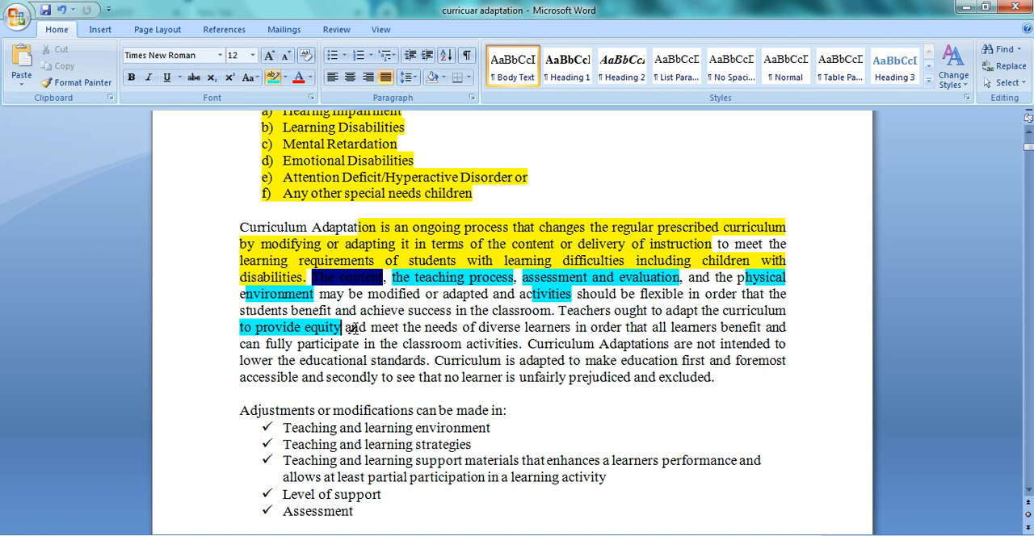
Highlight the equity phrases, 'accessible' and 'no learner is unfairly prejudiced and excluded'
{"action": "left_click_drag", "start_coordinate": [372, 327], "coordinate": [522, 327]}
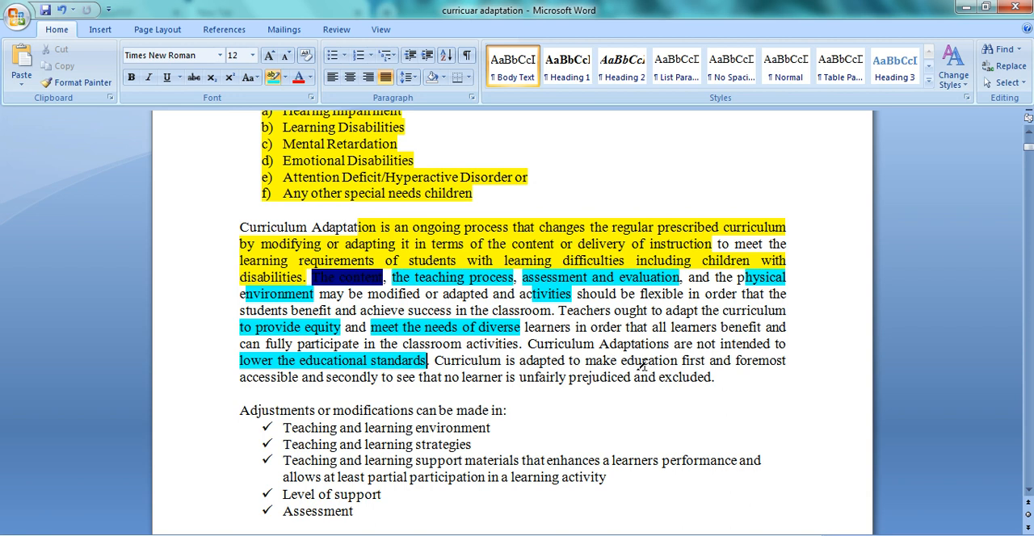
{"action": "mouse_move", "coordinate": [279, 385]}
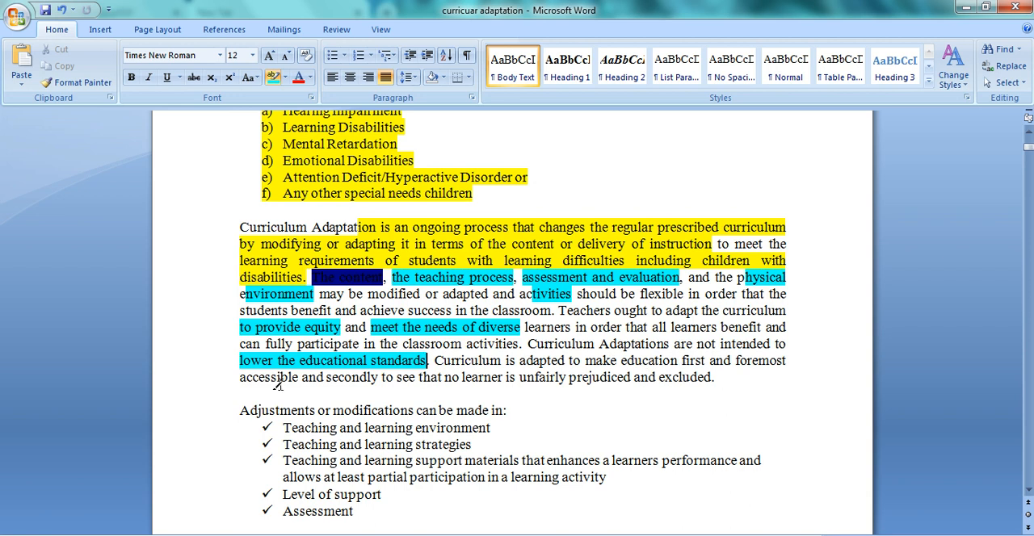
{"action": "double_click", "coordinate": [265, 378]}
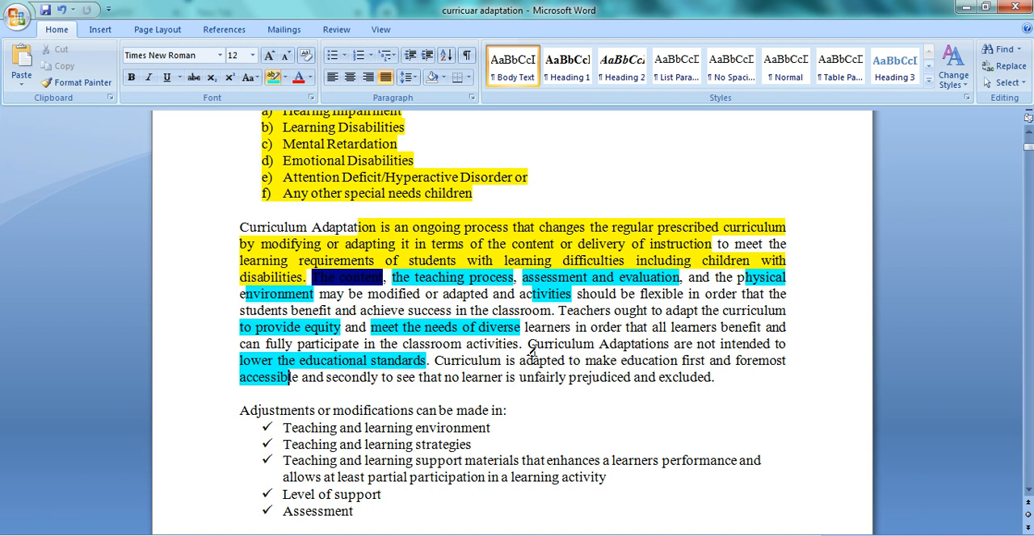
{"action": "left_click_drag", "start_coordinate": [444, 377], "coordinate": [715, 378]}
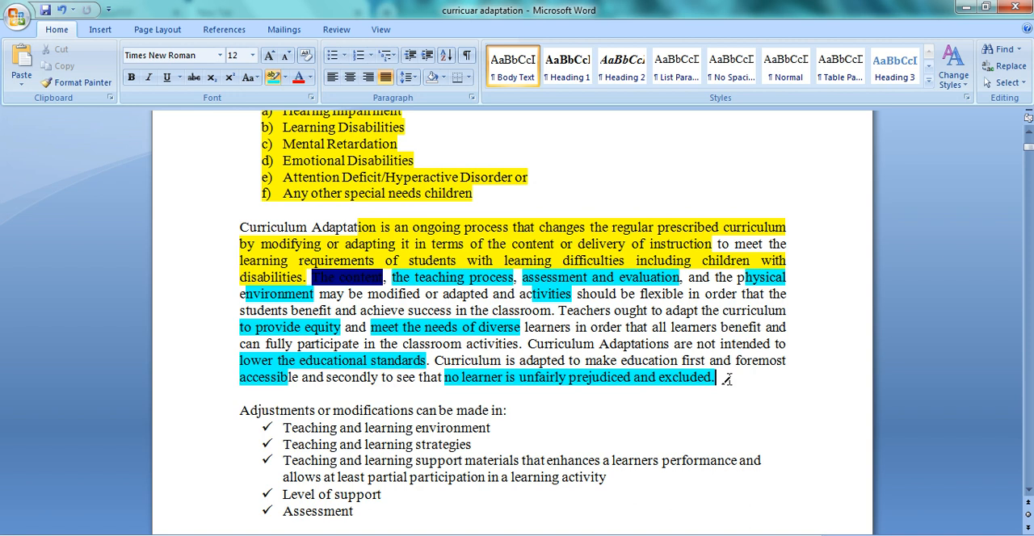
{"action": "scroll", "scroll_direction": "down", "scroll_amount": 3}
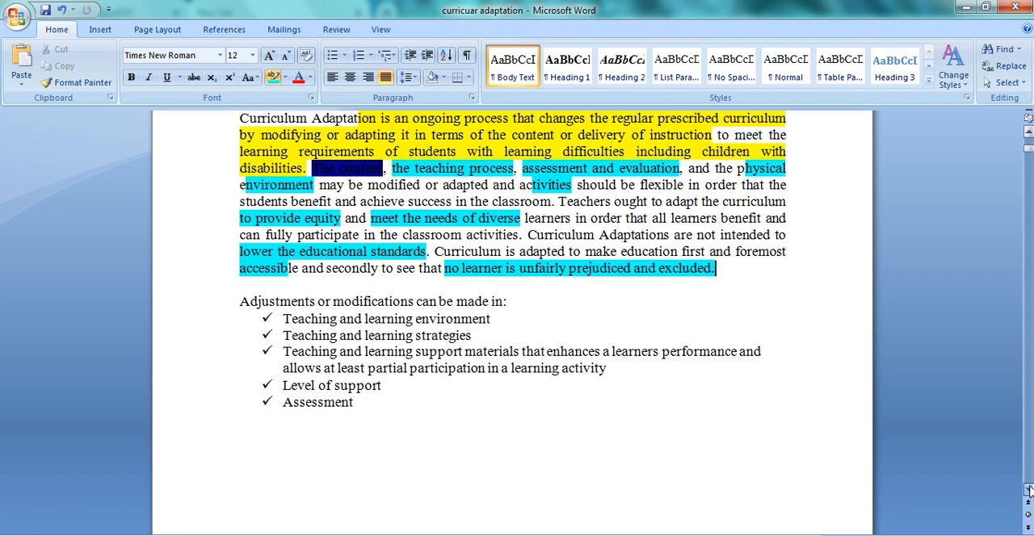
{"action": "scroll", "scroll_direction": "down", "scroll_amount": 3}
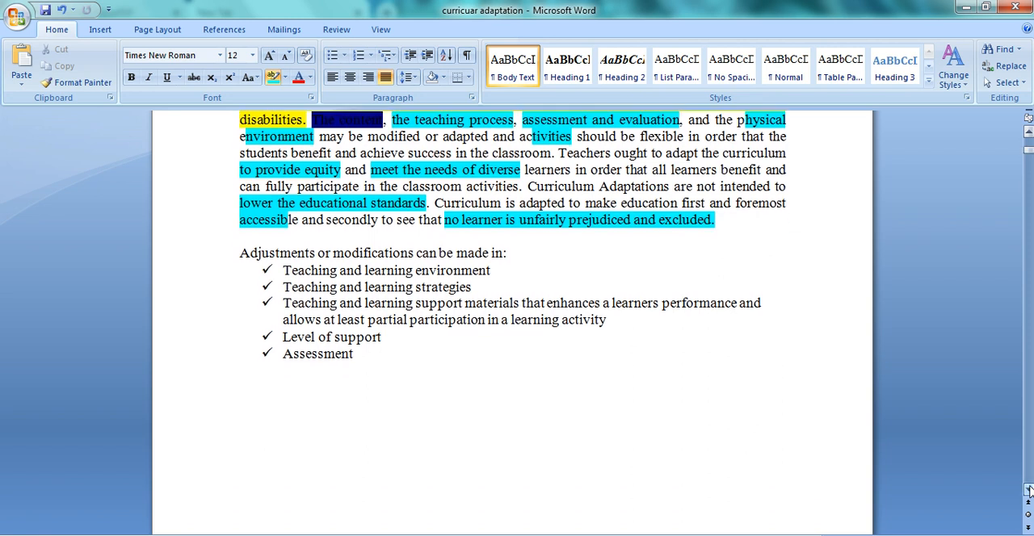
{"action": "mouse_move", "coordinate": [570, 464]}
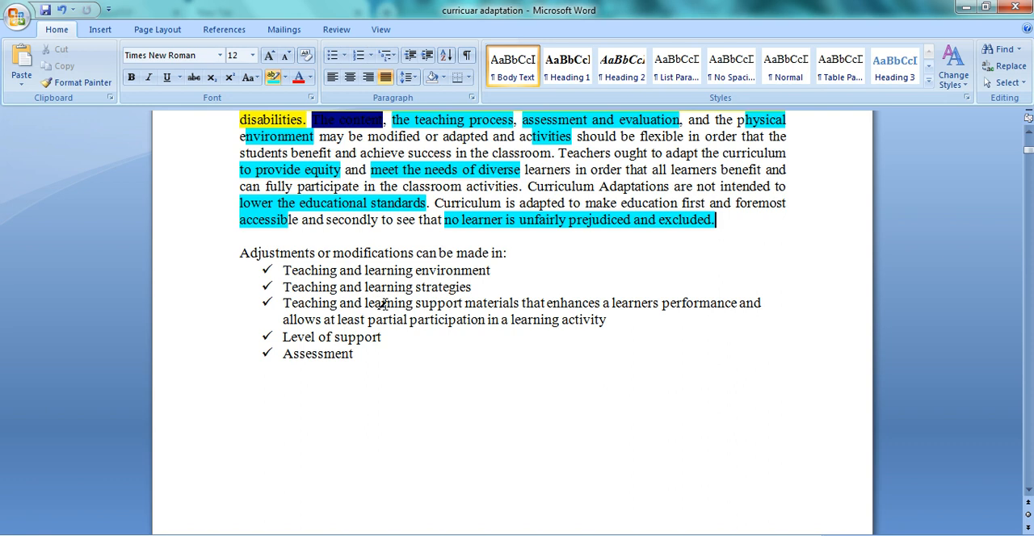
{"action": "mouse_move", "coordinate": [456, 313]}
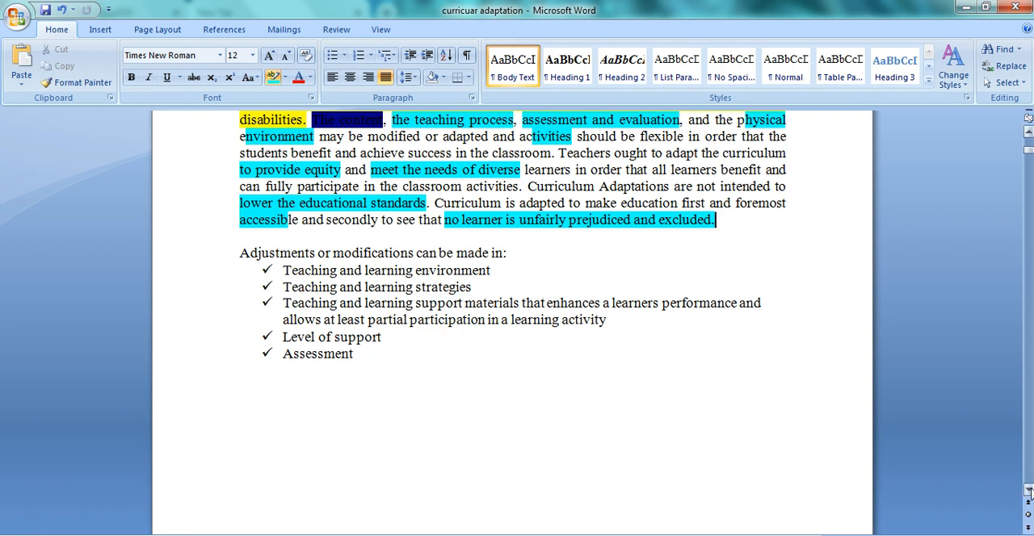
Highlight 'FLOW', 'individual student needs', 'Optimize understanding' and the fourth FLOW item in turquoise
{"action": "scroll", "scroll_direction": "down", "scroll_amount": 3}
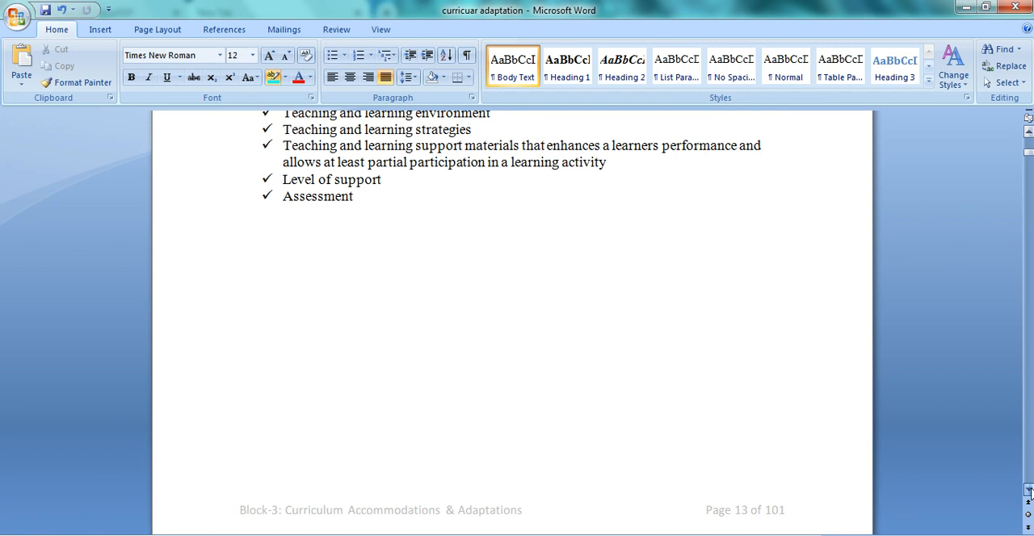
{"action": "scroll", "scroll_direction": "down", "scroll_amount": 3}
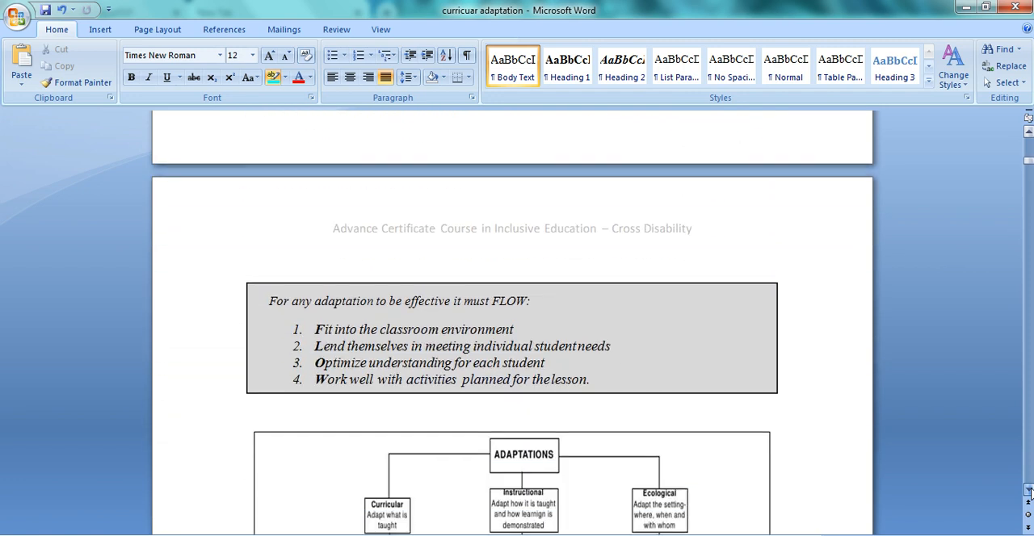
{"action": "scroll", "scroll_direction": "down", "scroll_amount": 3}
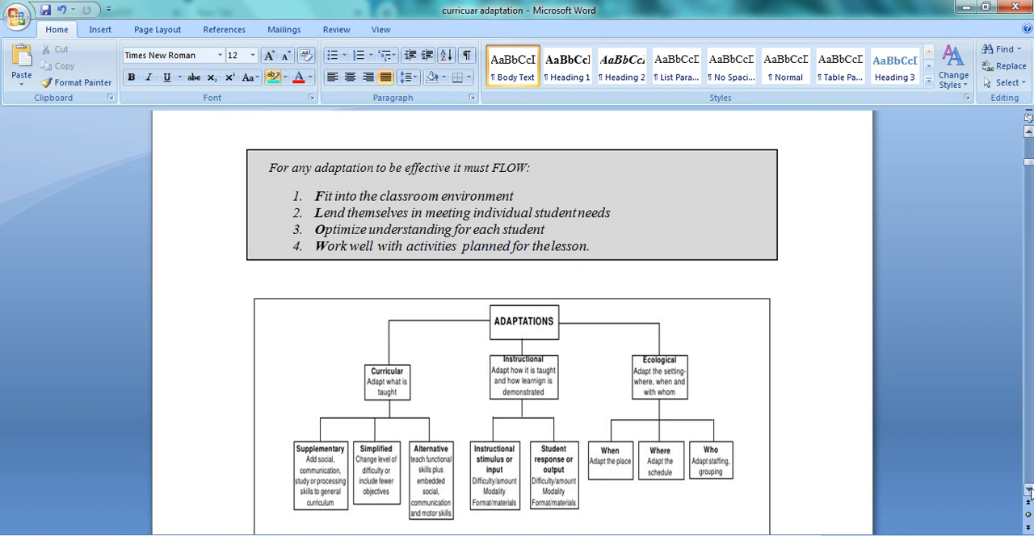
{"action": "mouse_move", "coordinate": [502, 170]}
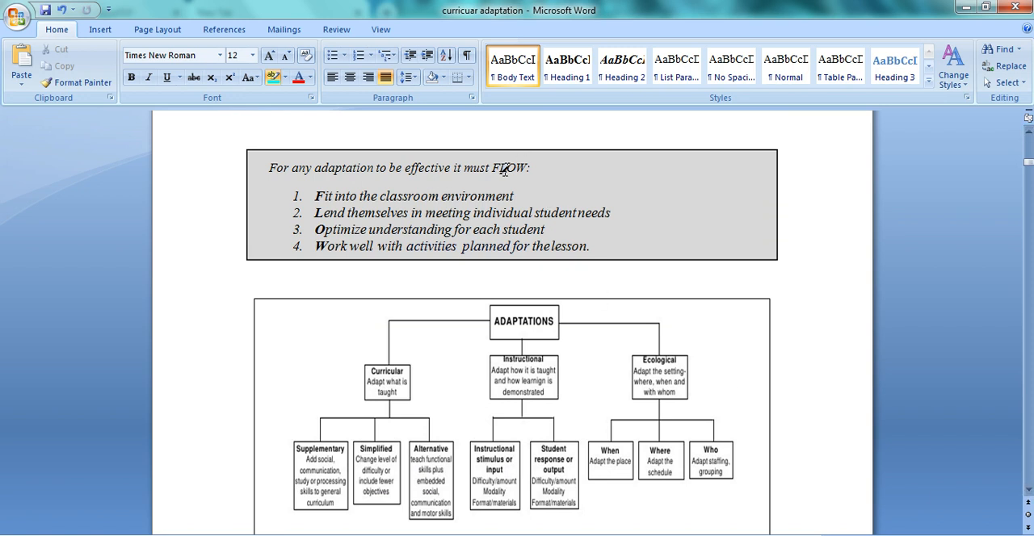
{"action": "double_click", "coordinate": [507, 168]}
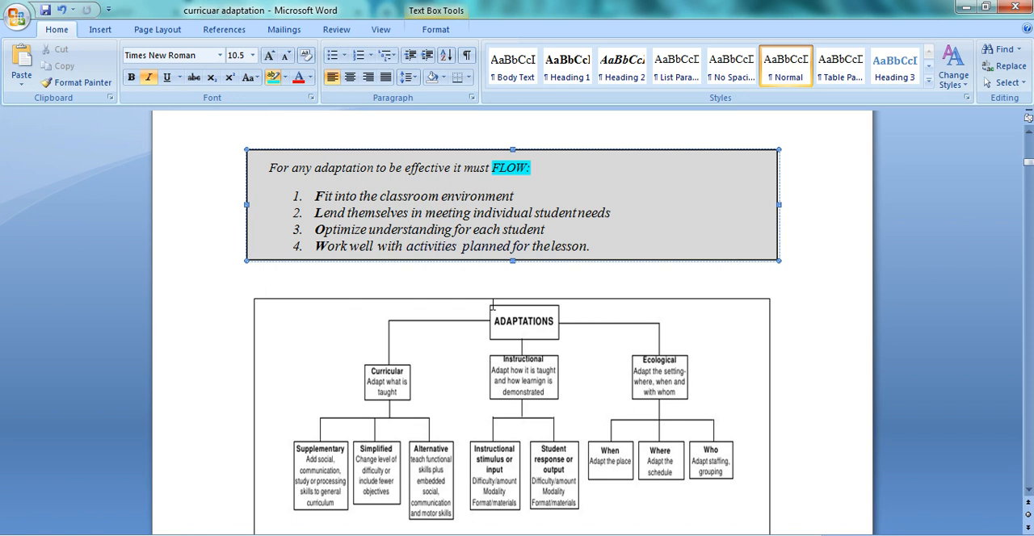
{"action": "left_click_drag", "start_coordinate": [475, 212], "coordinate": [611, 213]}
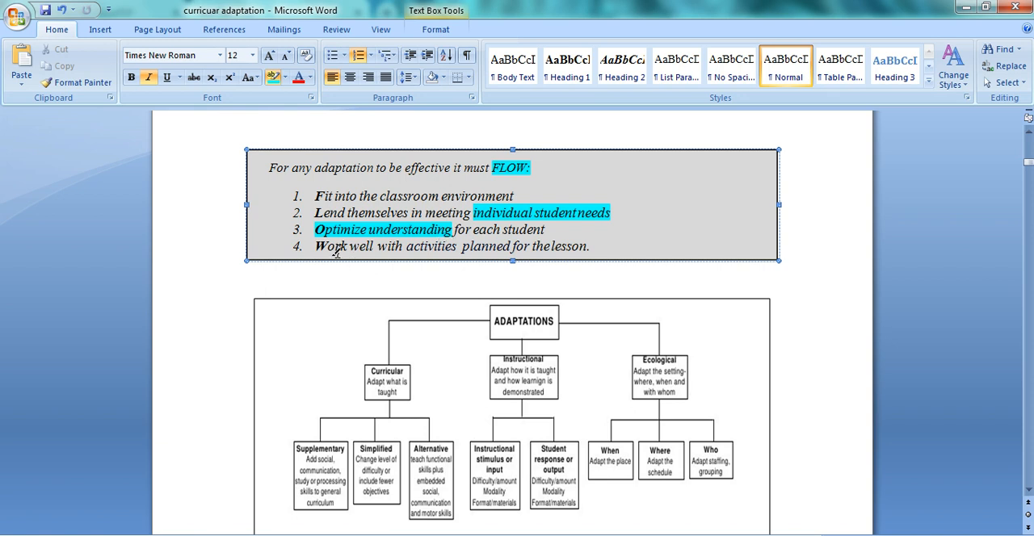
{"action": "triple_click", "coordinate": [452, 247]}
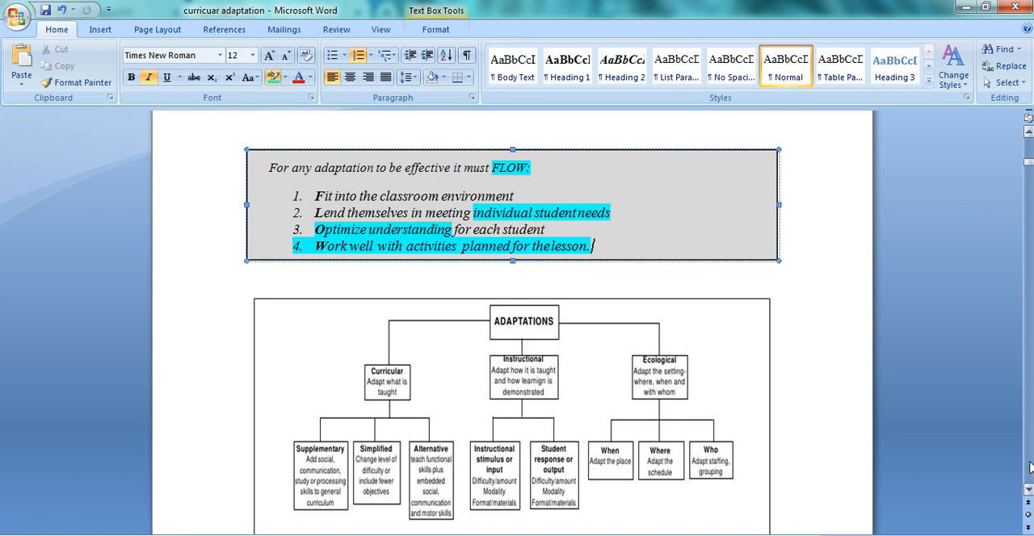
{"action": "scroll", "scroll_direction": "down", "scroll_amount": 3}
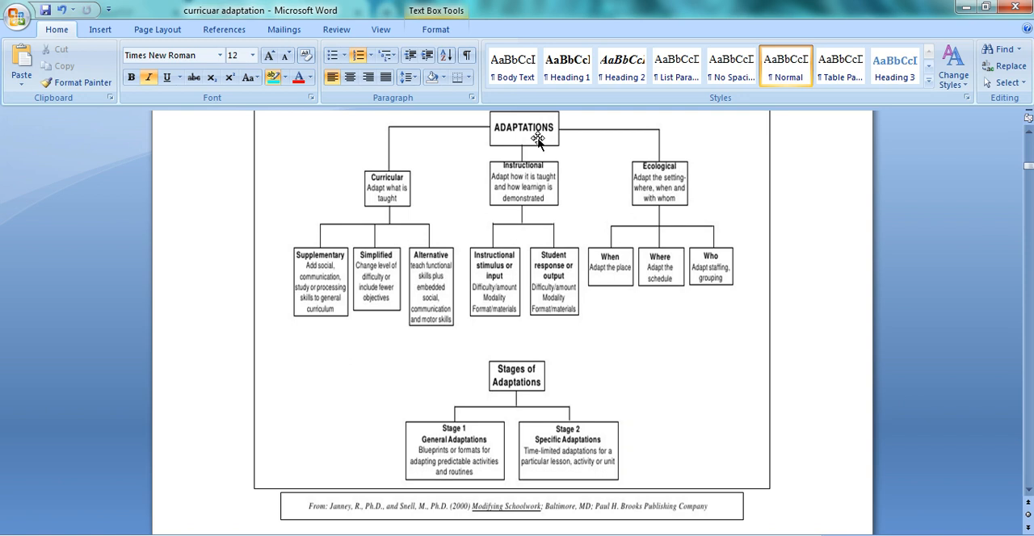
{"action": "mouse_move", "coordinate": [396, 192]}
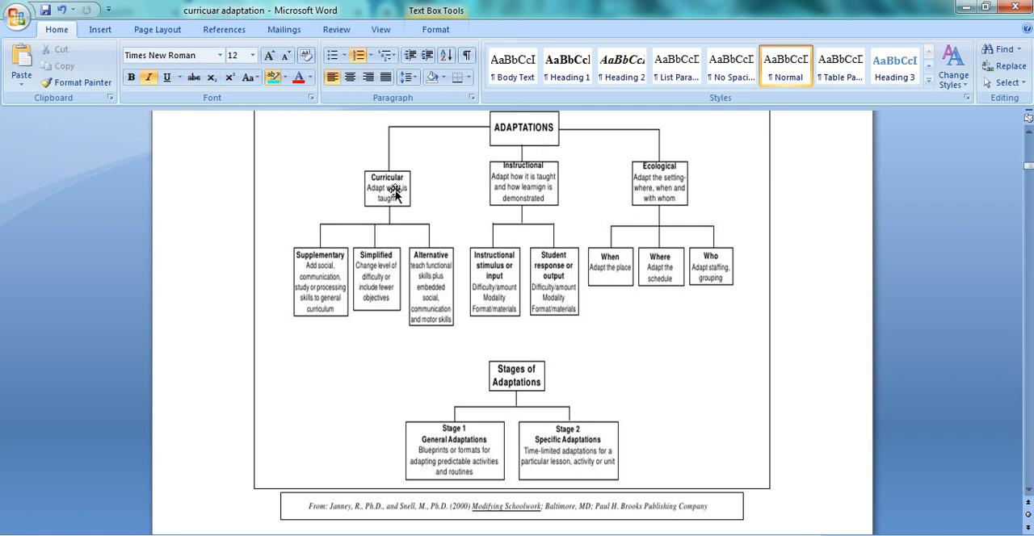
{"action": "mouse_move", "coordinate": [545, 194]}
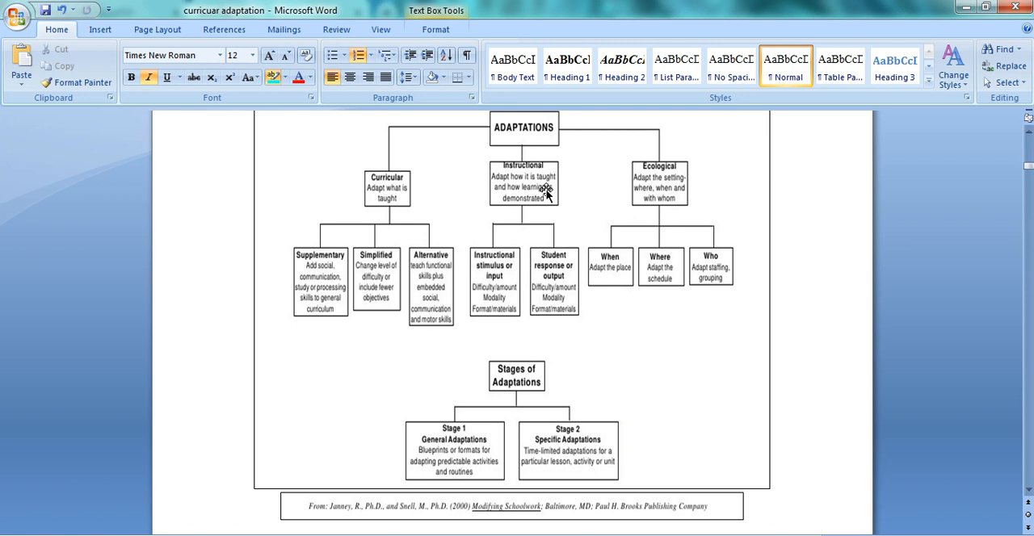
{"action": "mouse_move", "coordinate": [669, 184]}
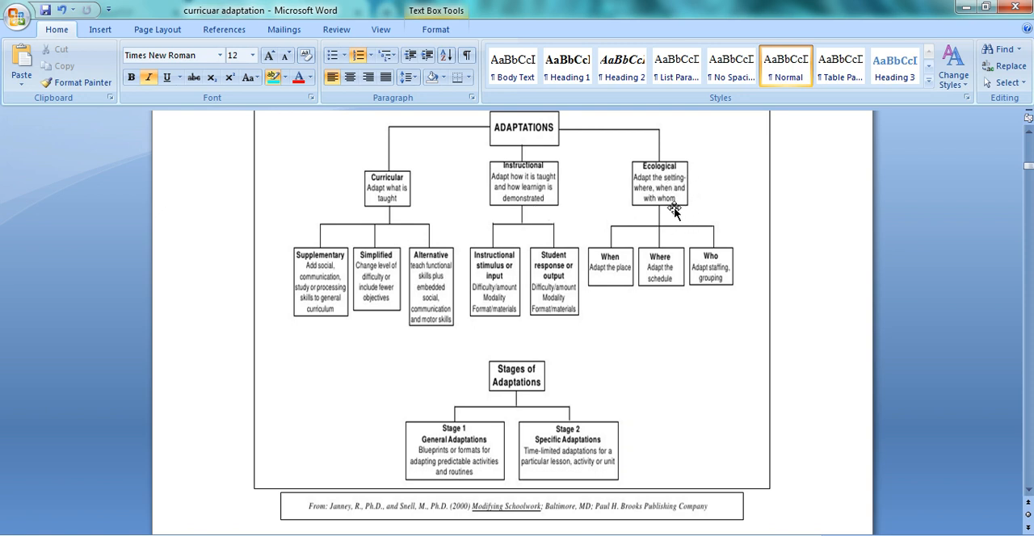
{"action": "mouse_move", "coordinate": [345, 284]}
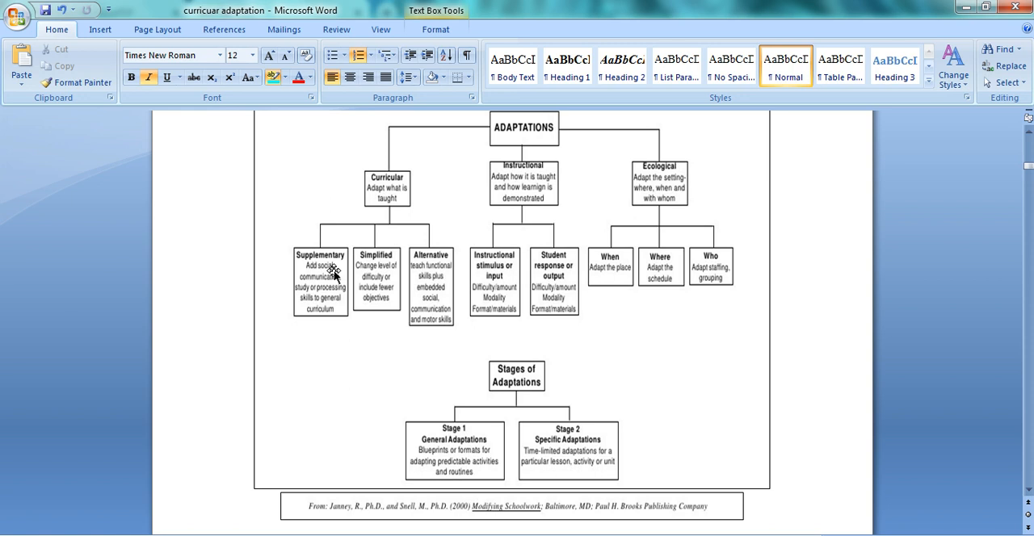
{"action": "mouse_move", "coordinate": [408, 331]}
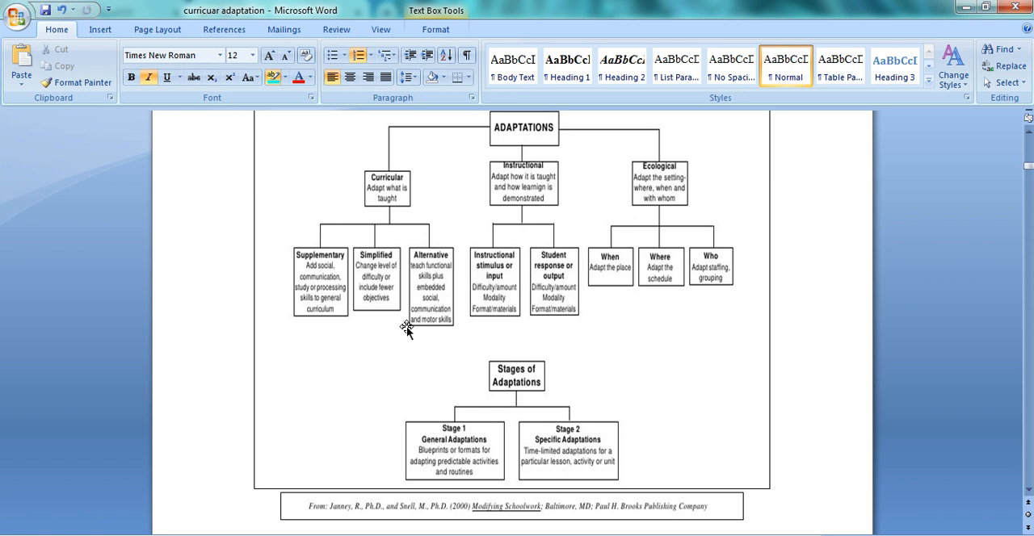
{"action": "mouse_move", "coordinate": [395, 374]}
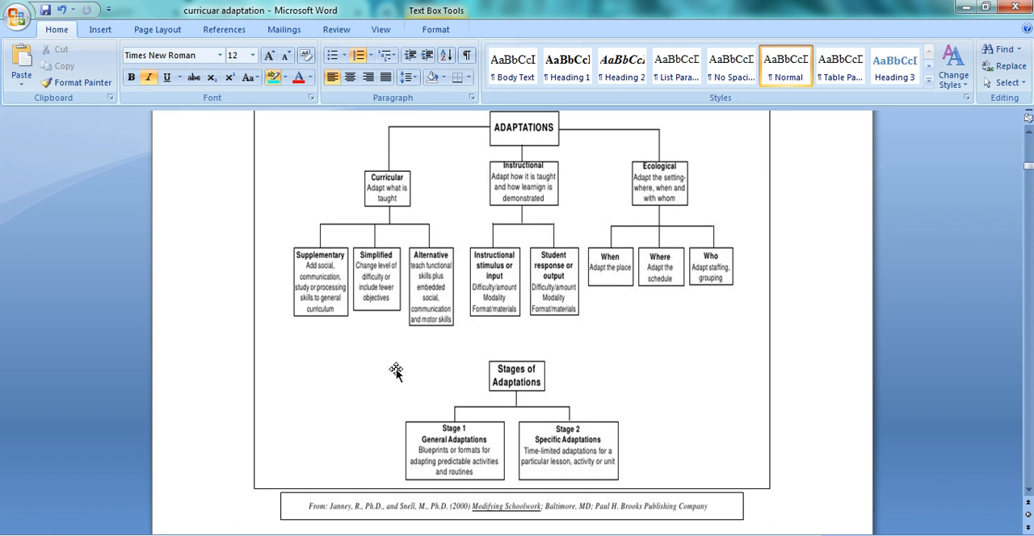
{"action": "mouse_move", "coordinate": [417, 388]}
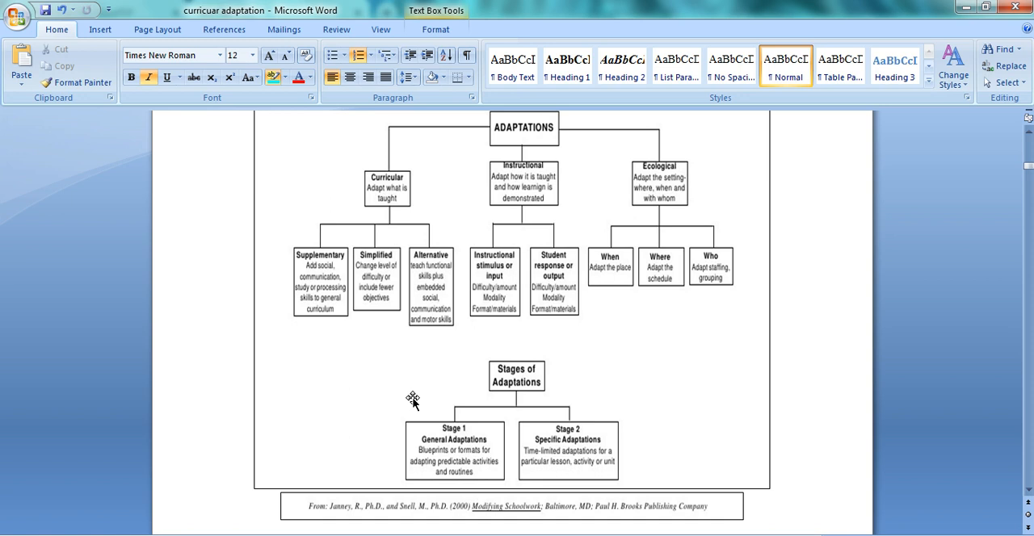
{"action": "mouse_move", "coordinate": [498, 282]}
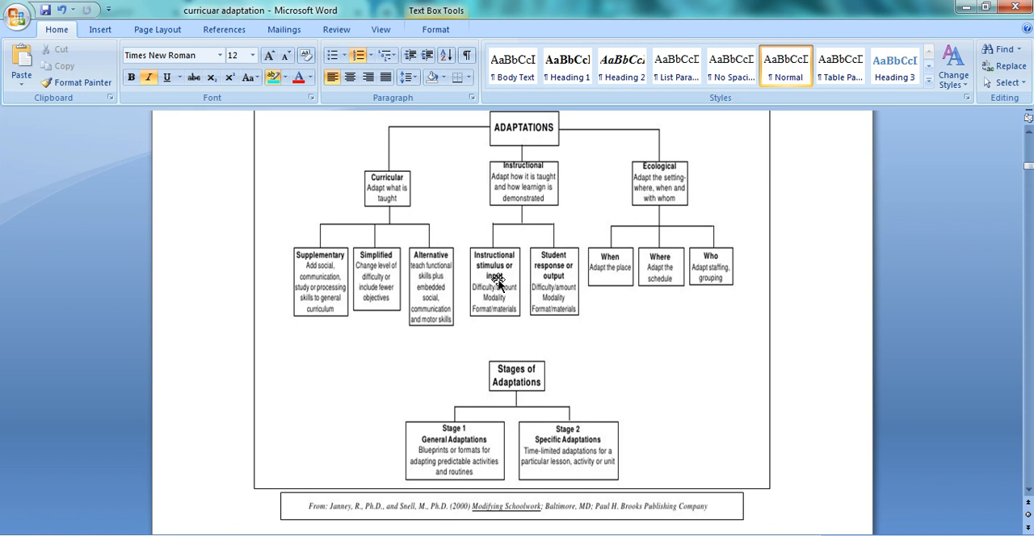
{"action": "mouse_move", "coordinate": [519, 214]}
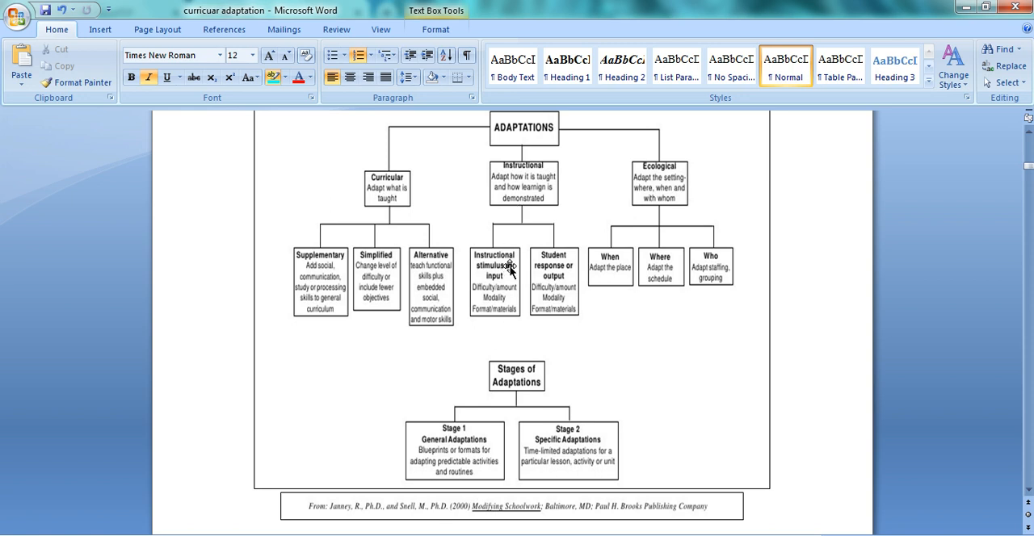
{"action": "mouse_move", "coordinate": [529, 310]}
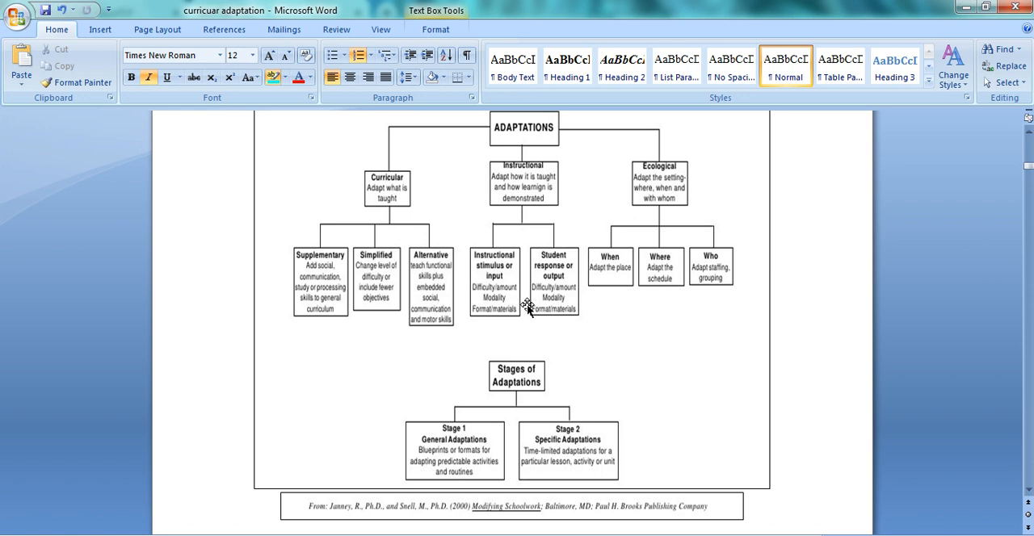
{"action": "mouse_move", "coordinate": [521, 309]}
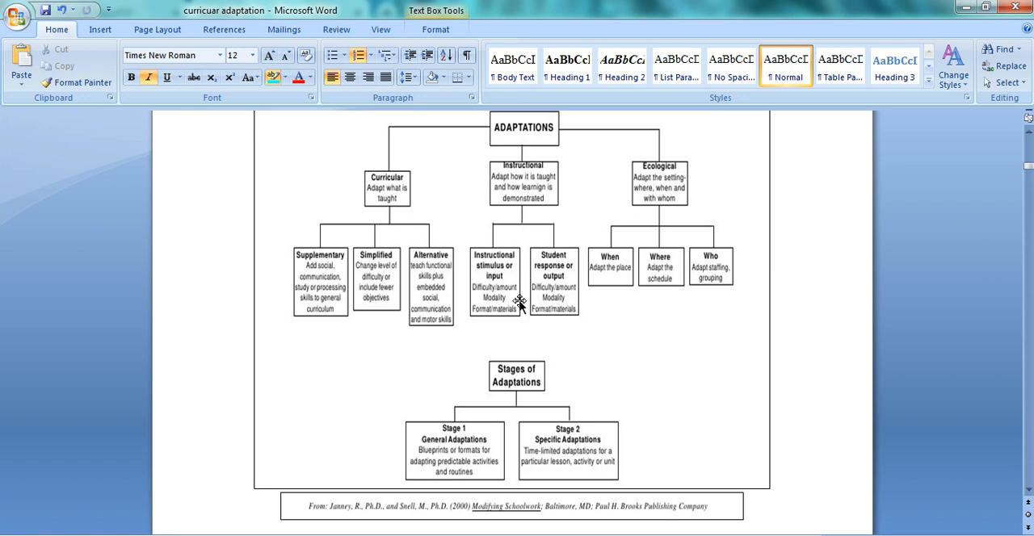
{"action": "mouse_move", "coordinate": [513, 297]}
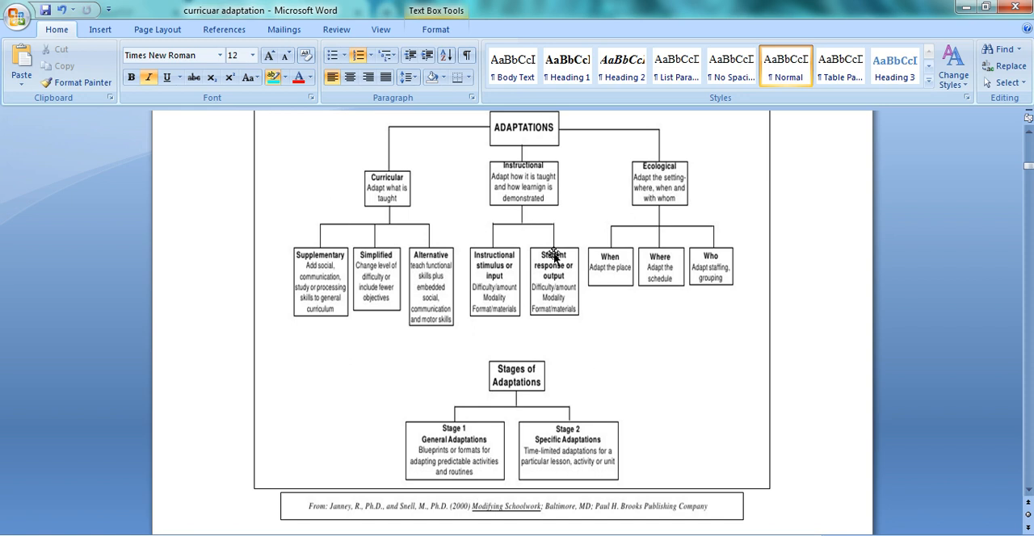
{"action": "mouse_move", "coordinate": [716, 214]}
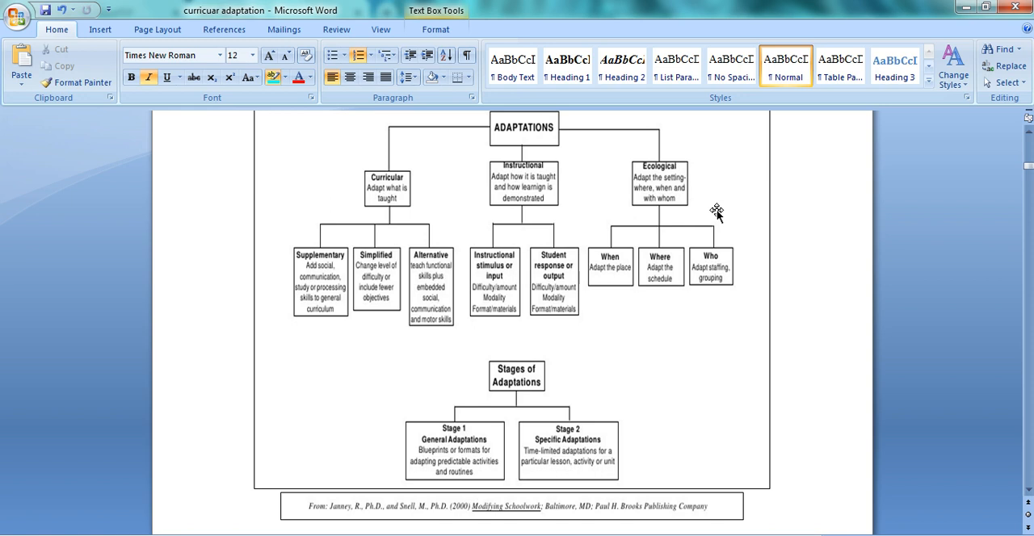
{"action": "mouse_move", "coordinate": [644, 333]}
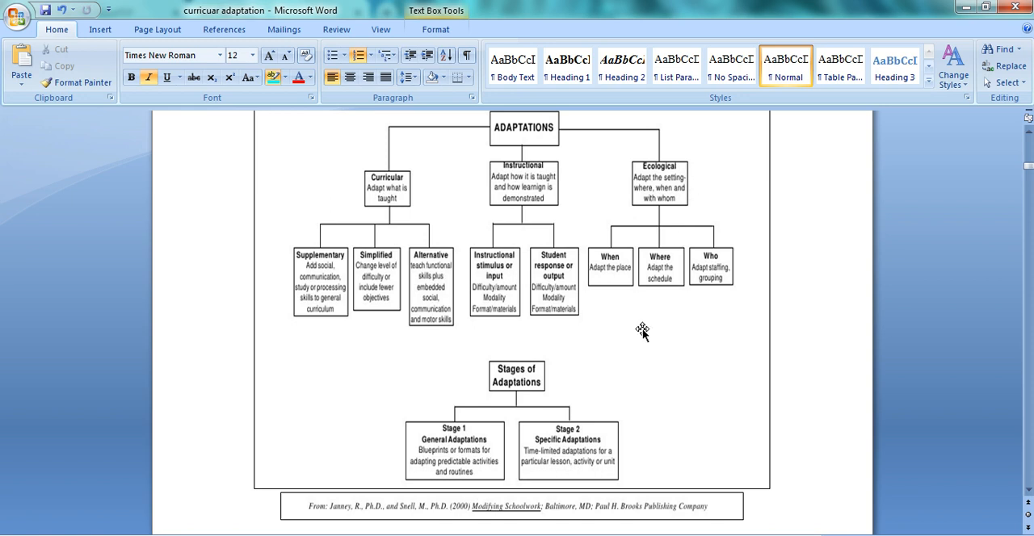
{"action": "mouse_move", "coordinate": [617, 280]}
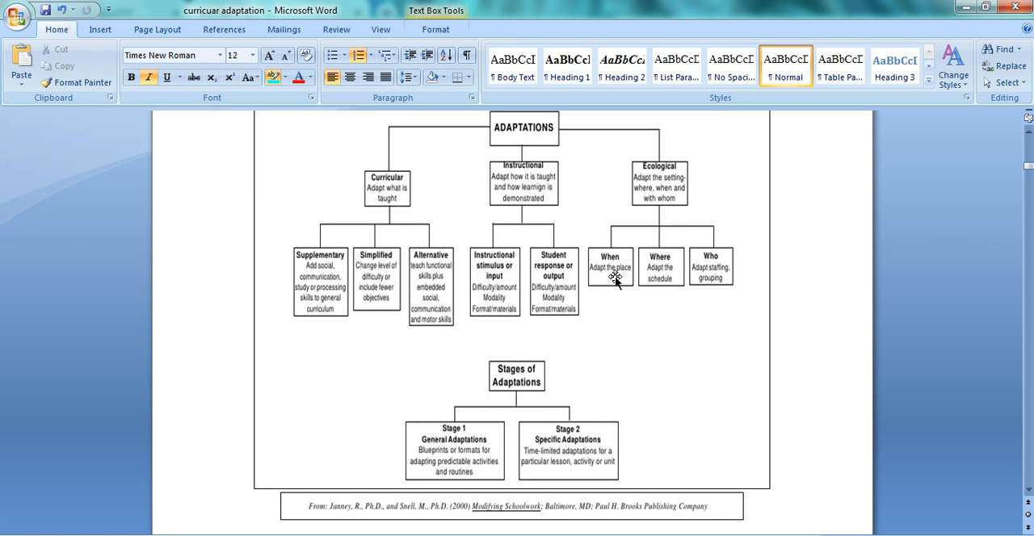
{"action": "mouse_move", "coordinate": [662, 293]}
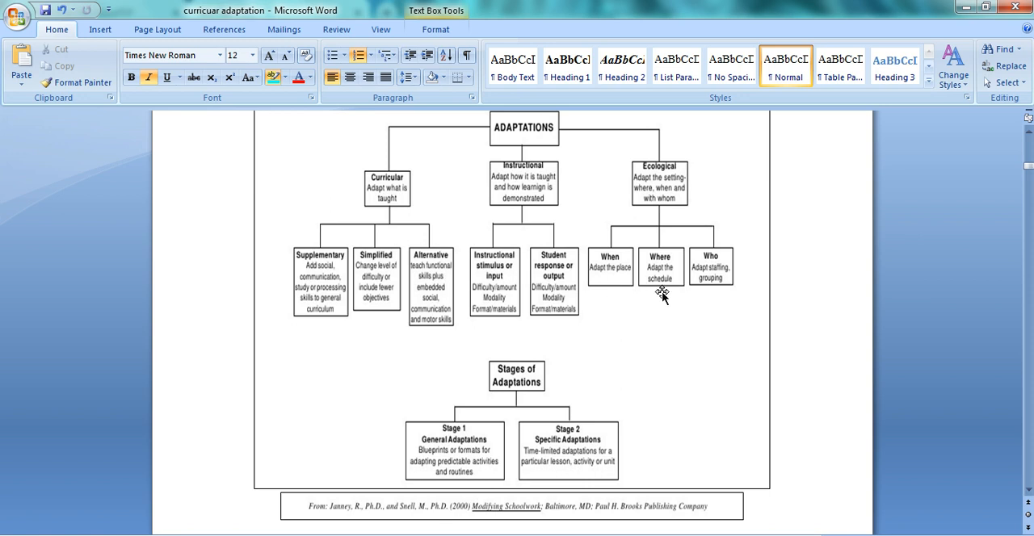
{"action": "mouse_move", "coordinate": [720, 303]}
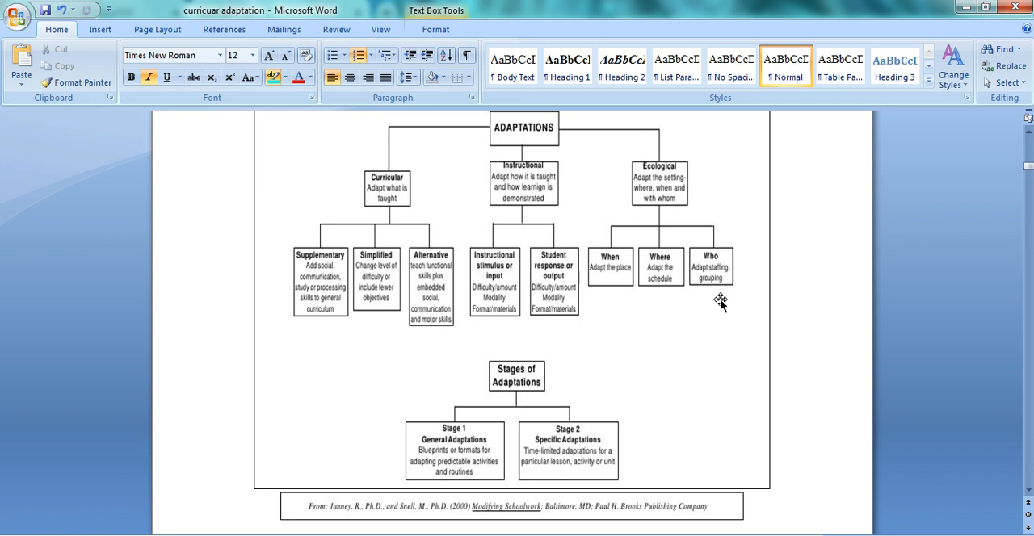
{"action": "mouse_move", "coordinate": [499, 475]}
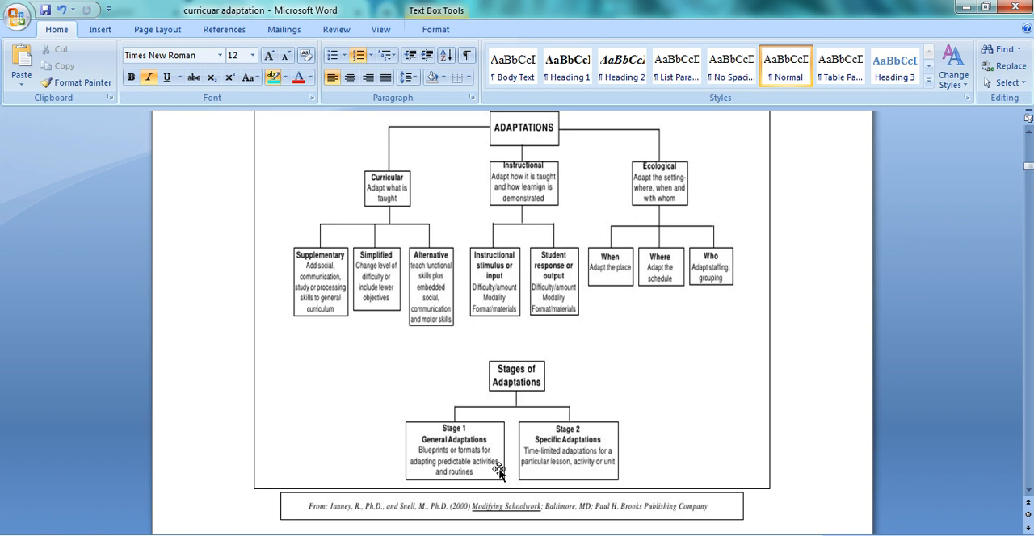
{"action": "mouse_move", "coordinate": [488, 479]}
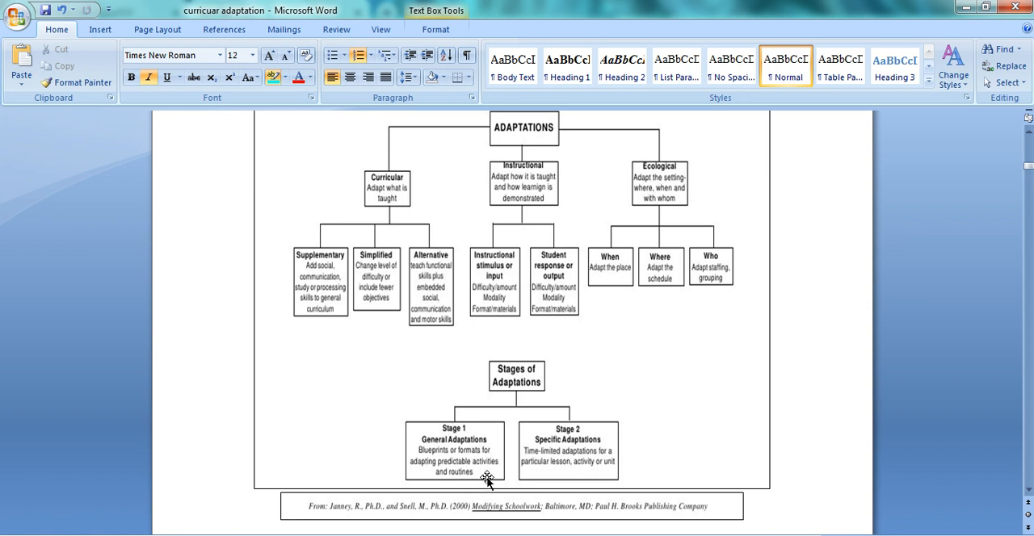
{"action": "mouse_move", "coordinate": [501, 489]}
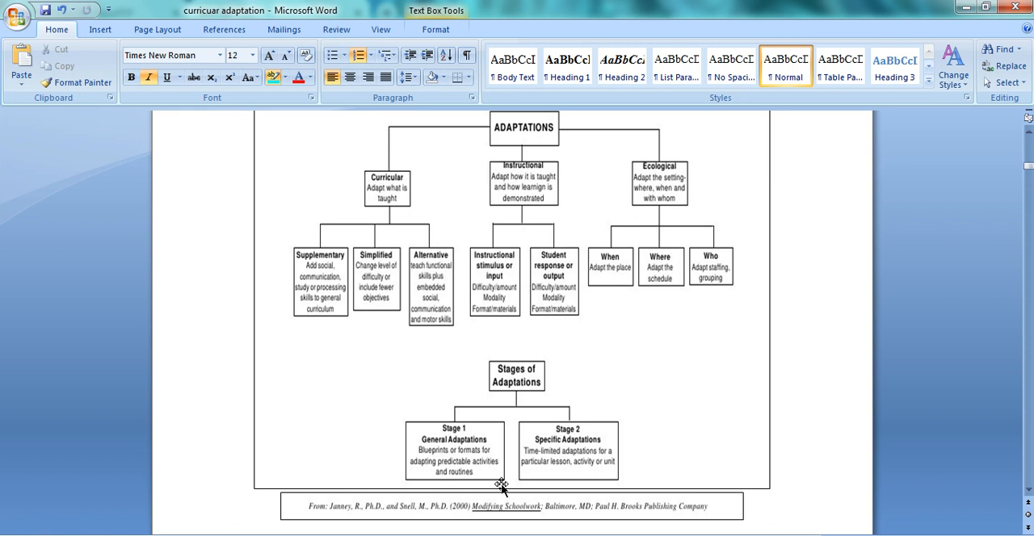
{"action": "mouse_move", "coordinate": [664, 458]}
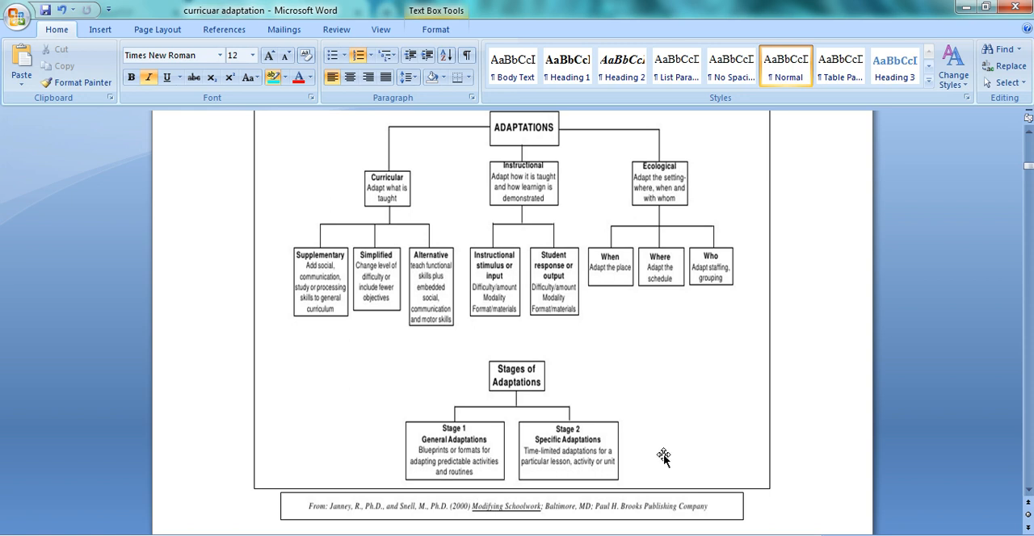
{"action": "mouse_move", "coordinate": [664, 487]}
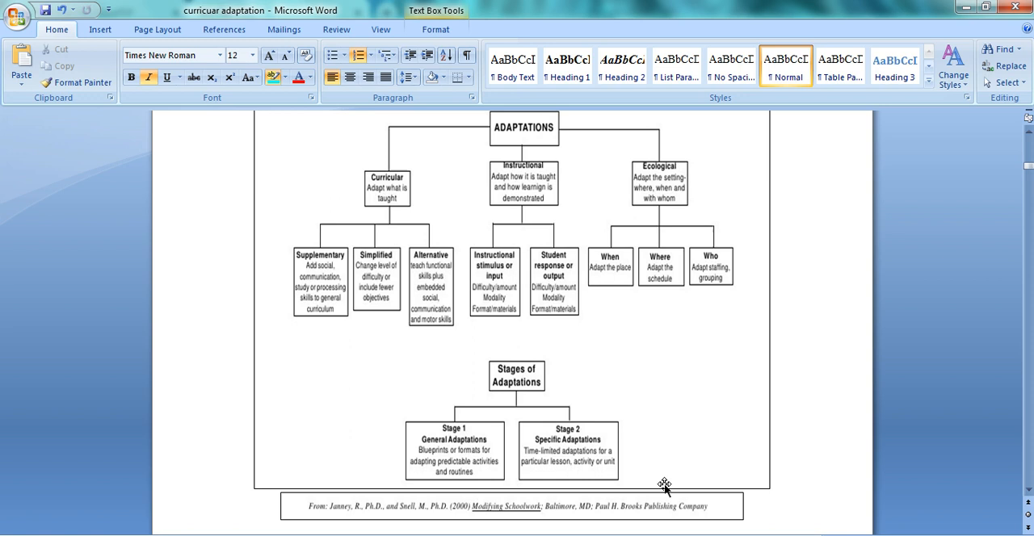
{"action": "mouse_move", "coordinate": [1023, 524]}
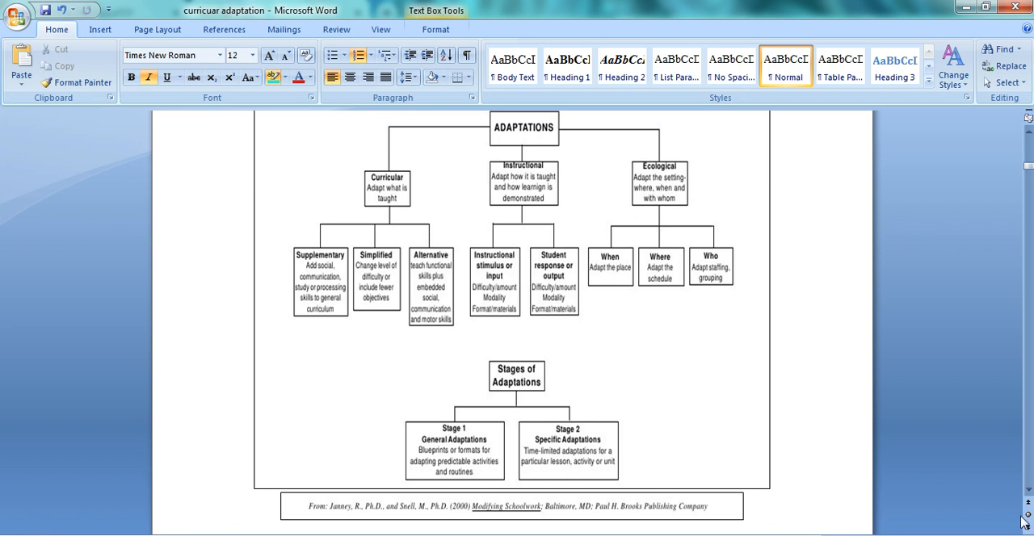
Highlight 'type, difficulty, amount and sequence', assignment length, item 7 and 'short conferences'
{"action": "scroll", "scroll_direction": "down", "scroll_amount": 3}
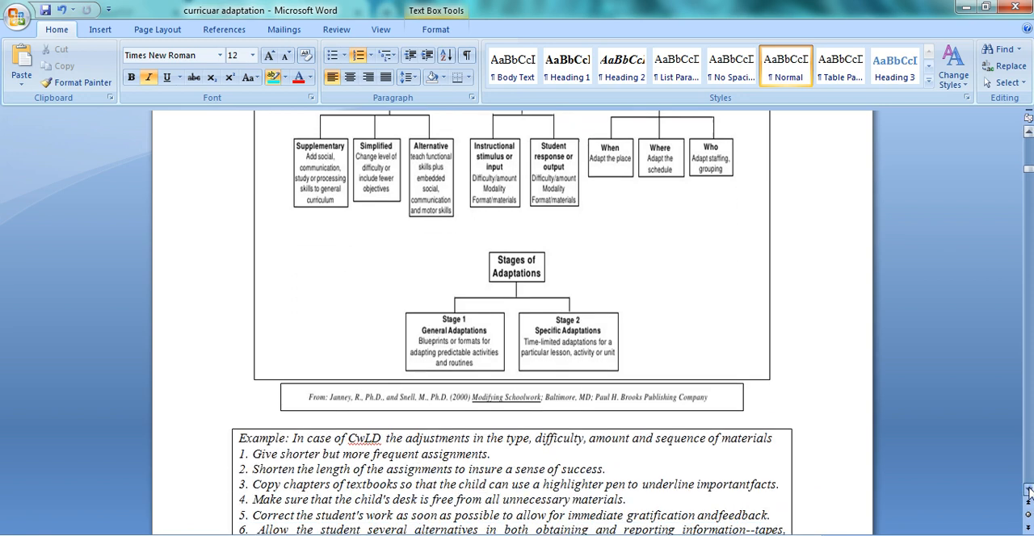
{"action": "scroll", "scroll_direction": "down", "scroll_amount": 3}
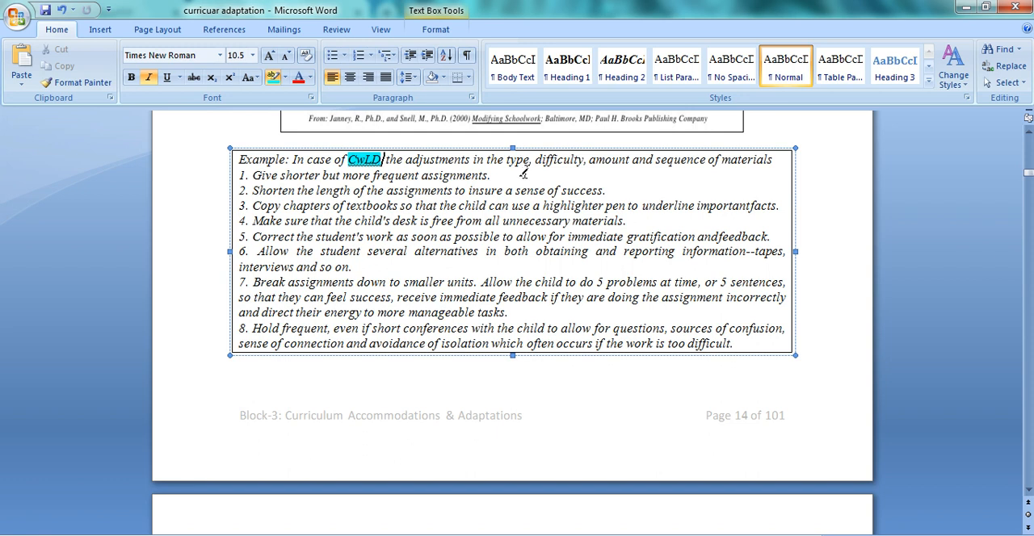
{"action": "left_click_drag", "start_coordinate": [507, 159], "coordinate": [583, 159]}
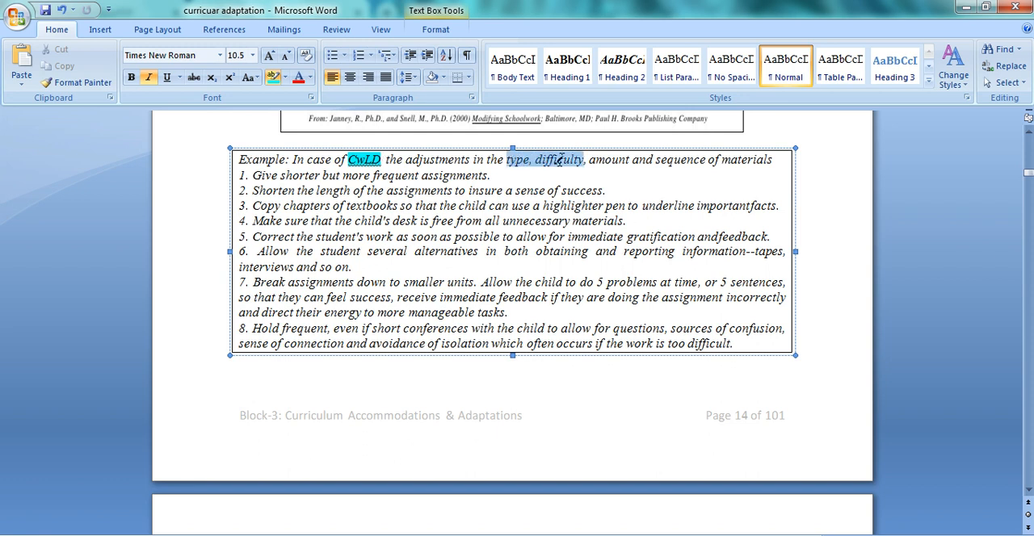
{"action": "left_click_drag", "start_coordinate": [506, 159], "coordinate": [771, 159]}
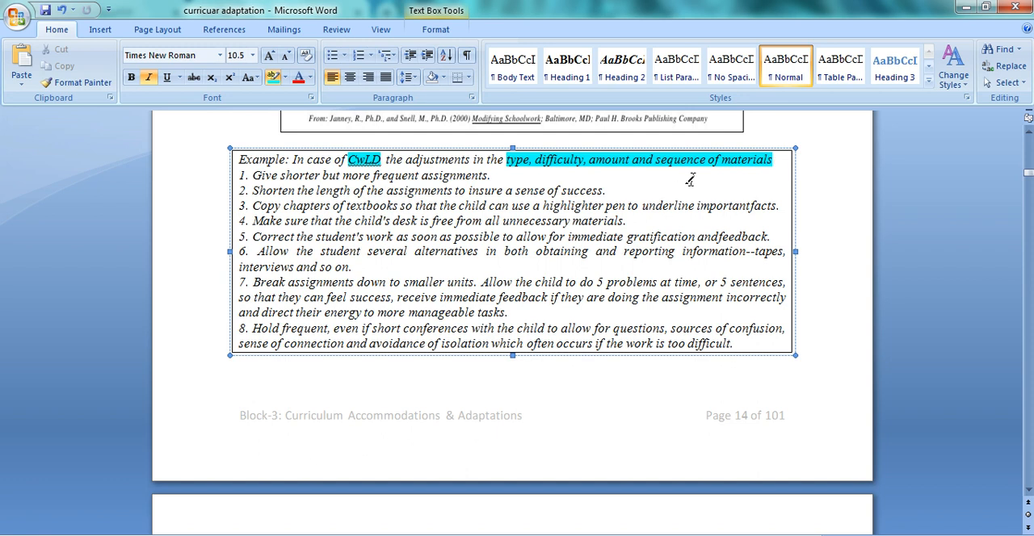
{"action": "mouse_move", "coordinate": [339, 379]}
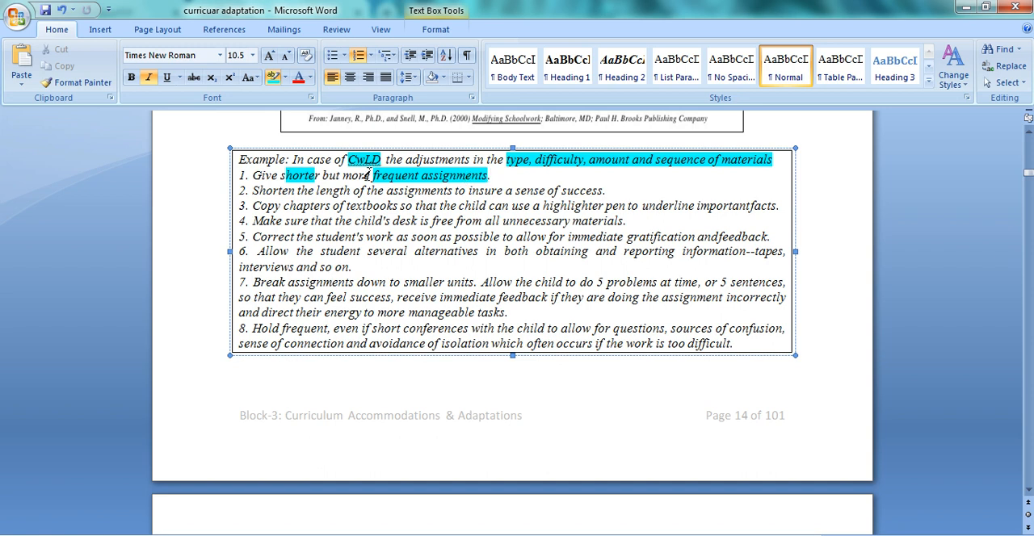
{"action": "left_click_drag", "start_coordinate": [297, 190], "coordinate": [454, 190]}
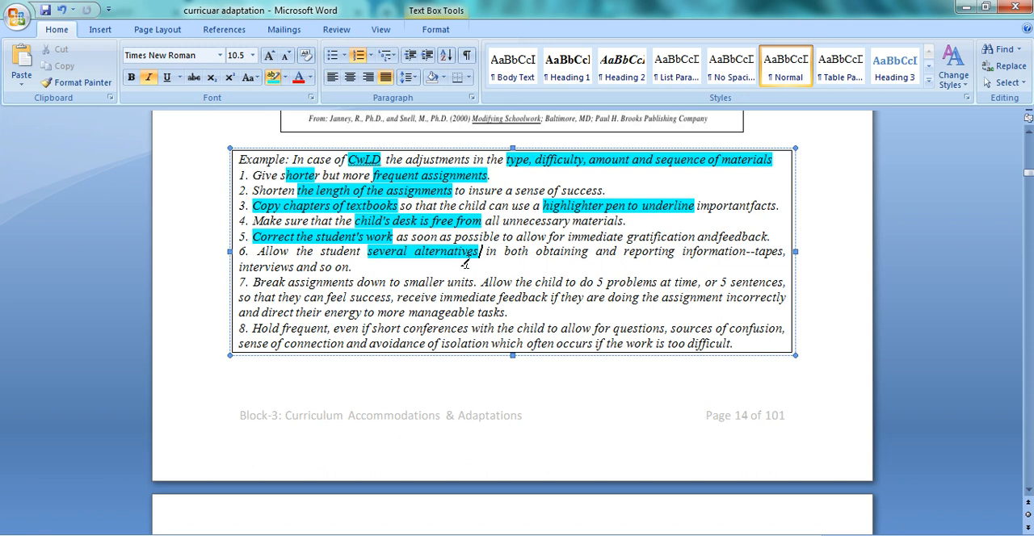
{"action": "mouse_move", "coordinate": [479, 251]}
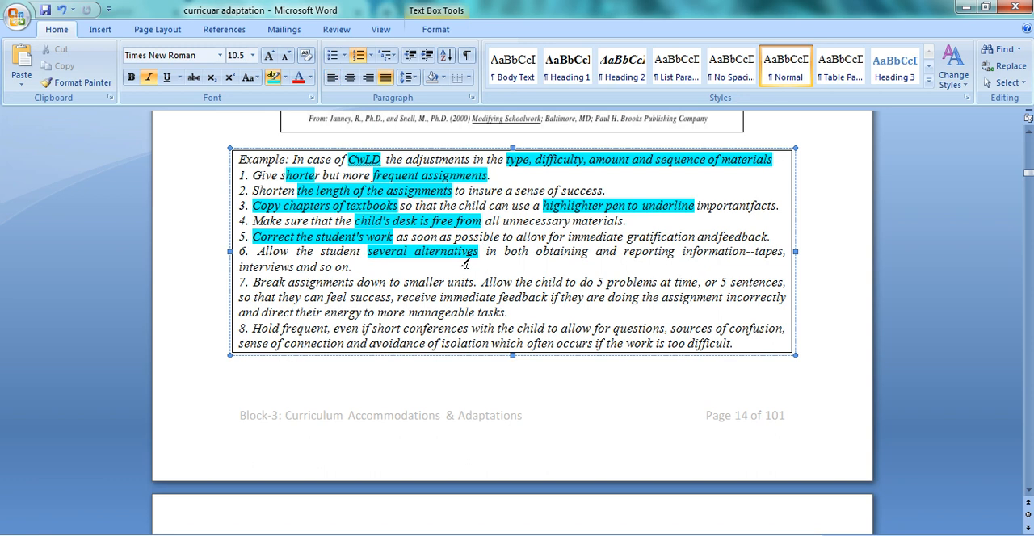
{"action": "left_click_drag", "start_coordinate": [252, 282], "coordinate": [435, 298]}
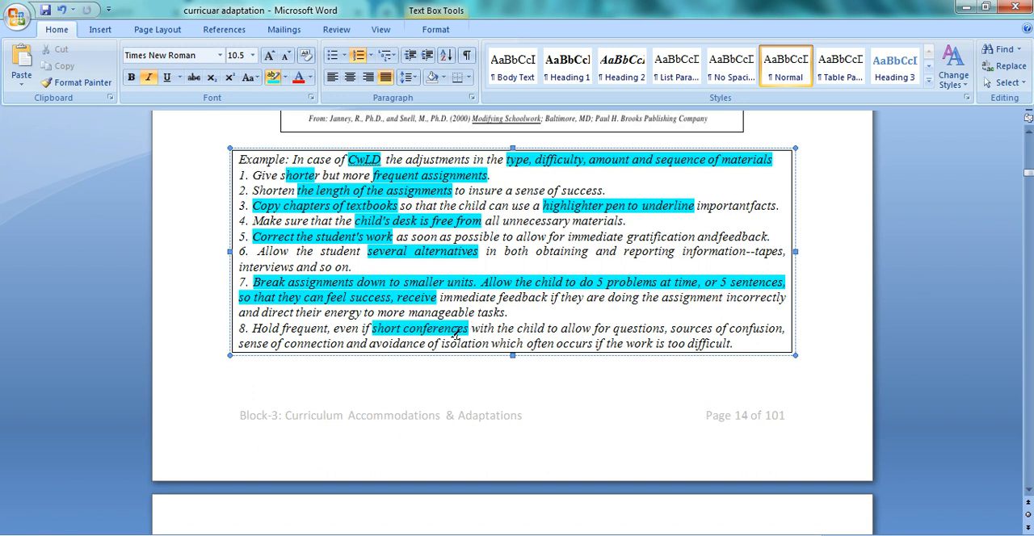
{"action": "left_click", "coordinate": [471, 328]}
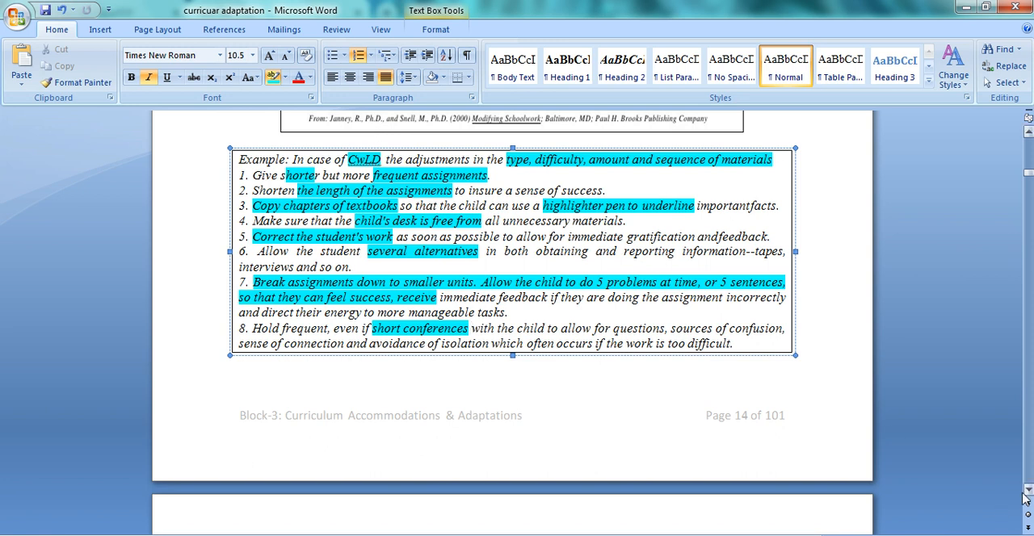
Highlight the phrase 'do not feel excluded when' in turquoise
{"action": "scroll", "scroll_direction": "down", "scroll_amount": 3}
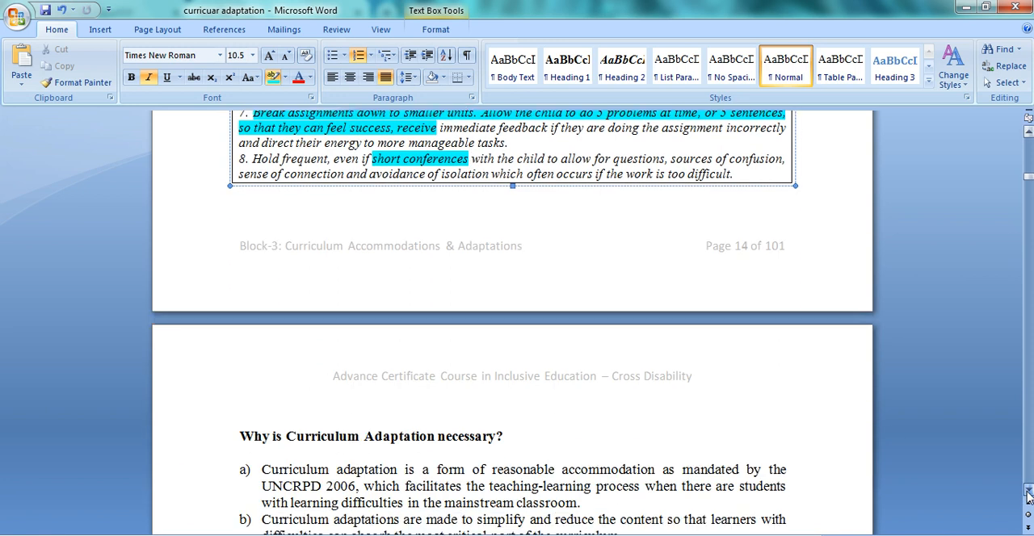
{"action": "scroll", "scroll_direction": "down", "scroll_amount": 3}
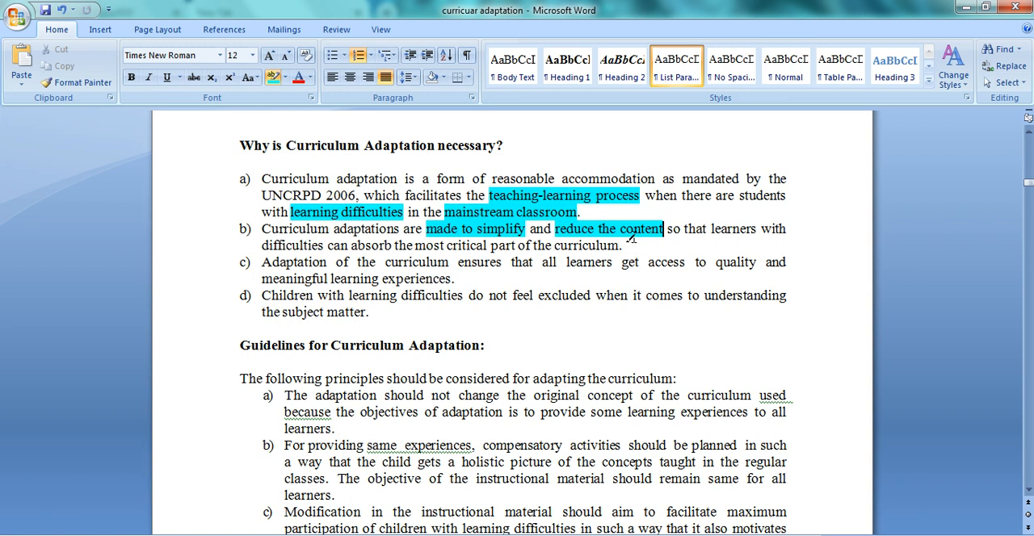
{"action": "mouse_move", "coordinate": [696, 269]}
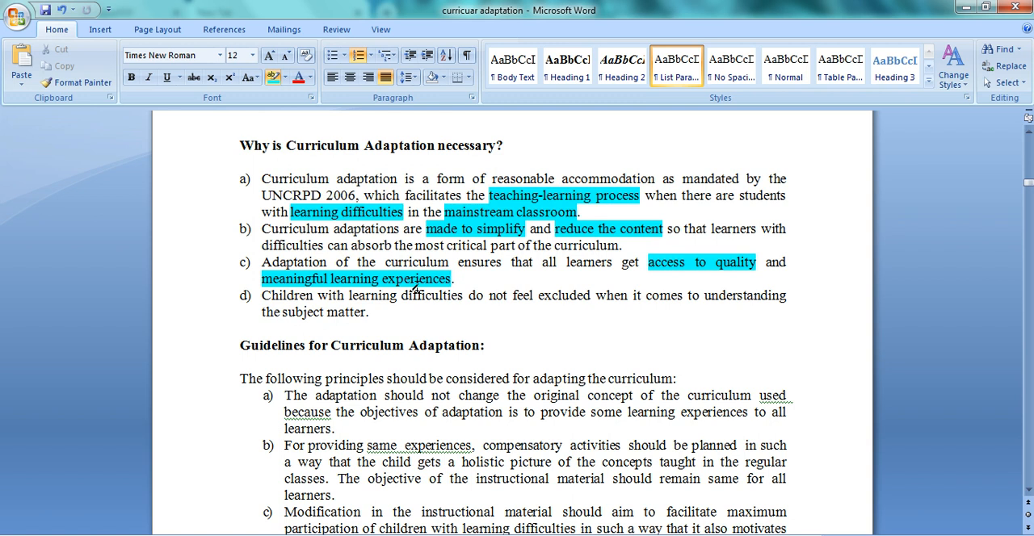
{"action": "left_click_drag", "start_coordinate": [469, 295], "coordinate": [626, 295]}
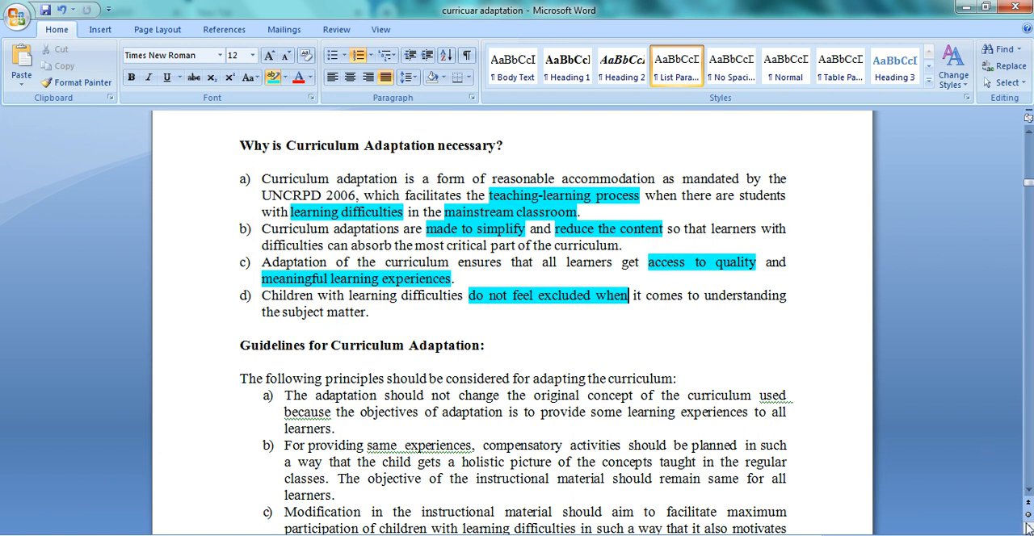
Highlight 'original concept of the curriculum', item b's compensatory-activities phrases and item c's participation phrase
{"action": "scroll", "scroll_direction": "down", "scroll_amount": 3}
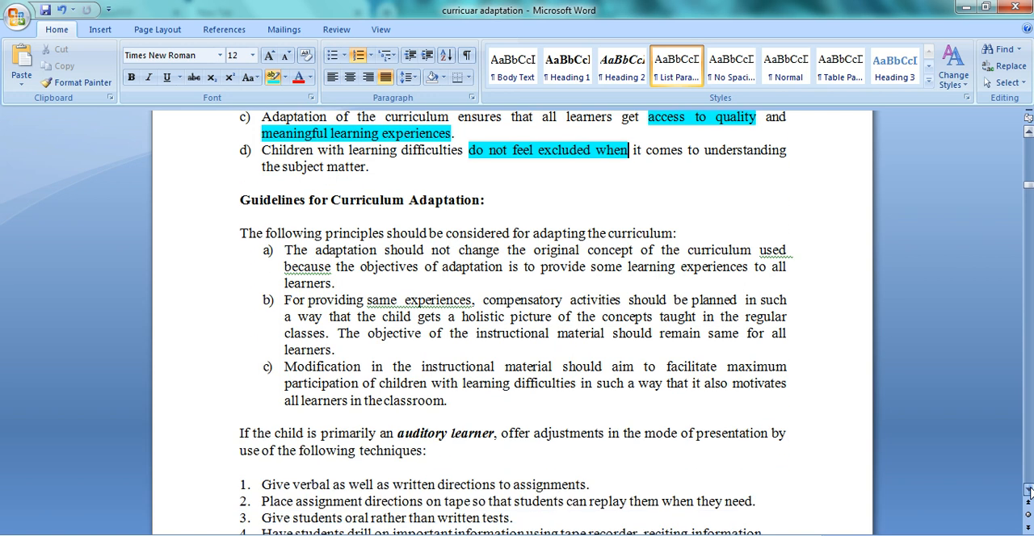
{"action": "scroll", "scroll_direction": "down", "scroll_amount": 3}
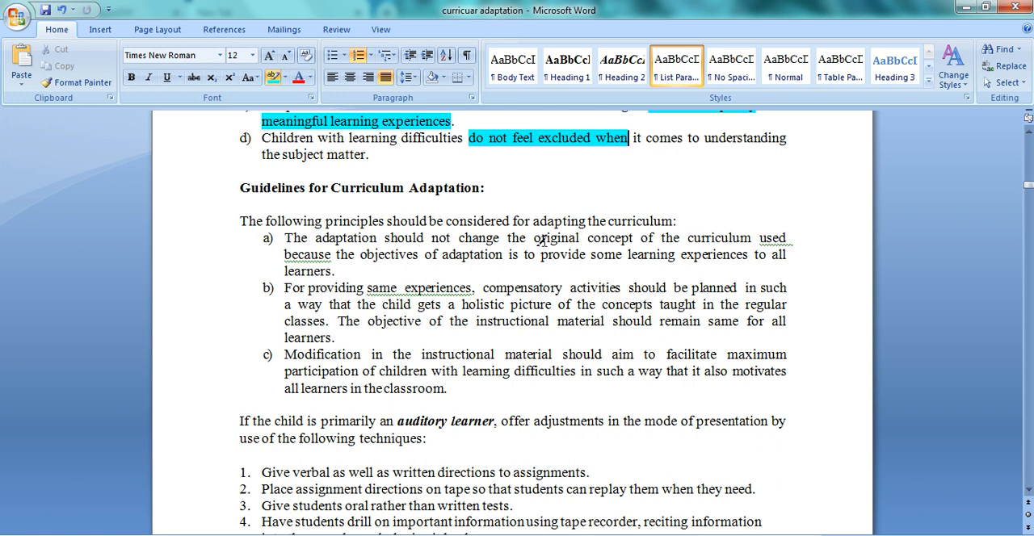
{"action": "left_click_drag", "start_coordinate": [533, 237], "coordinate": [752, 238]}
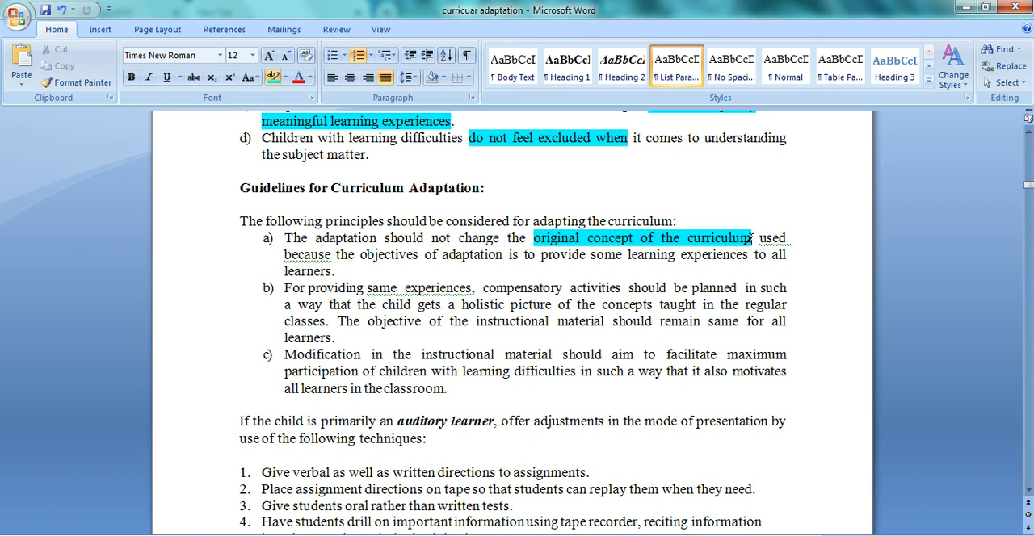
{"action": "double_click", "coordinate": [419, 288]}
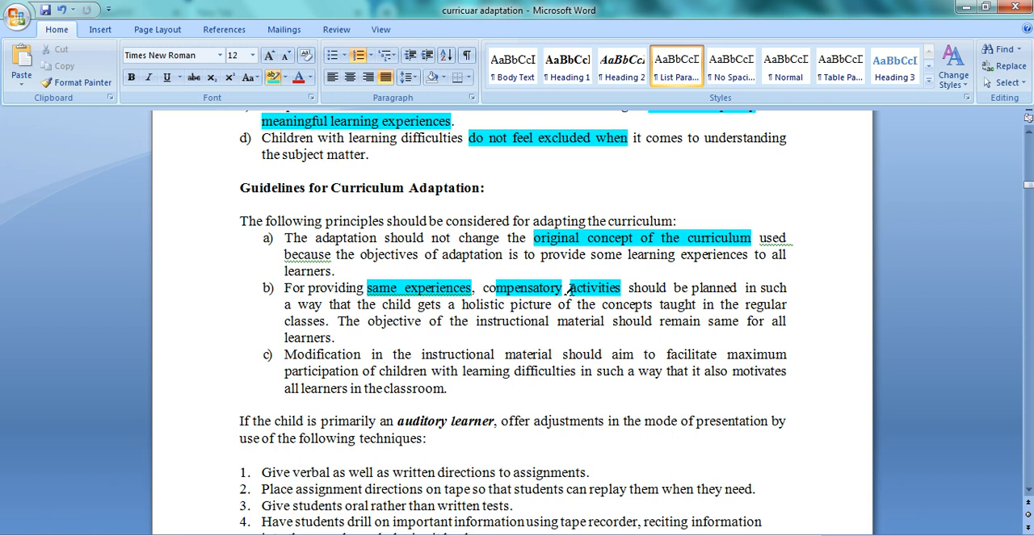
{"action": "left_click", "coordinate": [563, 288]}
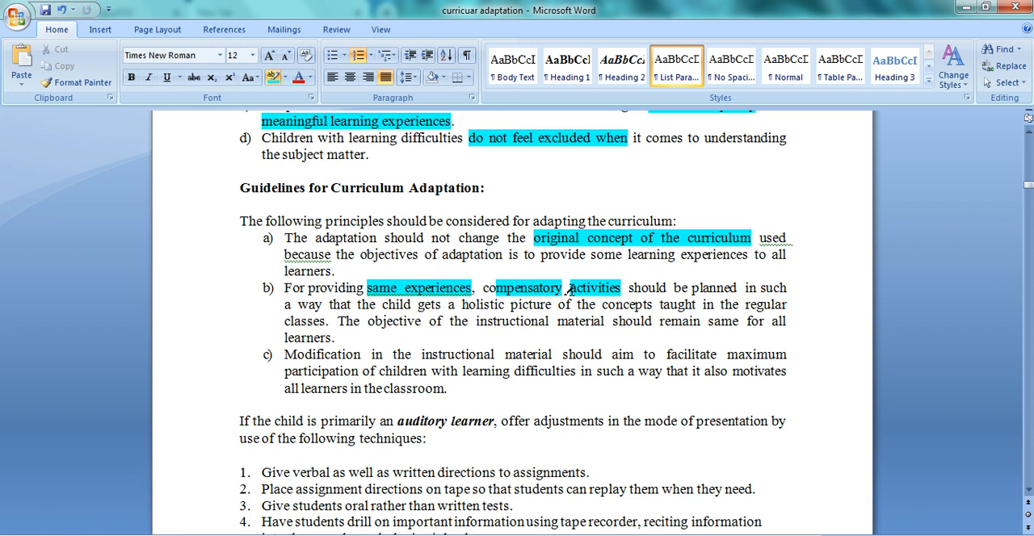
{"action": "left_click", "coordinate": [564, 287]}
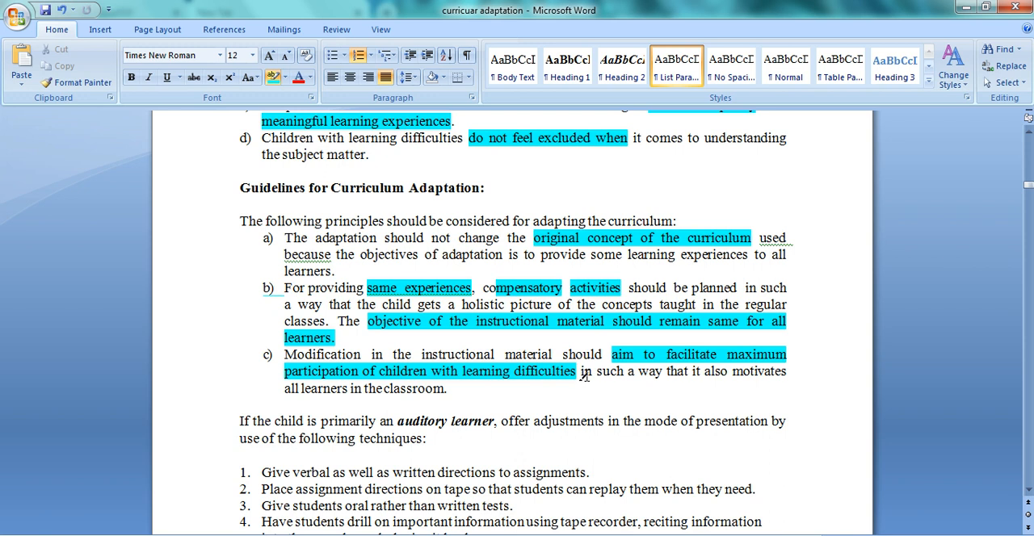
{"action": "left_click", "coordinate": [577, 370]}
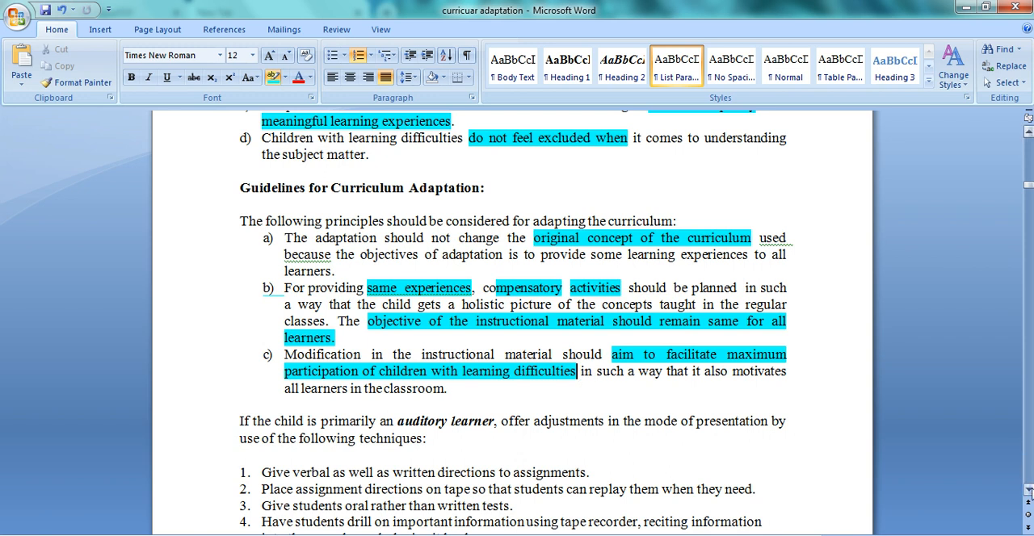
{"action": "scroll", "scroll_direction": "down", "scroll_amount": 3}
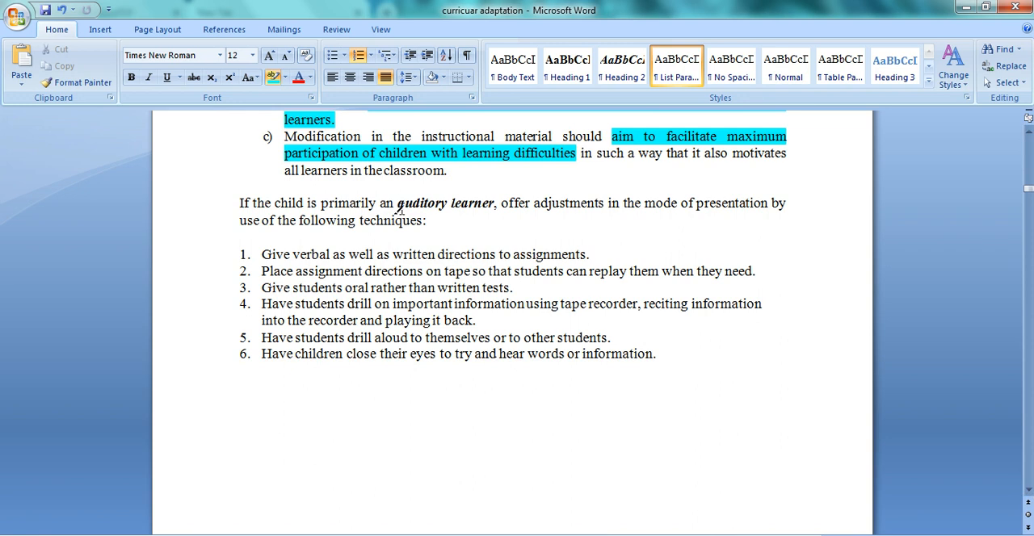
Highlight 'auditory learner', 'verbal', techniques 2–4 phrases, 'students drill aloud' and technique 6's closing phrase
{"action": "double_click", "coordinate": [424, 202]}
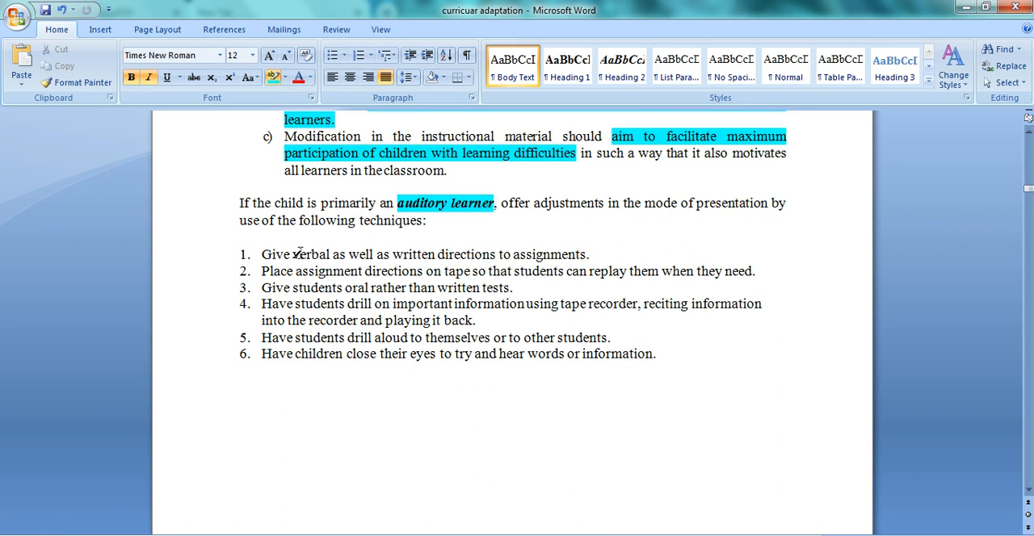
{"action": "double_click", "coordinate": [310, 255]}
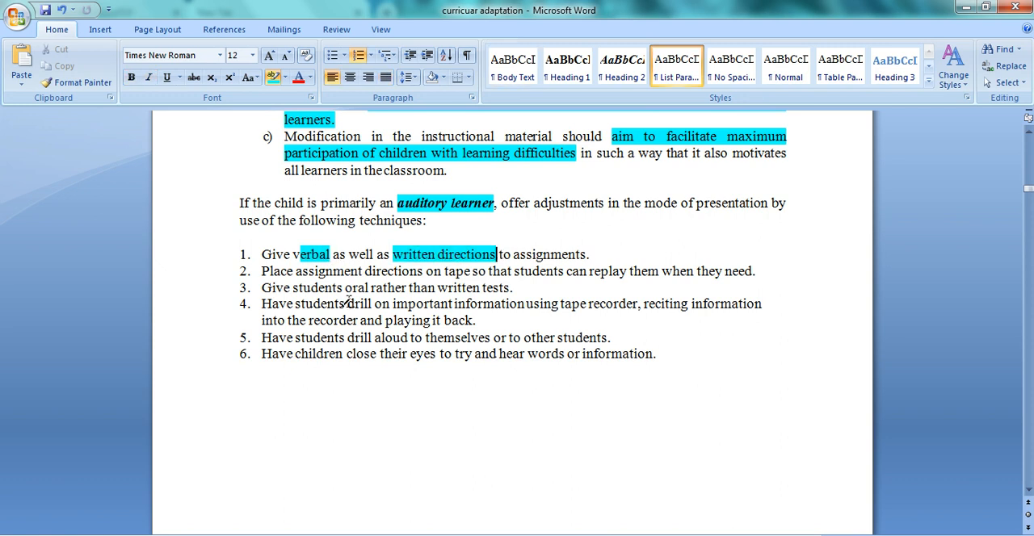
{"action": "left_click_drag", "start_coordinate": [364, 271], "coordinate": [482, 287]}
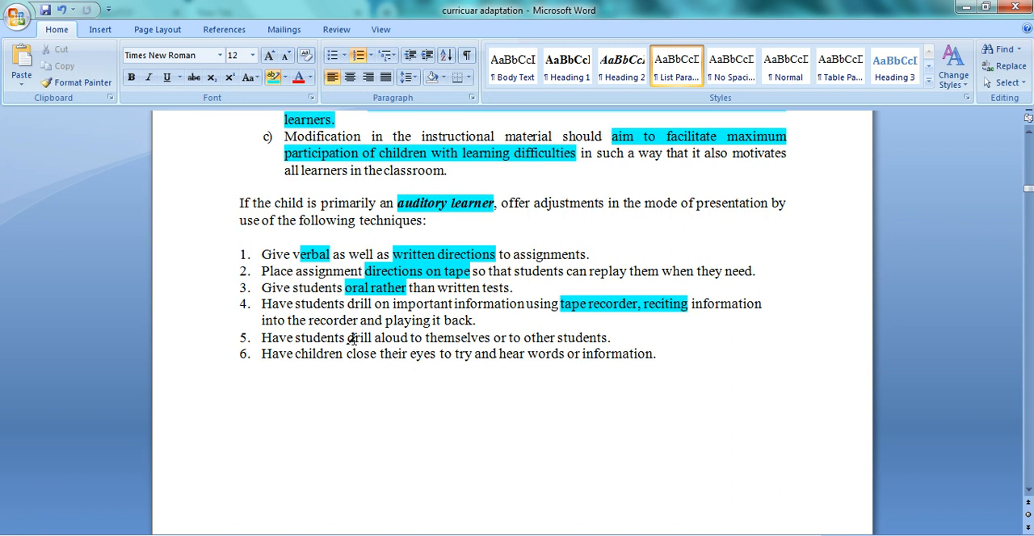
{"action": "left_click_drag", "start_coordinate": [295, 338], "coordinate": [492, 338]}
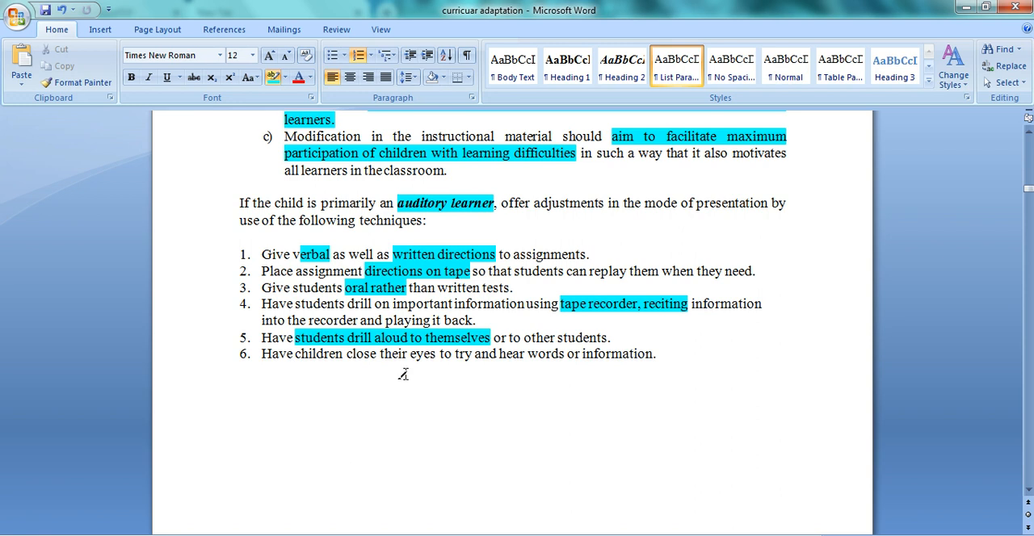
{"action": "left_click_drag", "start_coordinate": [347, 354], "coordinate": [652, 353]}
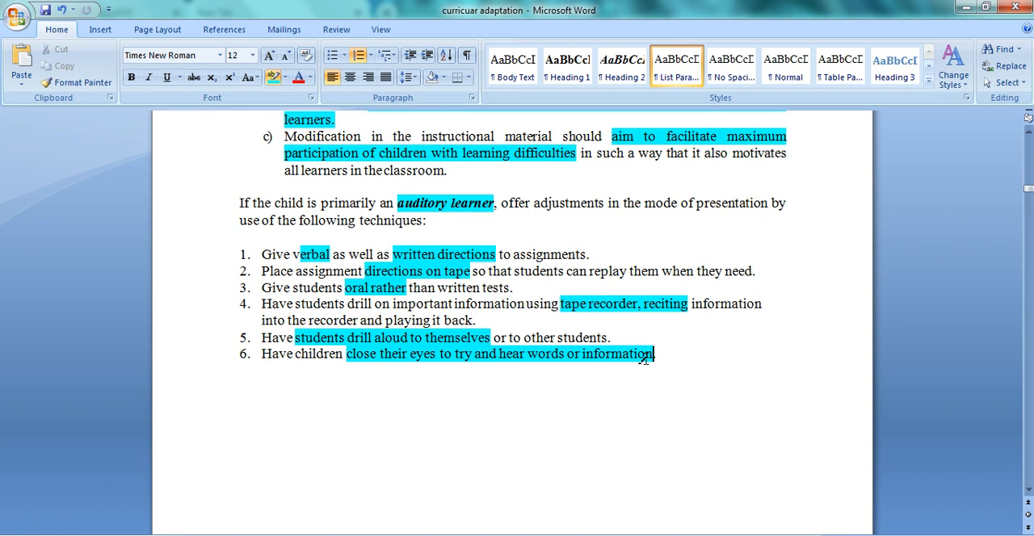
{"action": "mouse_move", "coordinate": [968, 409]}
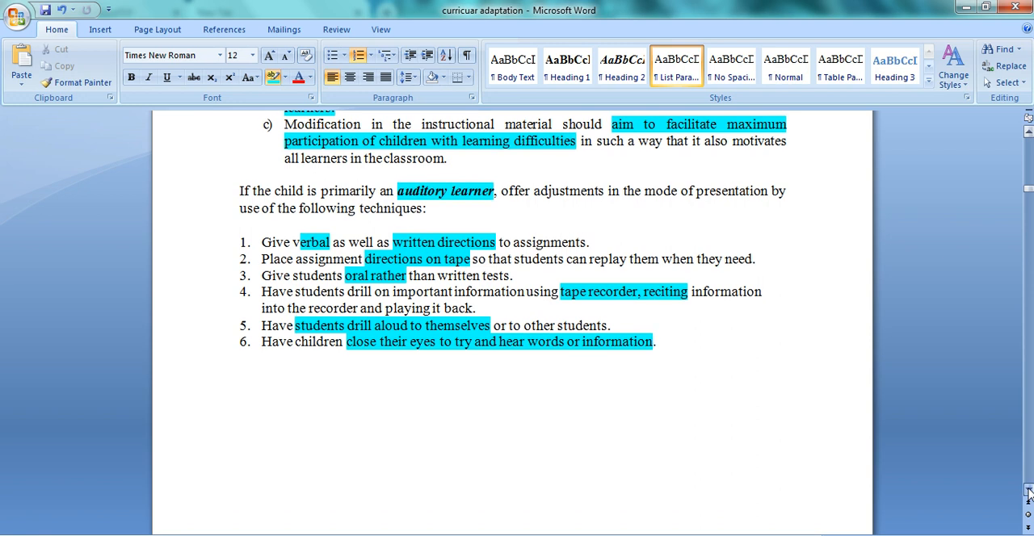
{"action": "scroll", "scroll_direction": "down", "scroll_amount": 3}
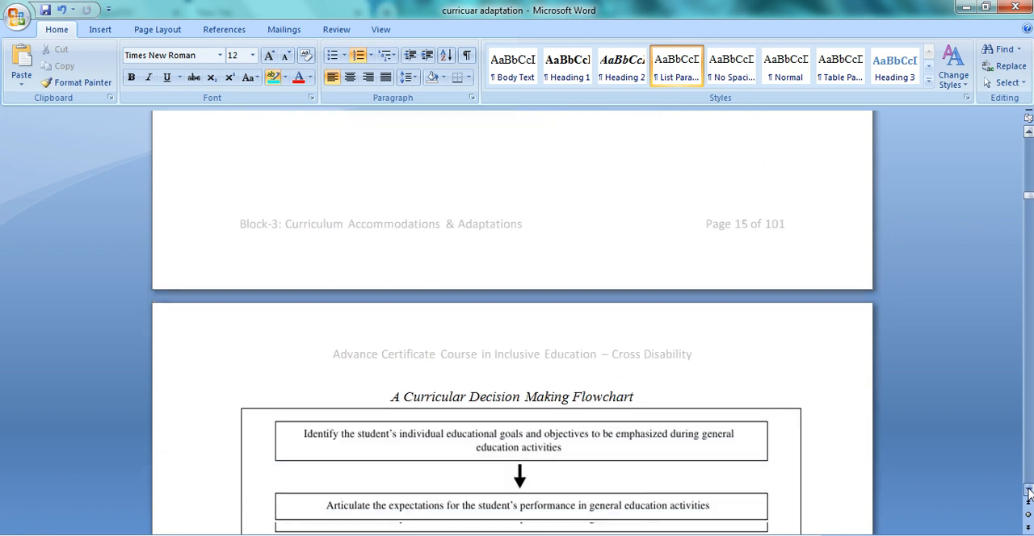
Scroll past the adaptation flowchart to the Individual Accommodation and Adaptations Plans list a–d
{"action": "scroll", "scroll_direction": "down", "scroll_amount": 3}
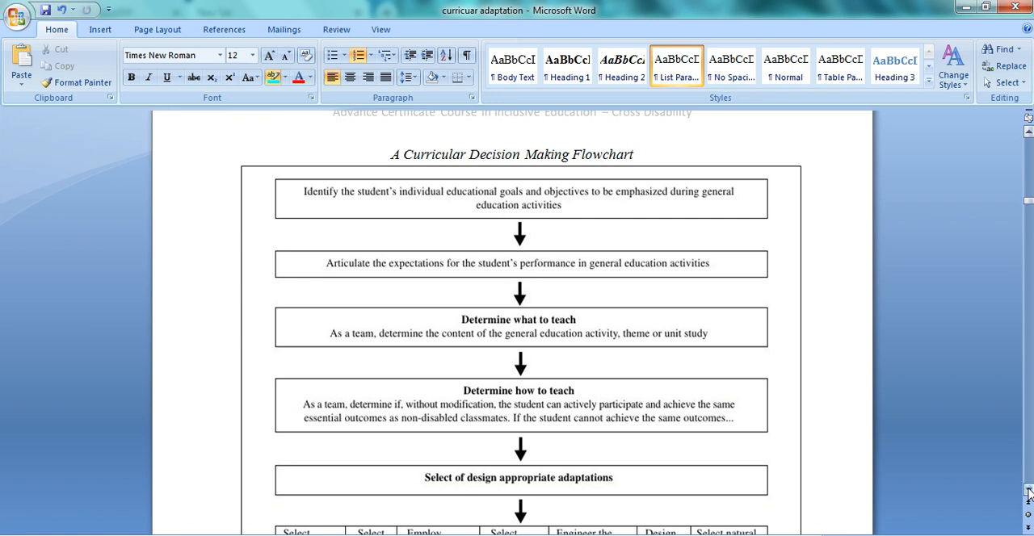
{"action": "scroll", "scroll_direction": "down", "scroll_amount": 3}
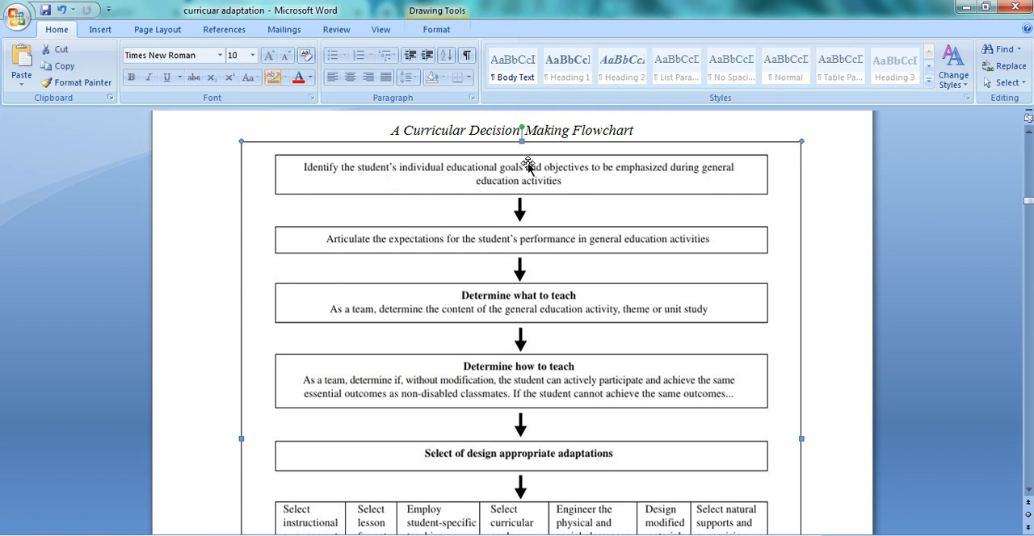
{"action": "mouse_move", "coordinate": [573, 172]}
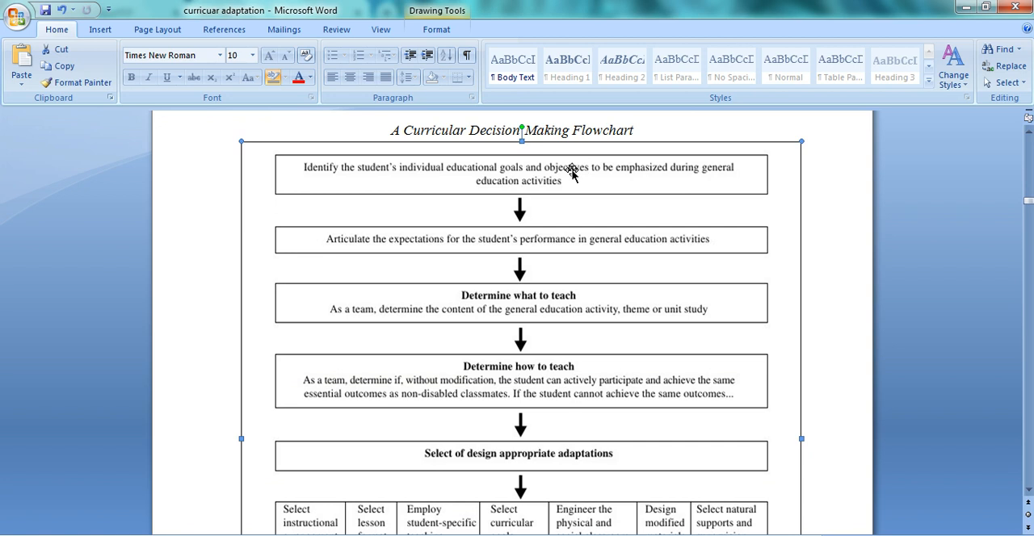
{"action": "mouse_move", "coordinate": [435, 227]}
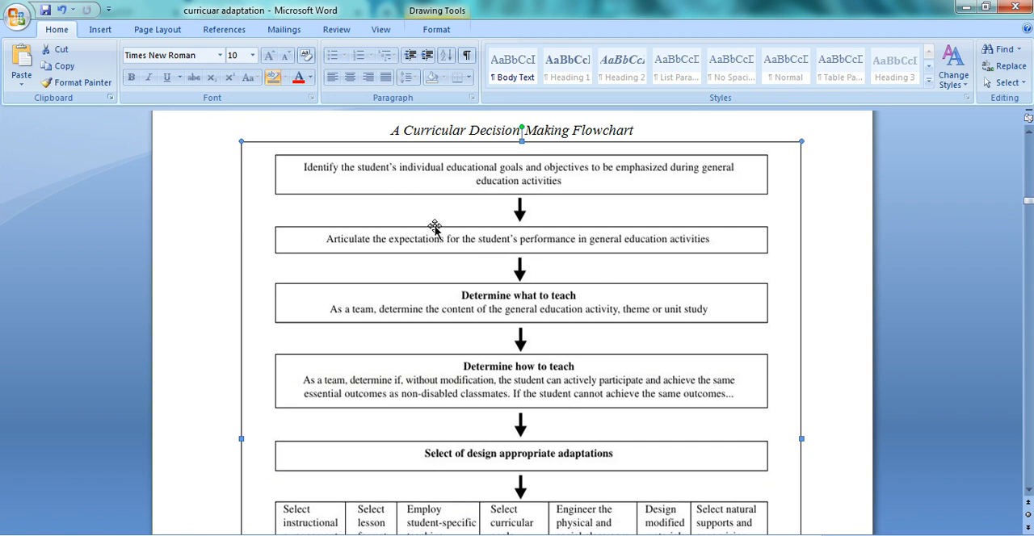
{"action": "mouse_move", "coordinate": [537, 203]}
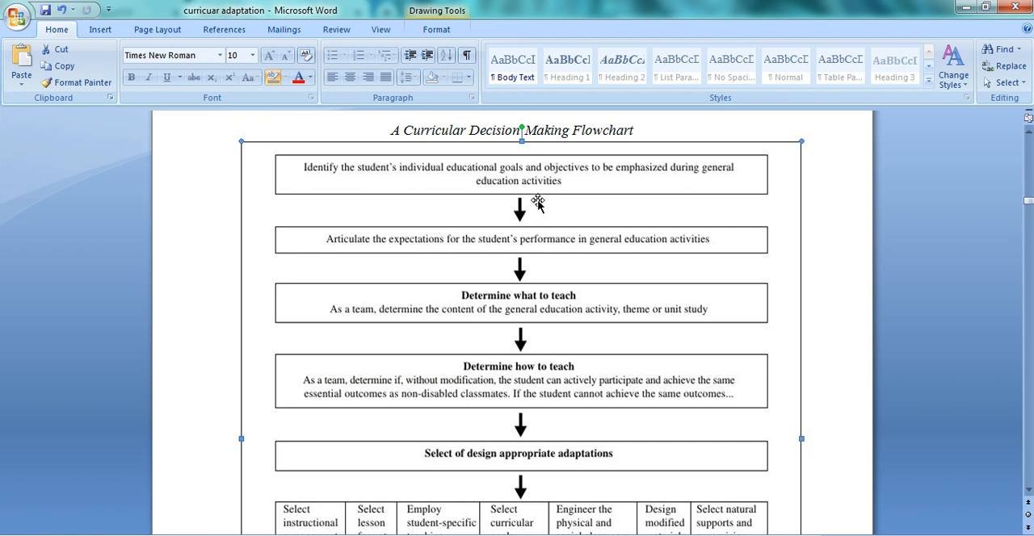
{"action": "mouse_move", "coordinate": [418, 311]}
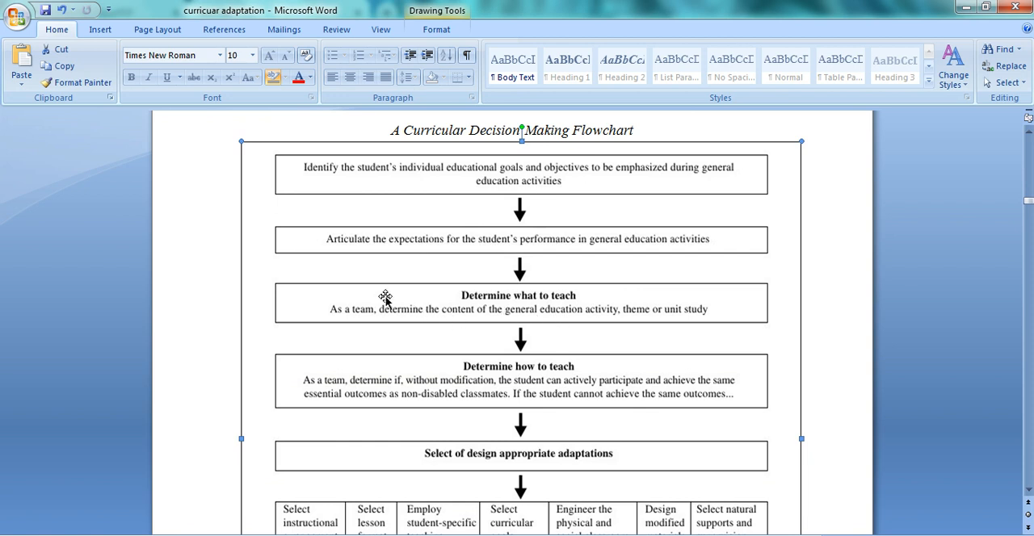
{"action": "mouse_move", "coordinate": [398, 337]}
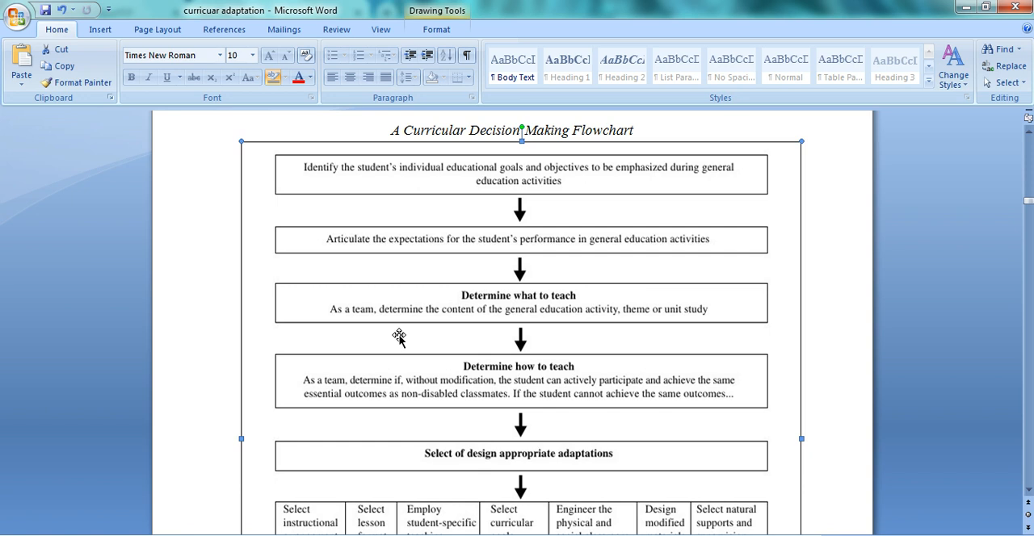
{"action": "mouse_move", "coordinate": [406, 349]}
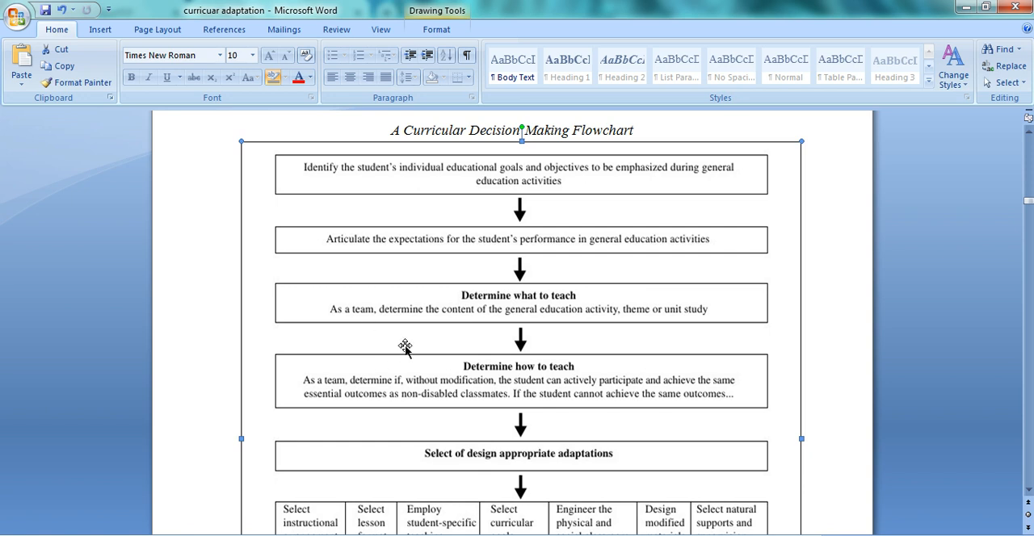
{"action": "mouse_move", "coordinate": [590, 287]}
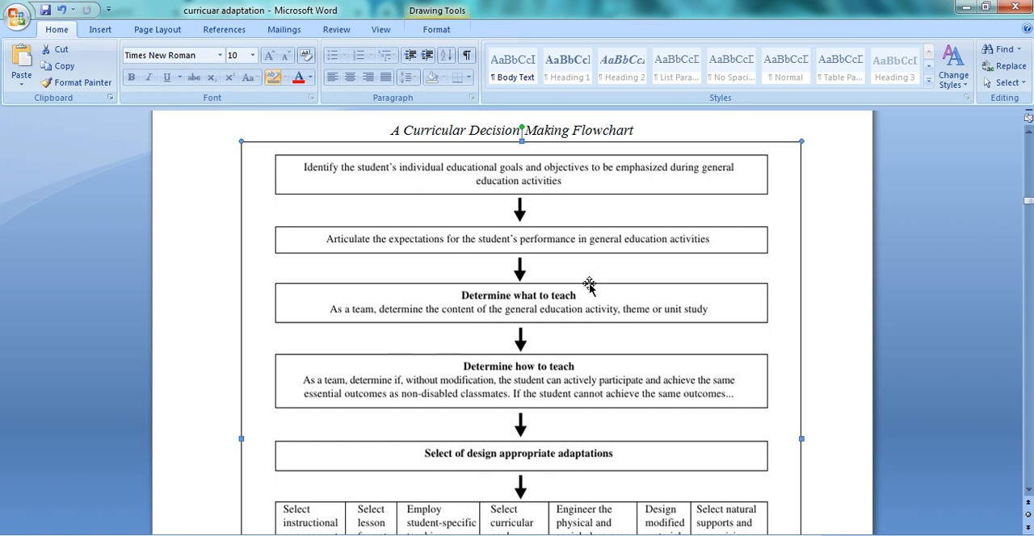
{"action": "mouse_move", "coordinate": [583, 306]}
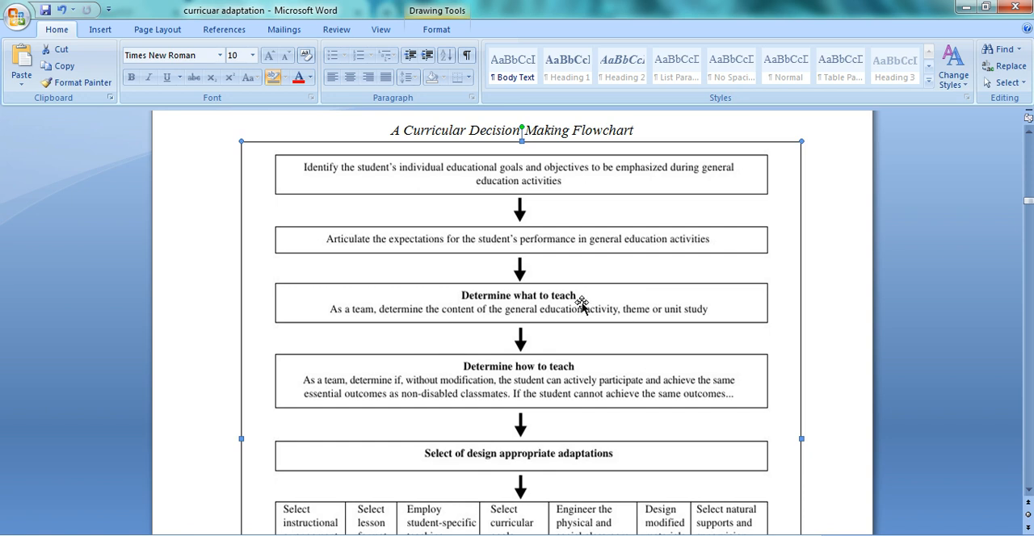
{"action": "mouse_move", "coordinate": [476, 352]}
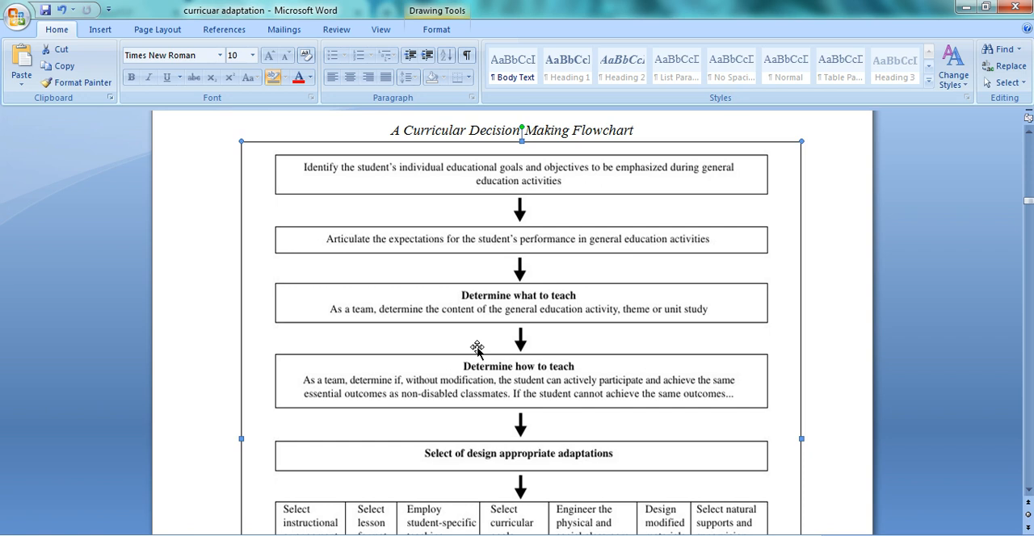
{"action": "mouse_move", "coordinate": [735, 420]}
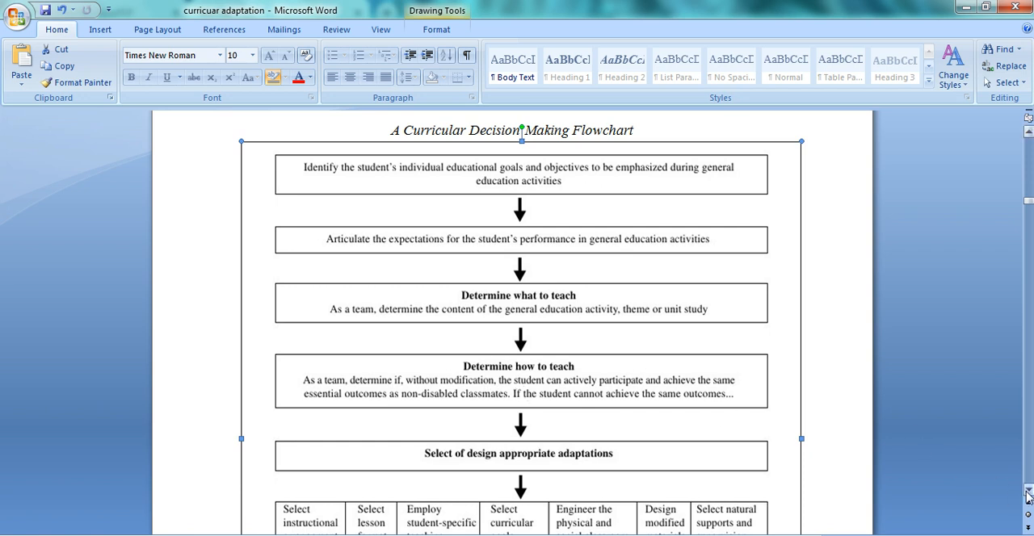
{"action": "scroll", "scroll_direction": "down", "scroll_amount": 3}
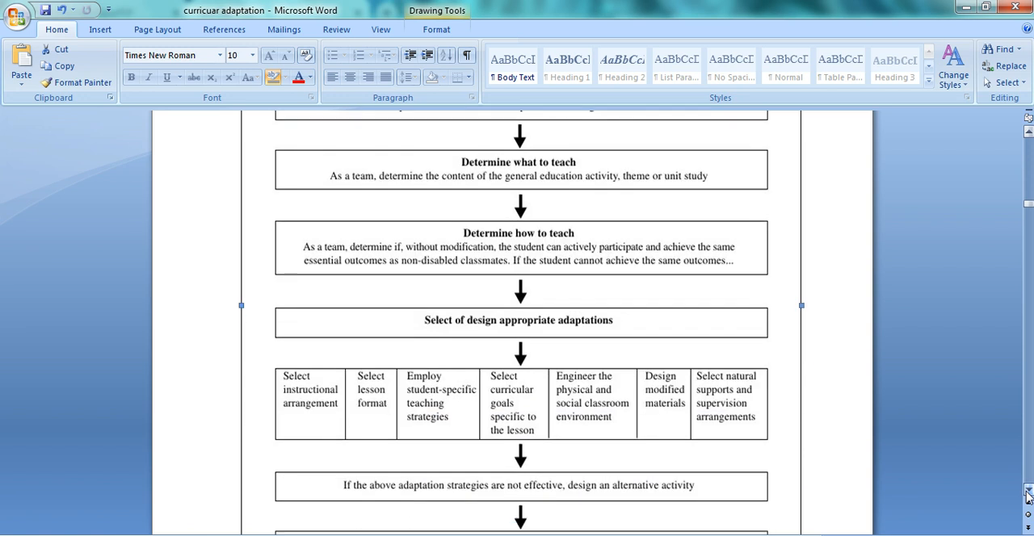
{"action": "scroll", "scroll_direction": "down", "scroll_amount": 3}
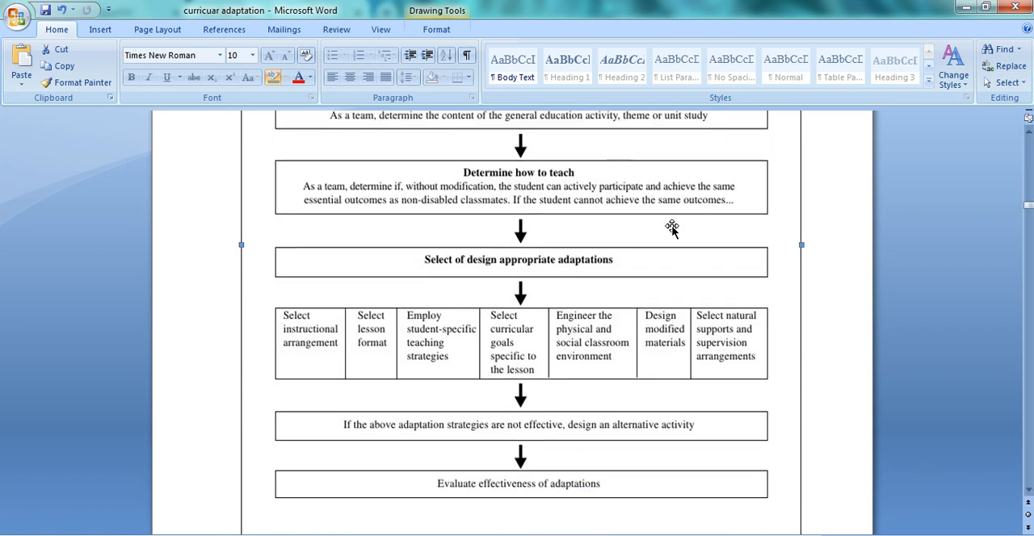
{"action": "mouse_move", "coordinate": [396, 355]}
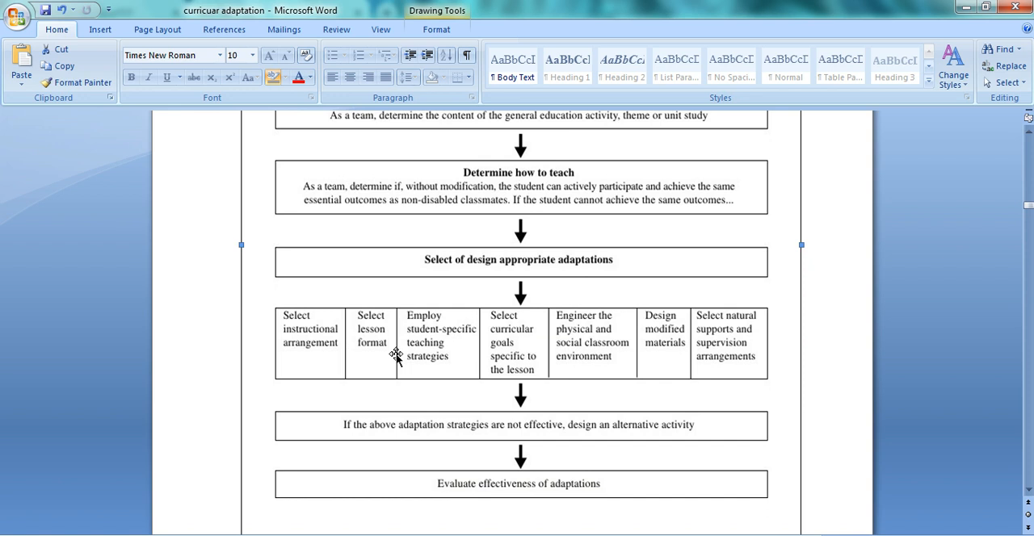
{"action": "mouse_move", "coordinate": [315, 329]}
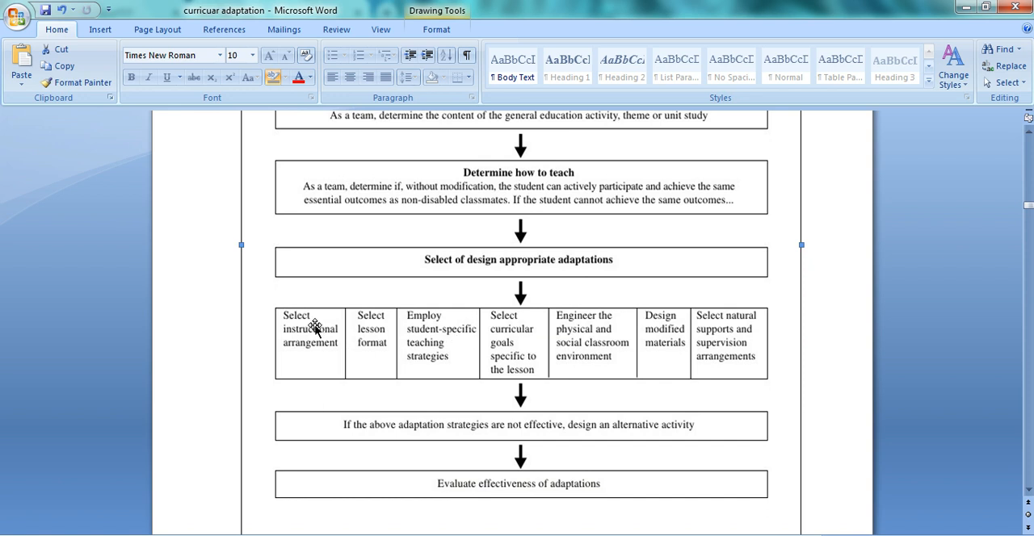
{"action": "mouse_move", "coordinate": [472, 328]}
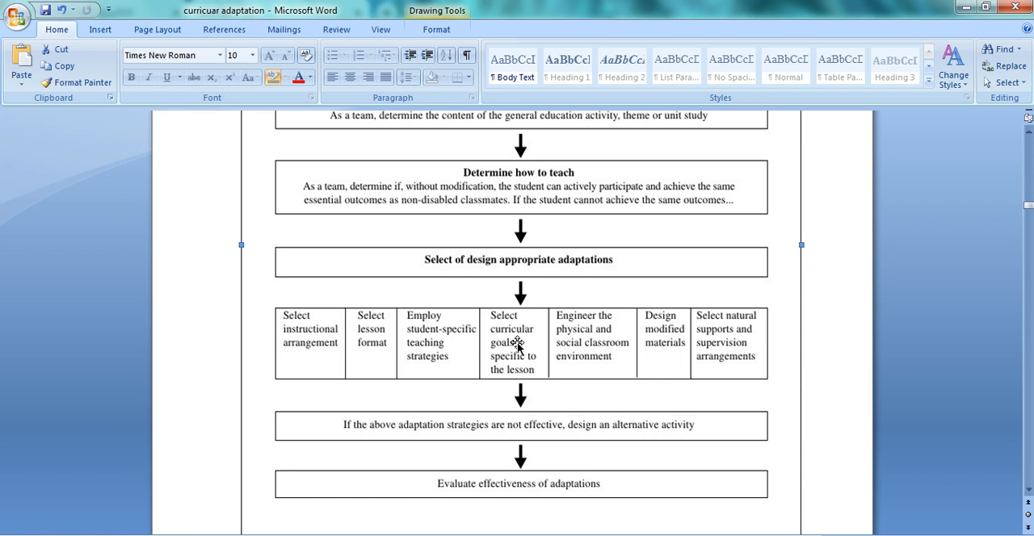
{"action": "mouse_move", "coordinate": [679, 331]}
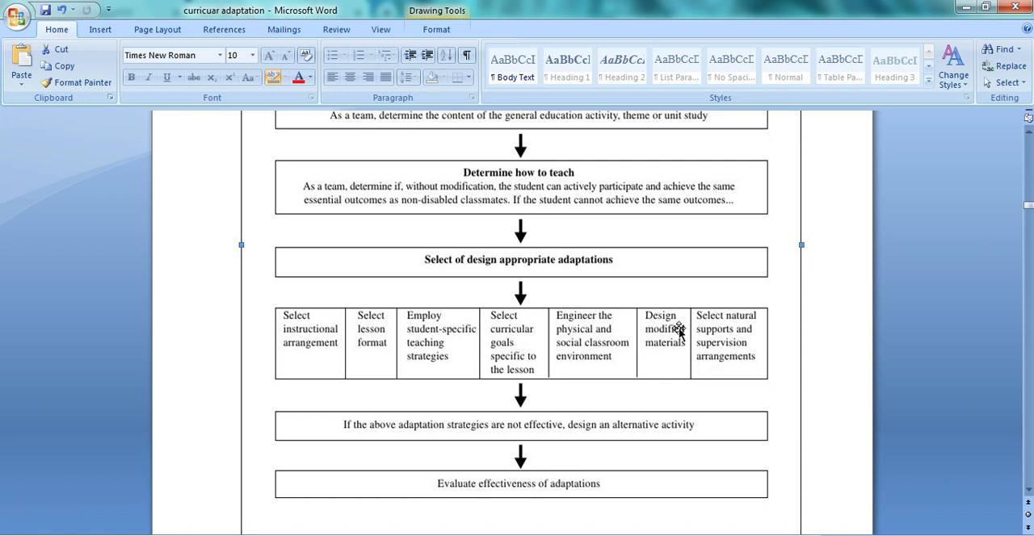
{"action": "mouse_move", "coordinate": [744, 329]}
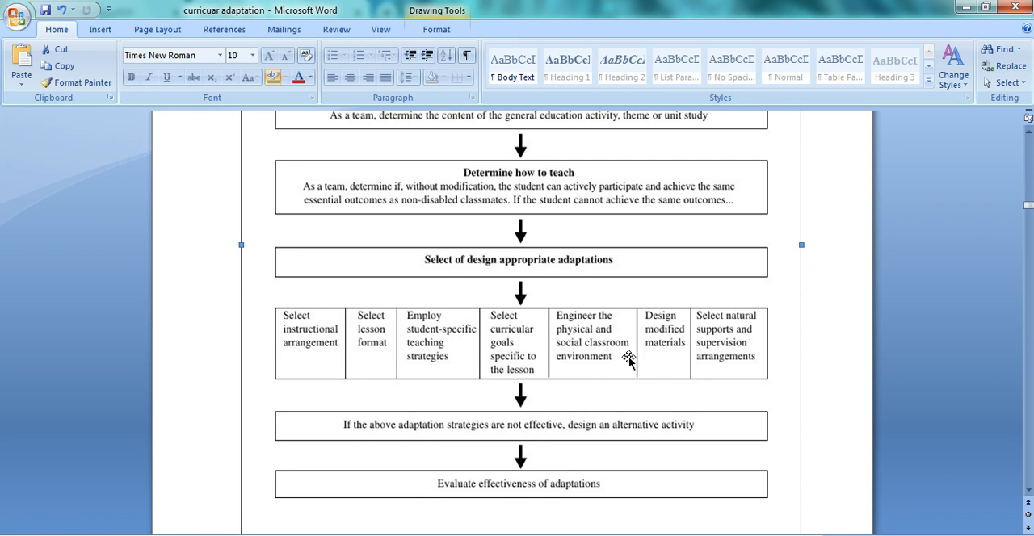
{"action": "mouse_move", "coordinate": [771, 437]}
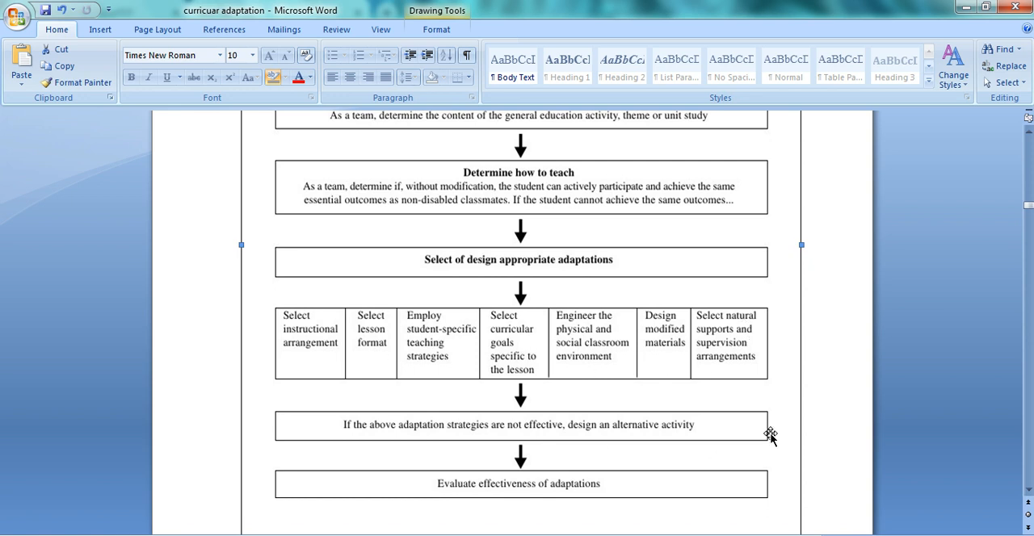
{"action": "mouse_move", "coordinate": [715, 463]}
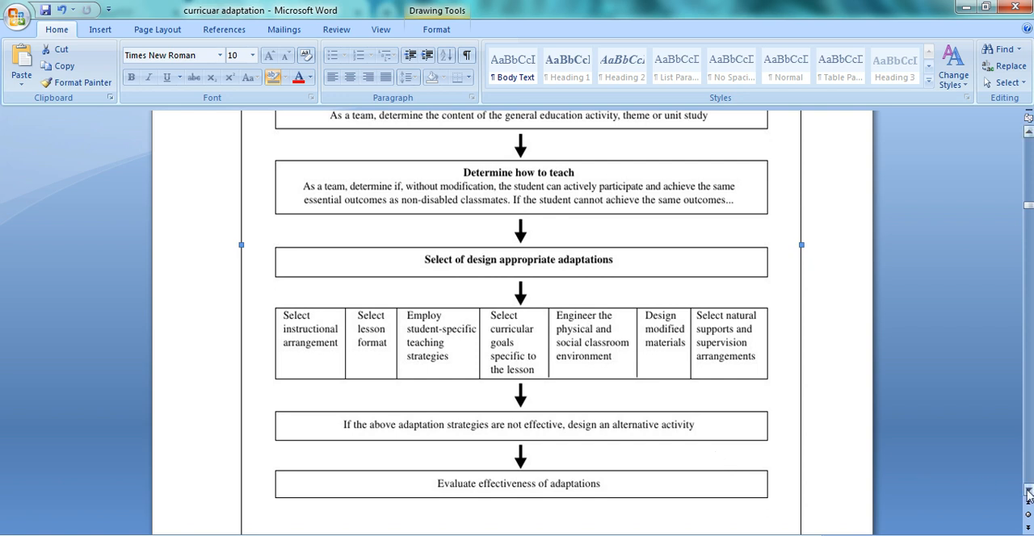
{"action": "scroll", "scroll_direction": "down", "scroll_amount": 3}
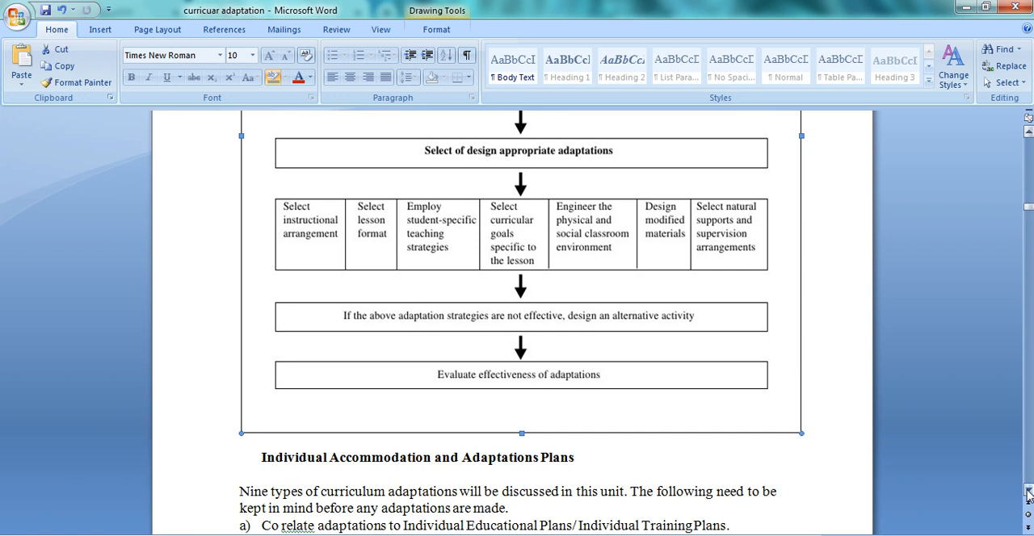
{"action": "scroll", "scroll_direction": "down", "scroll_amount": 3}
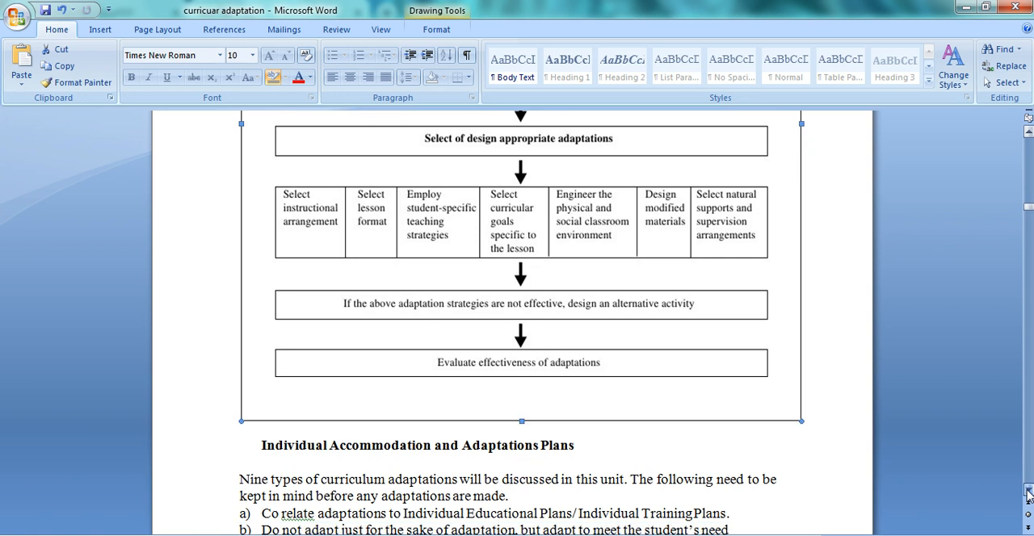
{"action": "scroll", "scroll_direction": "down", "scroll_amount": 3}
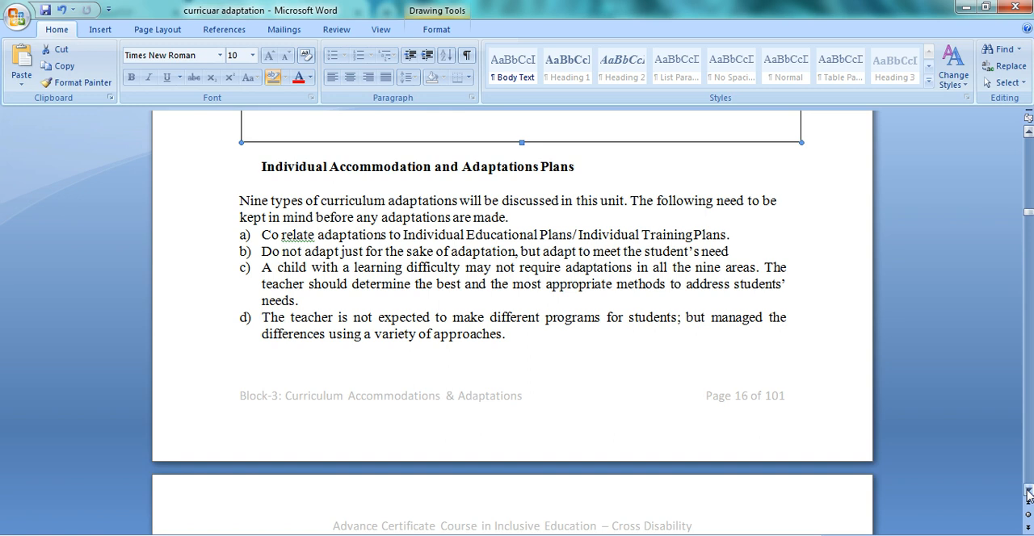
{"action": "scroll", "scroll_direction": "down", "scroll_amount": 3}
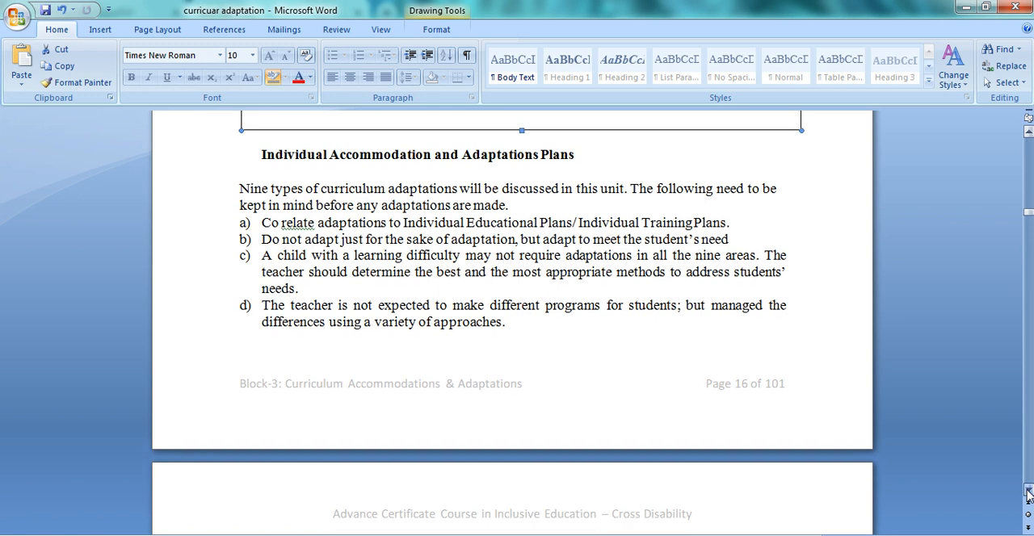
{"action": "scroll", "scroll_direction": "down", "scroll_amount": 3}
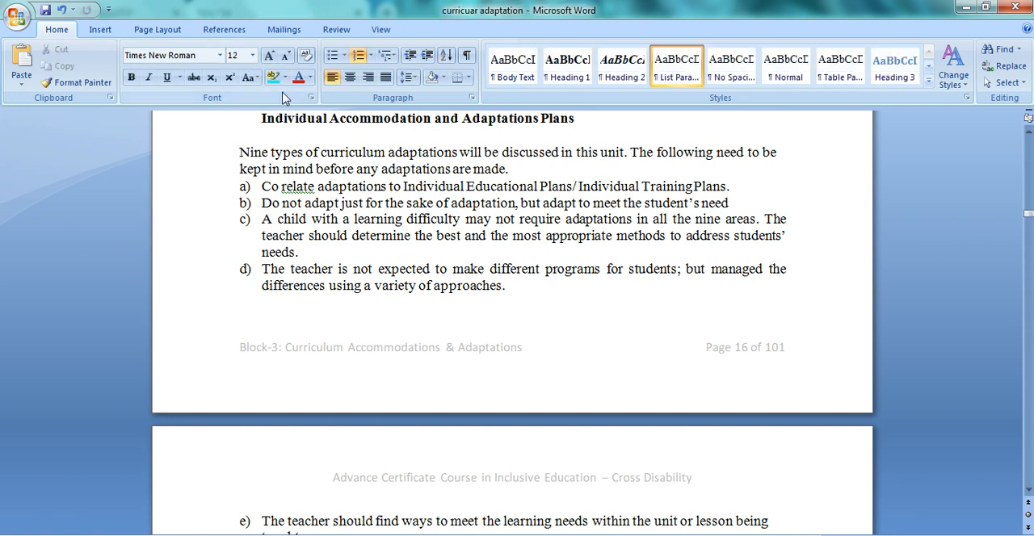
{"action": "left_click_drag", "start_coordinate": [262, 187], "coordinate": [638, 187]}
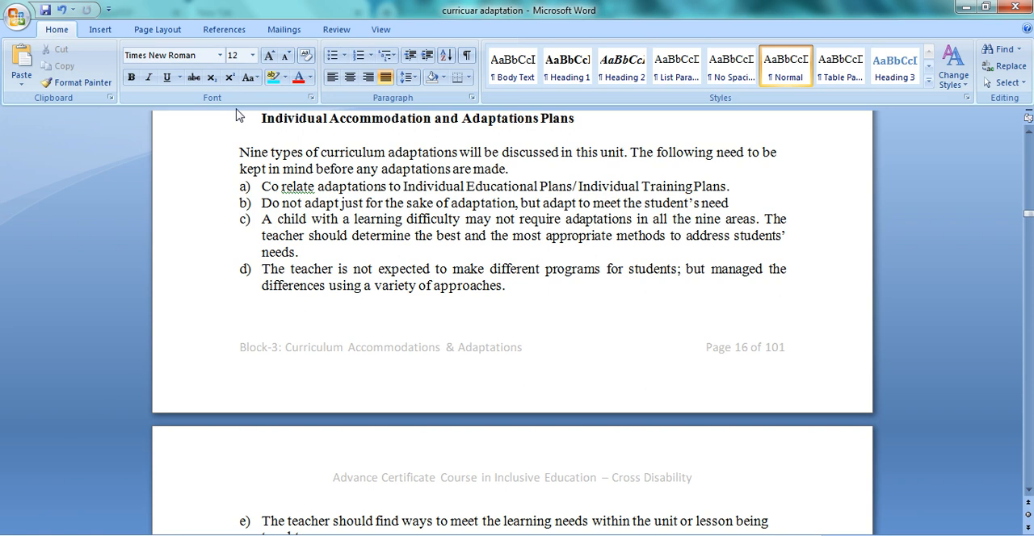
Highlight 'adaptations to Individual Educational Plans' and select 'Do not adapt just for the sake of adaptation'
{"action": "left_click", "coordinate": [75, 82]}
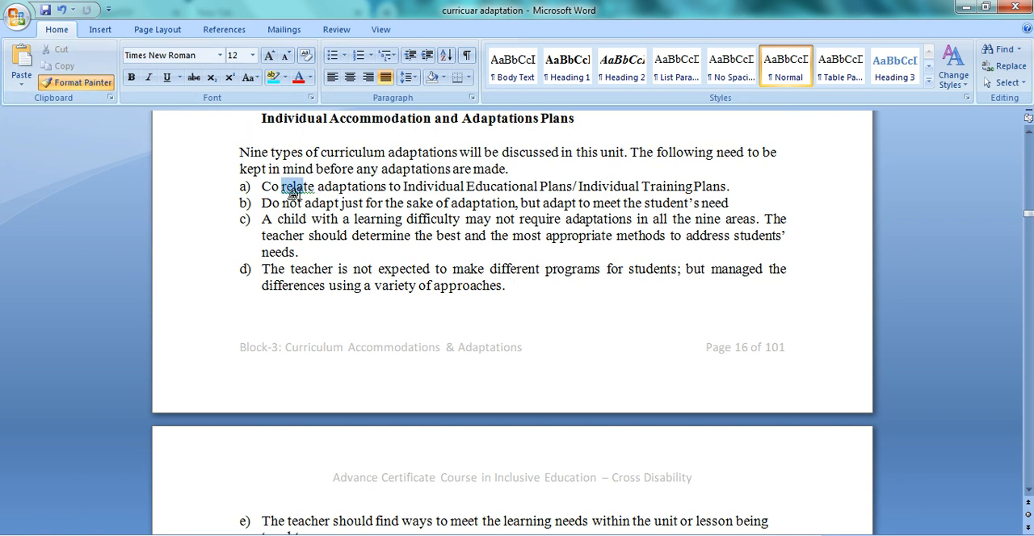
{"action": "left_click_drag", "start_coordinate": [318, 187], "coordinate": [538, 186]}
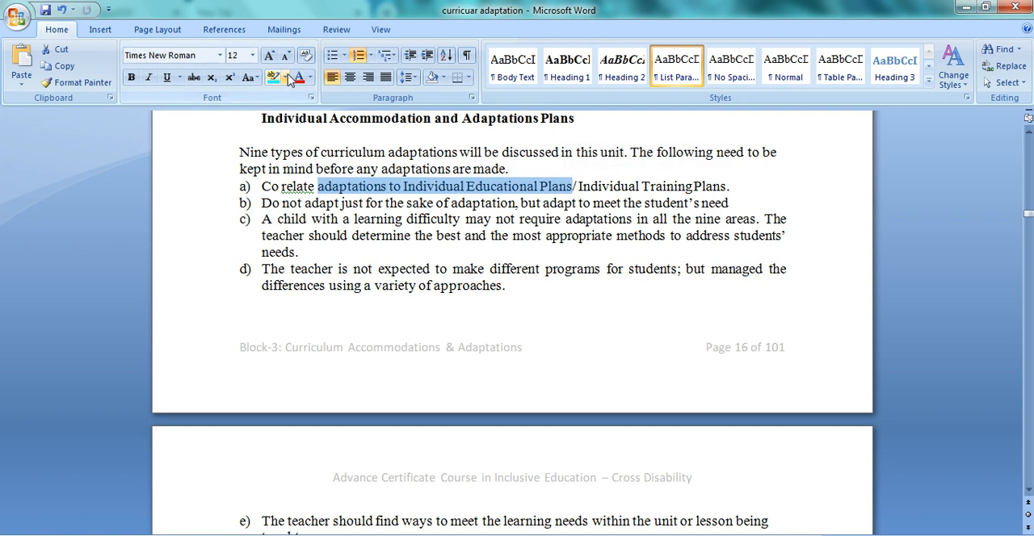
{"action": "left_click", "coordinate": [274, 77]}
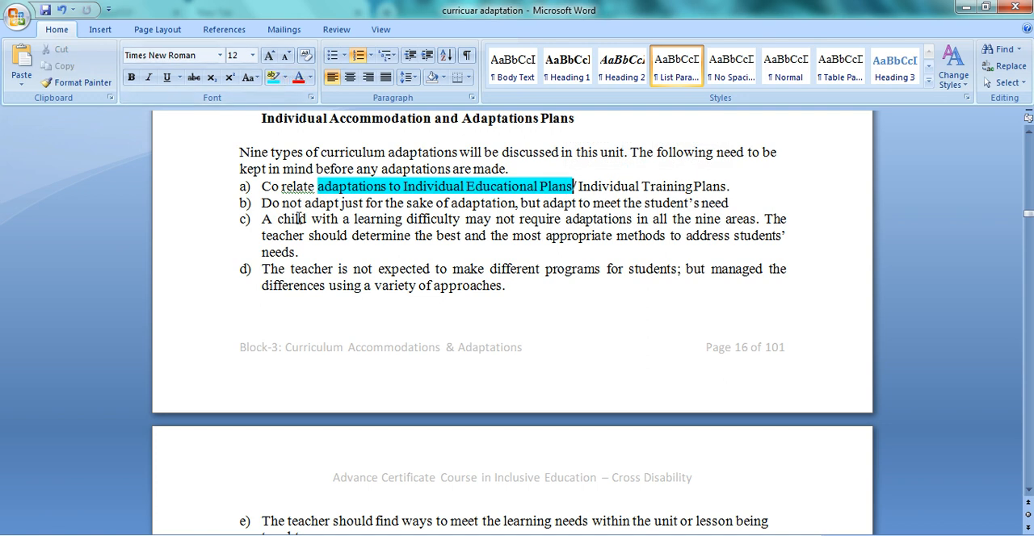
{"action": "left_click_drag", "start_coordinate": [261, 203], "coordinate": [516, 203]}
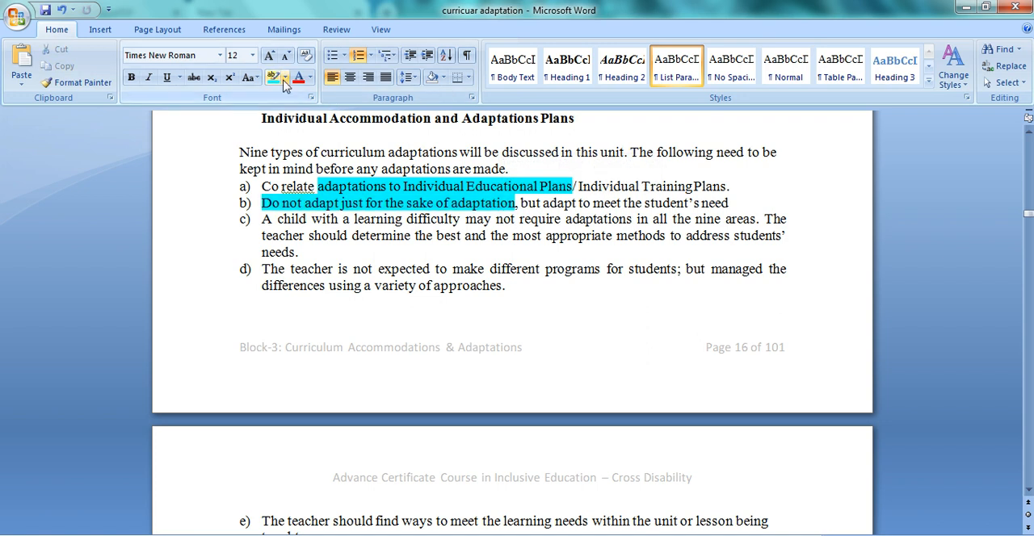
Switch the highlight colour to Bright Green for item b, 'the nine areas' and 'different programs for students'
{"action": "left_click", "coordinate": [282, 77]}
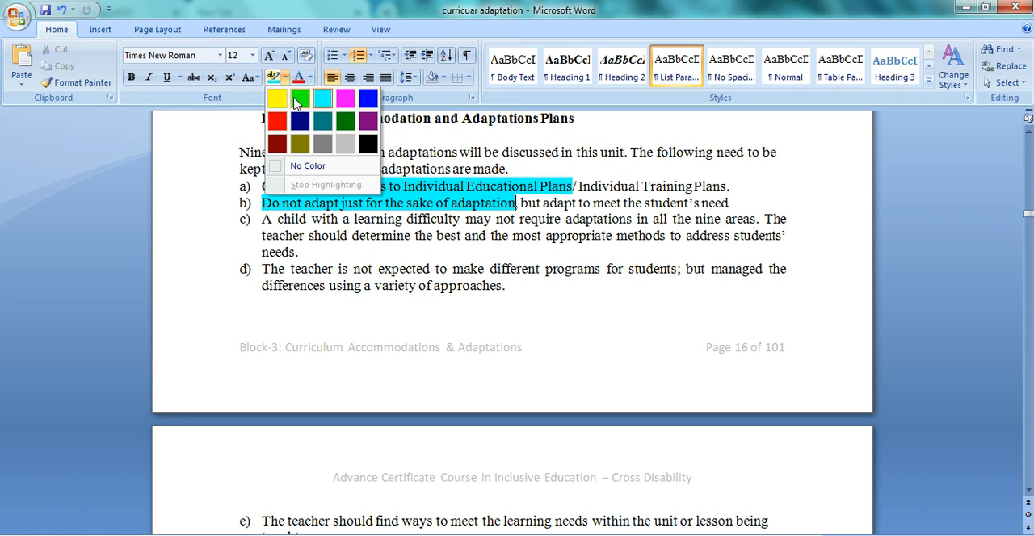
{"action": "left_click", "coordinate": [299, 98]}
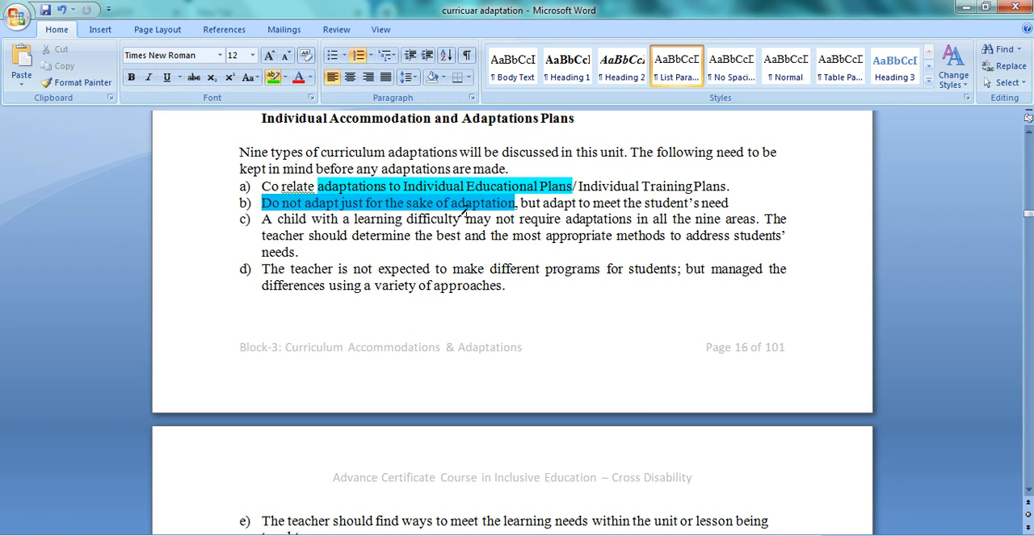
{"action": "left_click", "coordinate": [276, 79]}
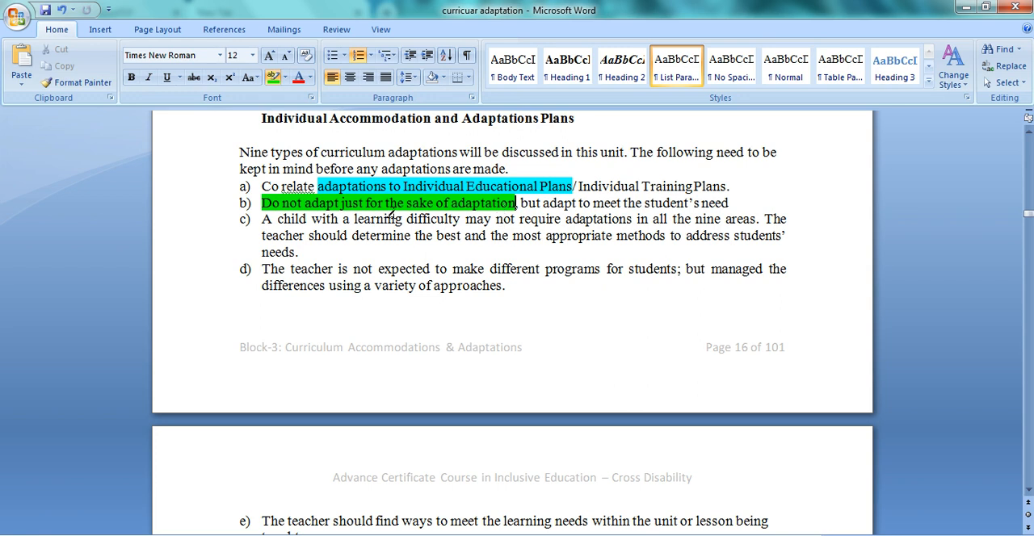
{"action": "mouse_move", "coordinate": [684, 219]}
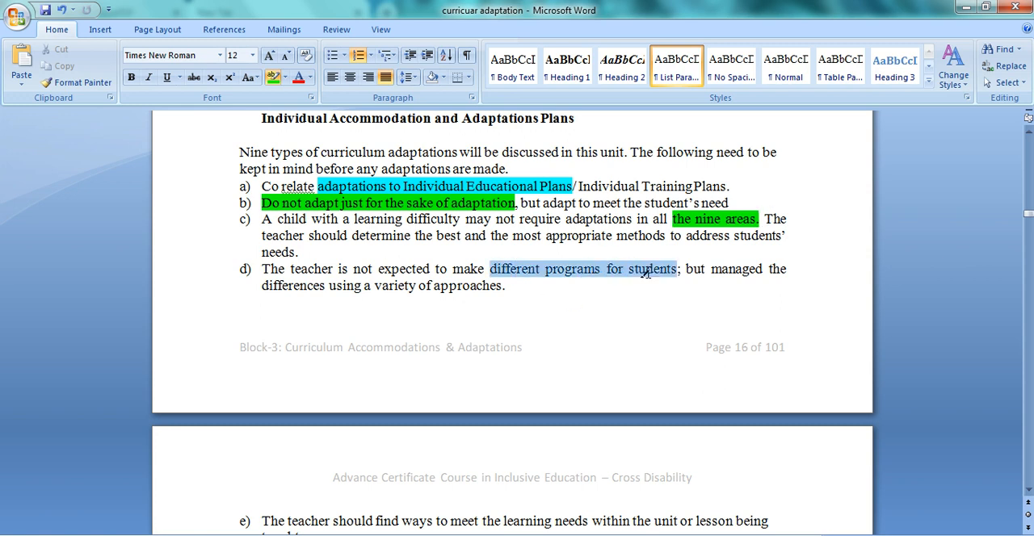
{"action": "left_click", "coordinate": [275, 76]}
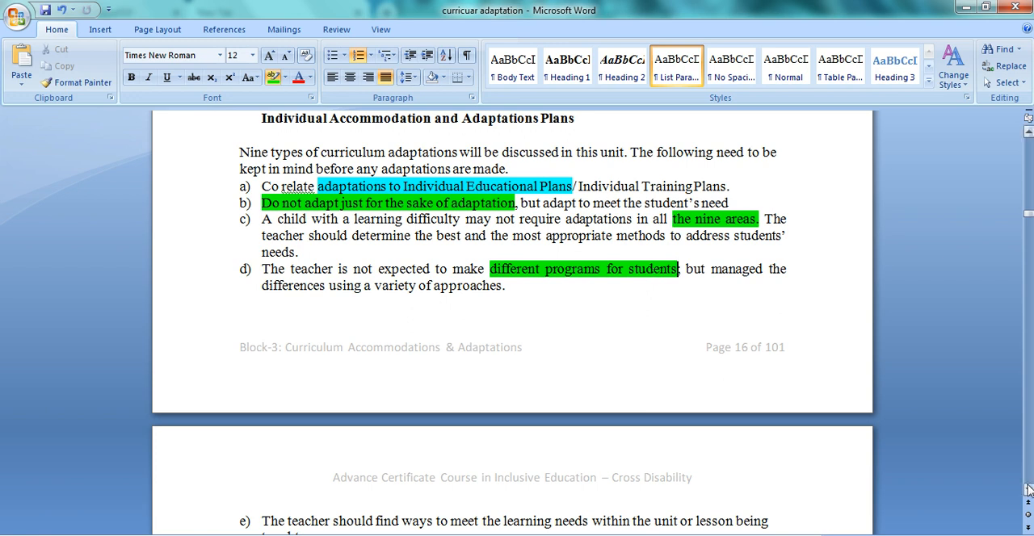
Highlight the 'Input-' and 'Output' bullet labels in green
{"action": "scroll", "scroll_direction": "down", "scroll_amount": 3}
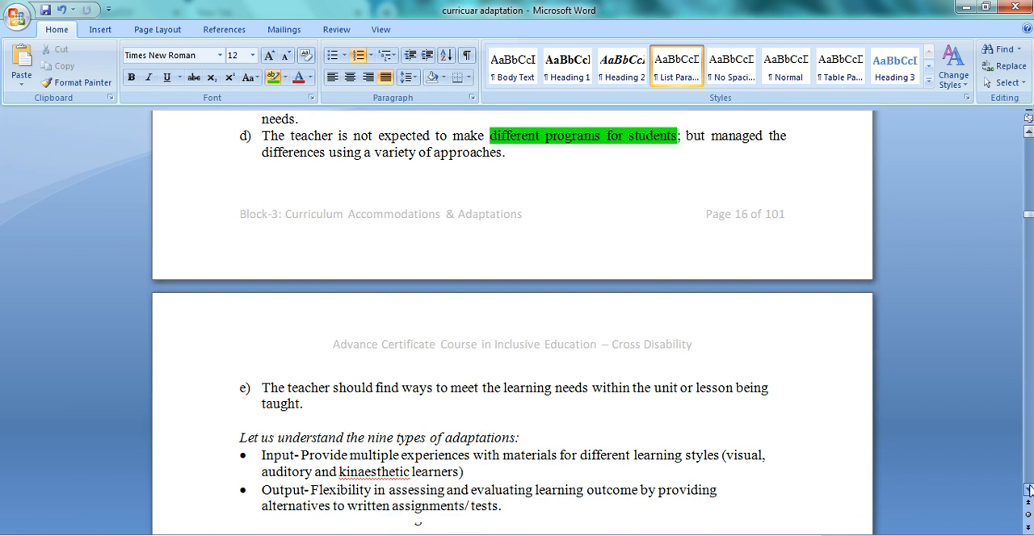
{"action": "scroll", "scroll_direction": "down", "scroll_amount": 3}
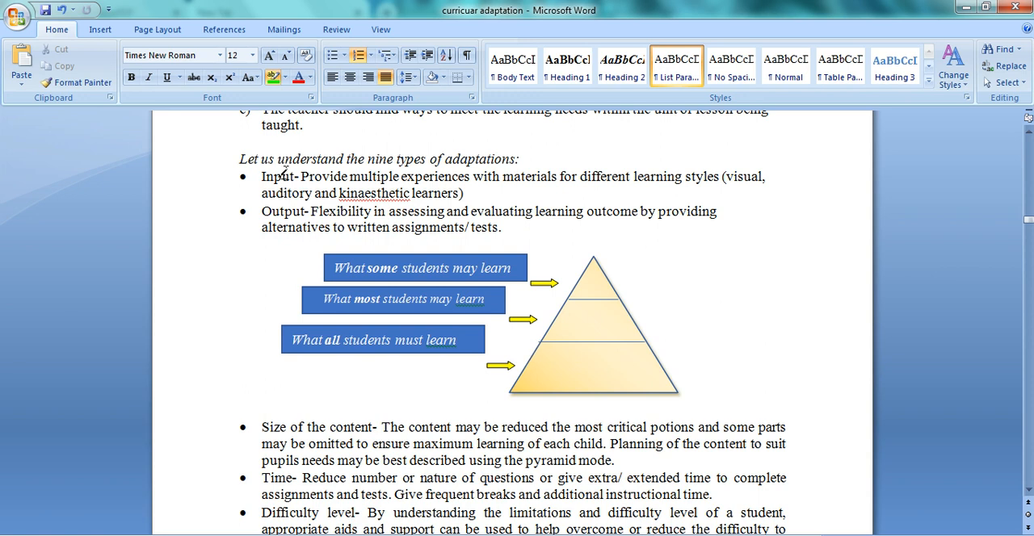
{"action": "double_click", "coordinate": [280, 176]}
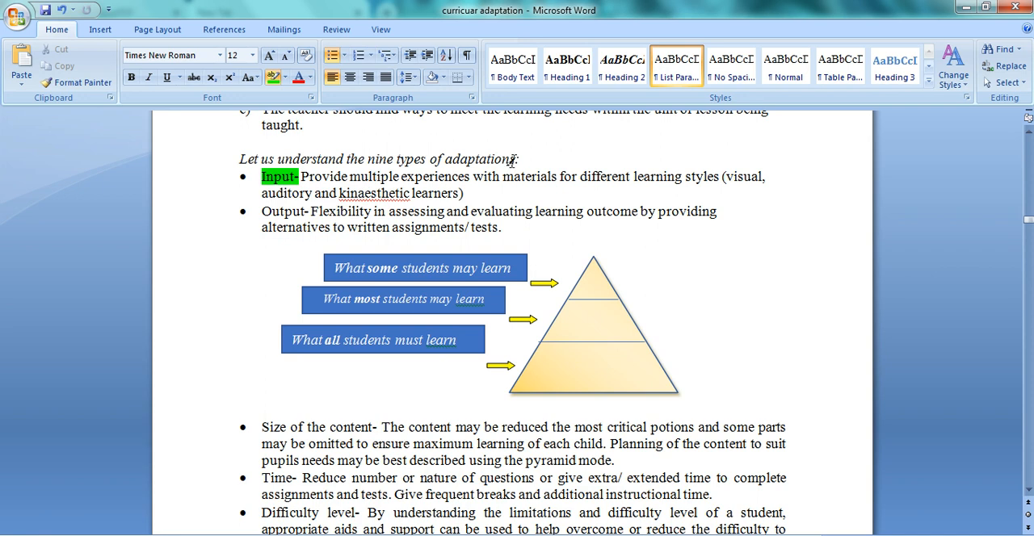
{"action": "mouse_move", "coordinate": [513, 184]}
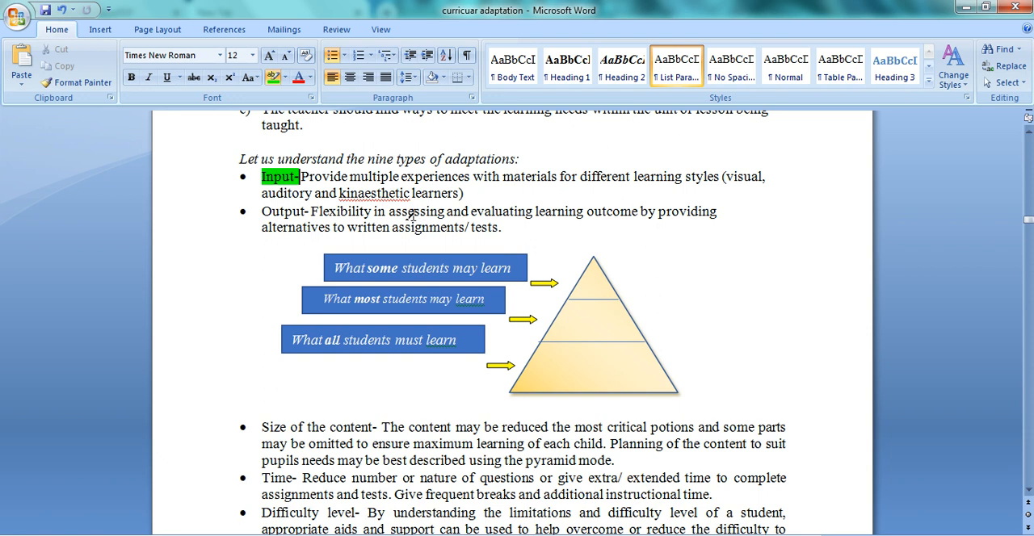
{"action": "double_click", "coordinate": [283, 211]}
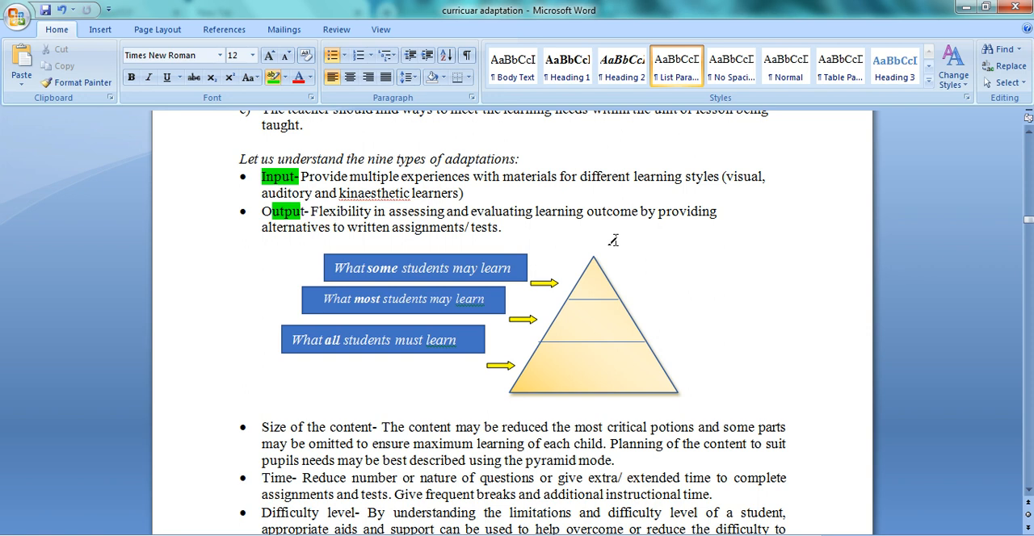
{"action": "mouse_move", "coordinate": [511, 302]}
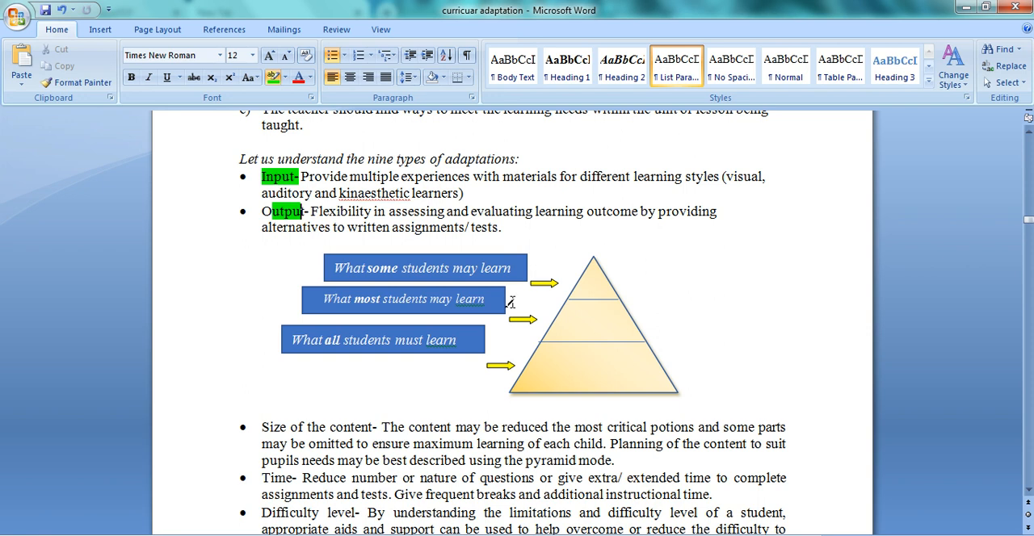
{"action": "mouse_move", "coordinate": [559, 375]}
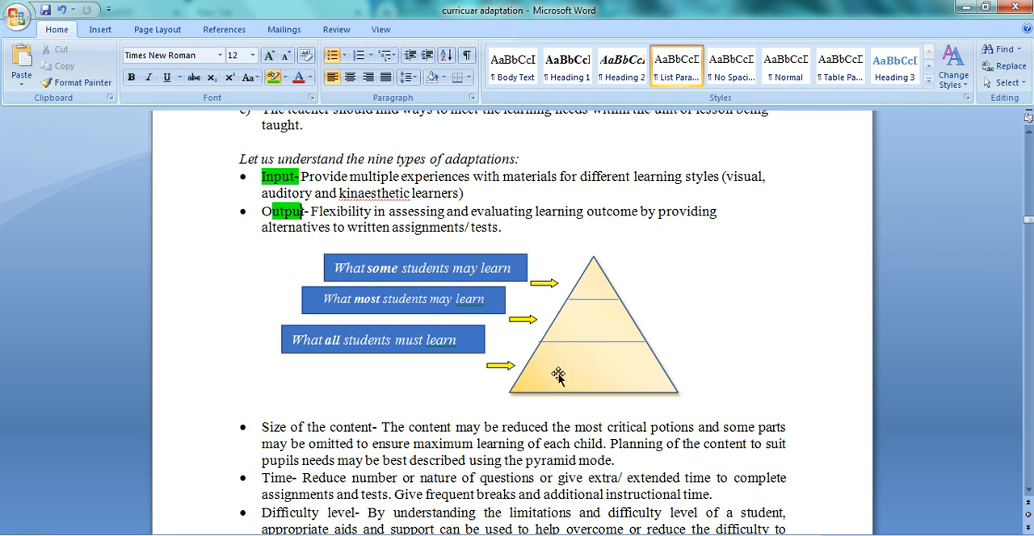
{"action": "mouse_move", "coordinate": [624, 361]}
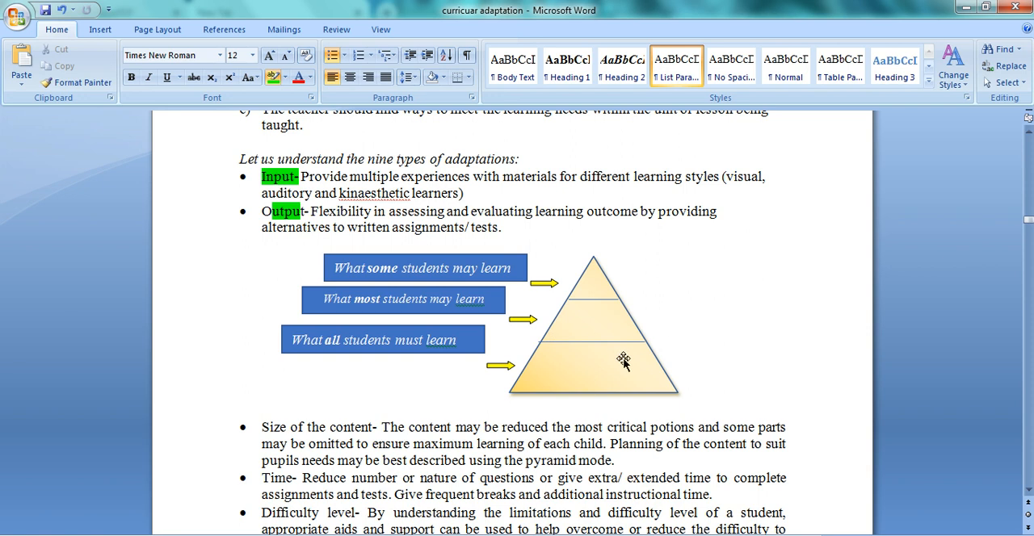
{"action": "mouse_move", "coordinate": [596, 359]}
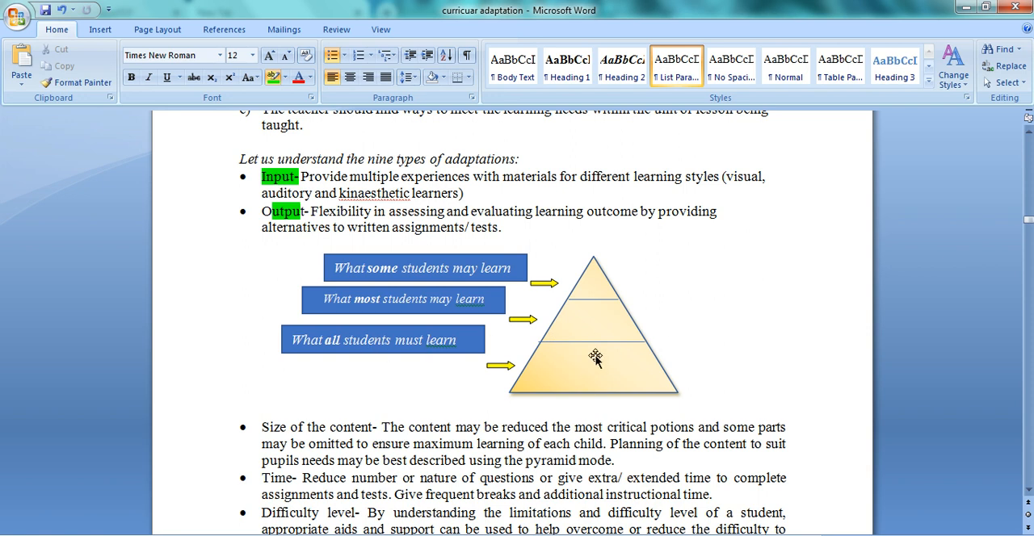
{"action": "mouse_move", "coordinate": [592, 328]}
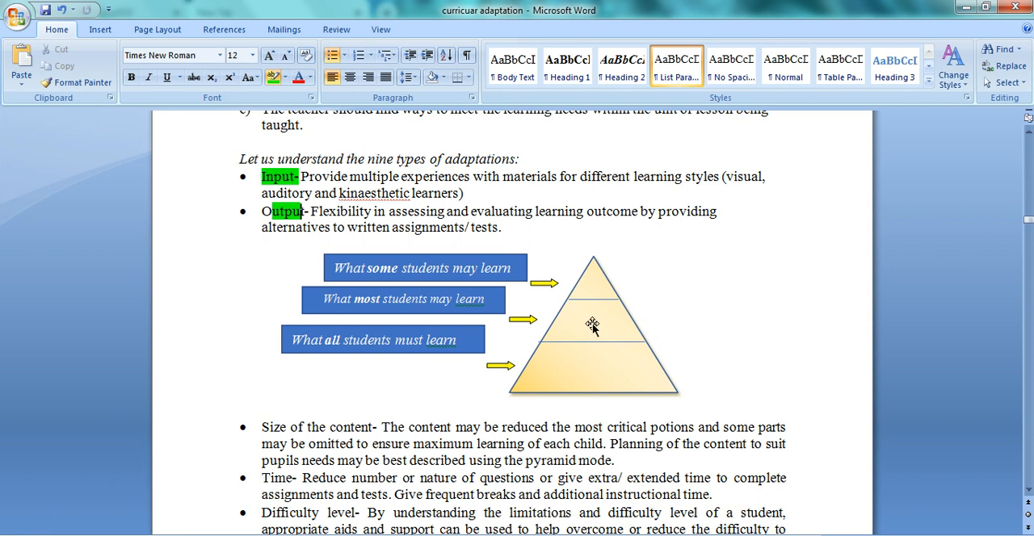
{"action": "mouse_move", "coordinate": [605, 283]}
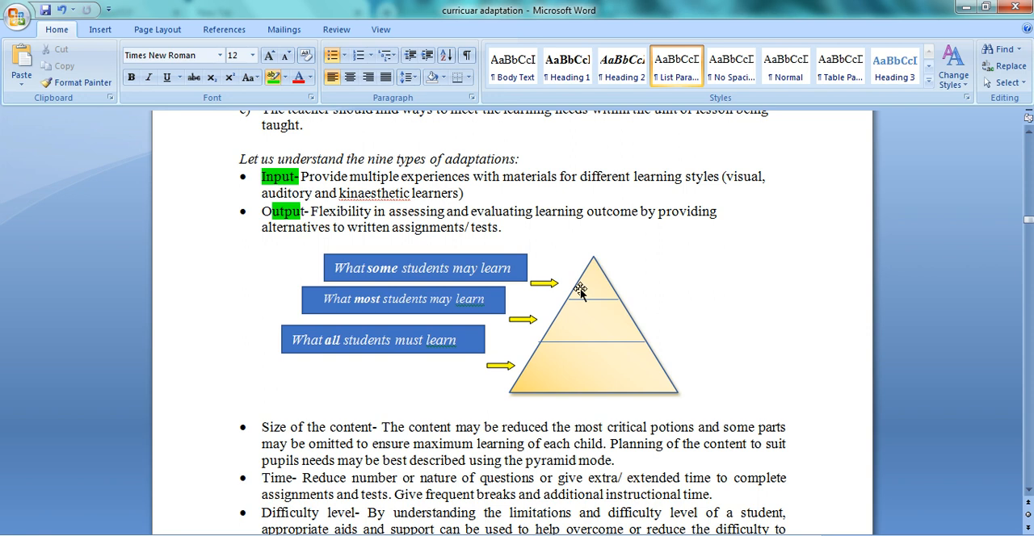
{"action": "mouse_move", "coordinate": [606, 271]}
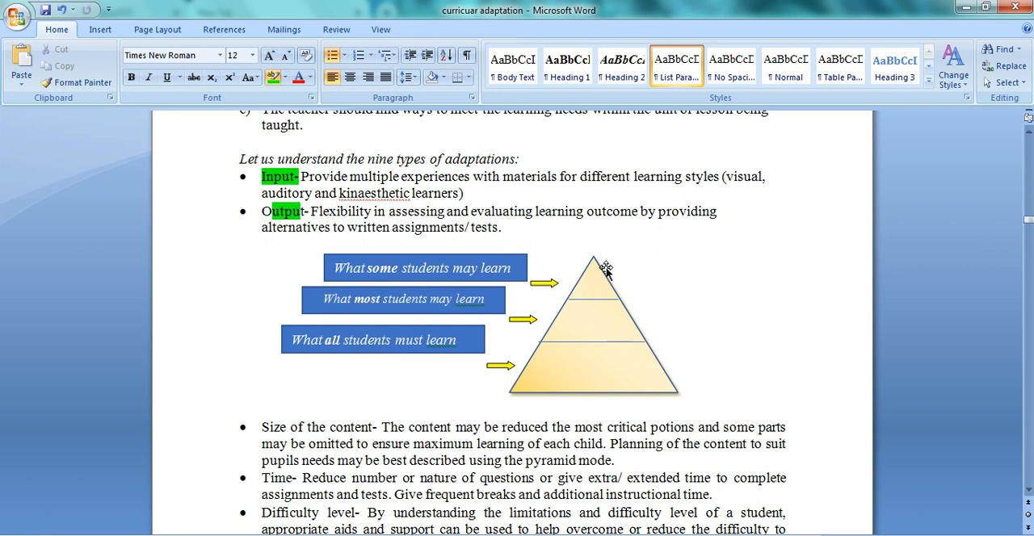
{"action": "mouse_move", "coordinate": [625, 380]}
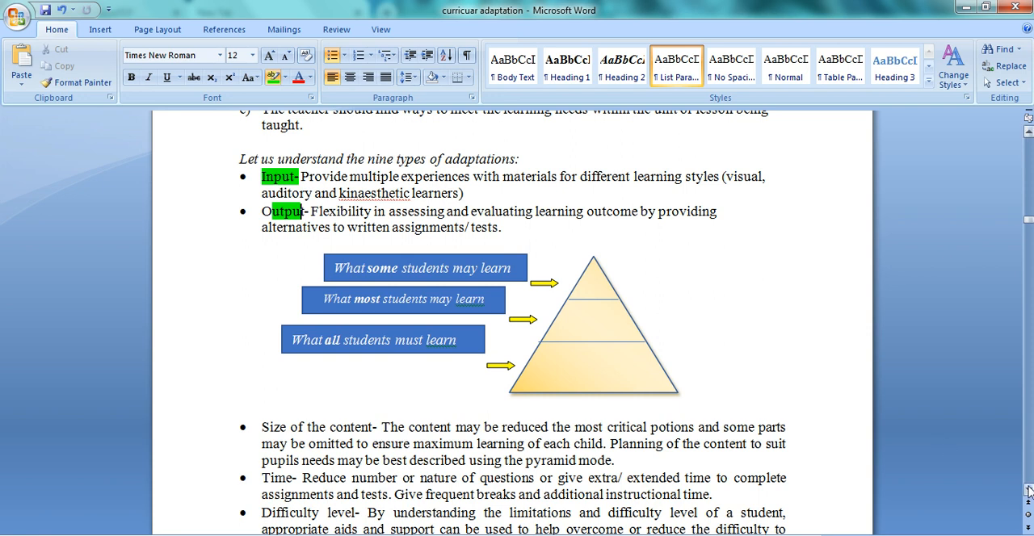
Highlight Size of the content, 'number or nature of questions', 'extra/ extended time' and Participation green
{"action": "scroll", "scroll_direction": "down", "scroll_amount": 3}
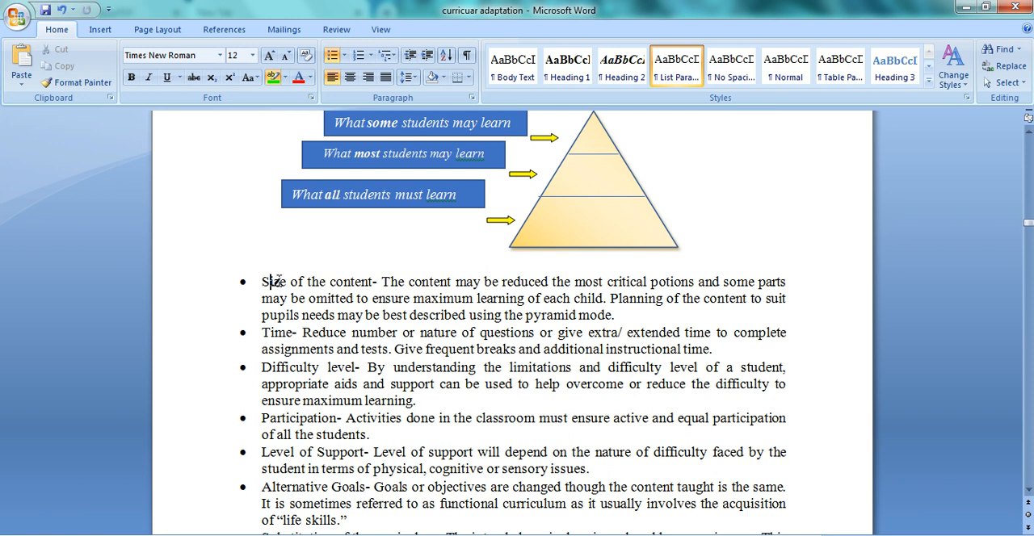
{"action": "left_click_drag", "start_coordinate": [261, 281], "coordinate": [375, 281]}
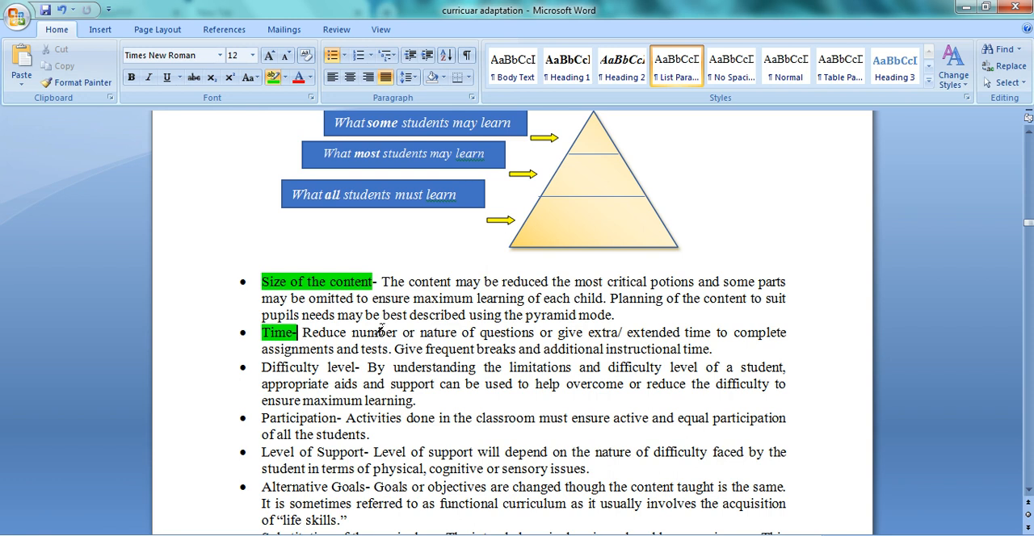
{"action": "left_click_drag", "start_coordinate": [351, 332], "coordinate": [535, 332]}
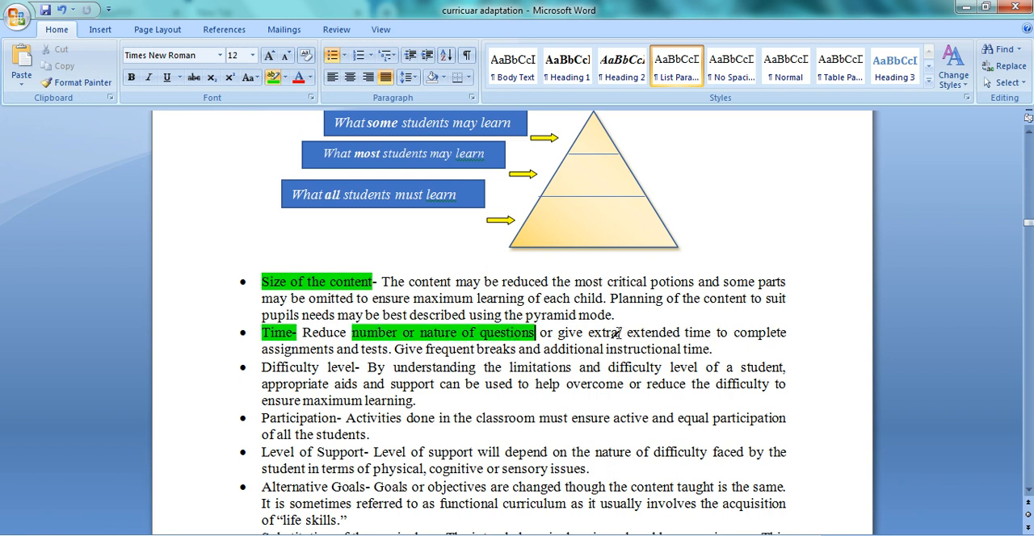
{"action": "left_click_drag", "start_coordinate": [588, 332], "coordinate": [708, 332]}
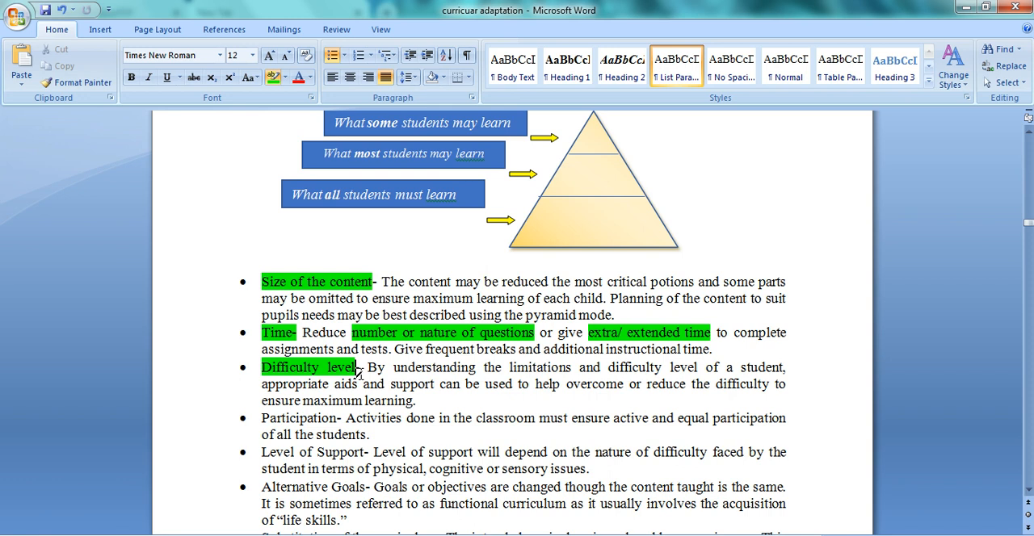
{"action": "mouse_move", "coordinate": [288, 402]}
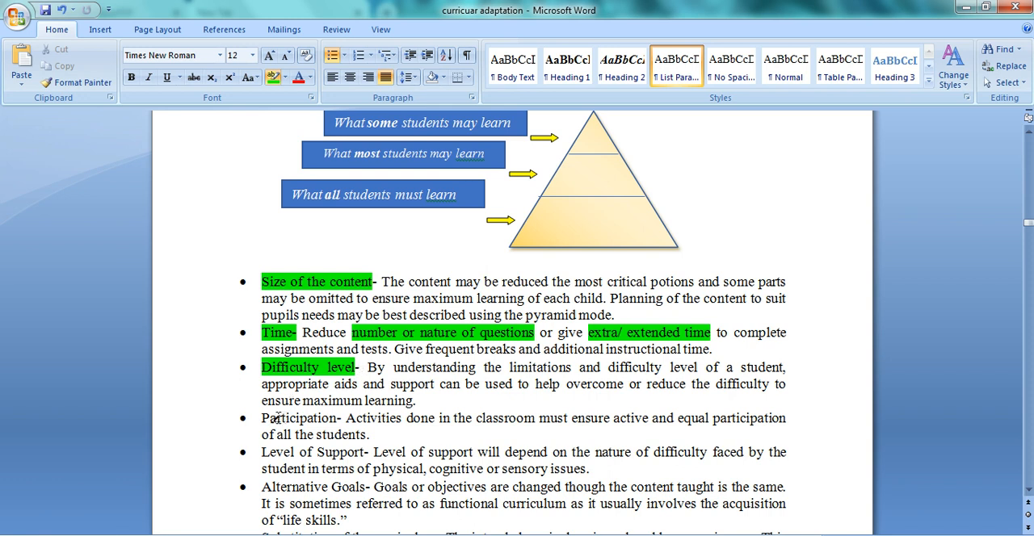
{"action": "double_click", "coordinate": [300, 418]}
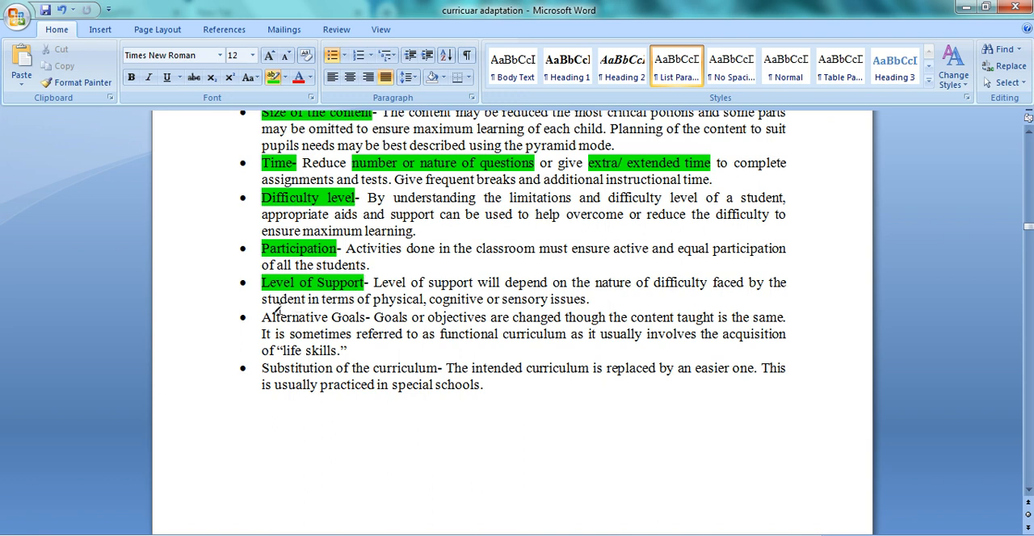
Highlight the Alternative Goals label and the phrase 'functional curriculum as' in green
{"action": "double_click", "coordinate": [312, 317]}
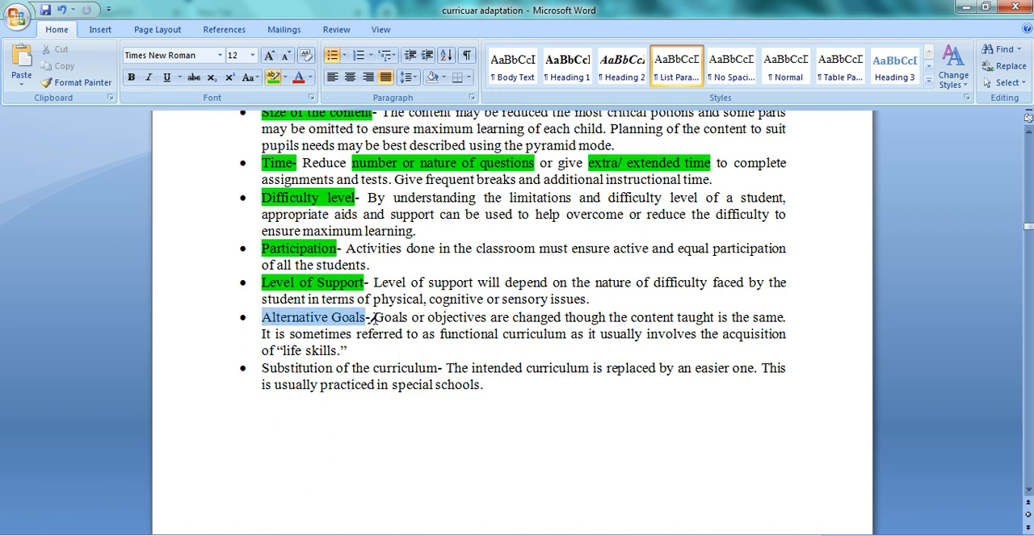
{"action": "left_click", "coordinate": [273, 77]}
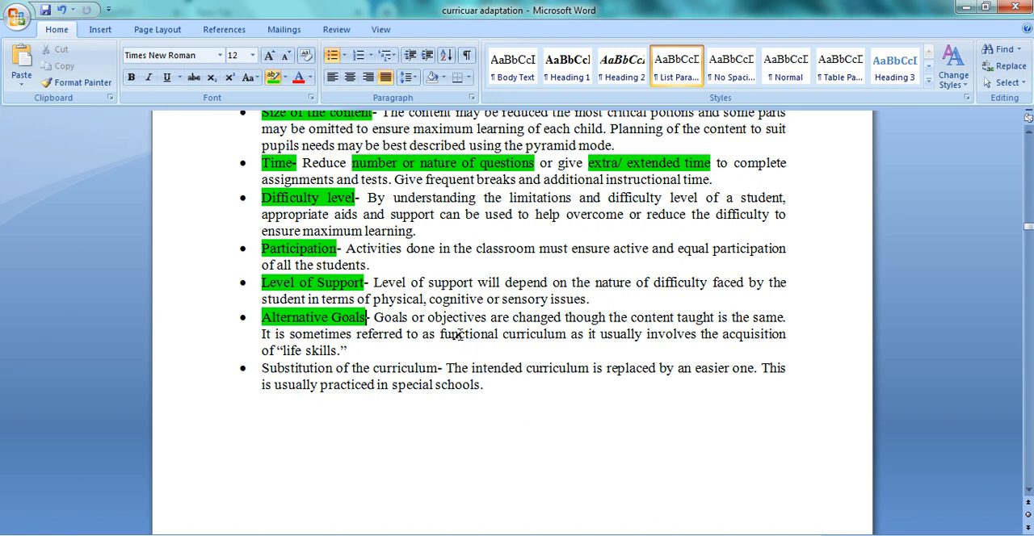
{"action": "left_click_drag", "start_coordinate": [438, 333], "coordinate": [585, 333]}
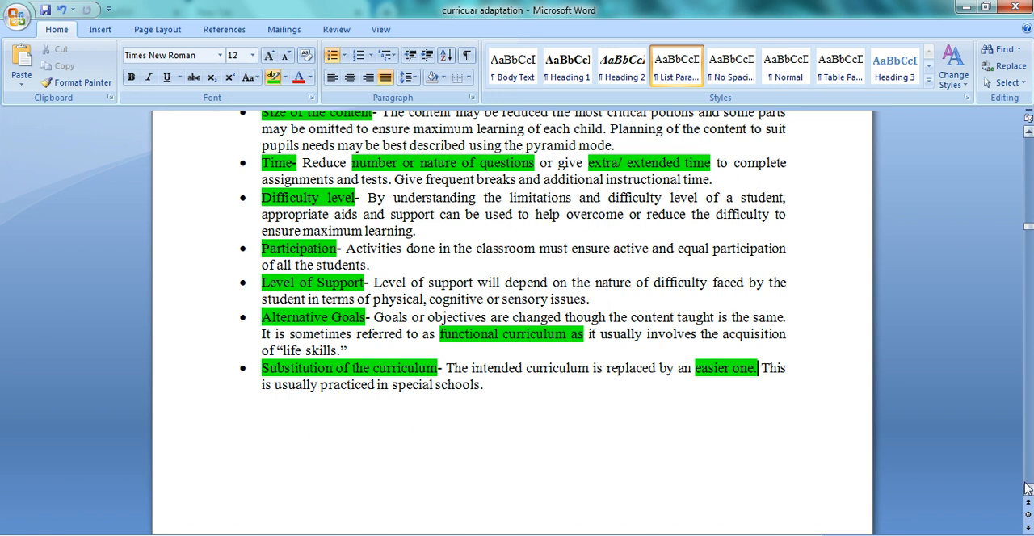
Scroll past the Nine Types of Adaptions table and lesson form to Individual Adaptation Plan
{"action": "scroll", "scroll_direction": "down", "scroll_amount": 3}
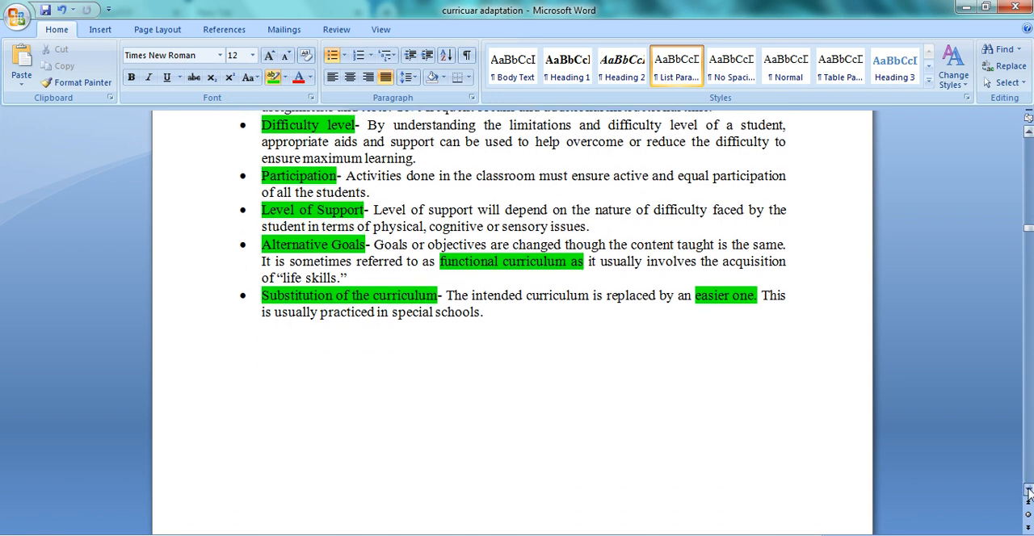
{"action": "scroll", "scroll_direction": "down", "scroll_amount": 3}
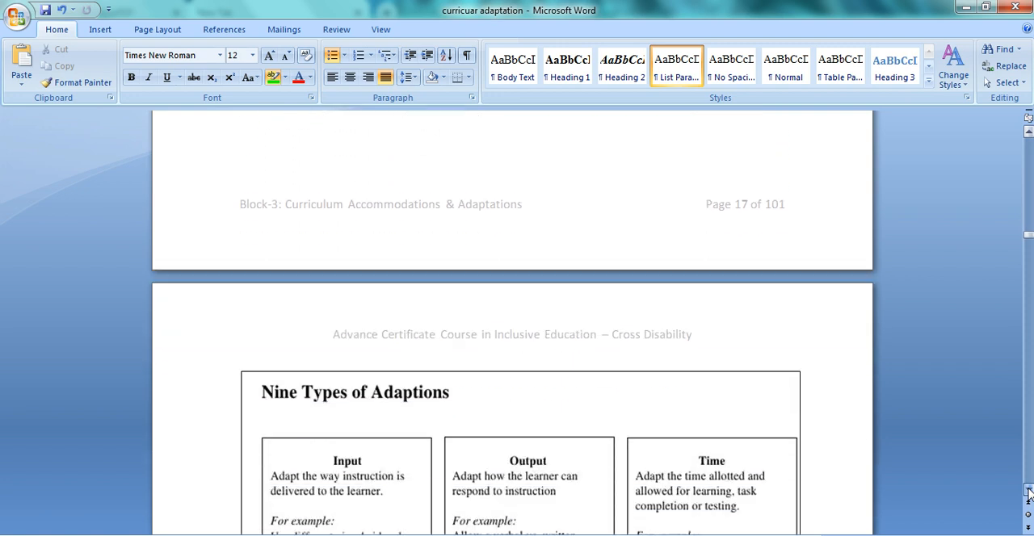
{"action": "scroll", "scroll_direction": "down", "scroll_amount": 3}
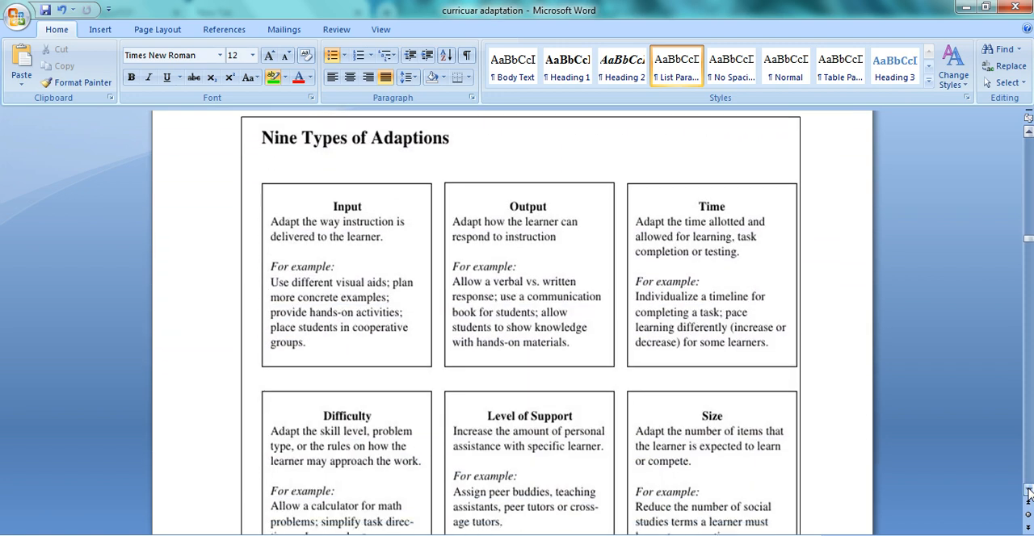
{"action": "scroll", "scroll_direction": "down", "scroll_amount": 3}
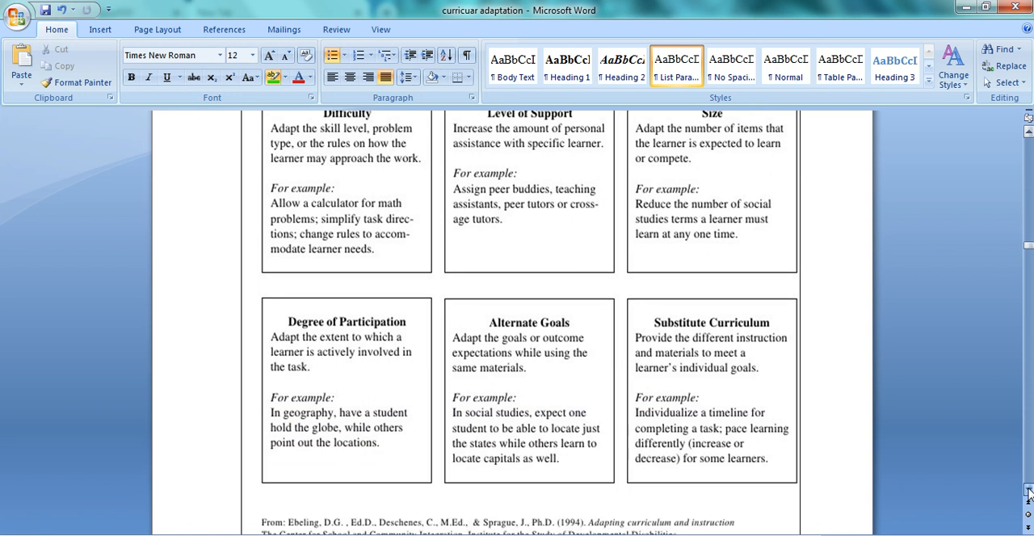
{"action": "scroll", "scroll_direction": "down", "scroll_amount": 3}
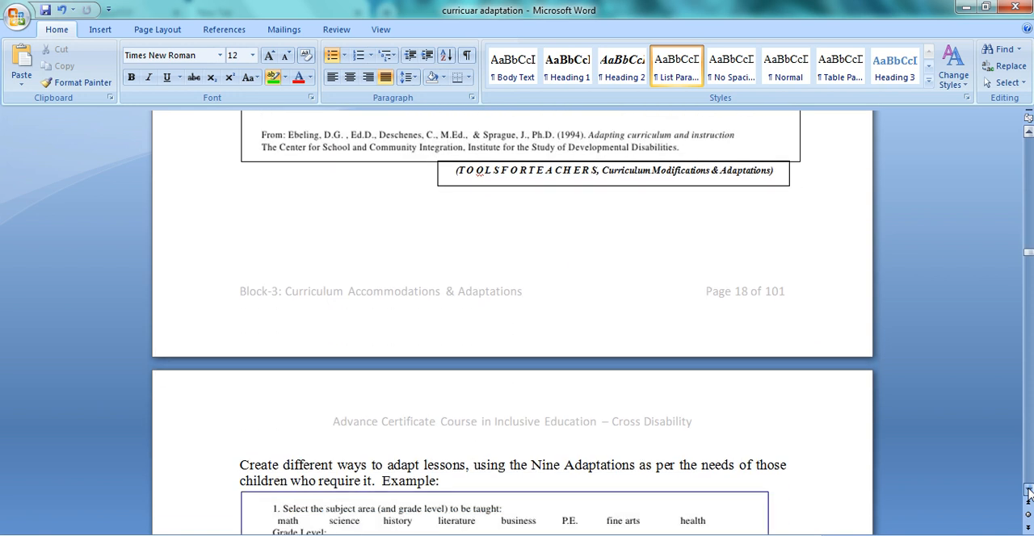
{"action": "scroll", "scroll_direction": "down", "scroll_amount": 3}
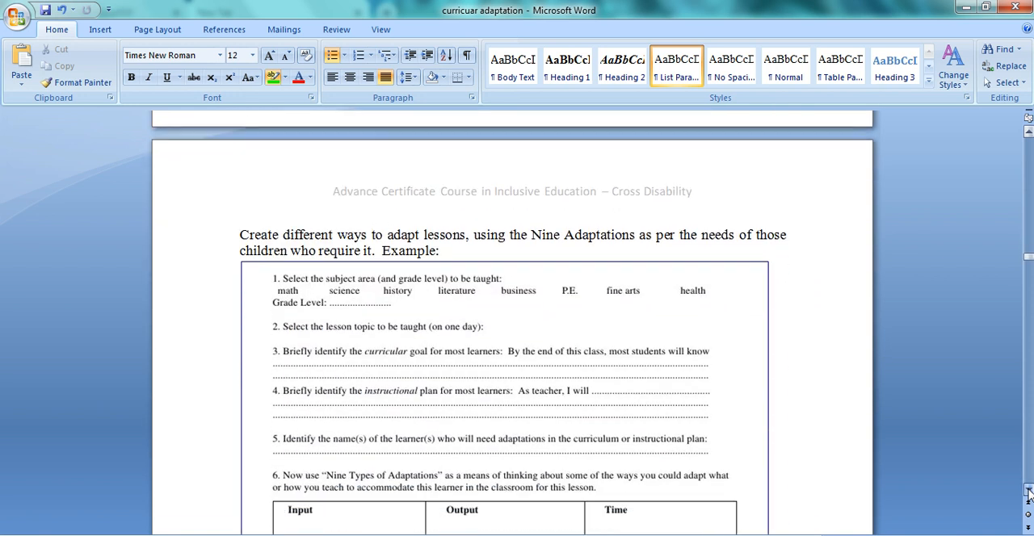
{"action": "scroll", "scroll_direction": "down", "scroll_amount": 3}
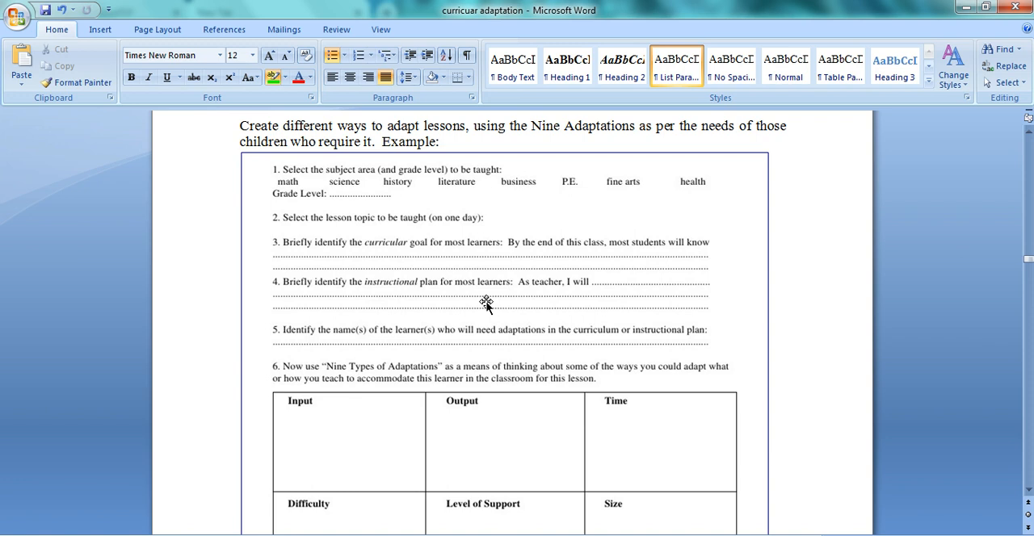
{"action": "mouse_move", "coordinate": [353, 182]}
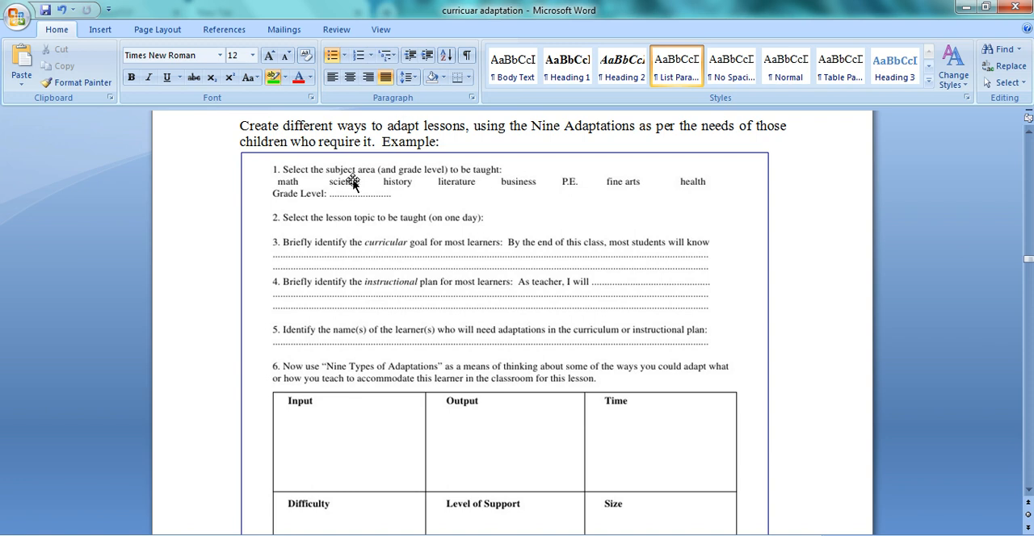
{"action": "mouse_move", "coordinate": [379, 284]}
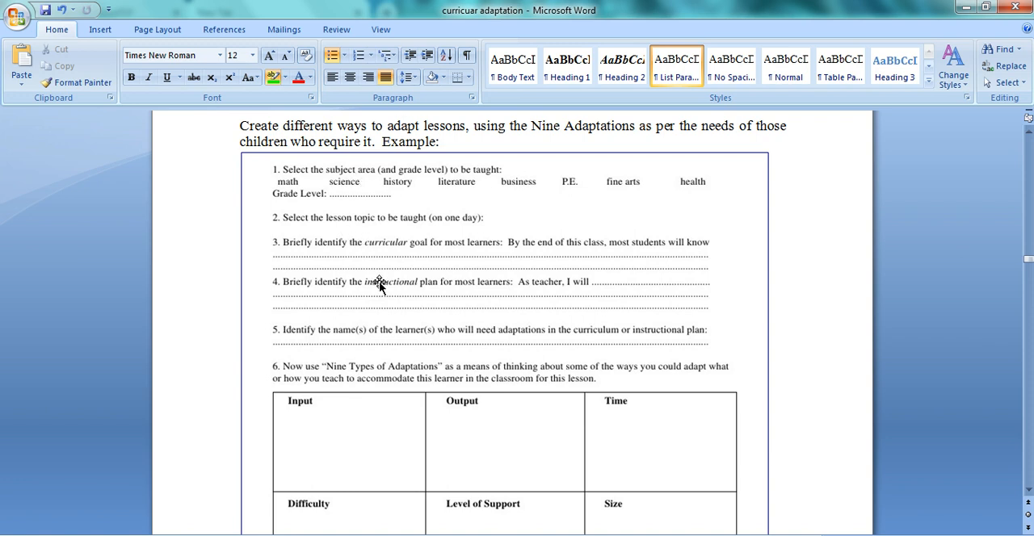
{"action": "mouse_move", "coordinate": [471, 306]}
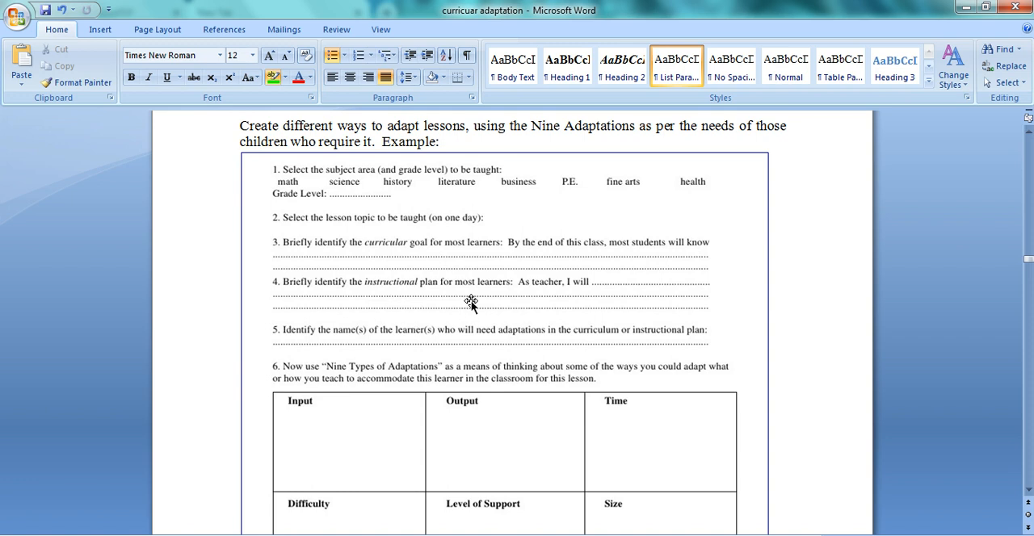
{"action": "mouse_move", "coordinate": [421, 367]}
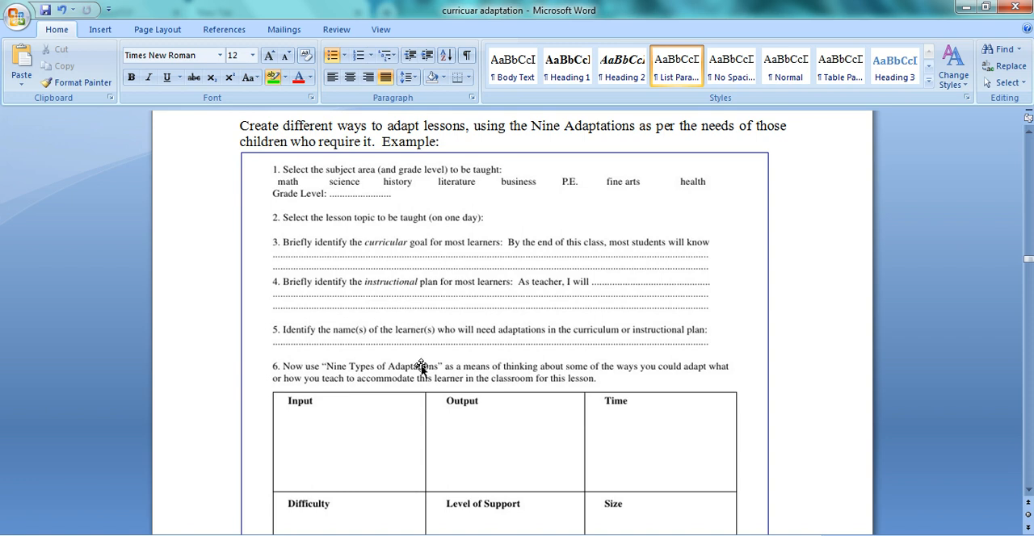
{"action": "mouse_move", "coordinate": [463, 357]}
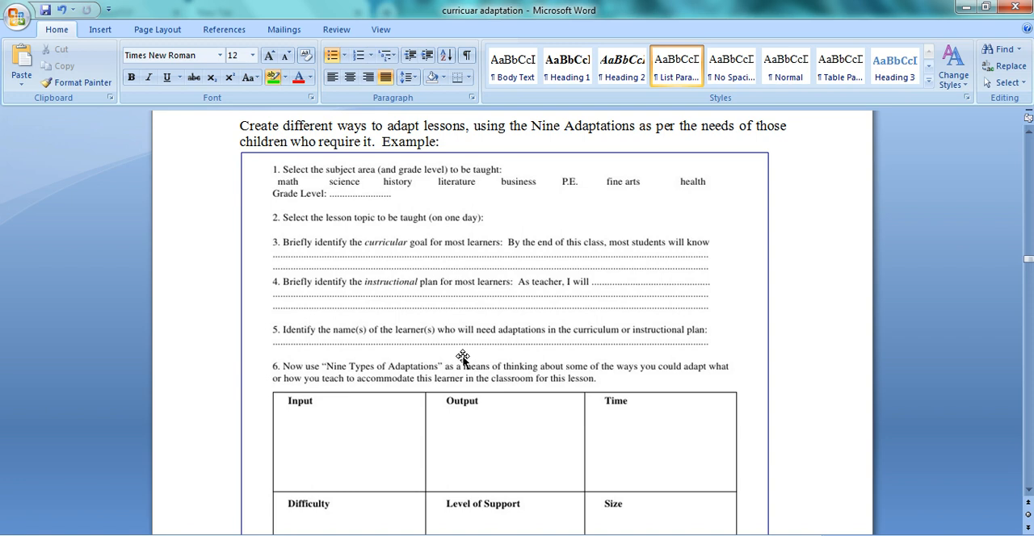
{"action": "mouse_move", "coordinate": [587, 357]}
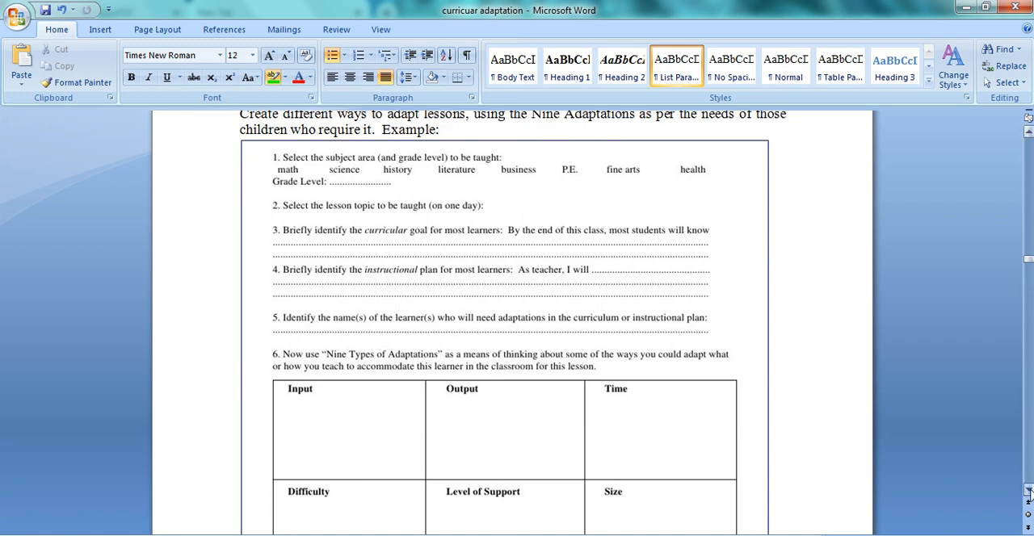
{"action": "scroll", "scroll_direction": "down", "scroll_amount": 3}
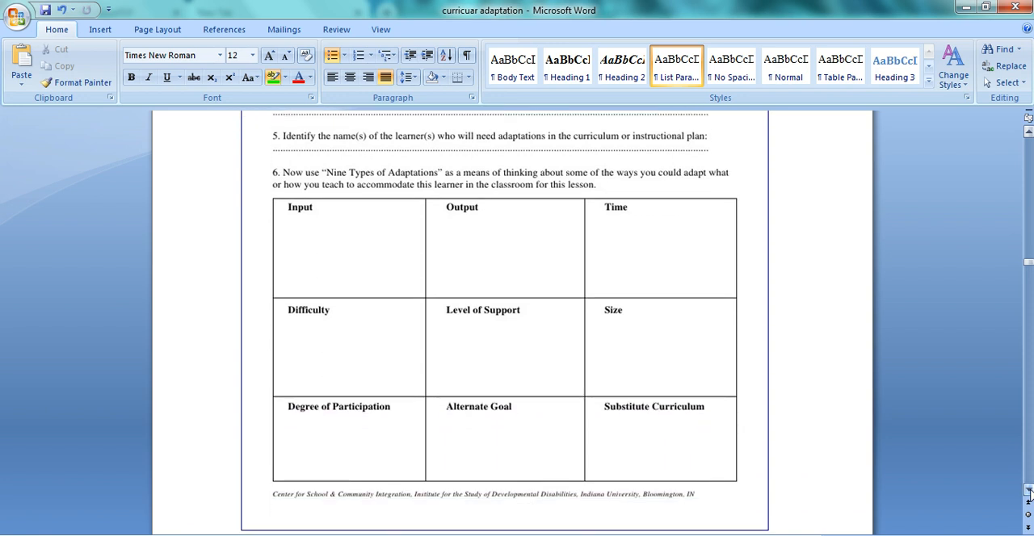
{"action": "scroll", "scroll_direction": "down", "scroll_amount": 3}
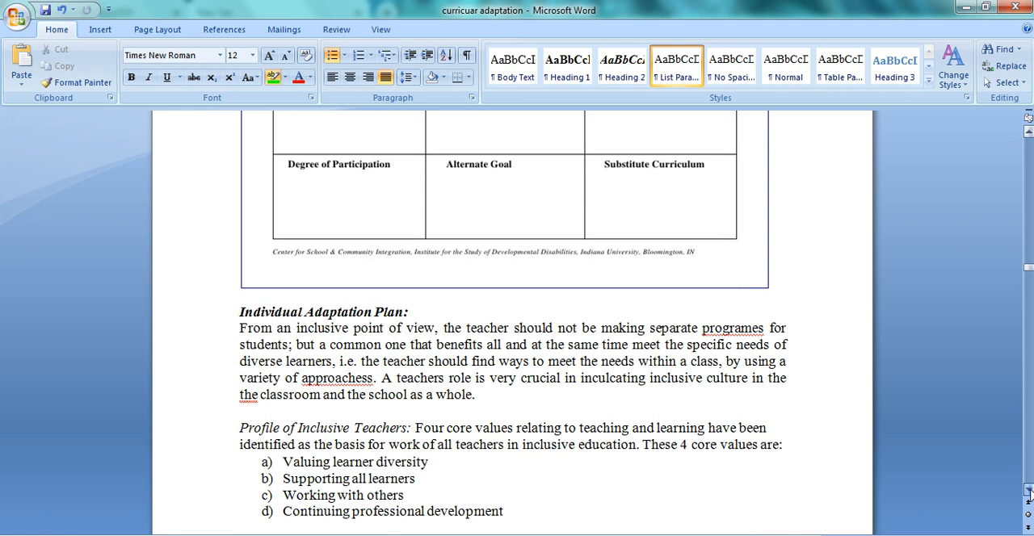
{"action": "mouse_move", "coordinate": [281, 289]}
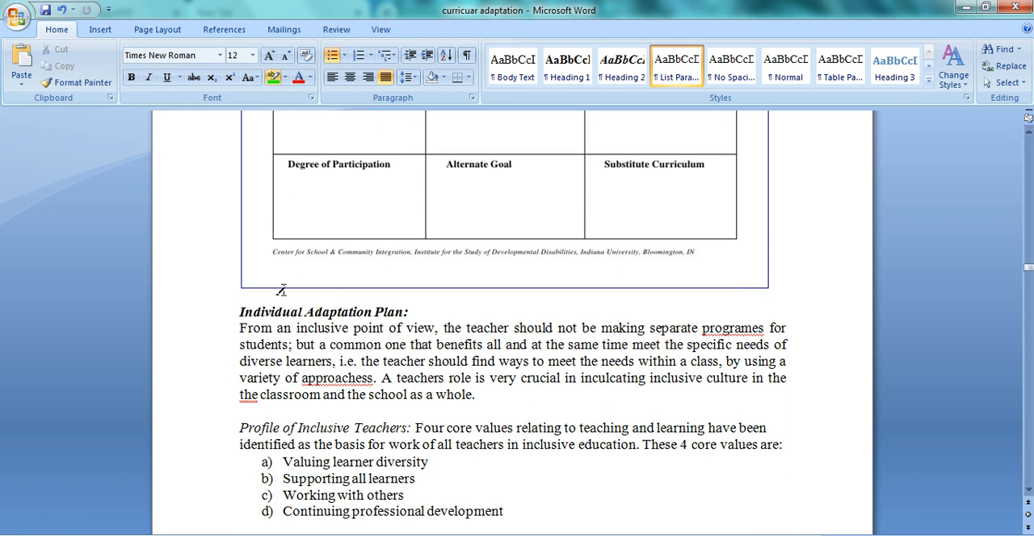
Highlight the Individual Adaptation Plan heading and the passage on meeting diverse learners' needs green
{"action": "left_click_drag", "start_coordinate": [240, 312], "coordinate": [375, 312]}
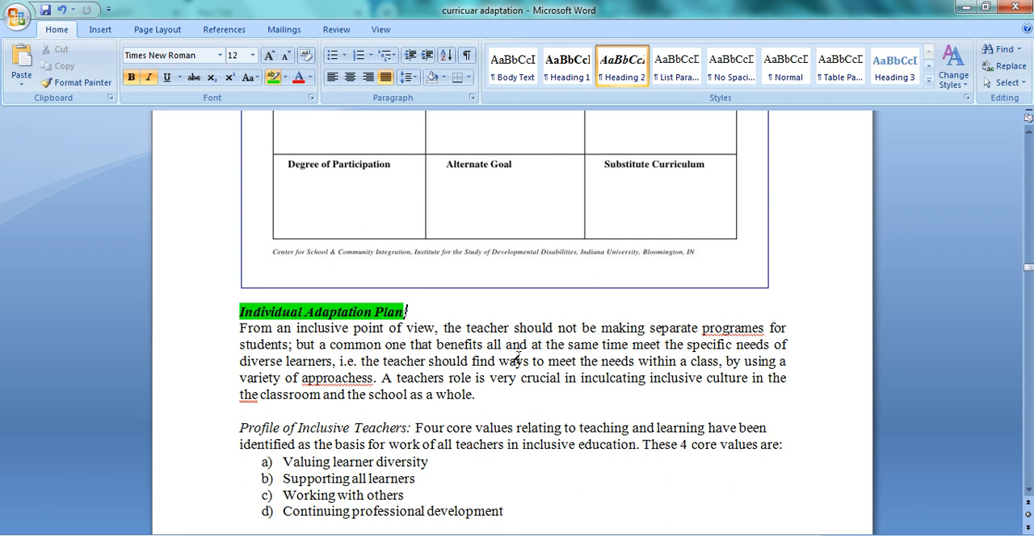
{"action": "left_click_drag", "start_coordinate": [504, 344], "coordinate": [691, 361]}
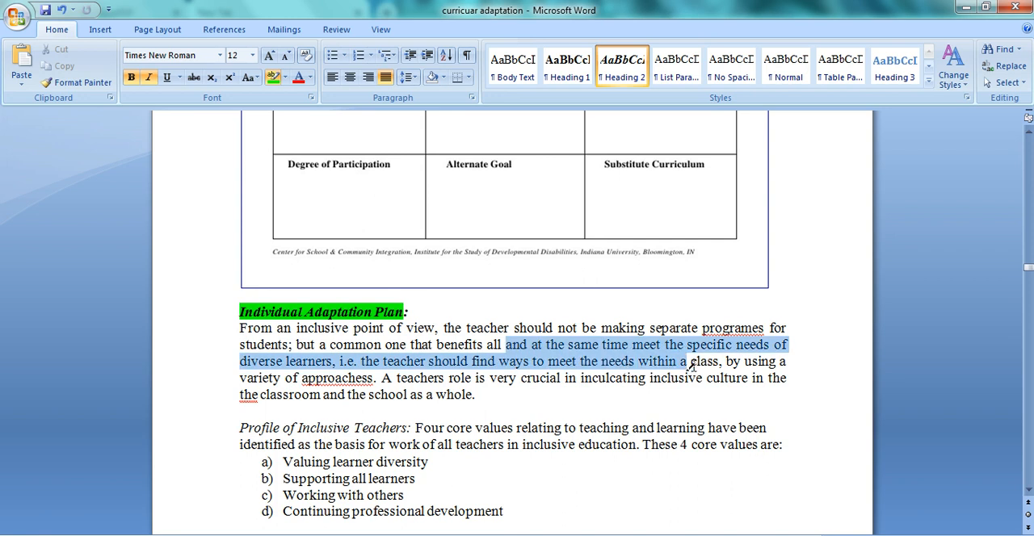
{"action": "left_click", "coordinate": [271, 77]}
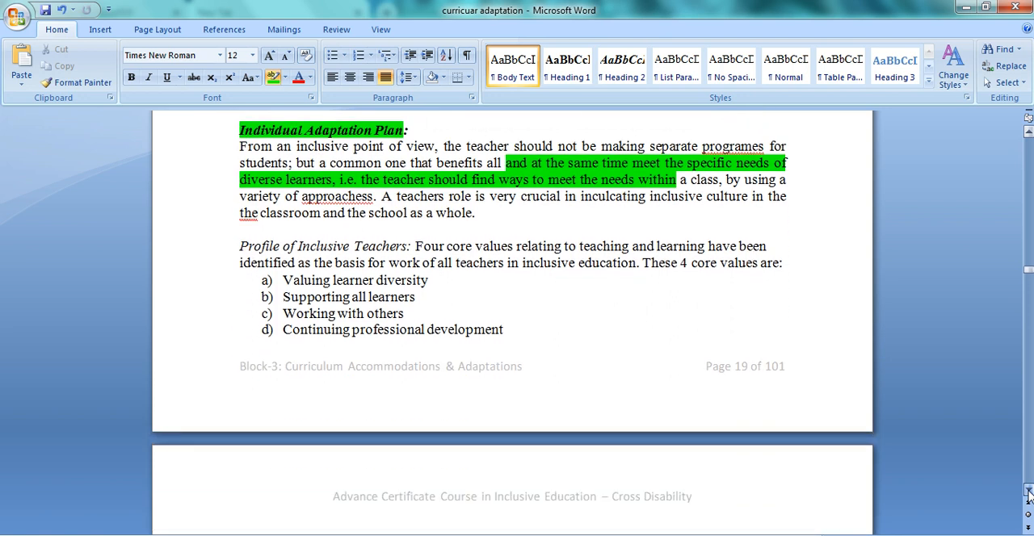
Highlight learner diversity, Supporting all learners, Working with others and professional development in green
{"action": "scroll", "scroll_direction": "down", "scroll_amount": 3}
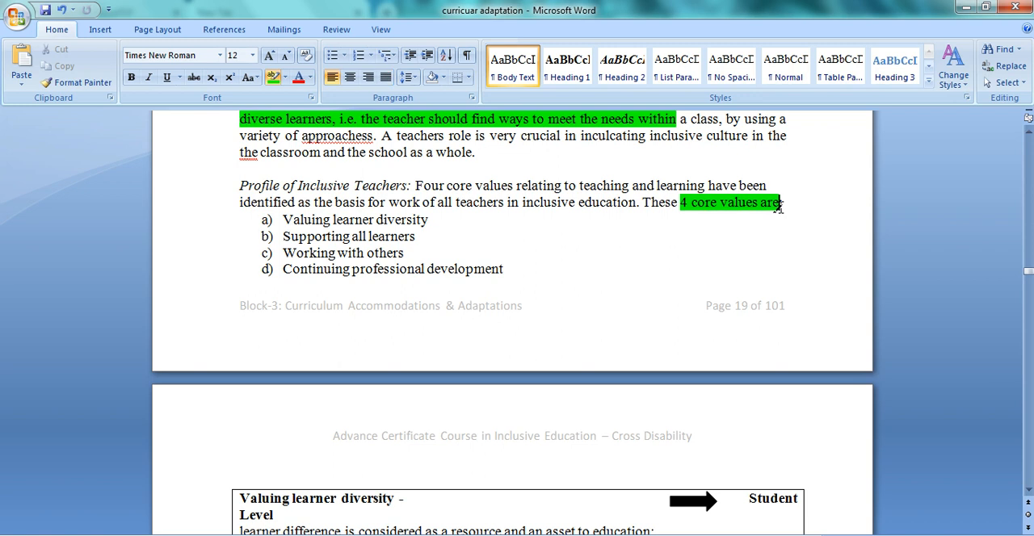
{"action": "double_click", "coordinate": [380, 220]}
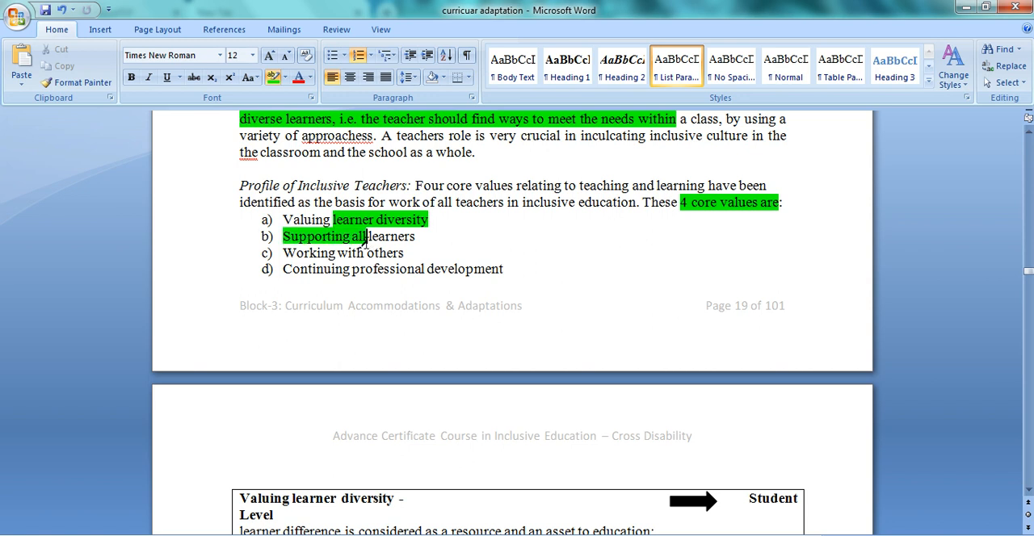
{"action": "left_click_drag", "start_coordinate": [283, 236], "coordinate": [404, 253]}
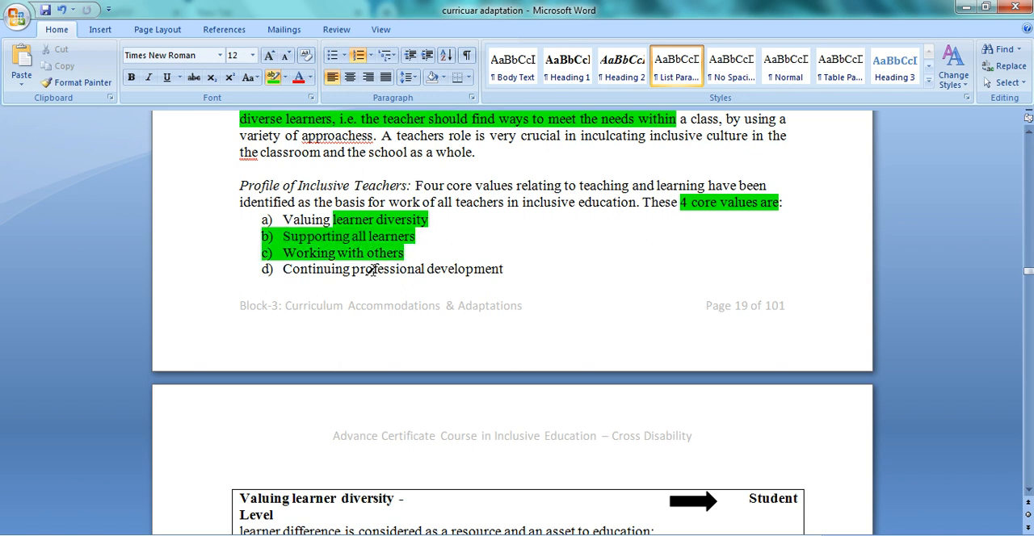
{"action": "left_click_drag", "start_coordinate": [352, 269], "coordinate": [503, 269]}
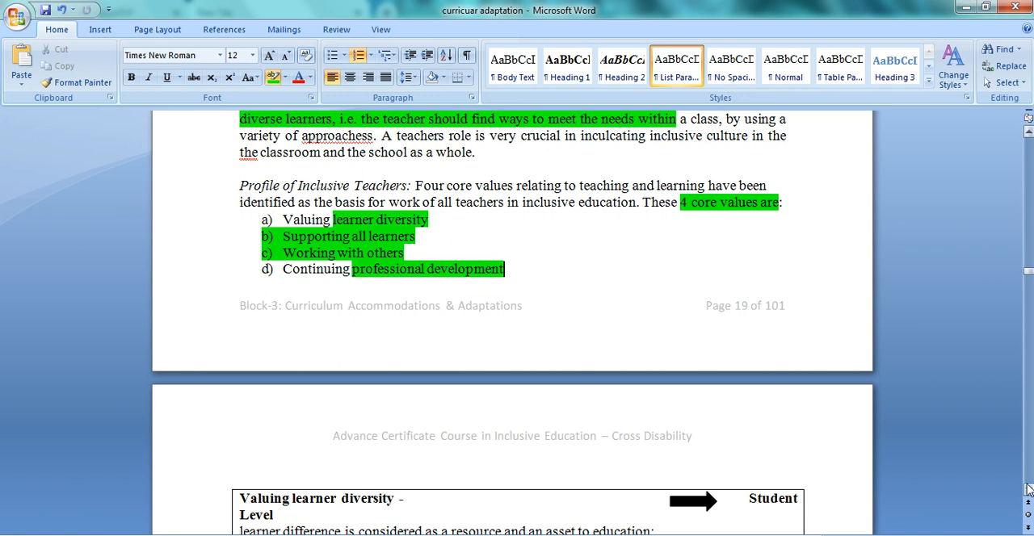
{"action": "scroll", "scroll_direction": "down", "scroll_amount": 3}
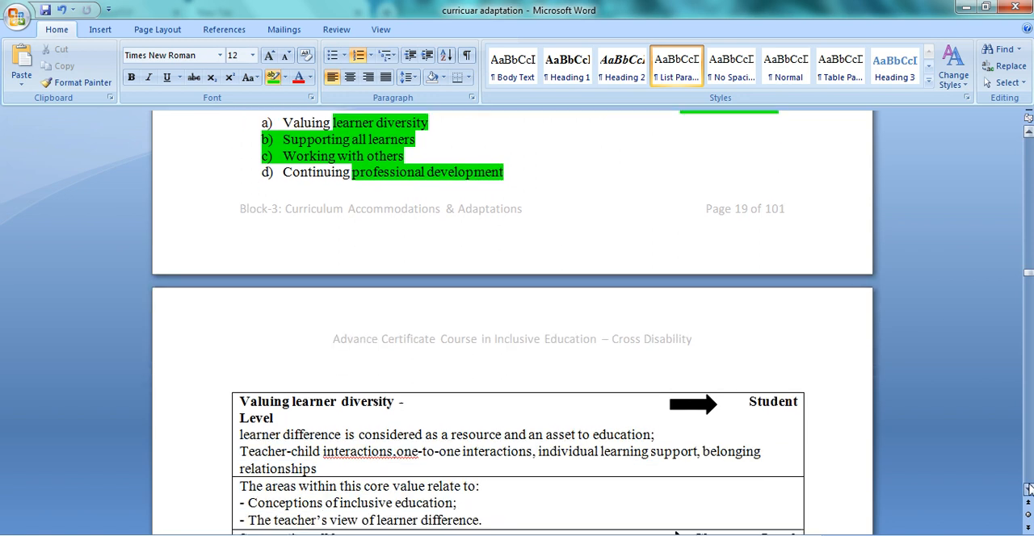
Move down the core values table and highlight 'reflective practitioners' in green
{"action": "scroll", "scroll_direction": "down", "scroll_amount": 3}
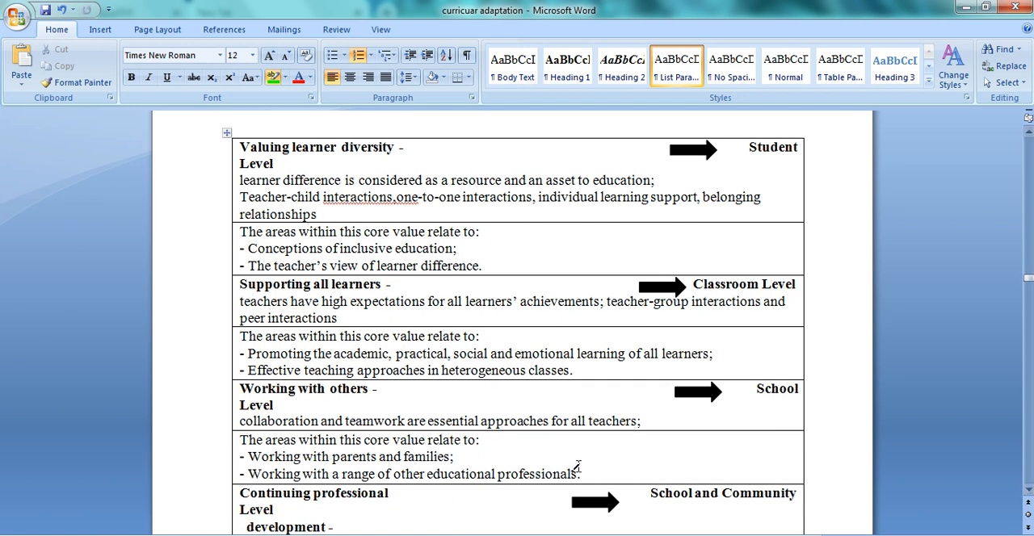
{"action": "mouse_move", "coordinate": [384, 216]}
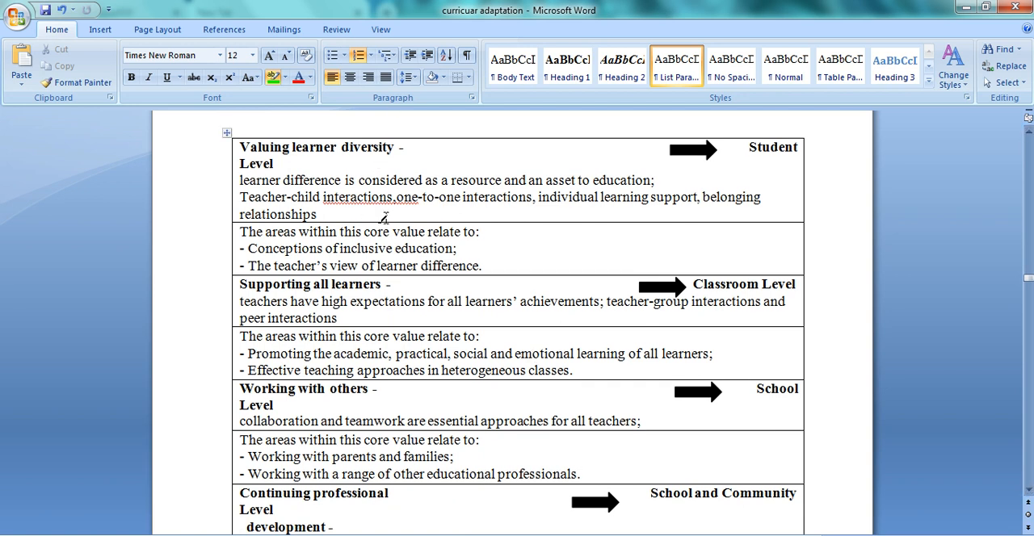
{"action": "mouse_move", "coordinate": [399, 293]}
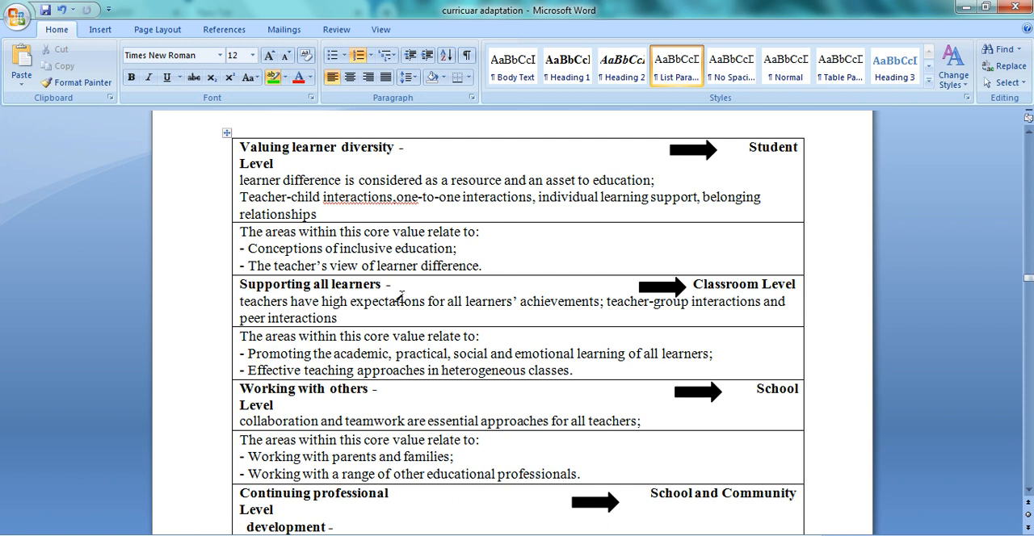
{"action": "mouse_move", "coordinate": [403, 324]}
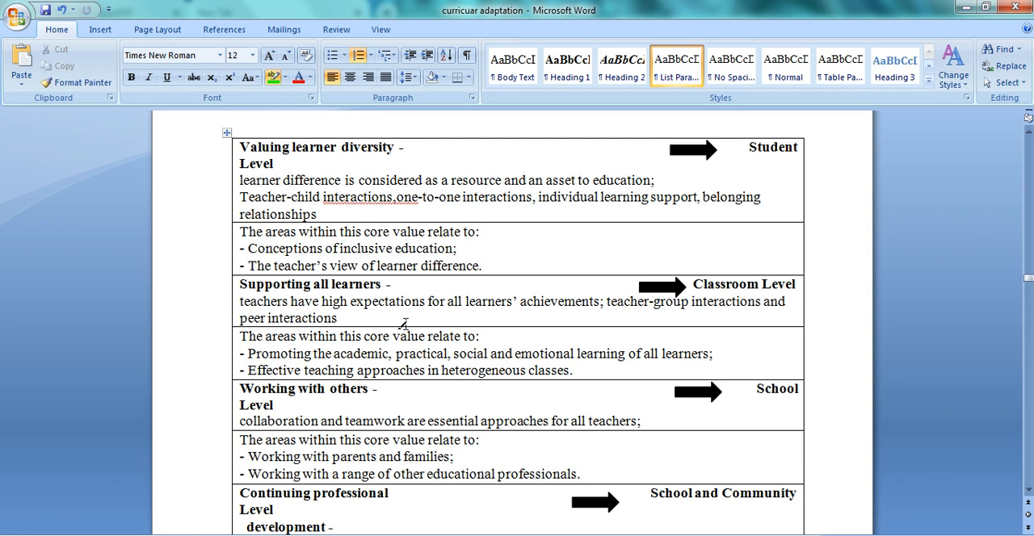
{"action": "mouse_move", "coordinate": [271, 197]}
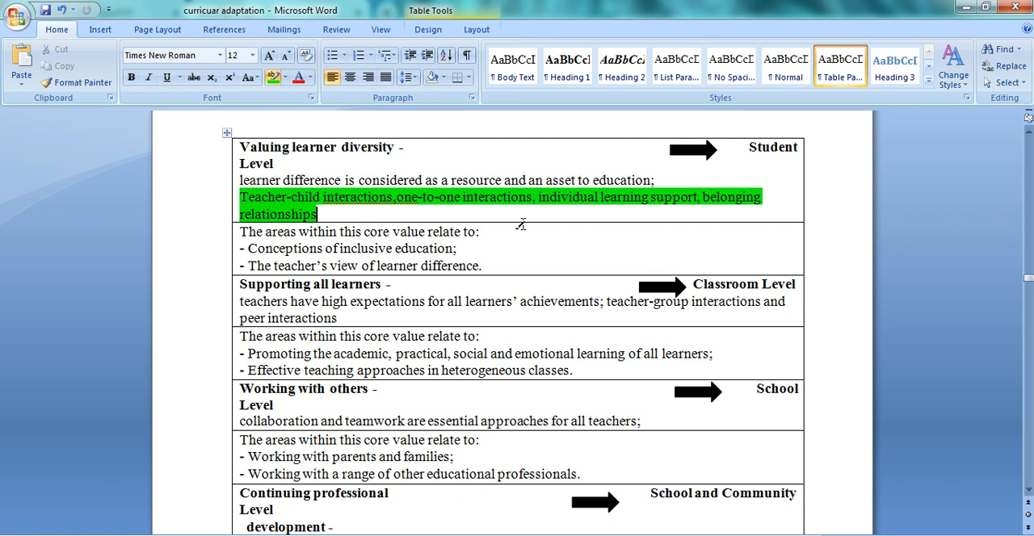
{"action": "mouse_move", "coordinate": [590, 207]}
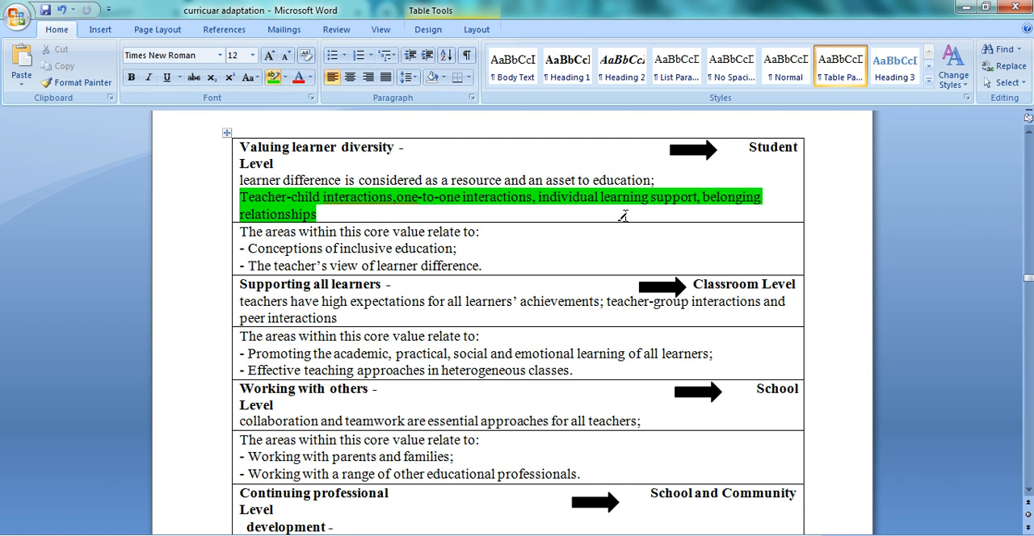
{"action": "mouse_move", "coordinate": [477, 258]}
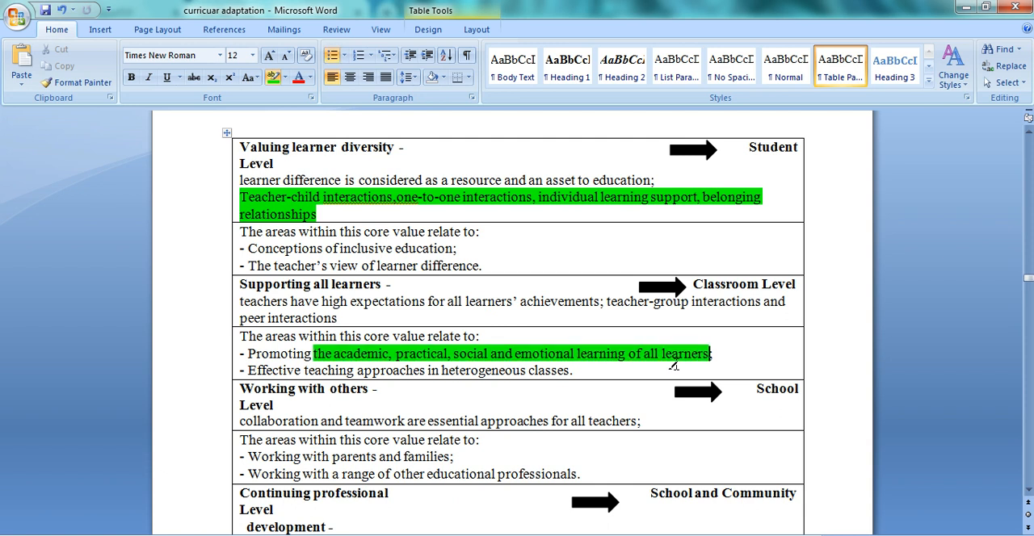
{"action": "mouse_move", "coordinate": [344, 456]}
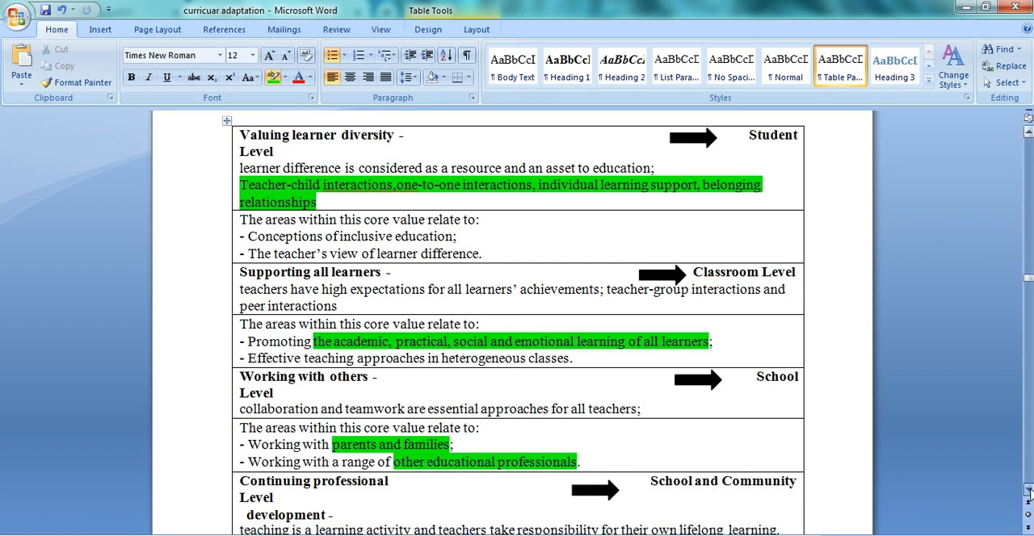
{"action": "scroll", "scroll_direction": "down", "scroll_amount": 3}
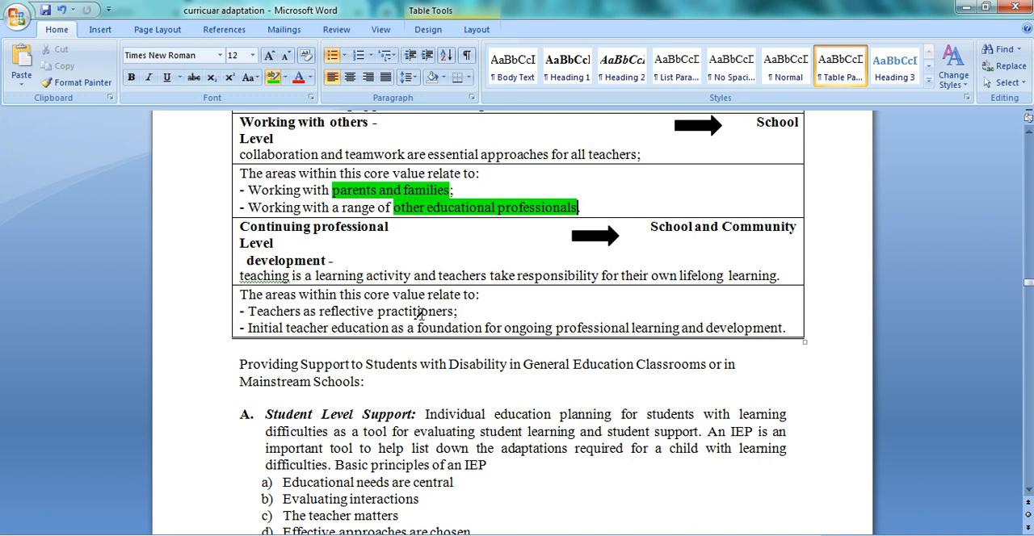
{"action": "left_click_drag", "start_coordinate": [321, 311], "coordinate": [454, 311]}
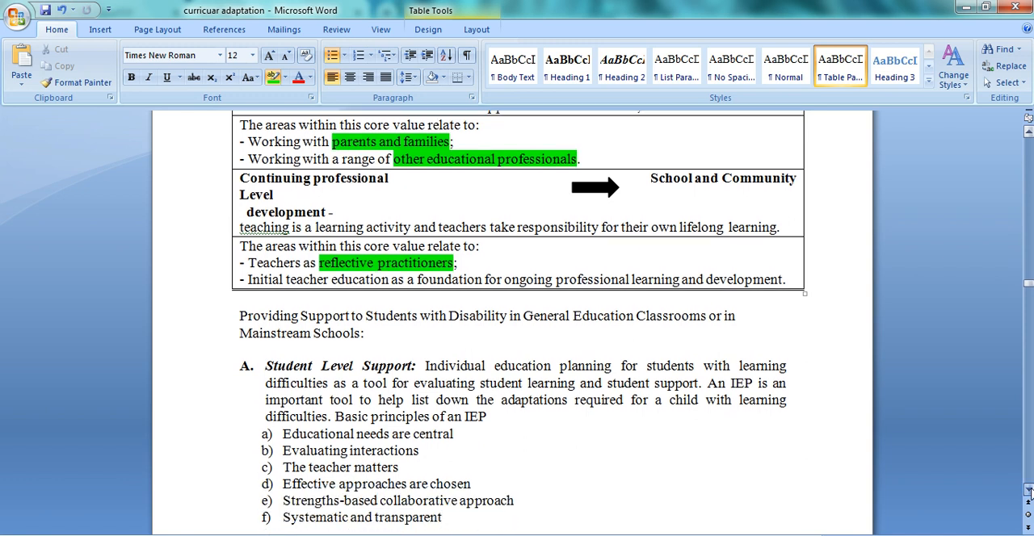
{"action": "scroll", "scroll_direction": "down", "scroll_amount": 3}
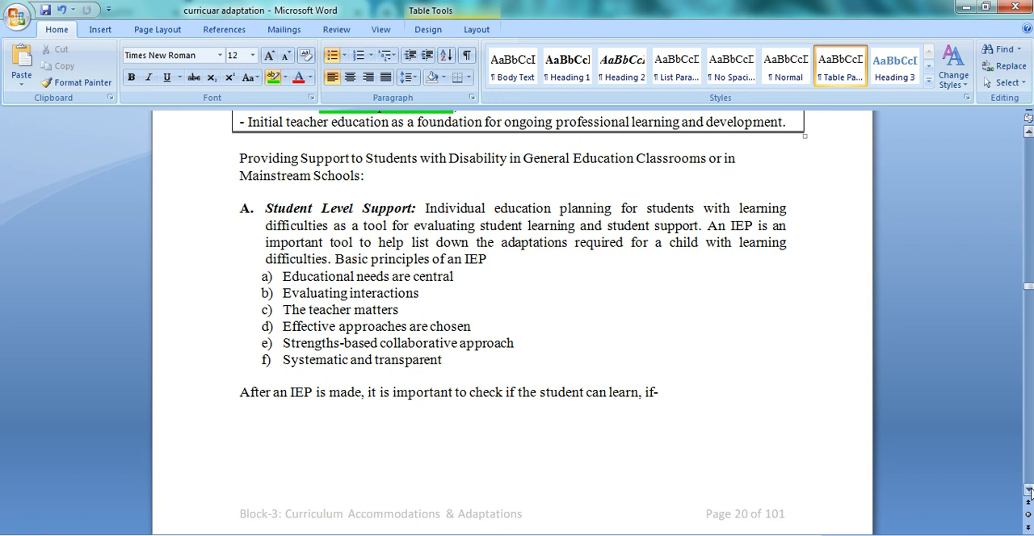
{"action": "mouse_move", "coordinate": [687, 414]}
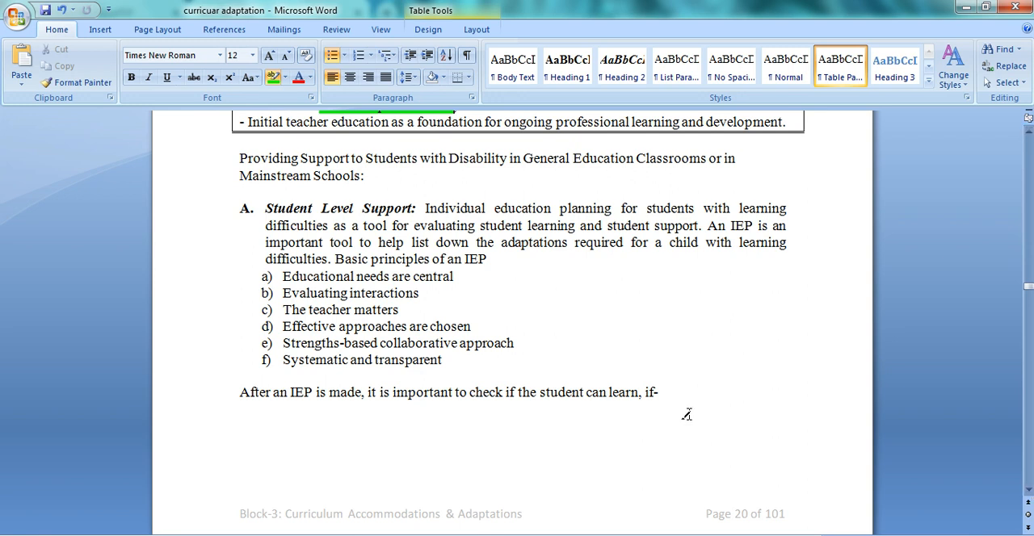
{"action": "mouse_move", "coordinate": [288, 207]}
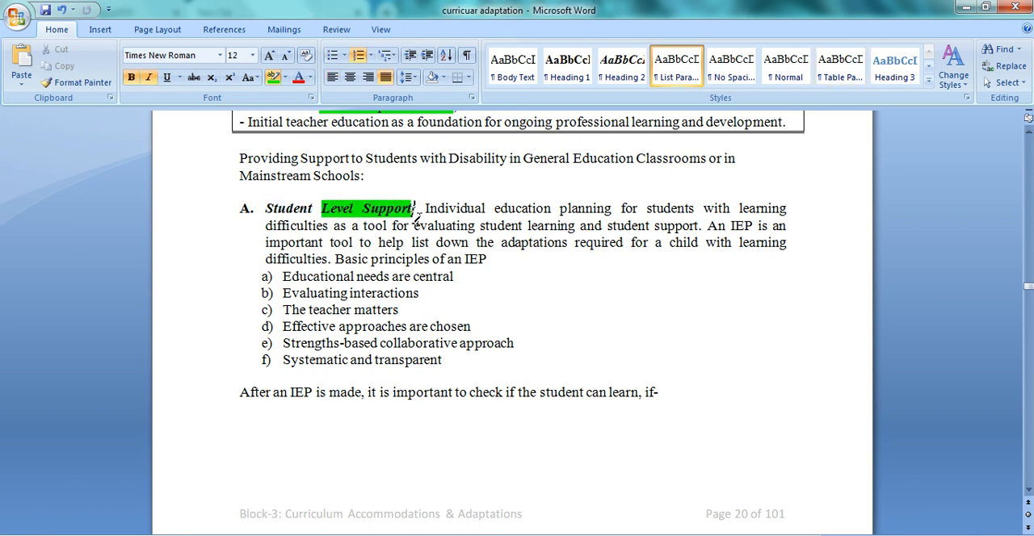
Highlight 'Level Support' and key words of the IEP principles, including the last two items
{"action": "double_click", "coordinate": [336, 277]}
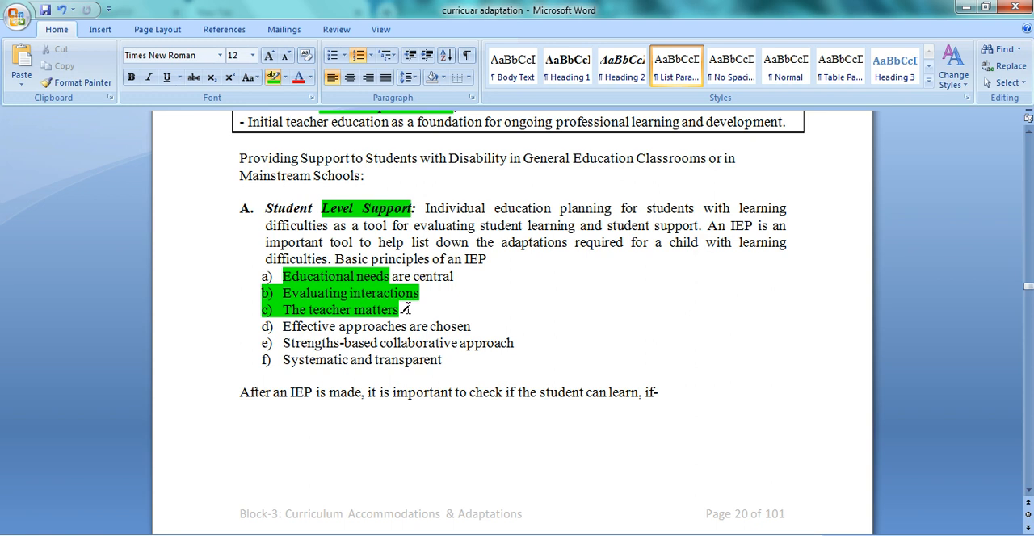
{"action": "left_click", "coordinate": [283, 326]}
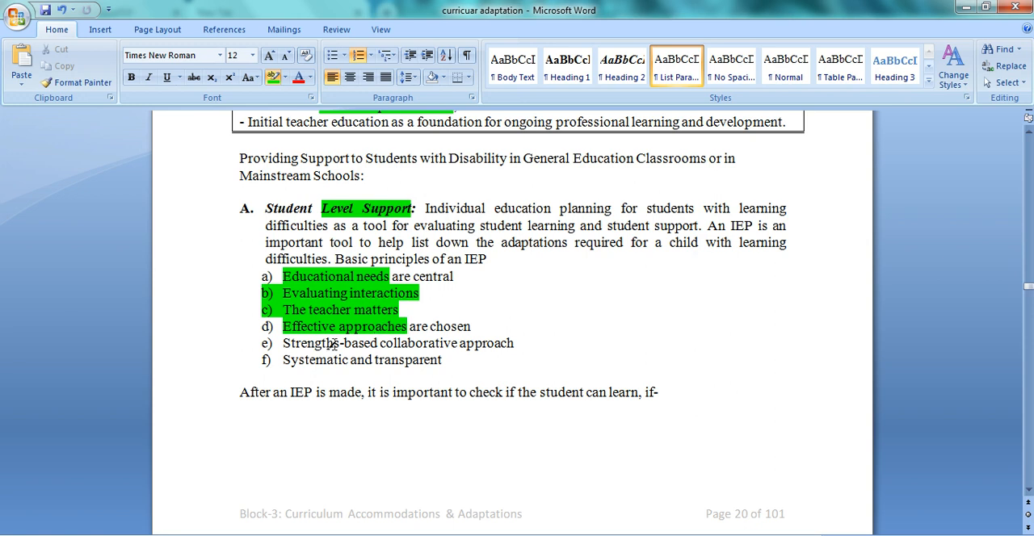
{"action": "left_click_drag", "start_coordinate": [284, 343], "coordinate": [514, 343]}
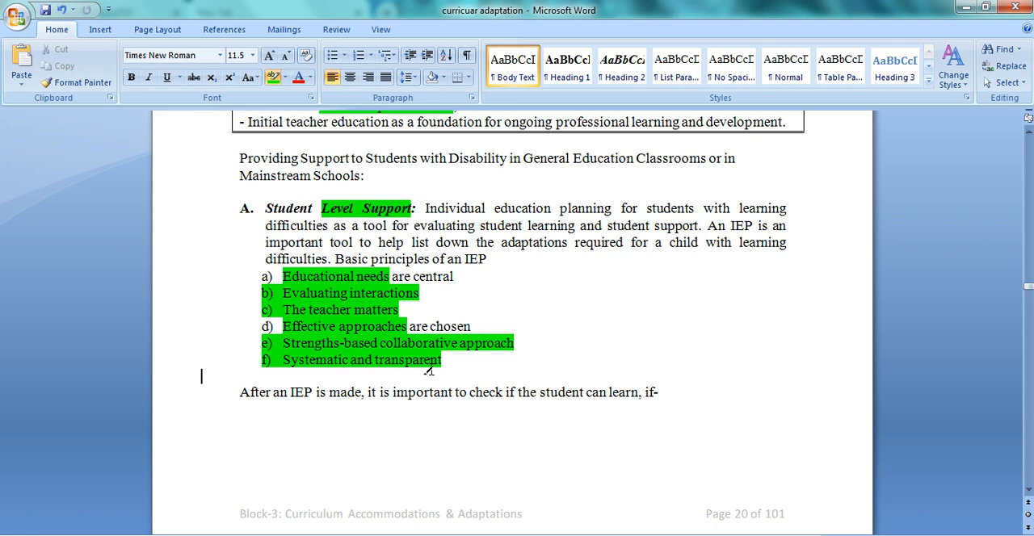
{"action": "mouse_move", "coordinate": [807, 416]}
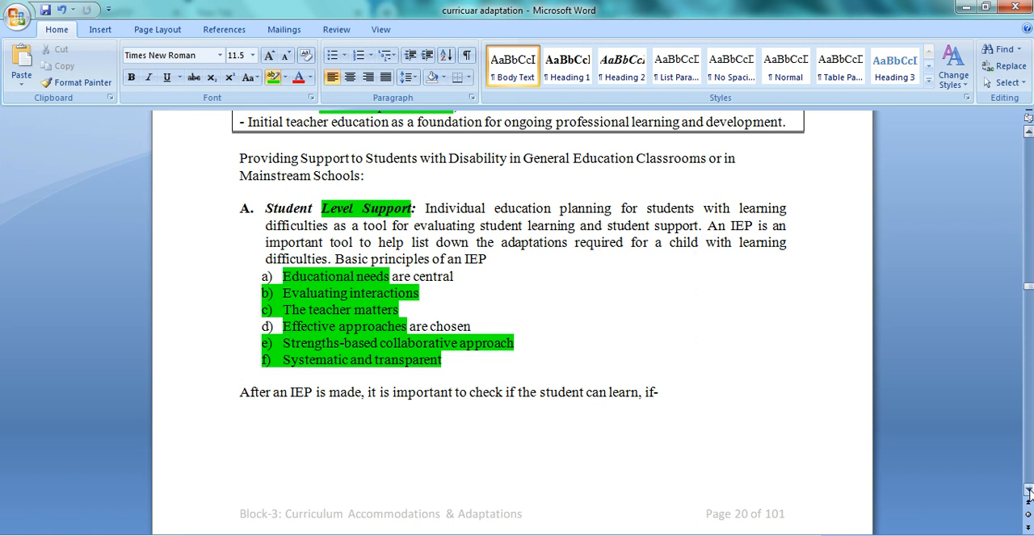
{"action": "scroll", "scroll_direction": "down", "scroll_amount": 3}
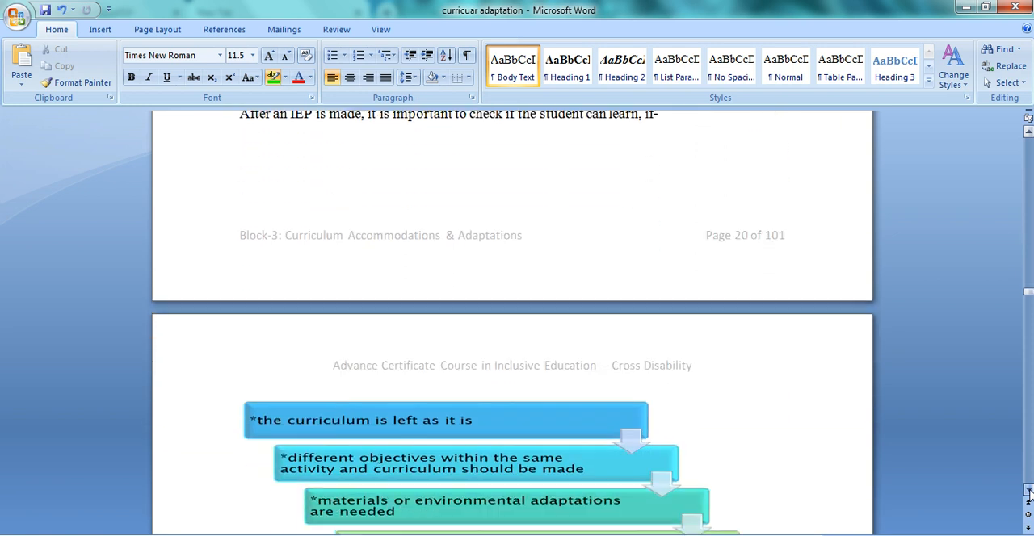
{"action": "scroll", "scroll_direction": "down", "scroll_amount": 3}
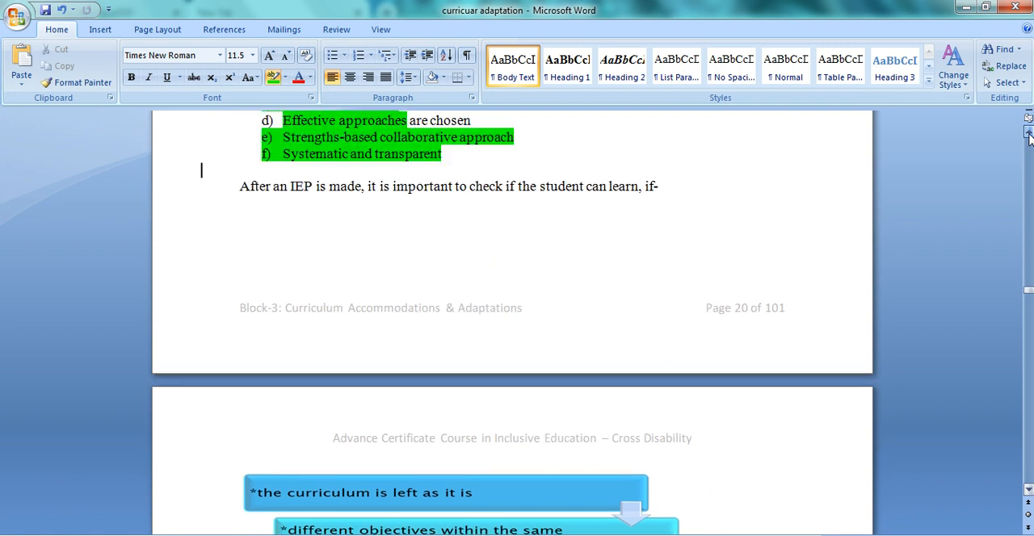
{"action": "scroll", "scroll_direction": "down", "scroll_amount": 3}
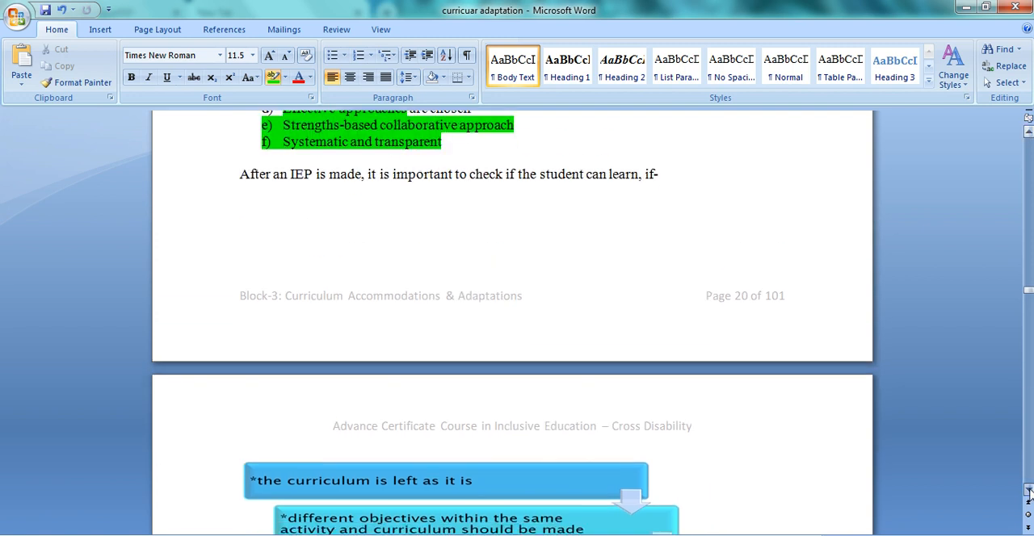
{"action": "scroll", "scroll_direction": "down", "scroll_amount": 3}
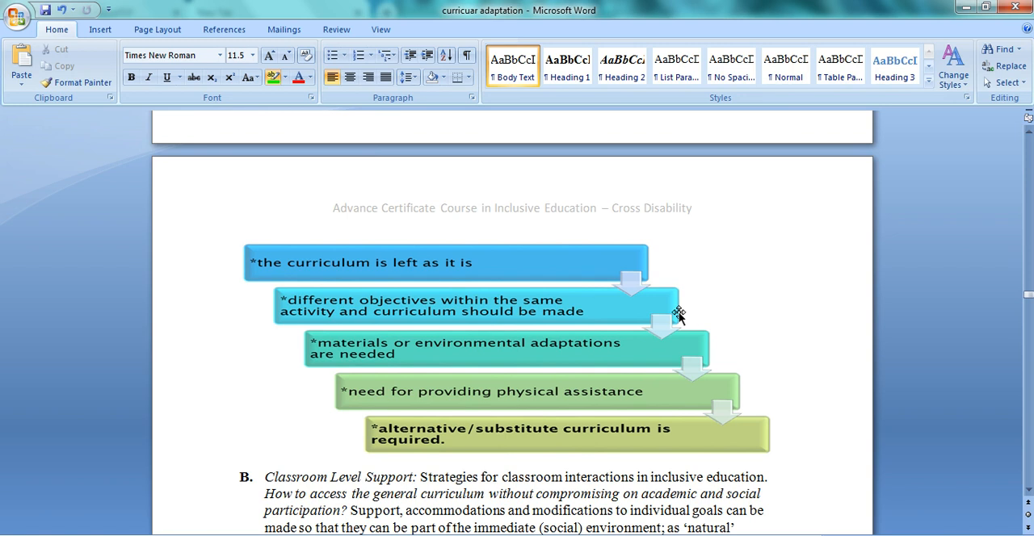
{"action": "mouse_move", "coordinate": [399, 245]}
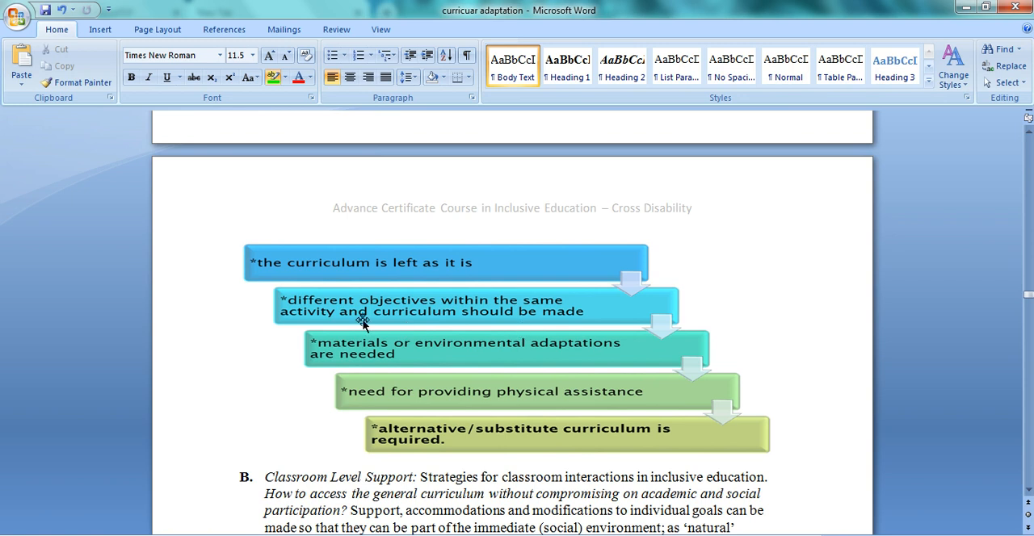
{"action": "mouse_move", "coordinate": [412, 317]}
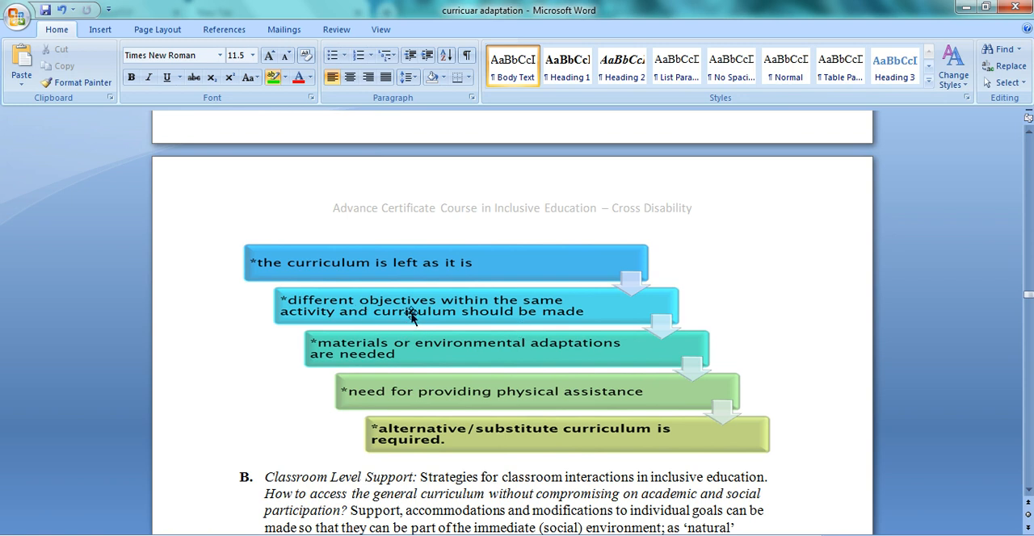
{"action": "mouse_move", "coordinate": [436, 371]}
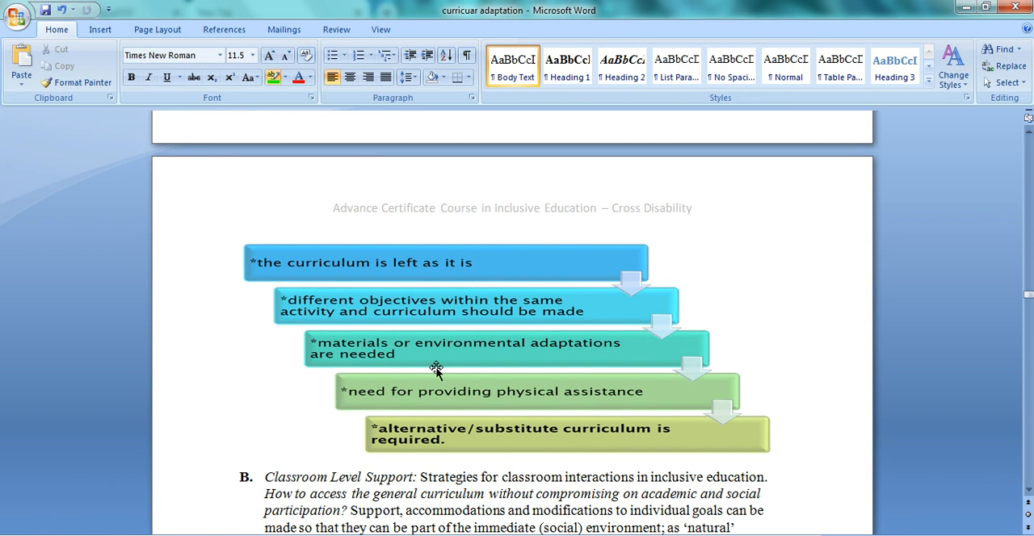
{"action": "mouse_move", "coordinate": [585, 442]}
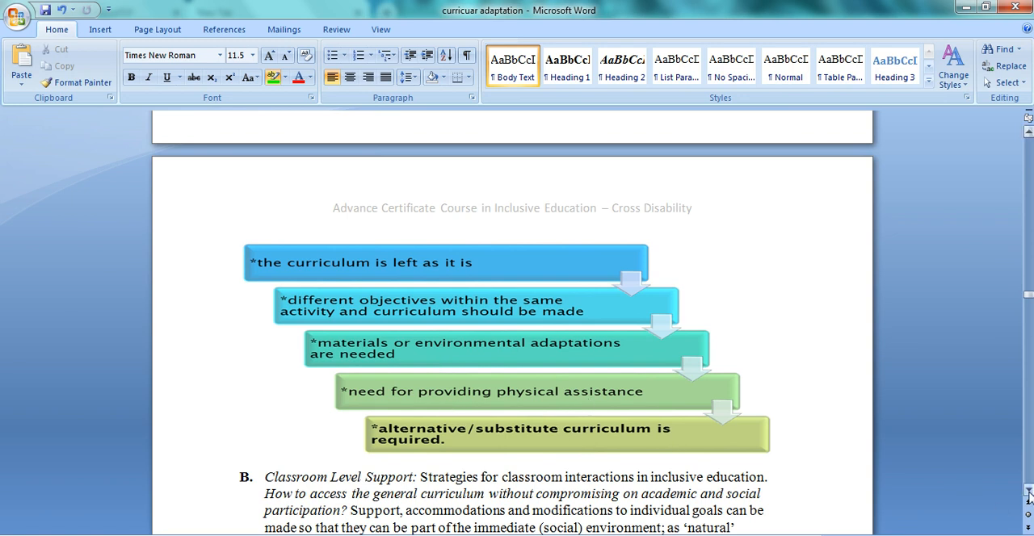
{"action": "scroll", "scroll_direction": "down", "scroll_amount": 3}
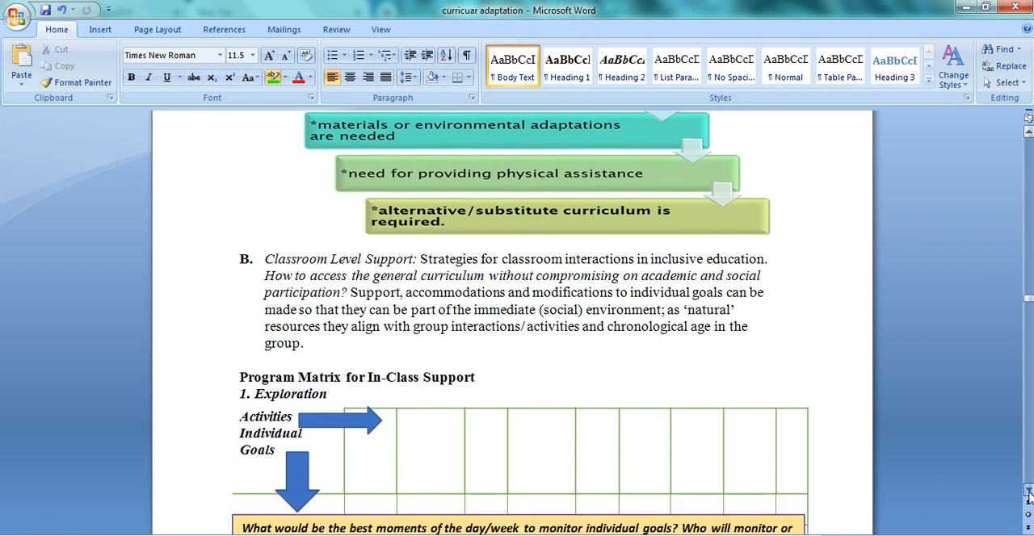
Highlight '1. Exploration' and the key phrases in the Example steps green
{"action": "scroll", "scroll_direction": "down", "scroll_amount": 3}
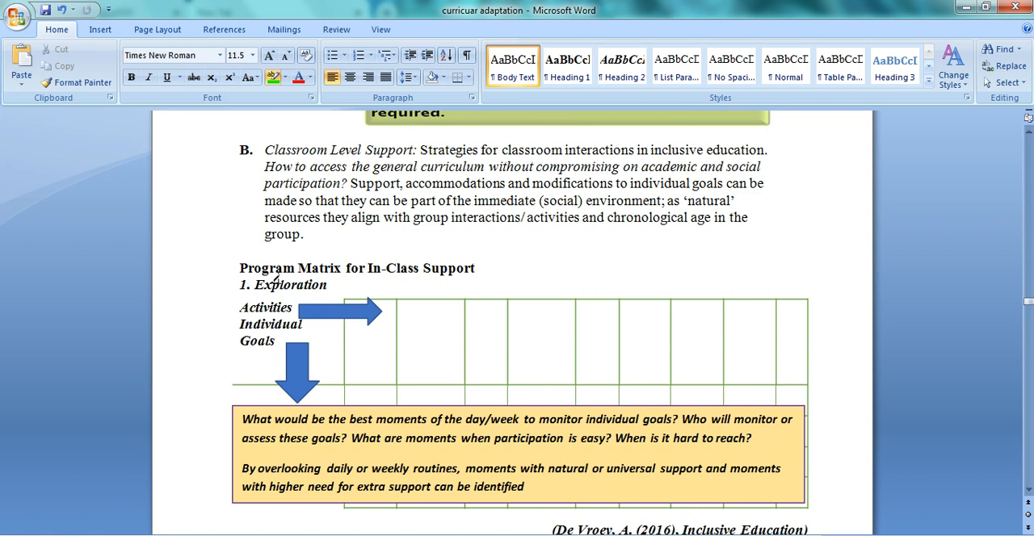
{"action": "double_click", "coordinate": [279, 286]}
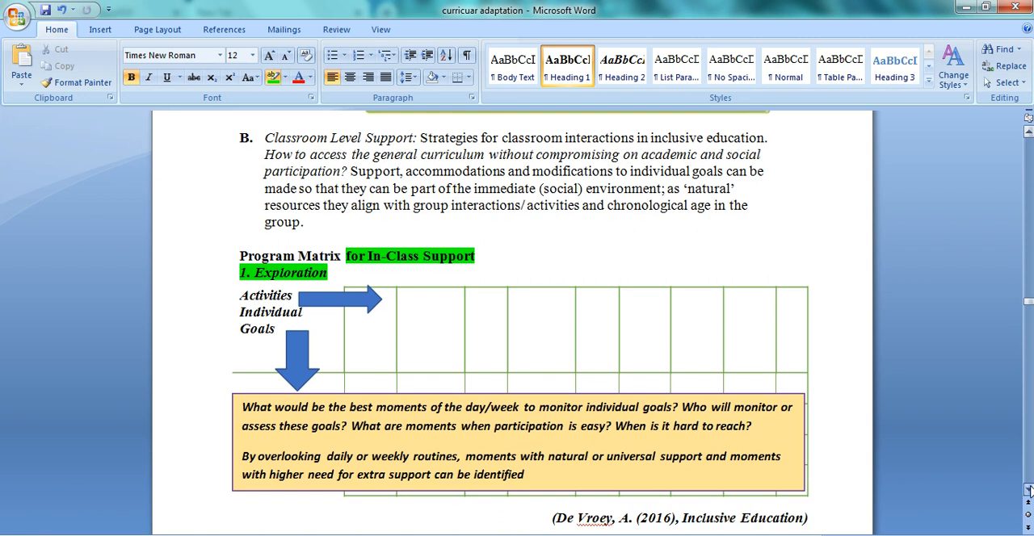
{"action": "scroll", "scroll_direction": "down", "scroll_amount": 3}
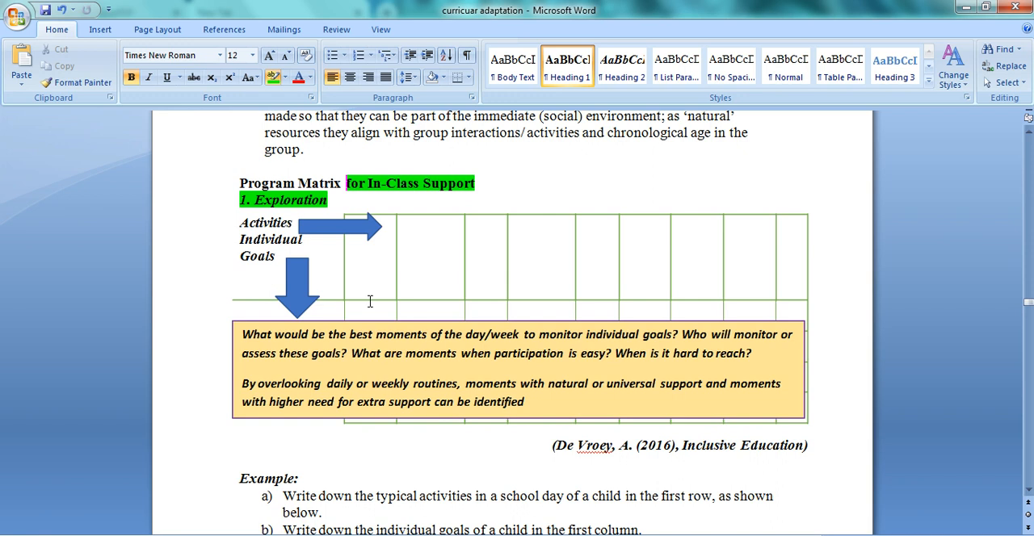
{"action": "mouse_move", "coordinate": [460, 224]}
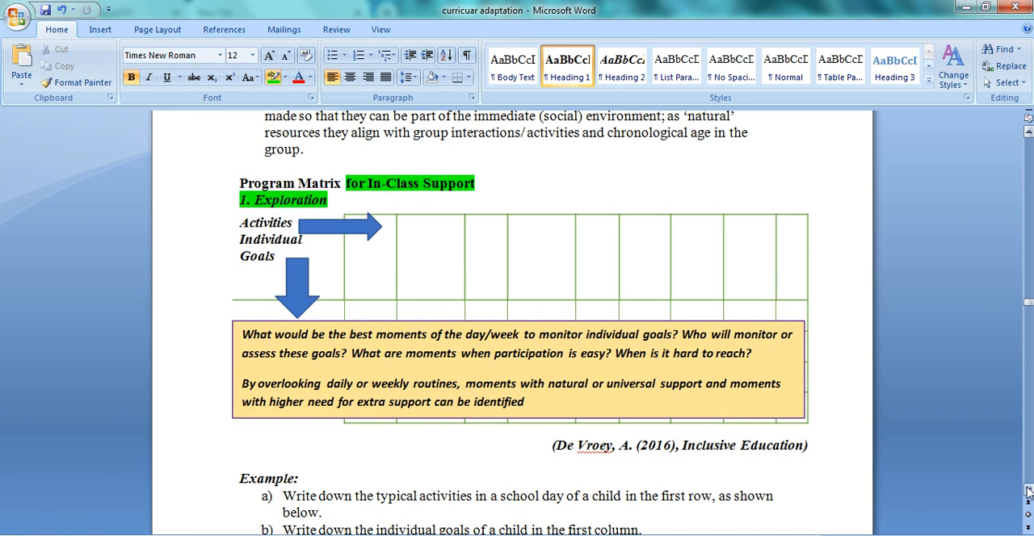
{"action": "scroll", "scroll_direction": "down", "scroll_amount": 3}
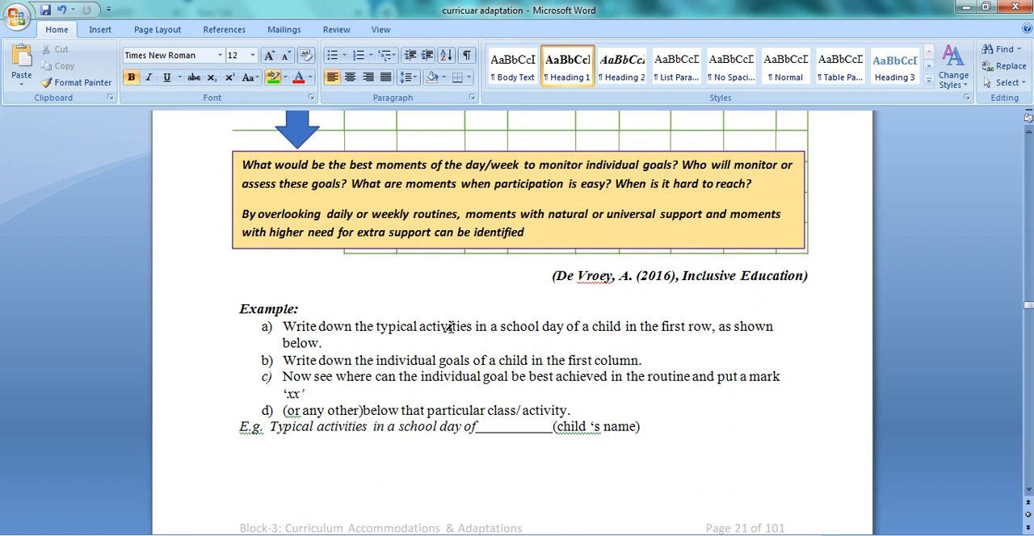
{"action": "left_click_drag", "start_coordinate": [376, 327], "coordinate": [683, 327]}
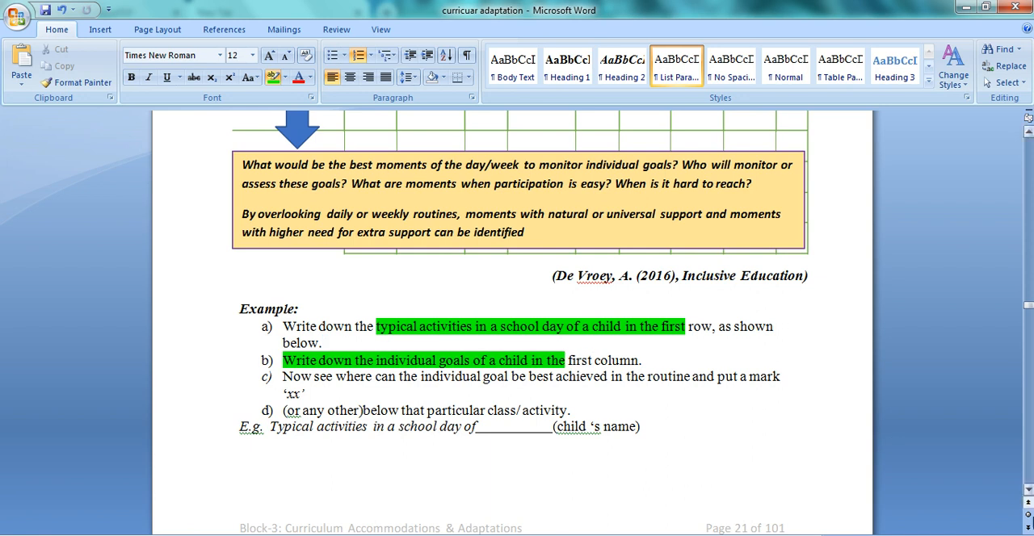
{"action": "scroll", "scroll_direction": "down", "scroll_amount": 3}
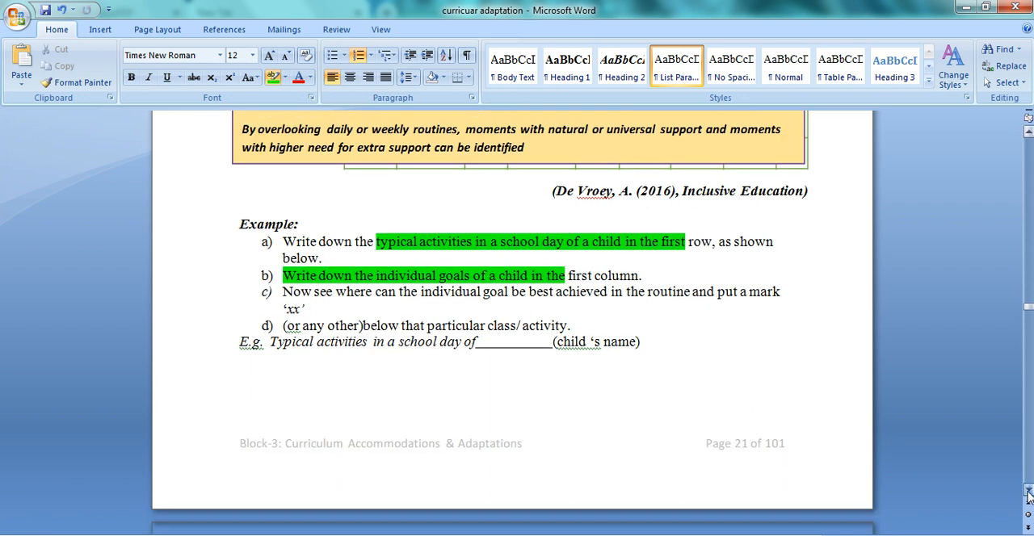
{"action": "scroll", "scroll_direction": "down", "scroll_amount": 3}
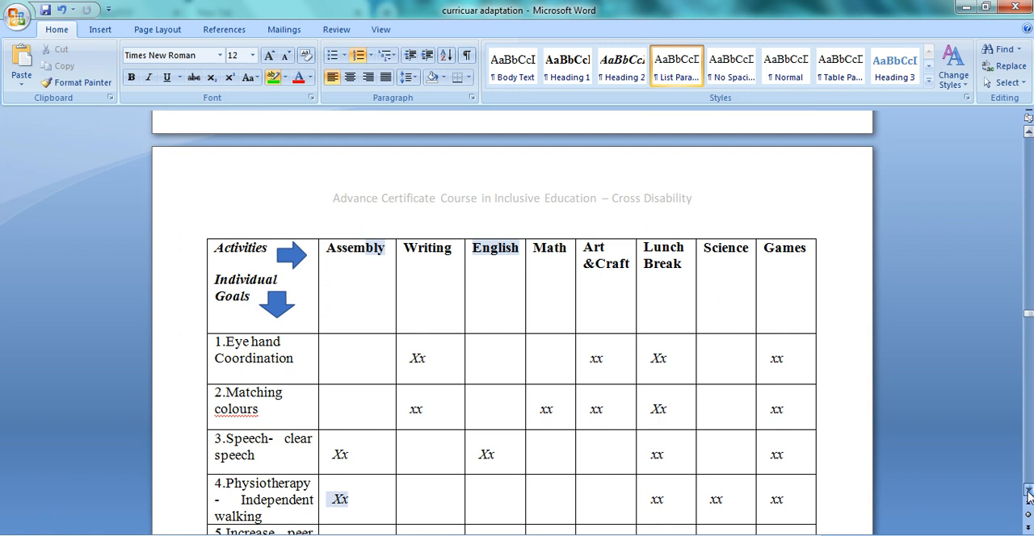
{"action": "scroll", "scroll_direction": "down", "scroll_amount": 3}
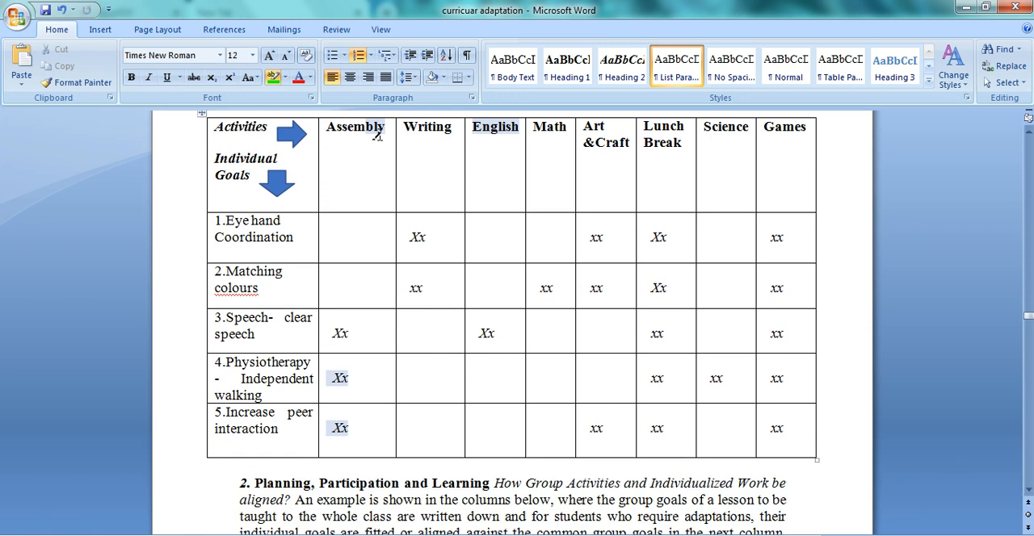
{"action": "mouse_move", "coordinate": [542, 137]}
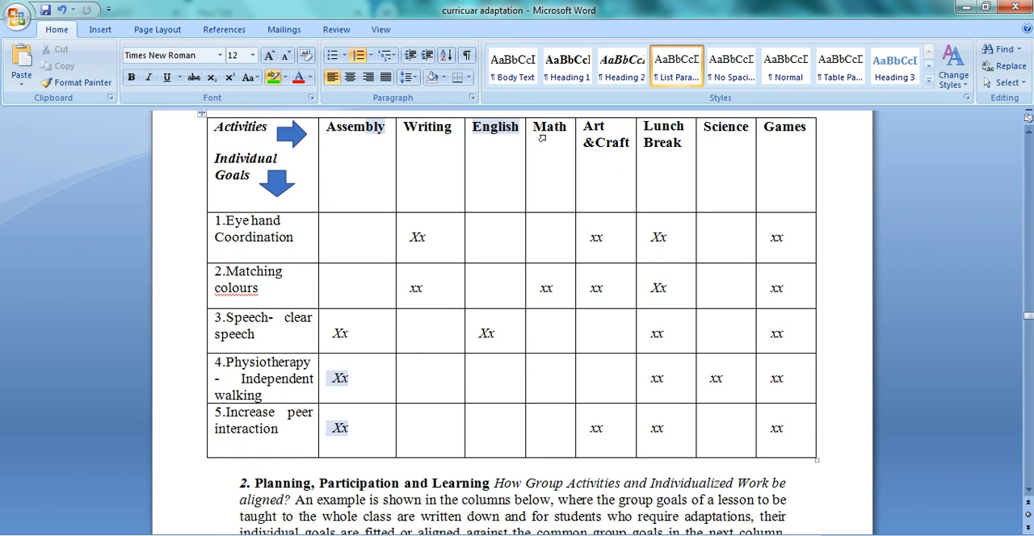
{"action": "mouse_move", "coordinate": [802, 148]}
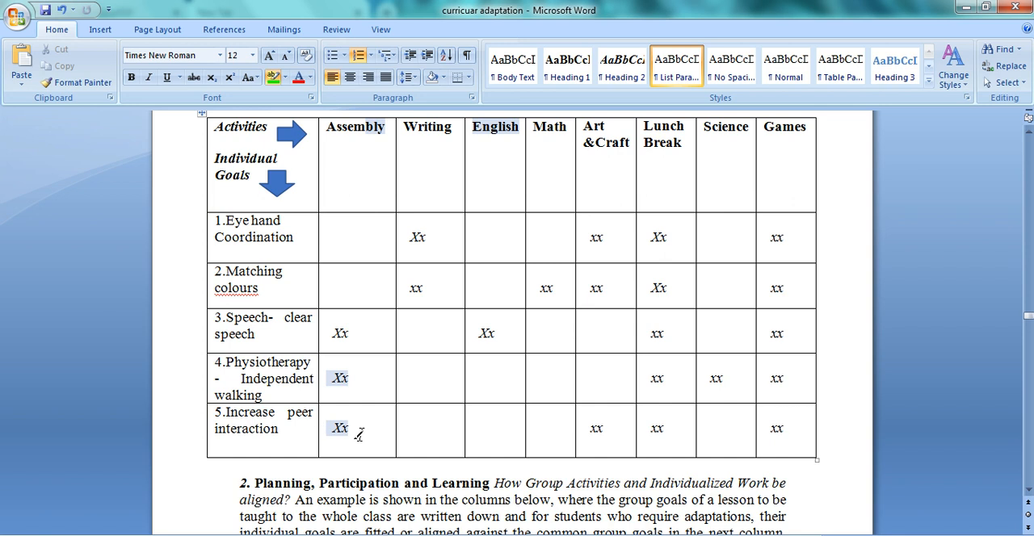
{"action": "mouse_move", "coordinate": [443, 239]}
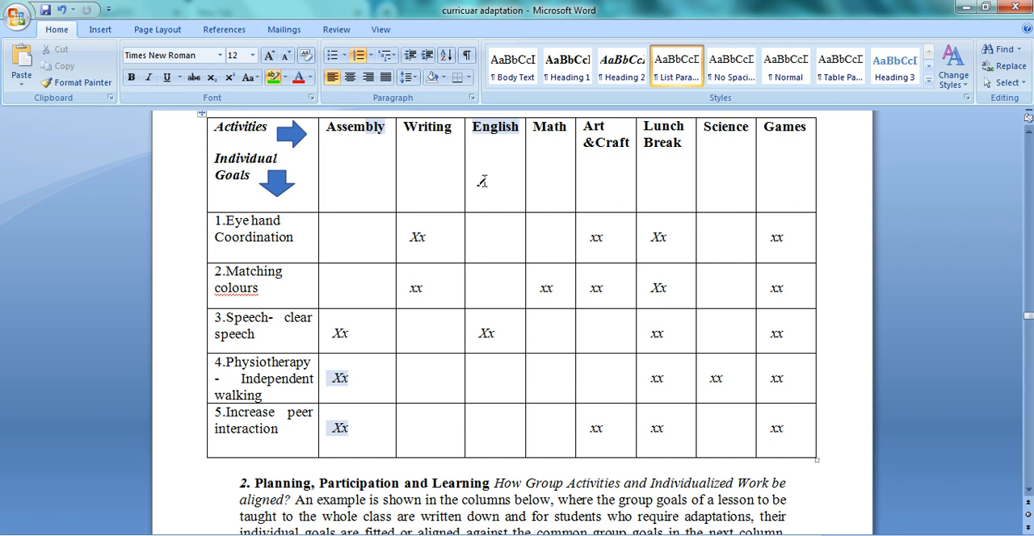
{"action": "mouse_move", "coordinate": [606, 206]}
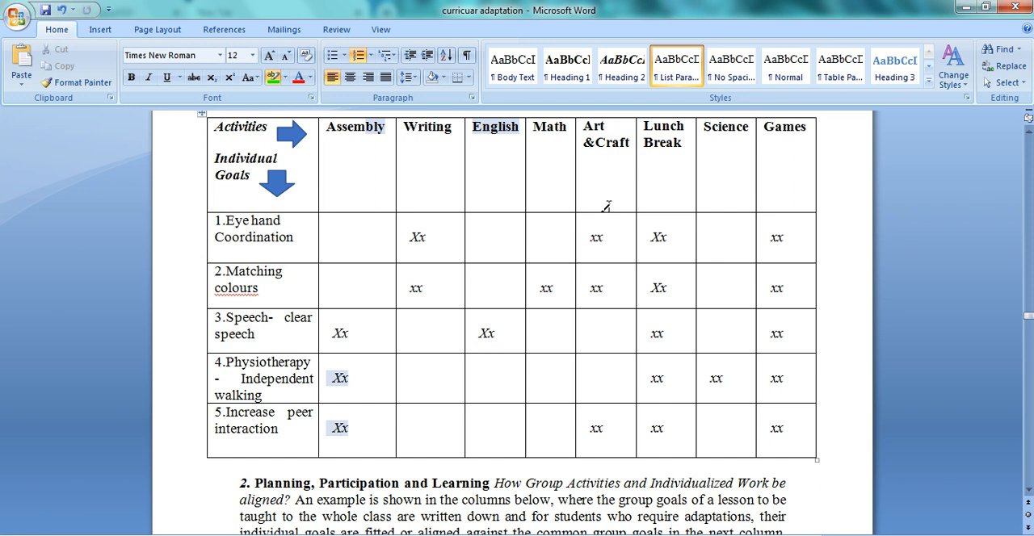
{"action": "mouse_move", "coordinate": [298, 261]}
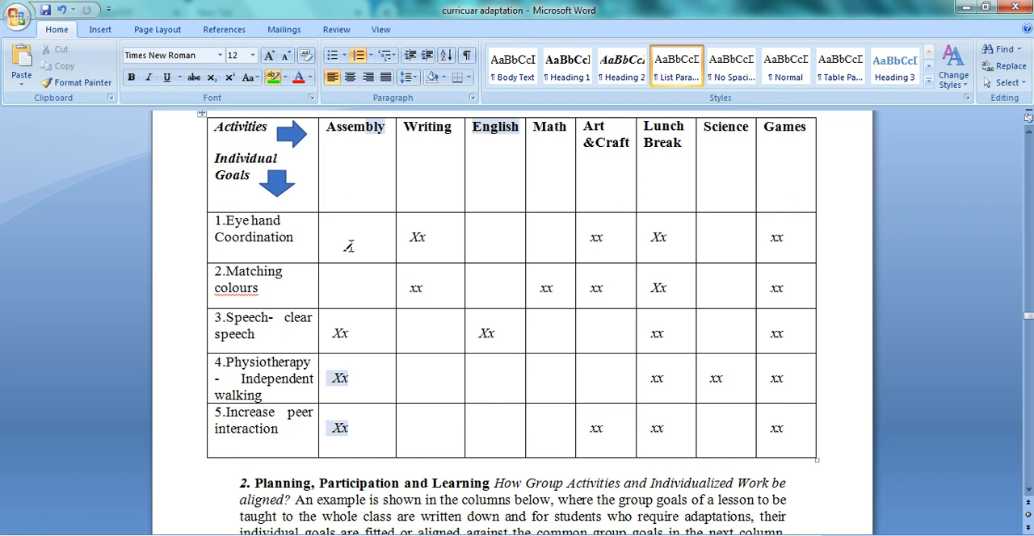
{"action": "mouse_move", "coordinate": [728, 249]}
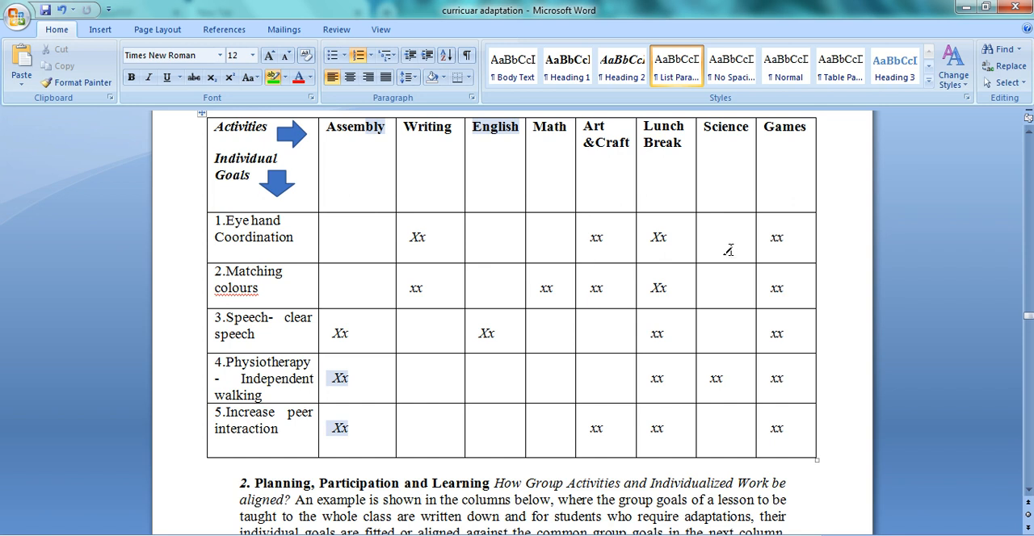
{"action": "mouse_move", "coordinate": [420, 236]}
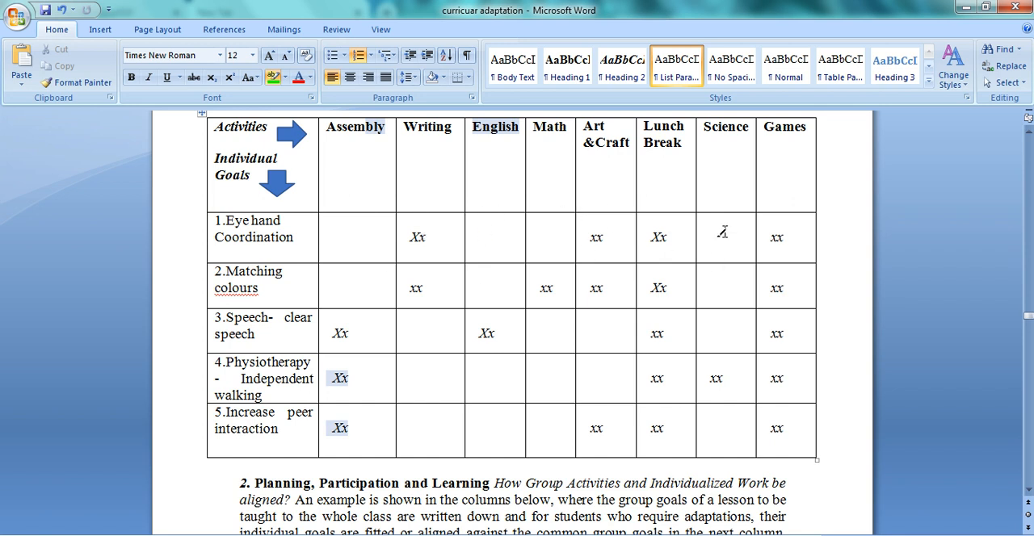
{"action": "mouse_move", "coordinate": [799, 249]}
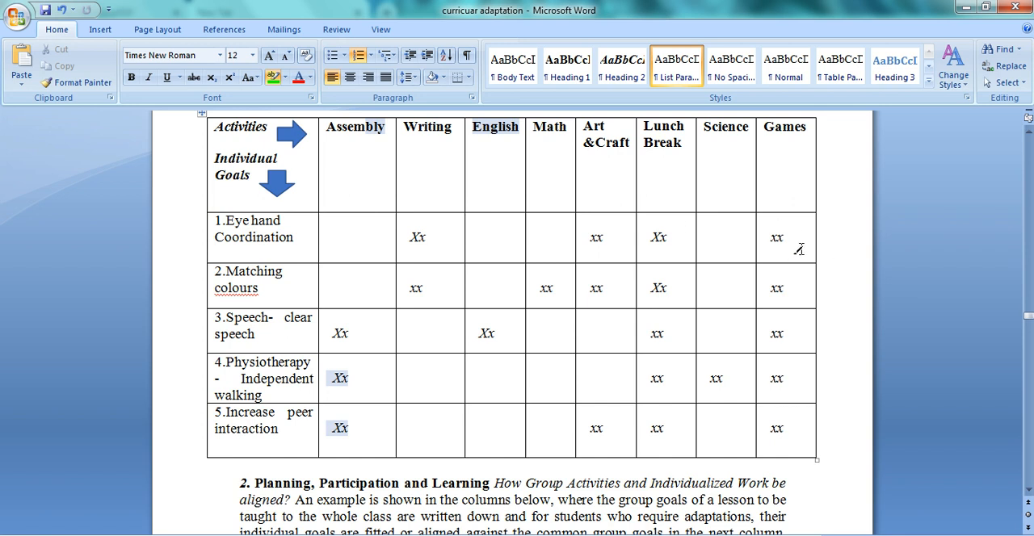
{"action": "mouse_move", "coordinate": [604, 254]}
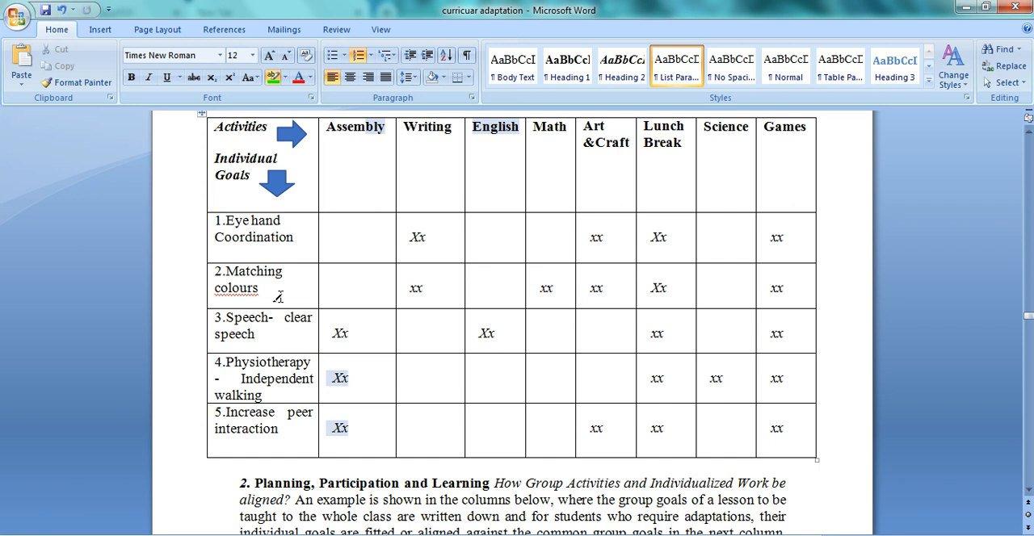
{"action": "mouse_move", "coordinate": [827, 297]}
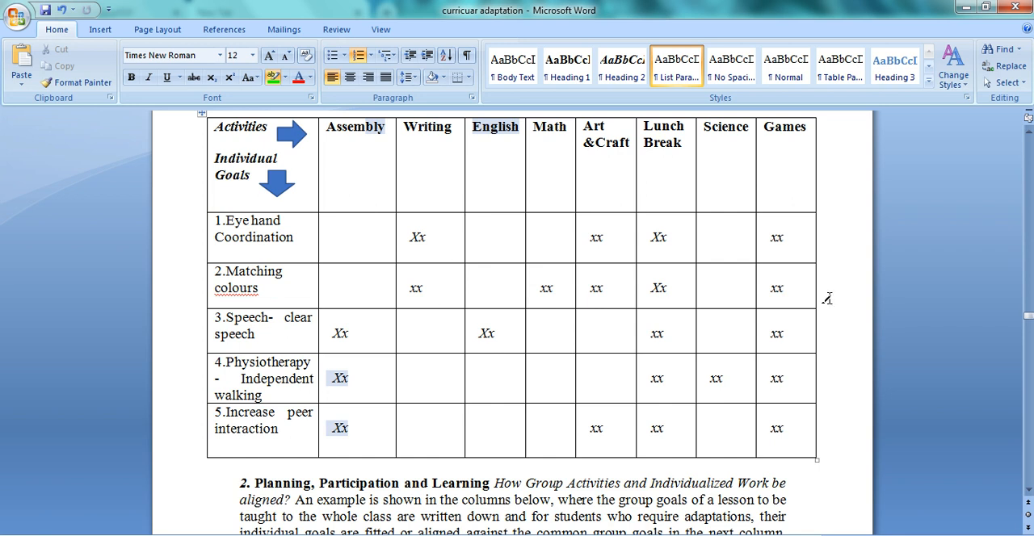
{"action": "mouse_move", "coordinate": [892, 330]}
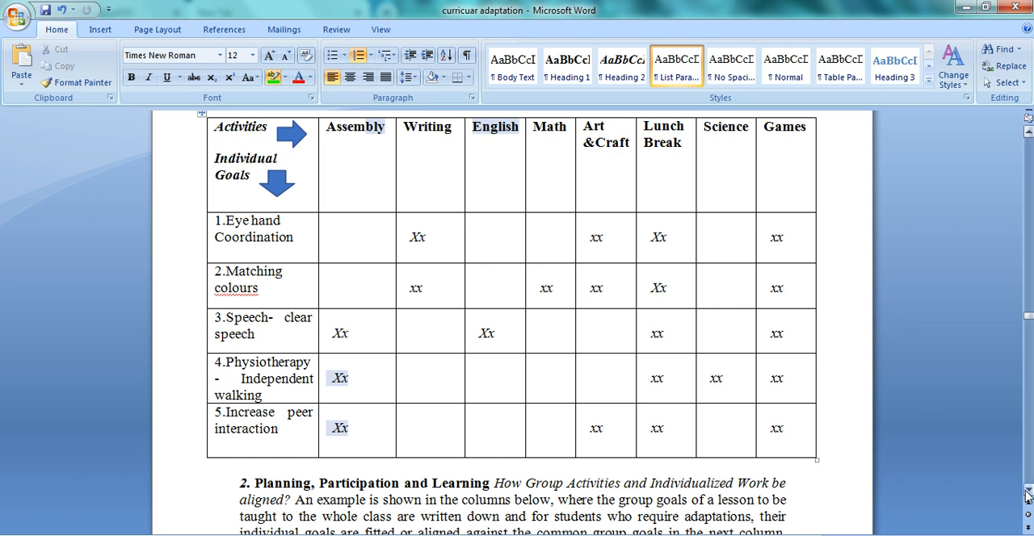
Scroll down to the Planning, Participation and Learning paragraph and Group Goals table
{"action": "scroll", "scroll_direction": "down", "scroll_amount": 3}
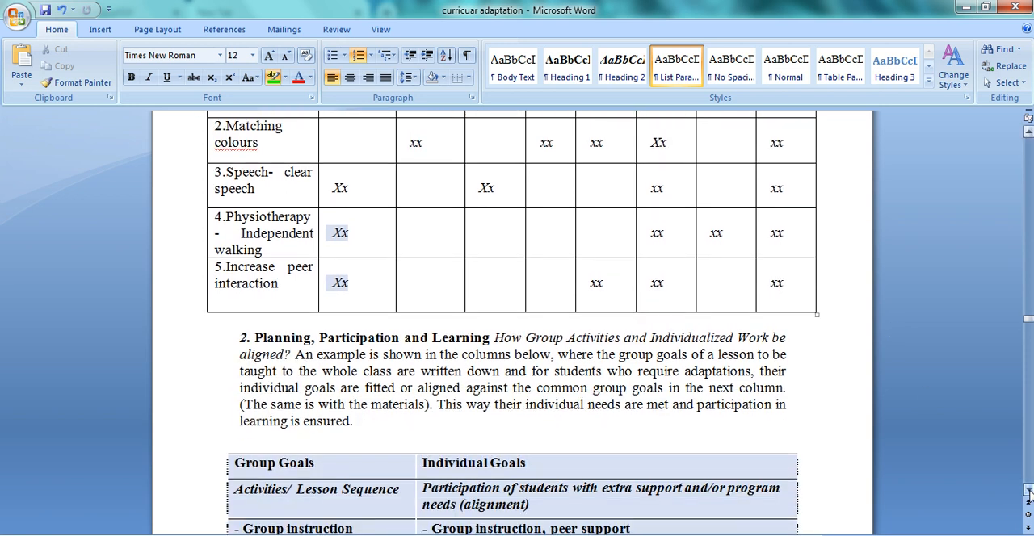
{"action": "scroll", "scroll_direction": "down", "scroll_amount": 3}
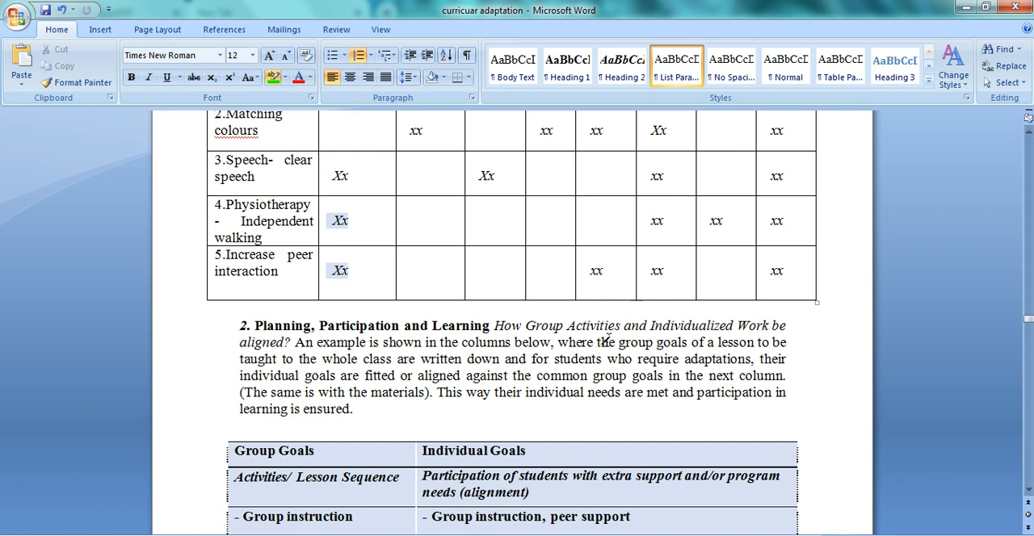
{"action": "mouse_move", "coordinate": [655, 373]}
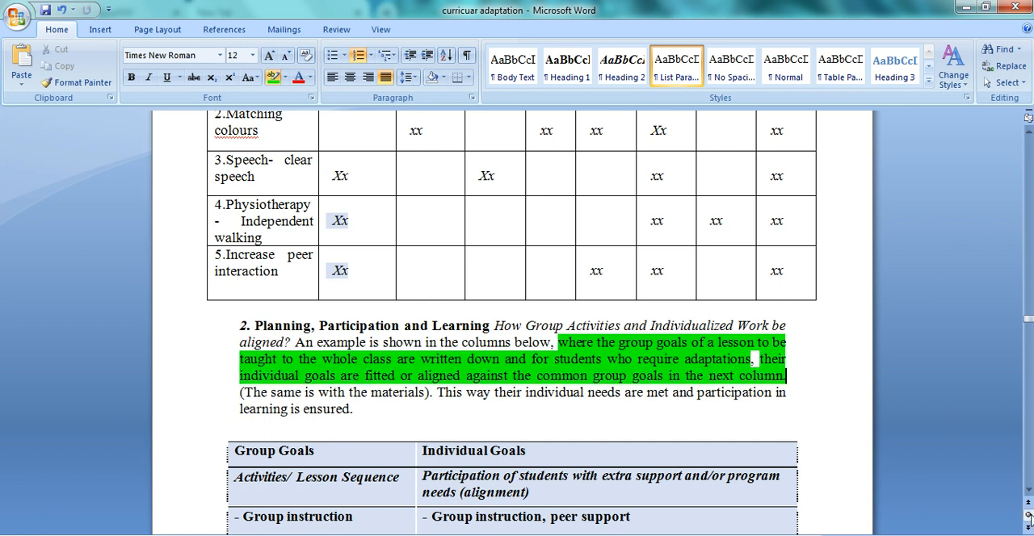
Highlight 'Group instruction' and 'peer support' in the Individual Goals column green
{"action": "scroll", "scroll_direction": "down", "scroll_amount": 3}
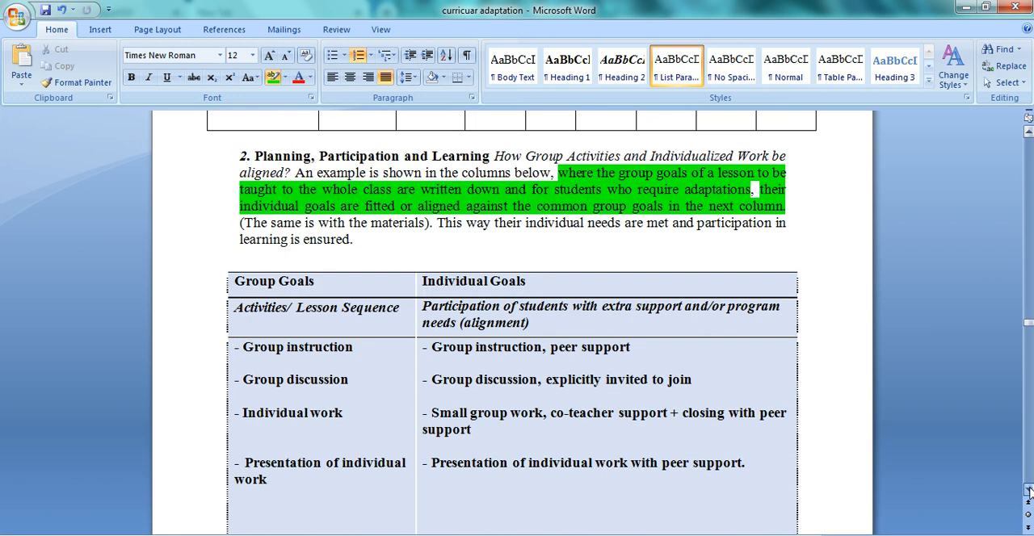
{"action": "scroll", "scroll_direction": "down", "scroll_amount": 3}
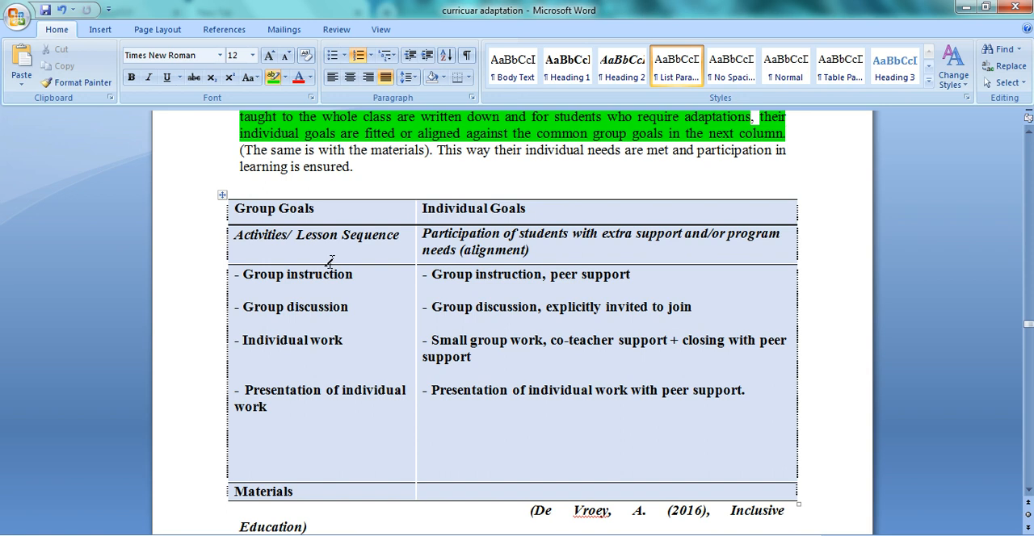
{"action": "mouse_move", "coordinate": [459, 285]}
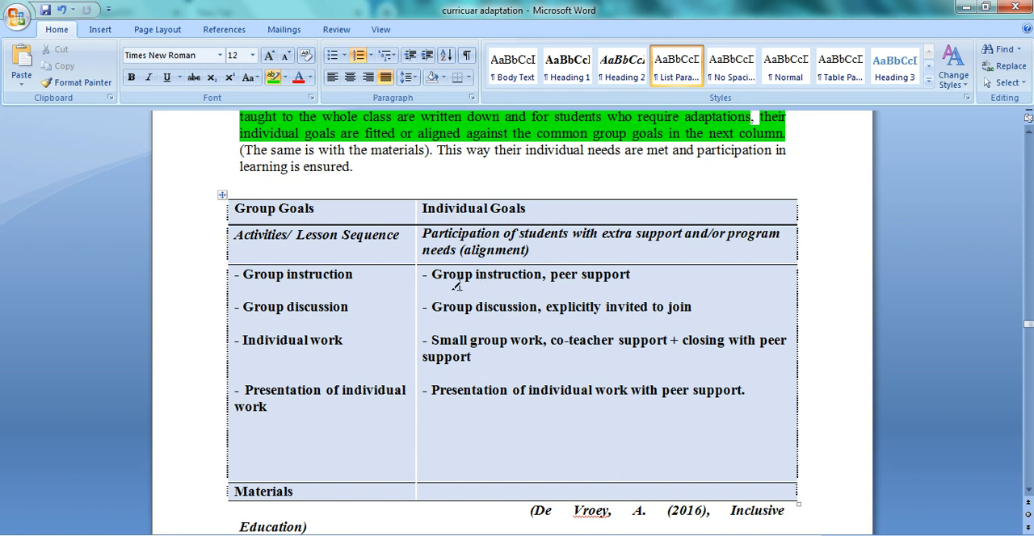
{"action": "double_click", "coordinate": [466, 275]}
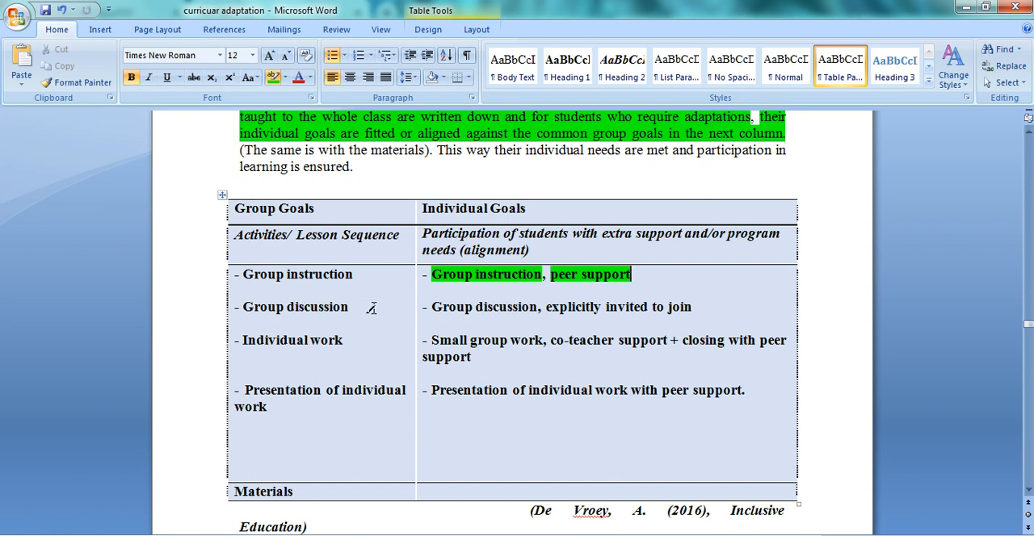
{"action": "left_click_drag", "start_coordinate": [545, 307], "coordinate": [696, 307]}
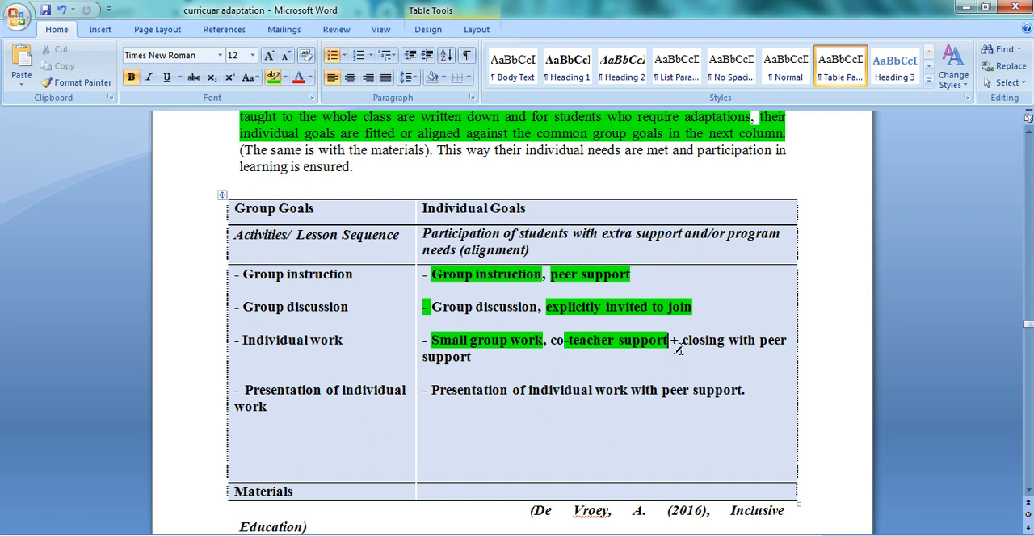
{"action": "mouse_move", "coordinate": [774, 351]}
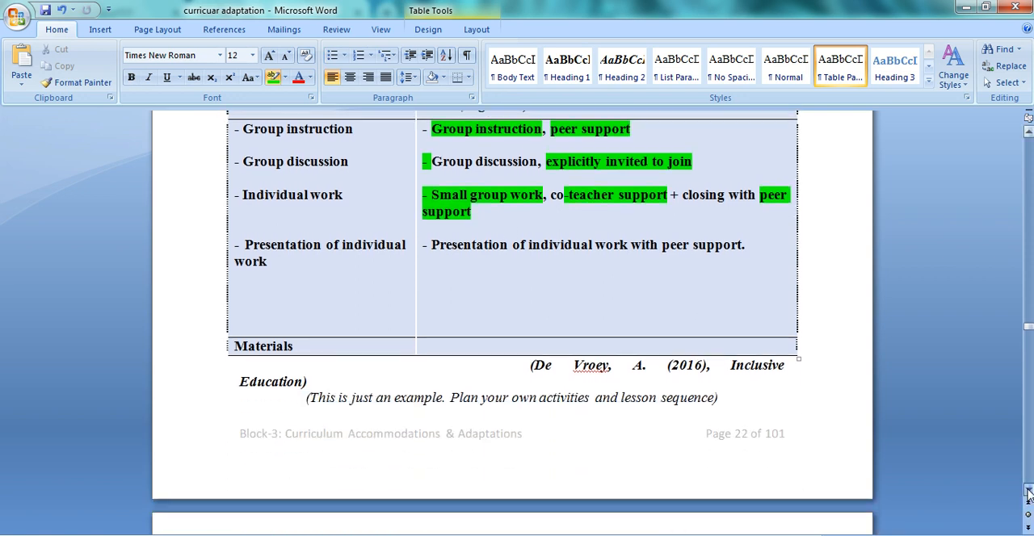
Highlight the collaborative models paragraph opening, through 'activities for', in green
{"action": "scroll", "scroll_direction": "down", "scroll_amount": 3}
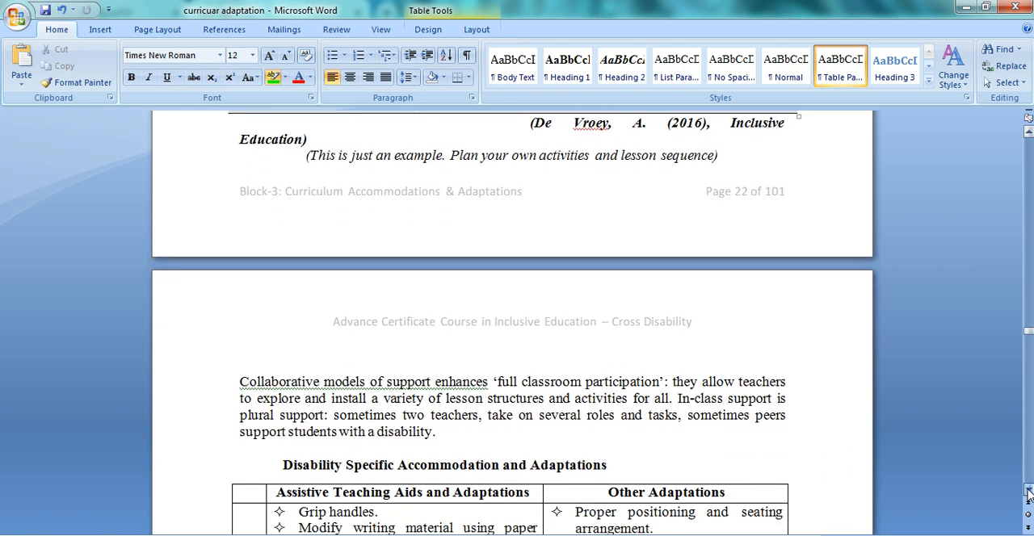
{"action": "scroll", "scroll_direction": "down", "scroll_amount": 3}
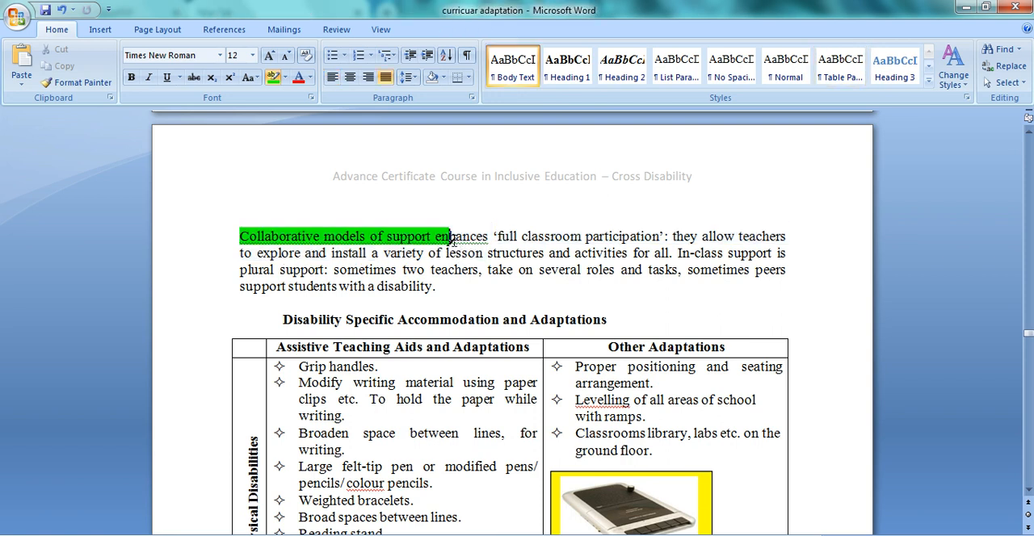
{"action": "left_click_drag", "start_coordinate": [453, 236], "coordinate": [644, 253]}
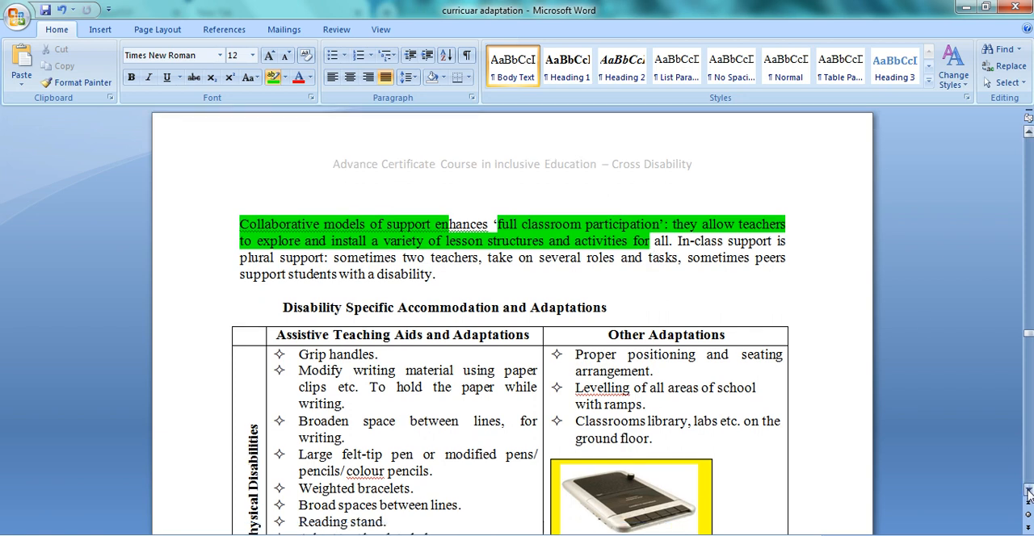
{"action": "scroll", "scroll_direction": "down", "scroll_amount": 3}
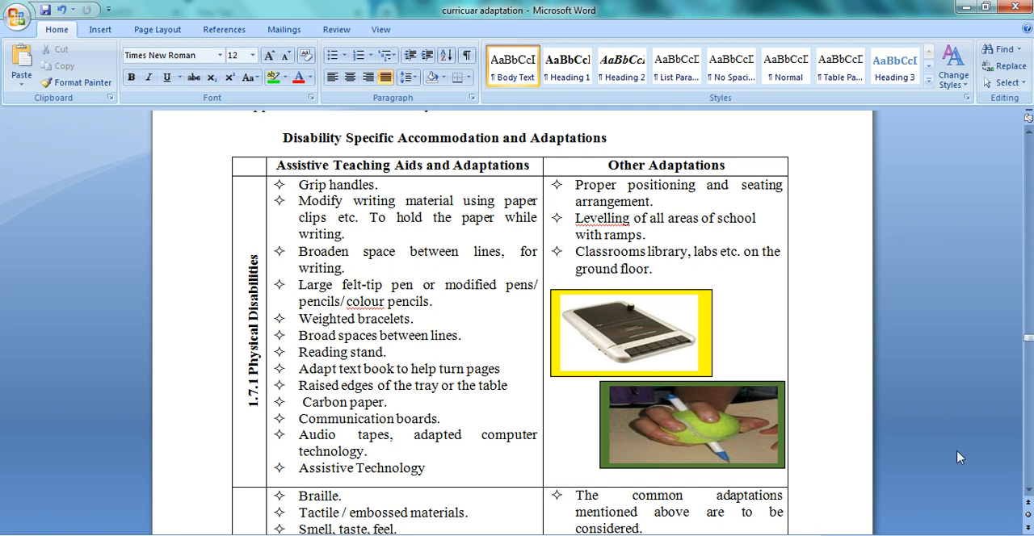
{"action": "scroll", "scroll_direction": "down", "scroll_amount": 3}
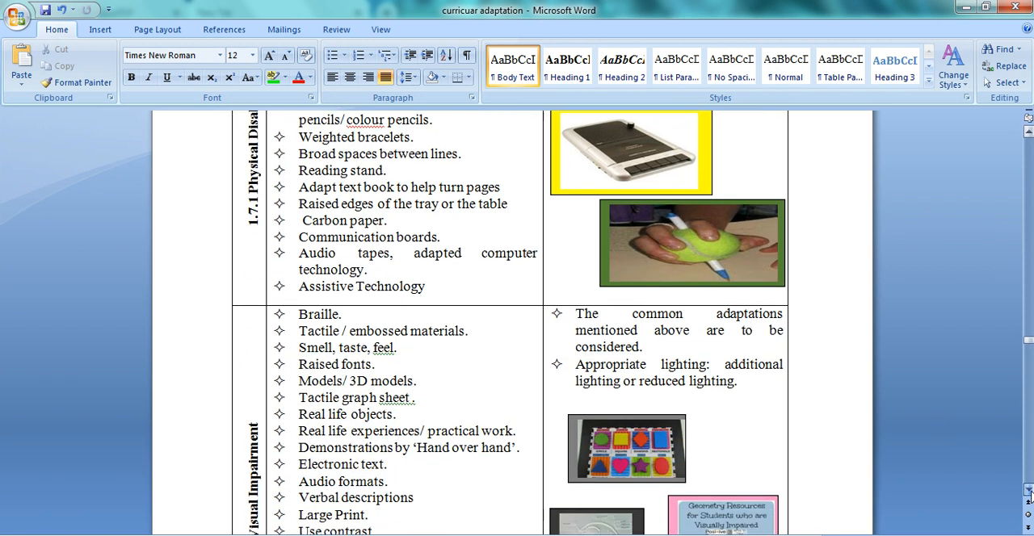
{"action": "scroll", "scroll_direction": "down", "scroll_amount": 3}
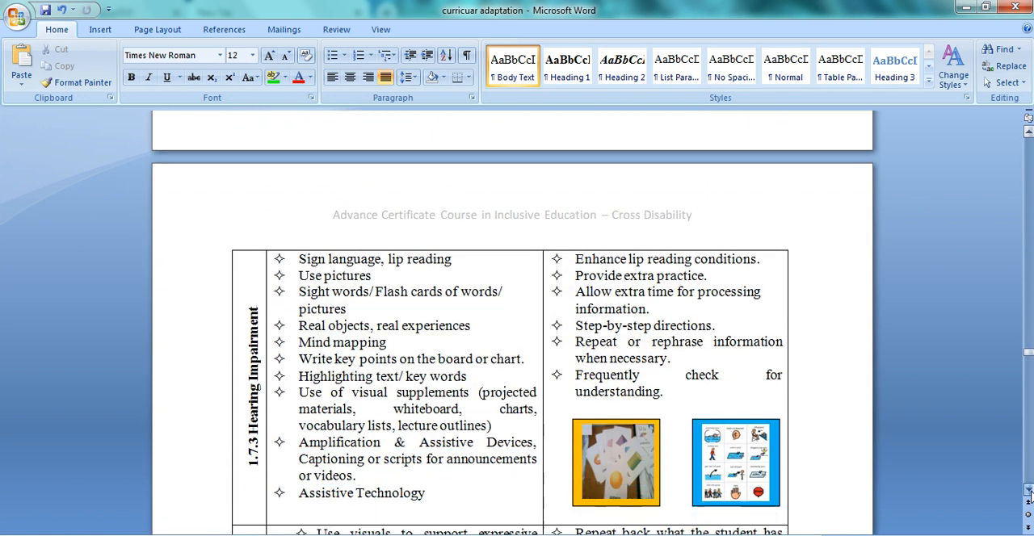
{"action": "scroll", "scroll_direction": "down", "scroll_amount": 3}
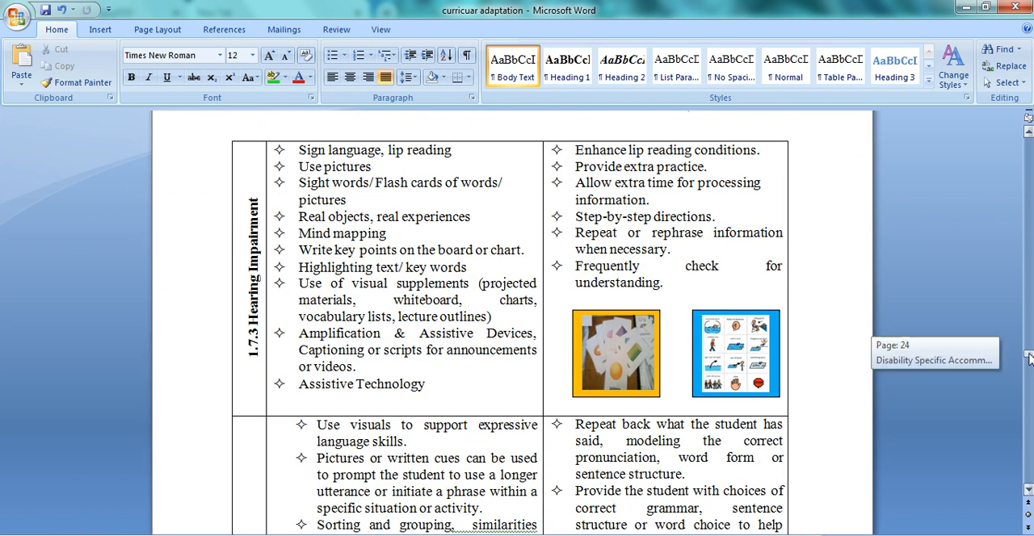
{"action": "scroll", "scroll_direction": "down", "scroll_amount": 3}
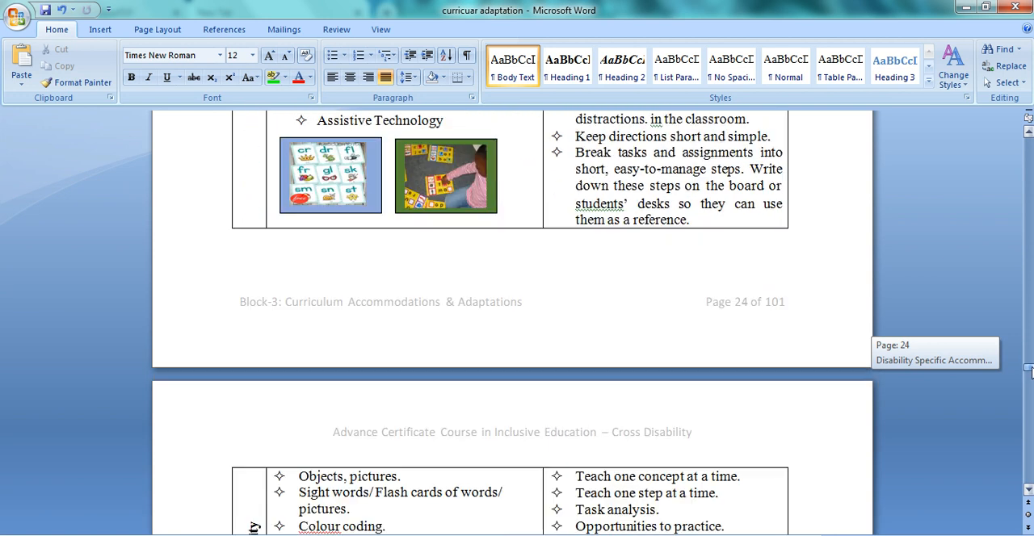
{"action": "scroll", "scroll_direction": "down", "scroll_amount": 3}
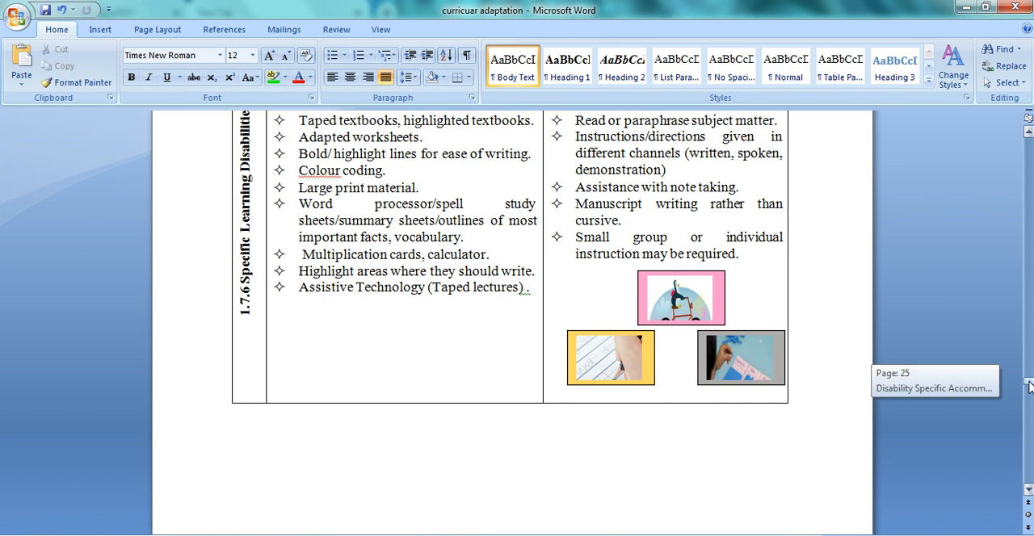
{"action": "scroll", "scroll_direction": "down", "scroll_amount": 3}
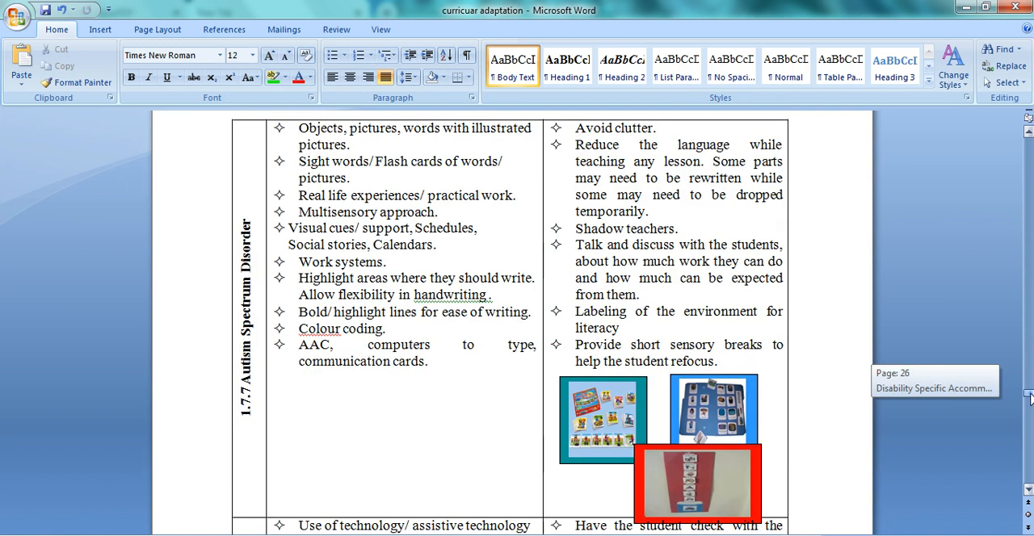
{"action": "scroll", "scroll_direction": "down", "scroll_amount": 3}
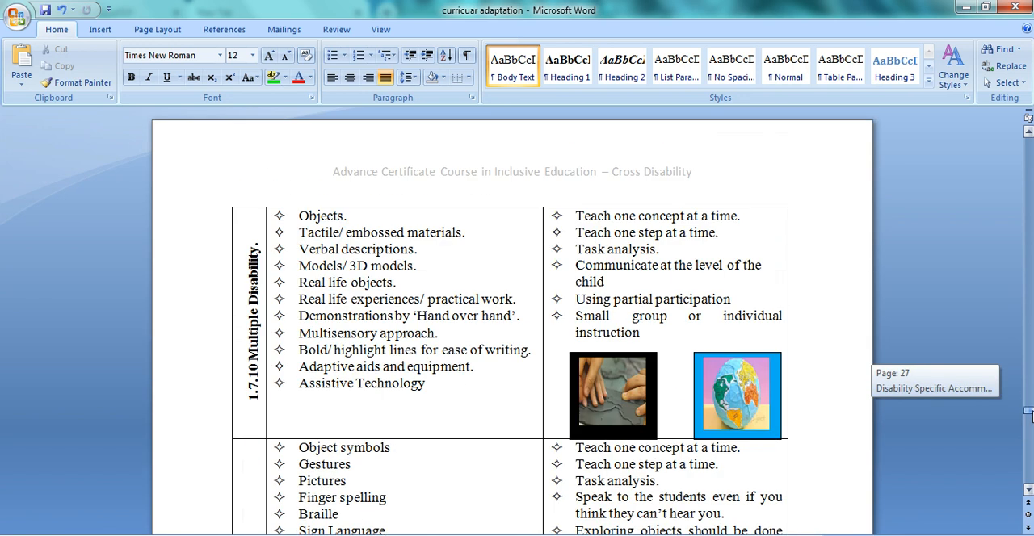
{"action": "scroll", "scroll_direction": "down", "scroll_amount": 3}
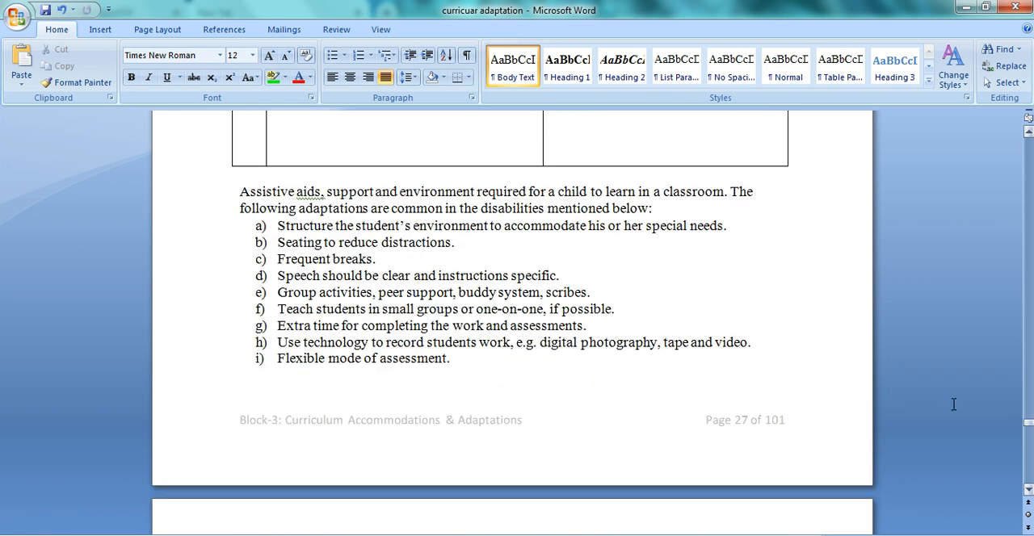
Highlight 'Assist' and common adaptation items a through i in green, then scroll to Summary
{"action": "double_click", "coordinate": [257, 192]}
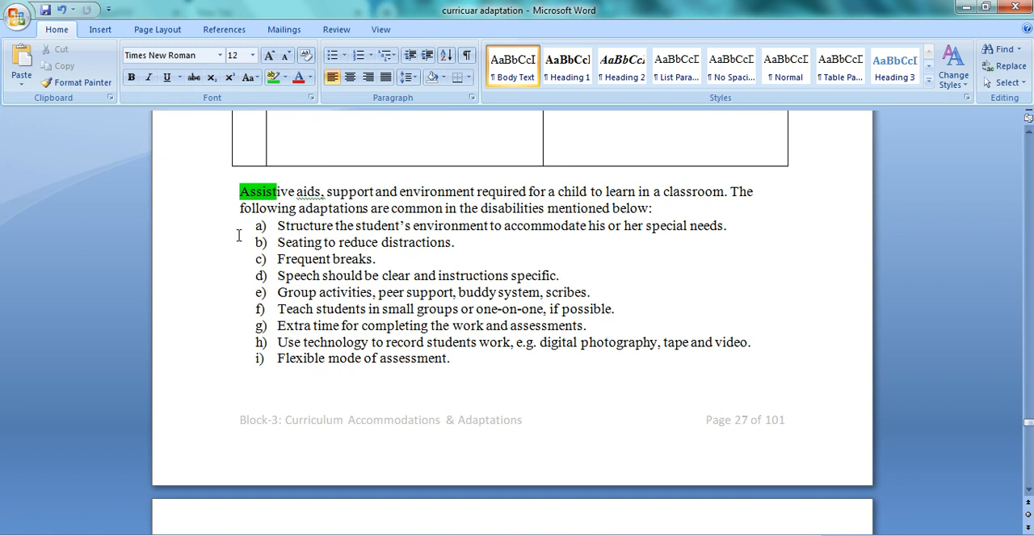
{"action": "left_click_drag", "start_coordinate": [277, 225], "coordinate": [451, 325]}
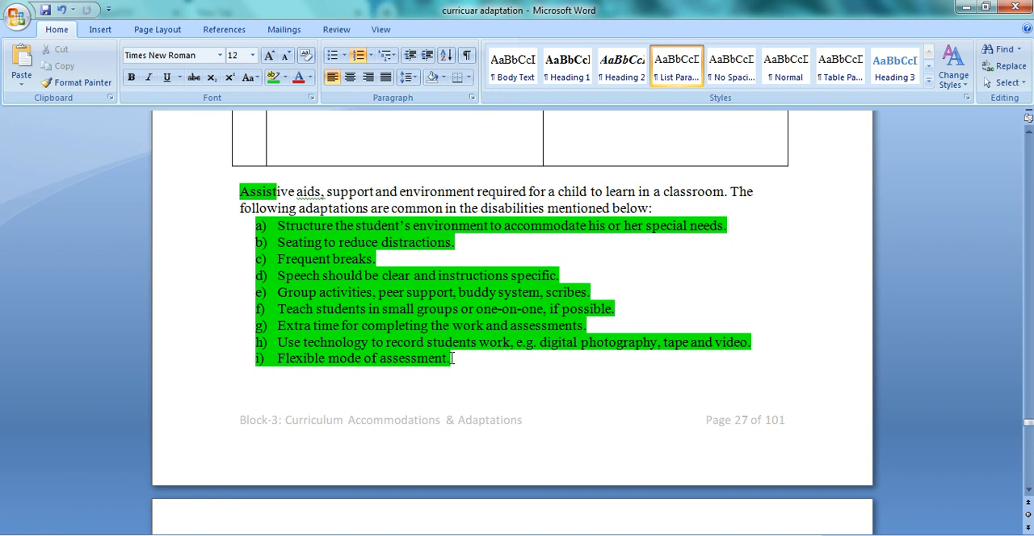
{"action": "mouse_move", "coordinate": [597, 418]}
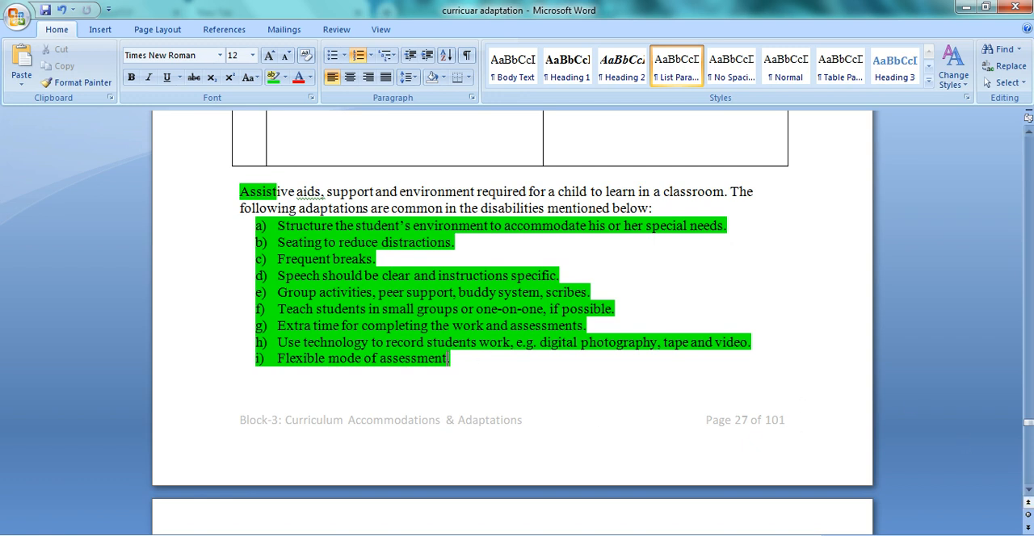
{"action": "scroll", "scroll_direction": "down", "scroll_amount": 3}
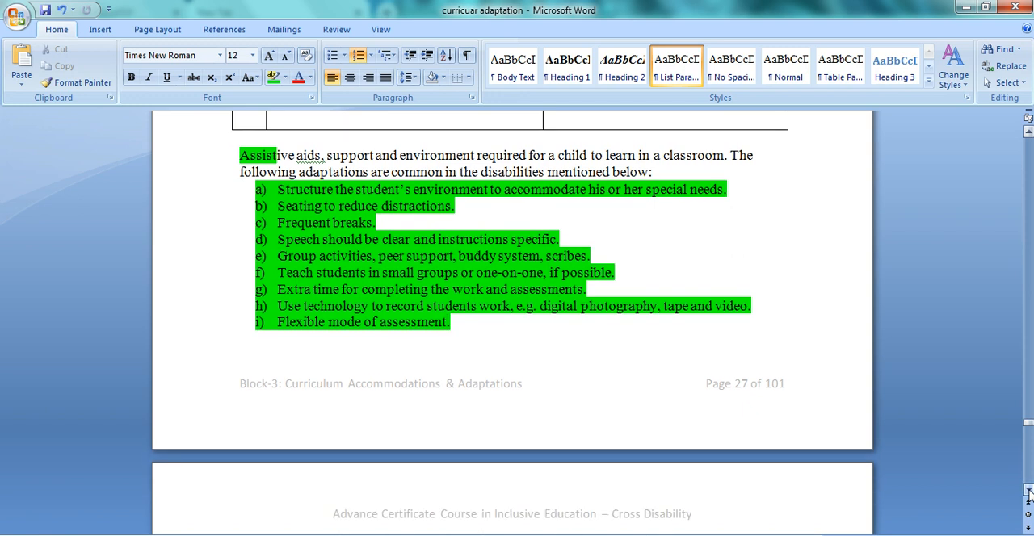
{"action": "scroll", "scroll_direction": "down", "scroll_amount": 3}
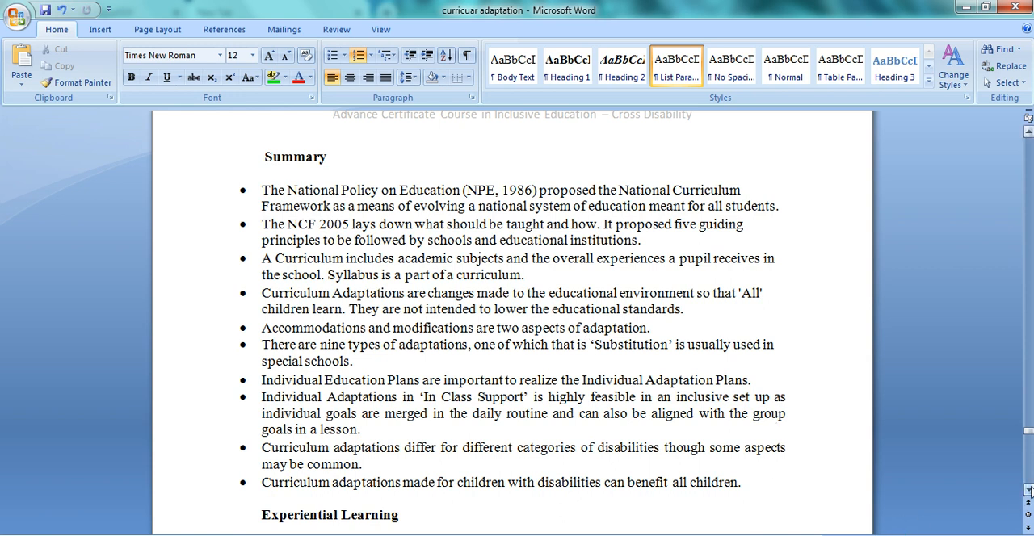
{"action": "scroll", "scroll_direction": "down", "scroll_amount": 3}
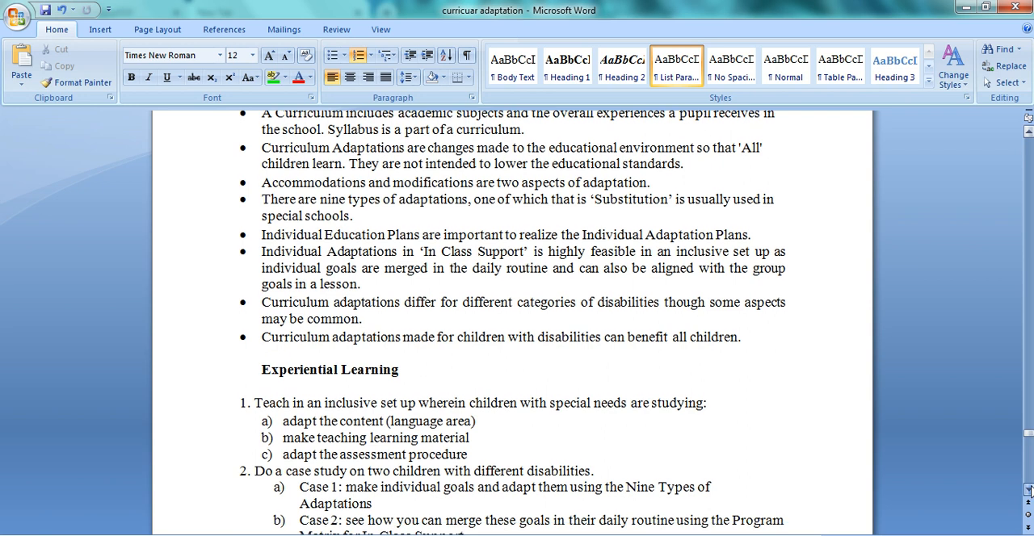
{"action": "scroll", "scroll_direction": "down", "scroll_amount": 3}
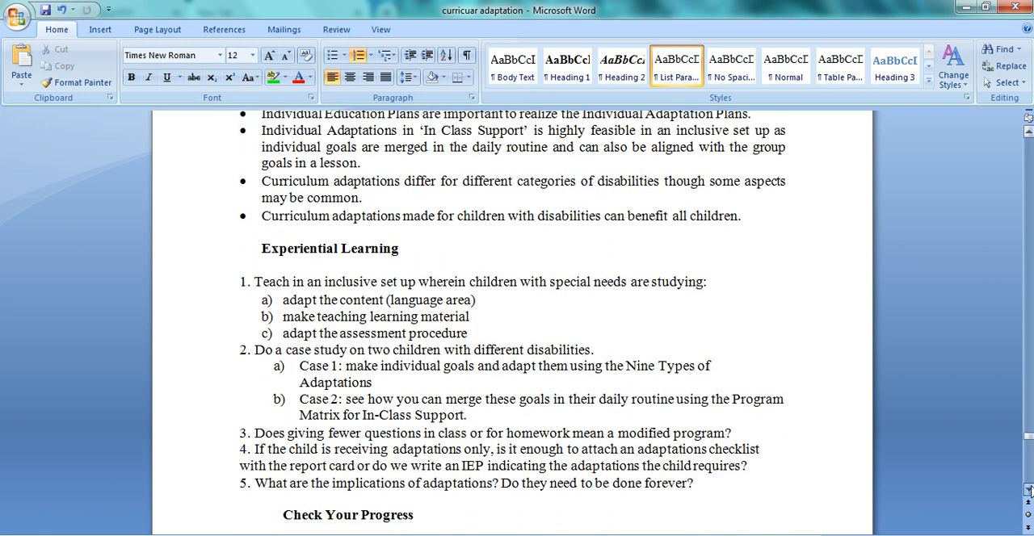
{"action": "scroll", "scroll_direction": "down", "scroll_amount": 3}
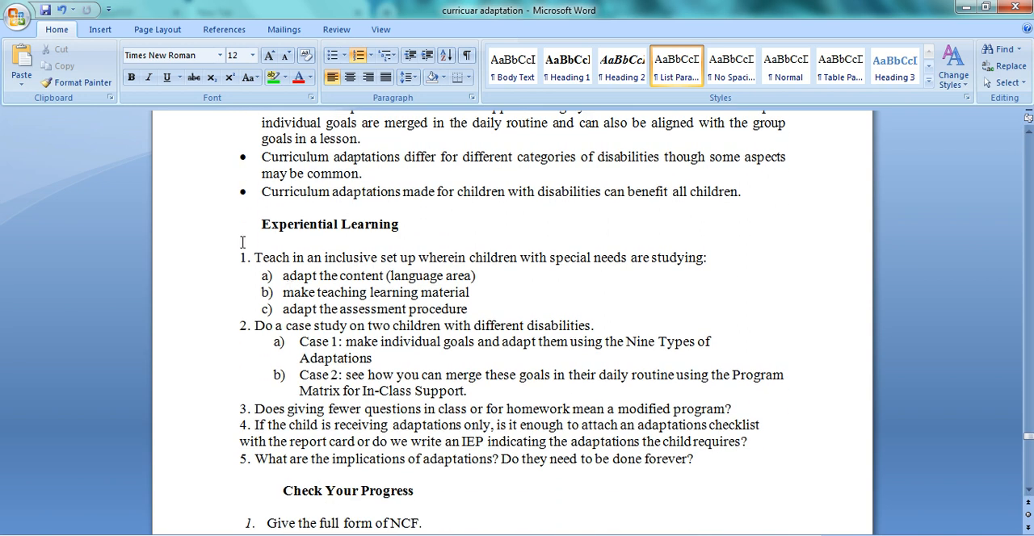
{"action": "left_click_drag", "start_coordinate": [255, 257], "coordinate": [548, 442]}
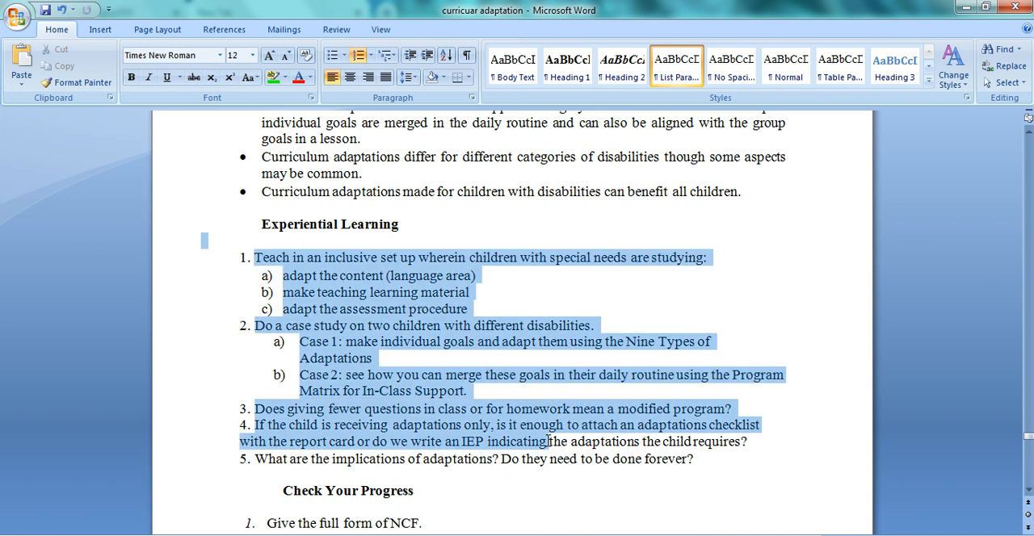
{"action": "left_click", "coordinate": [498, 294]}
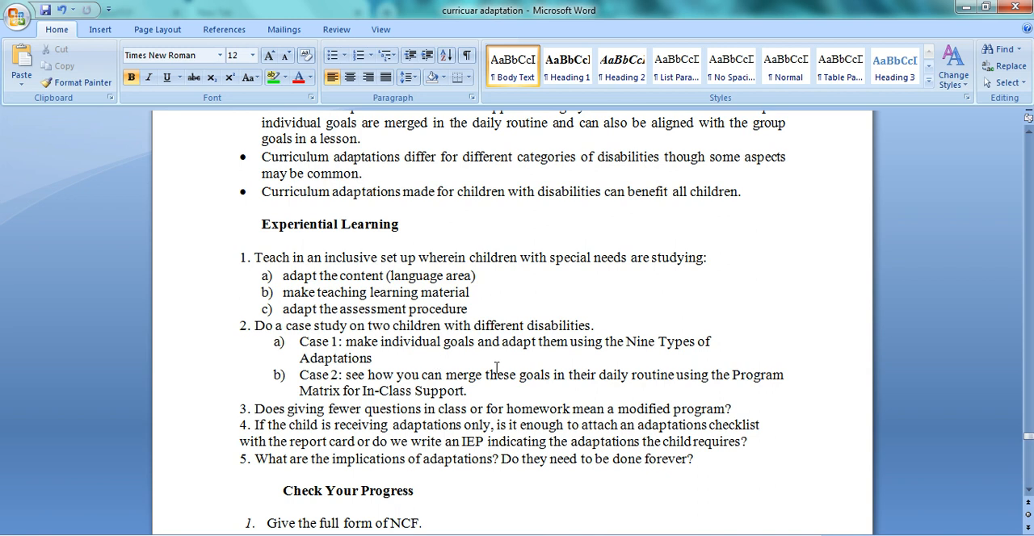
{"action": "mouse_move", "coordinate": [492, 365]}
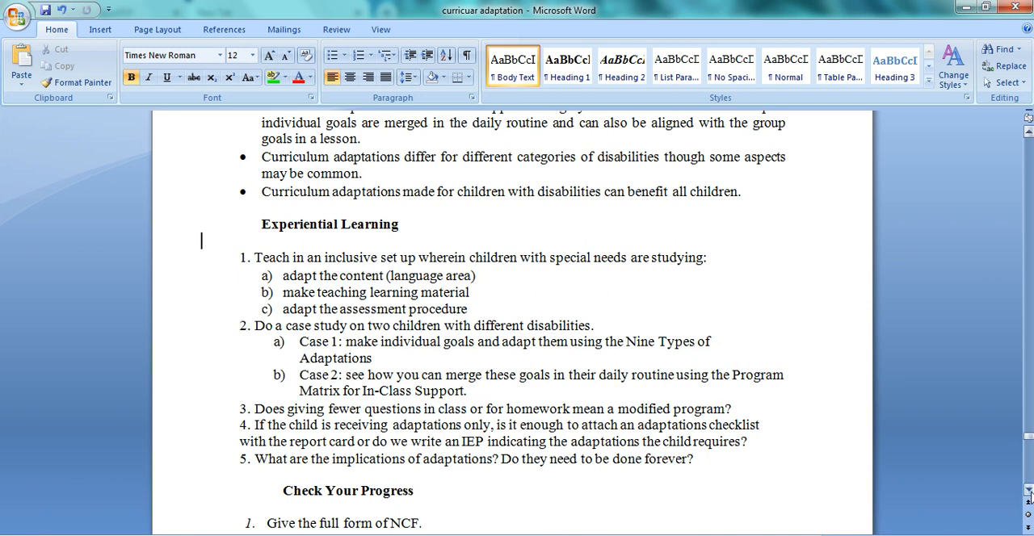
{"action": "scroll", "scroll_direction": "down", "scroll_amount": 3}
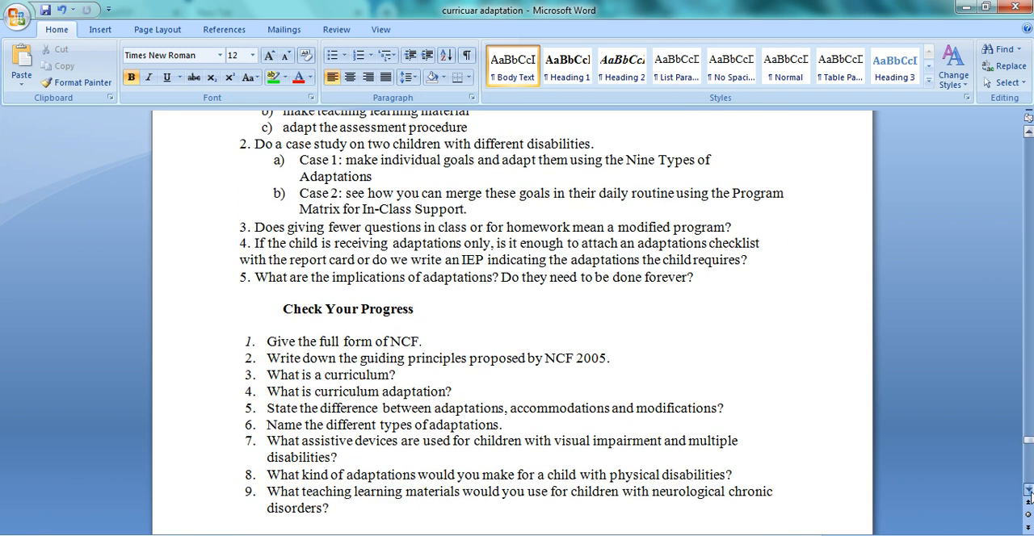
{"action": "scroll", "scroll_direction": "down", "scroll_amount": 3}
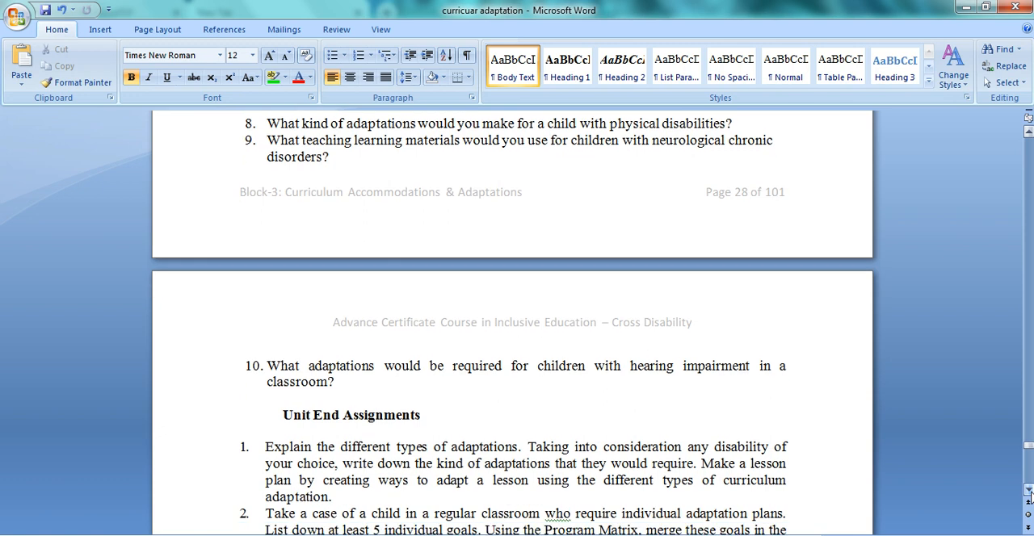
{"action": "scroll", "scroll_direction": "down", "scroll_amount": 3}
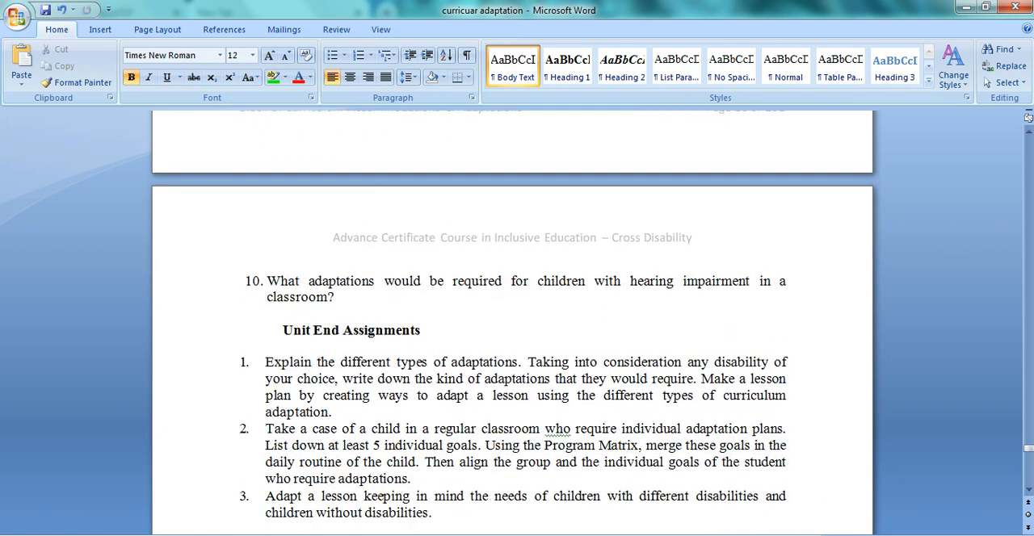